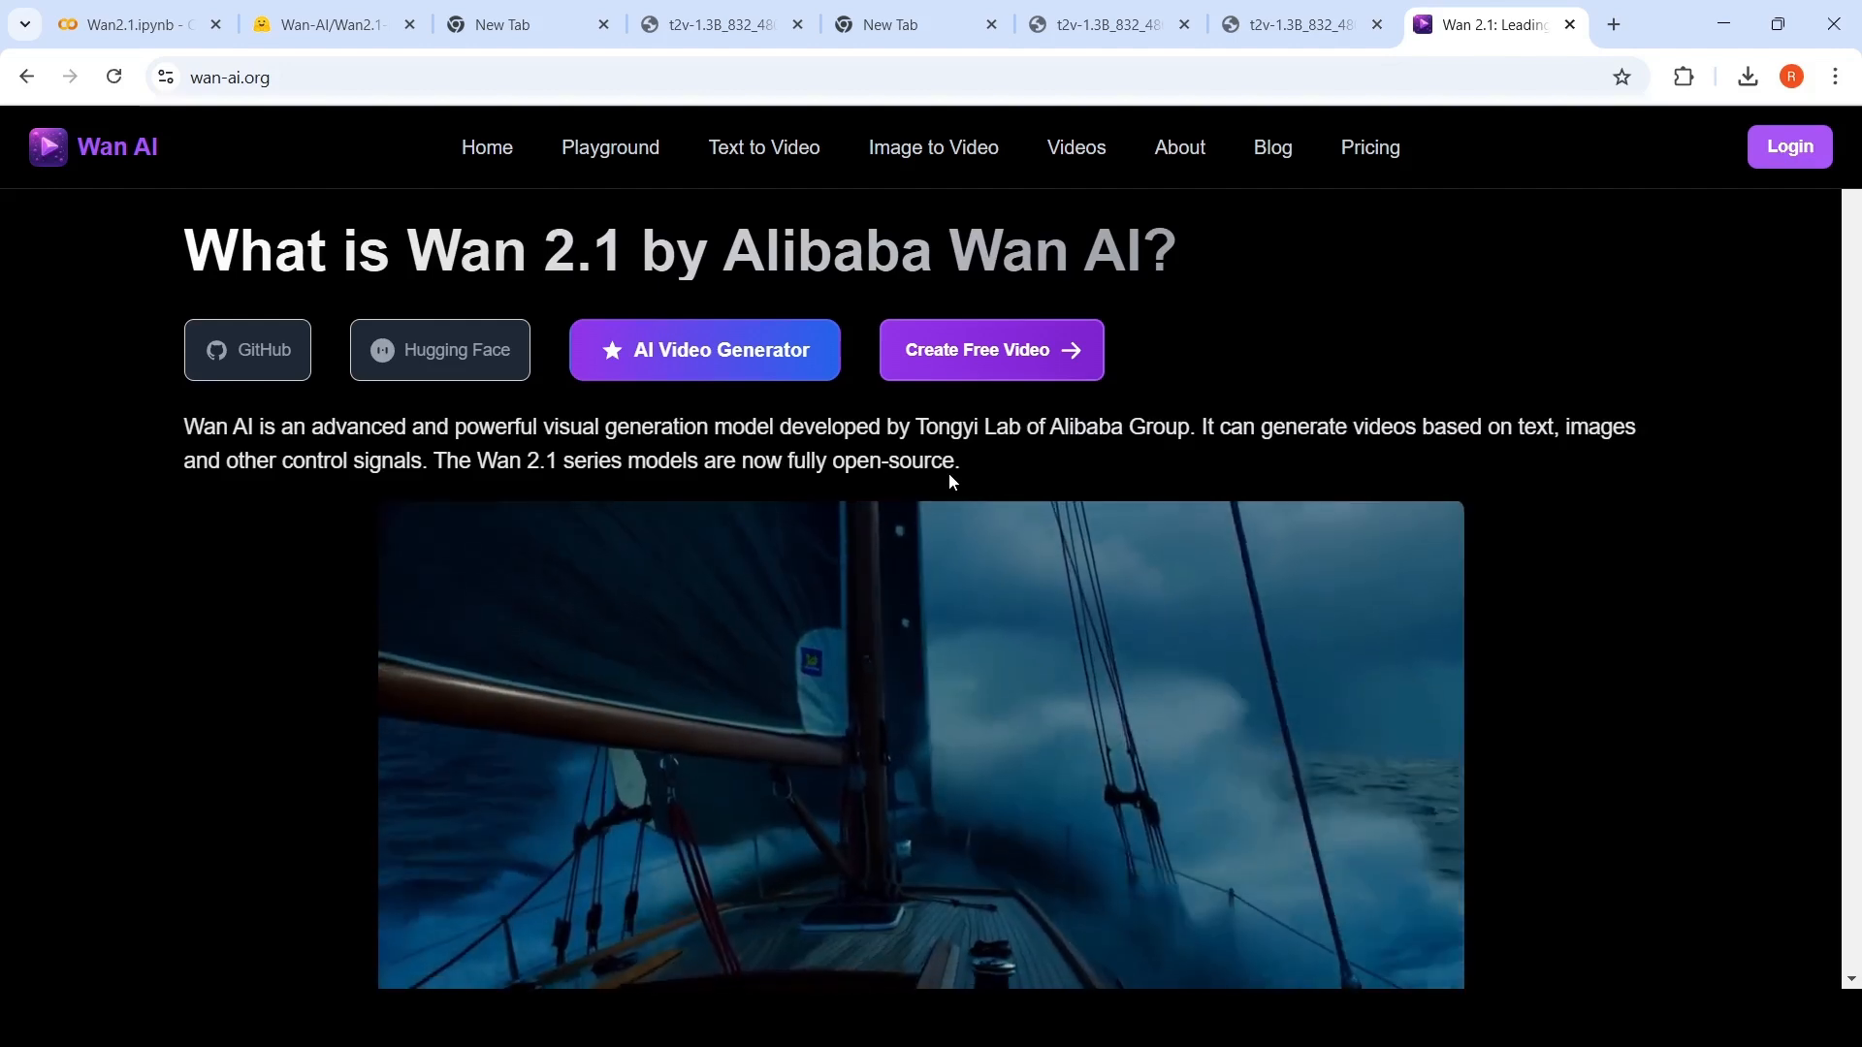
pyautogui.moveTo(1073, 462)
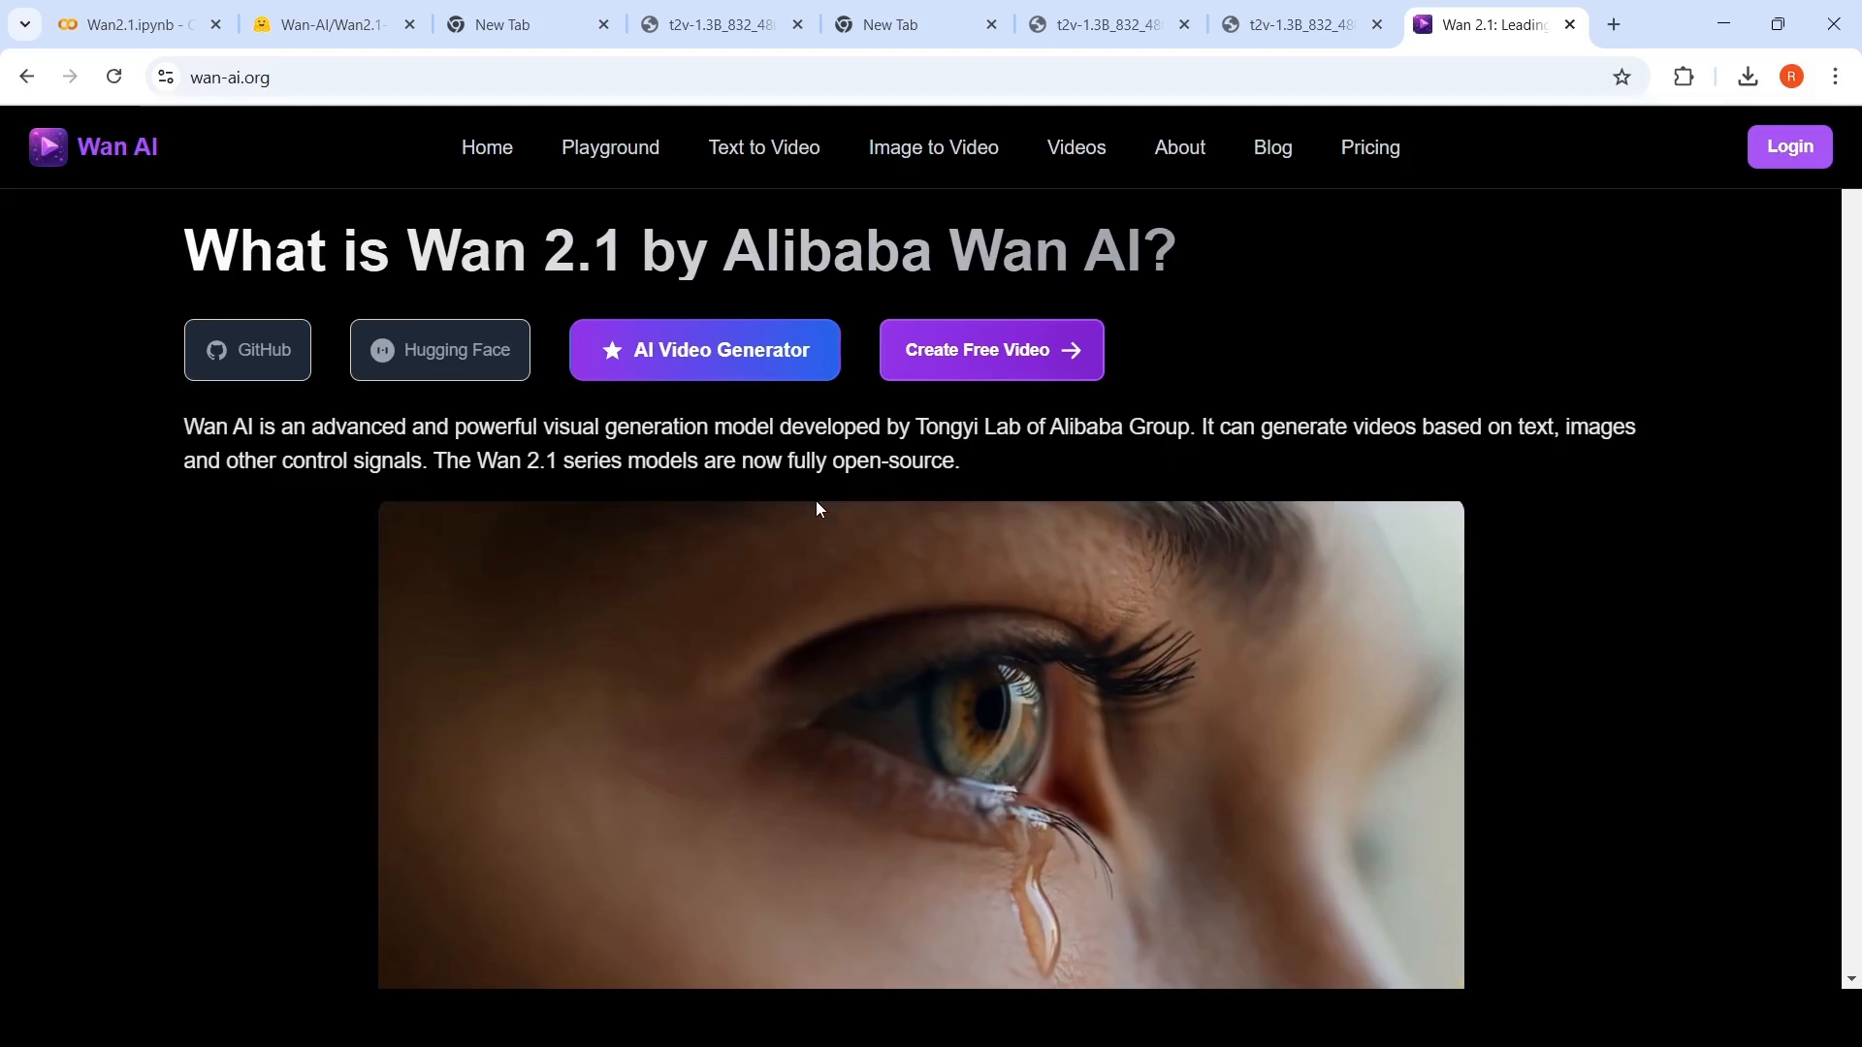
# Bring up the downloaded Wan 2.1 clip of a yellow cobra on a frozen lake.
pyautogui.click(320, 25)
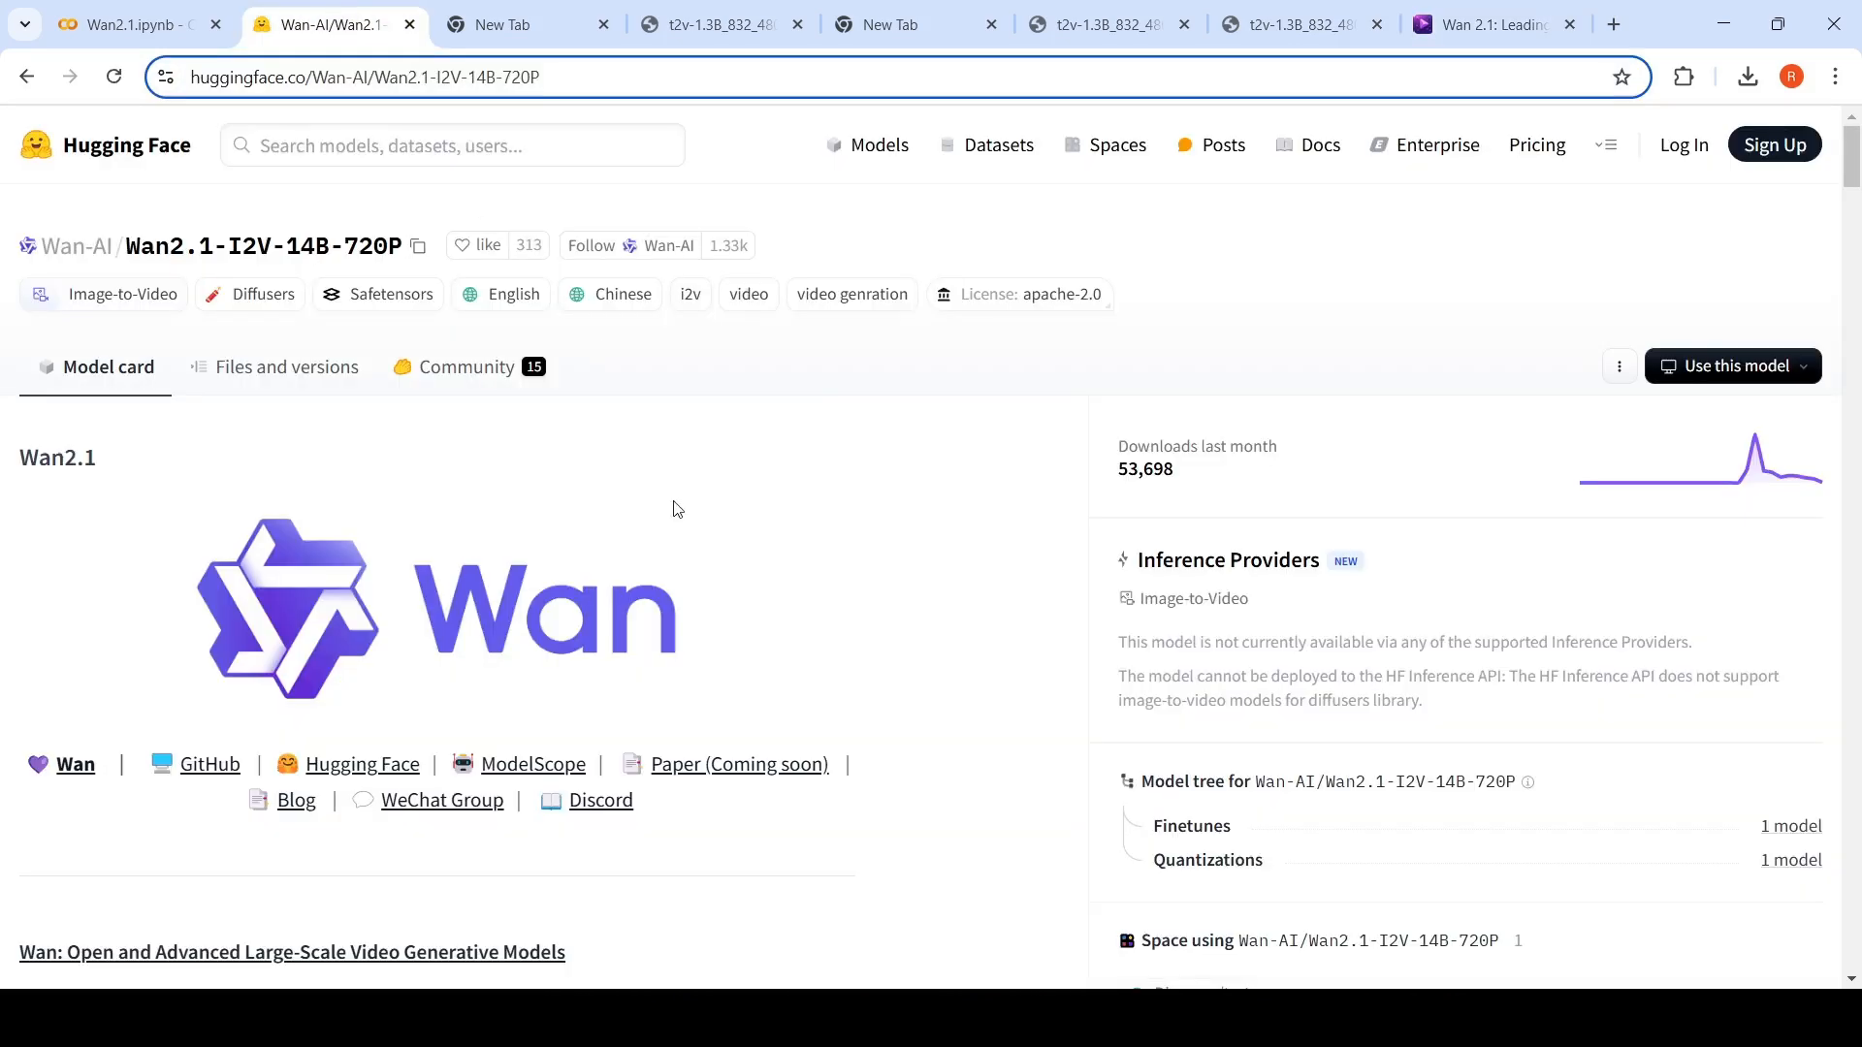
pyautogui.moveTo(735, 671)
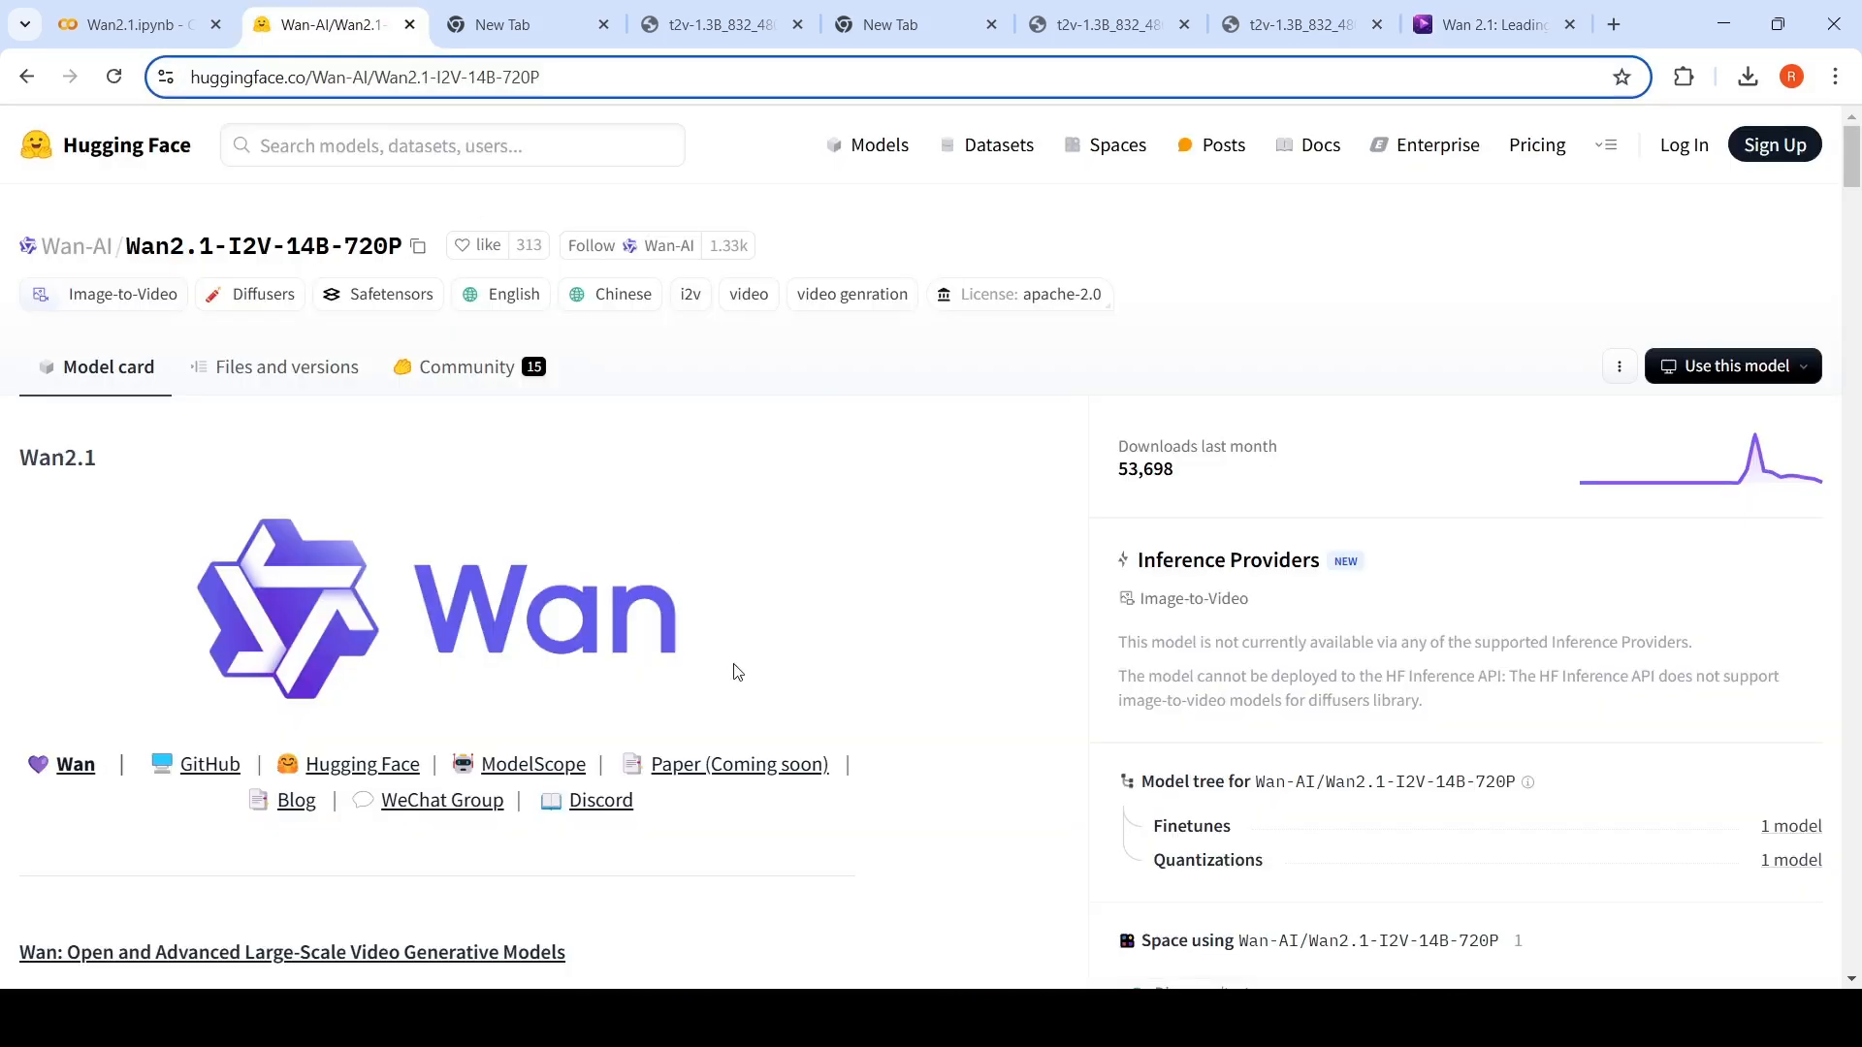
pyautogui.click(719, 26)
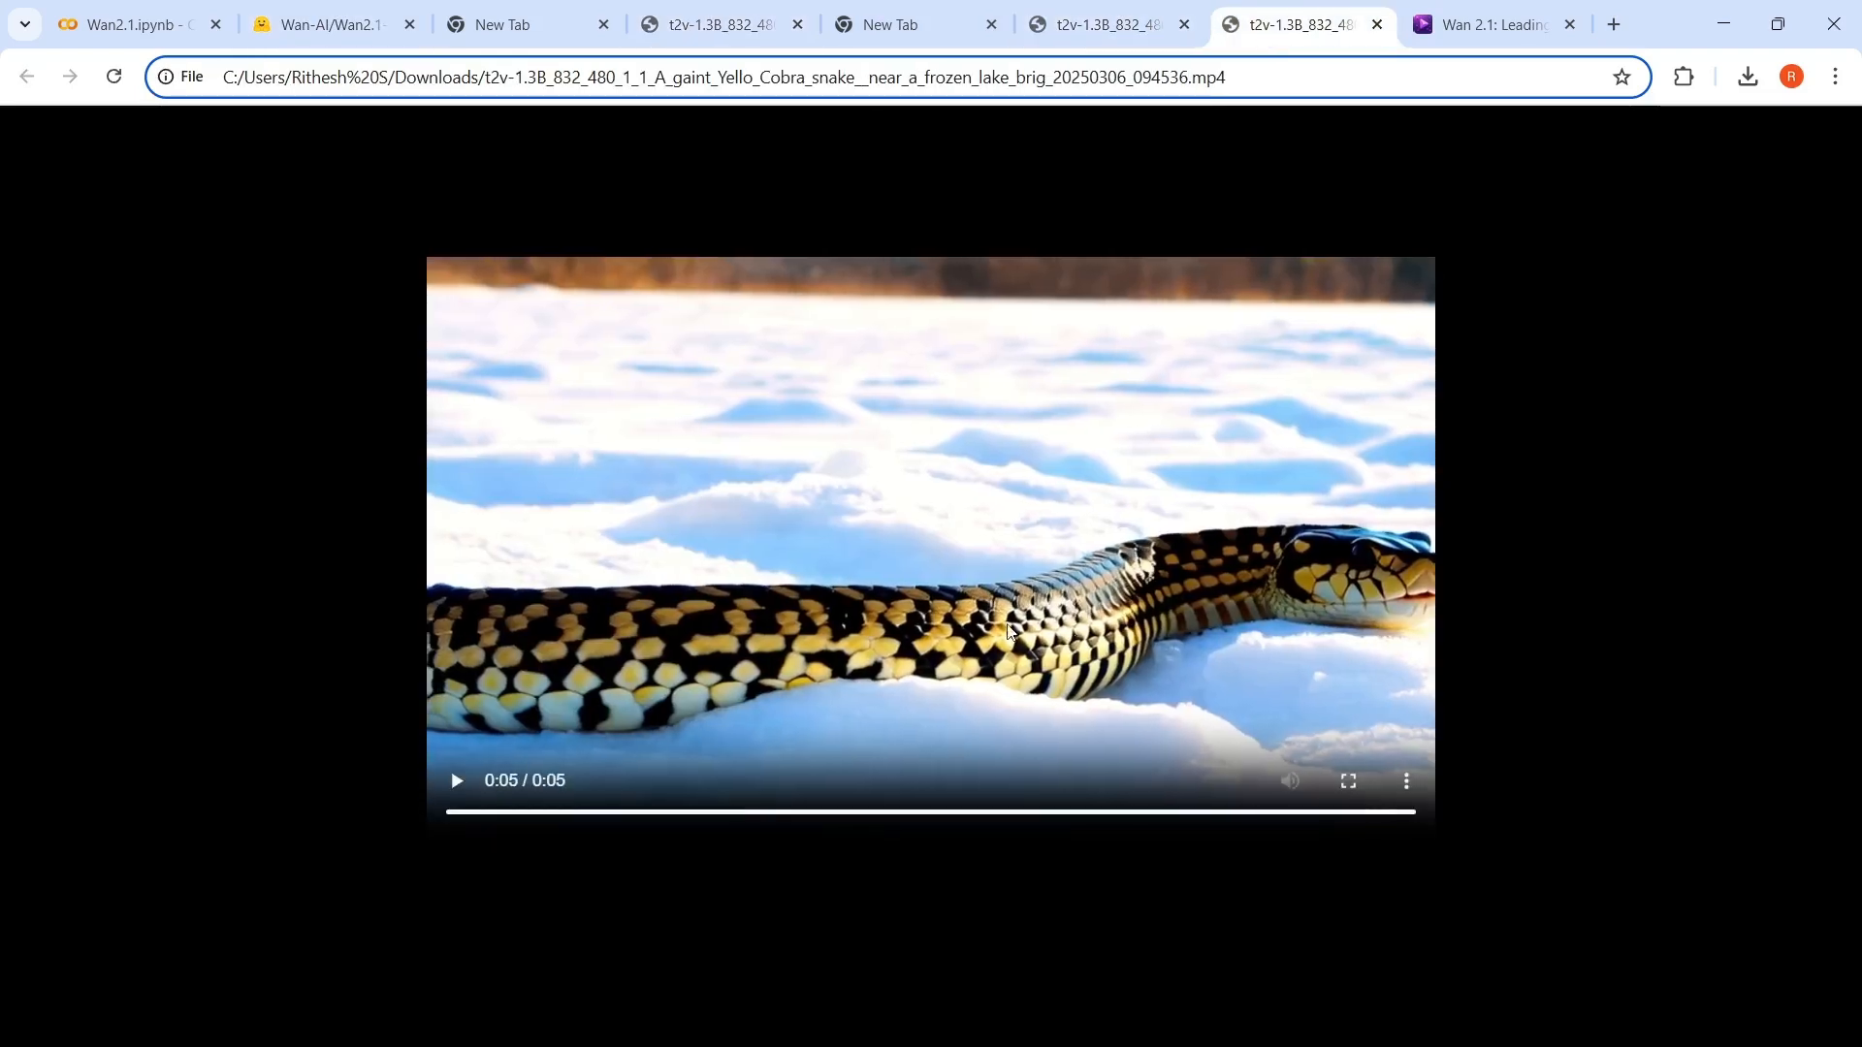
# Replay the frozen-lake cobra clip and compare it with the five-headed cobra clip.
pyautogui.click(456, 780)
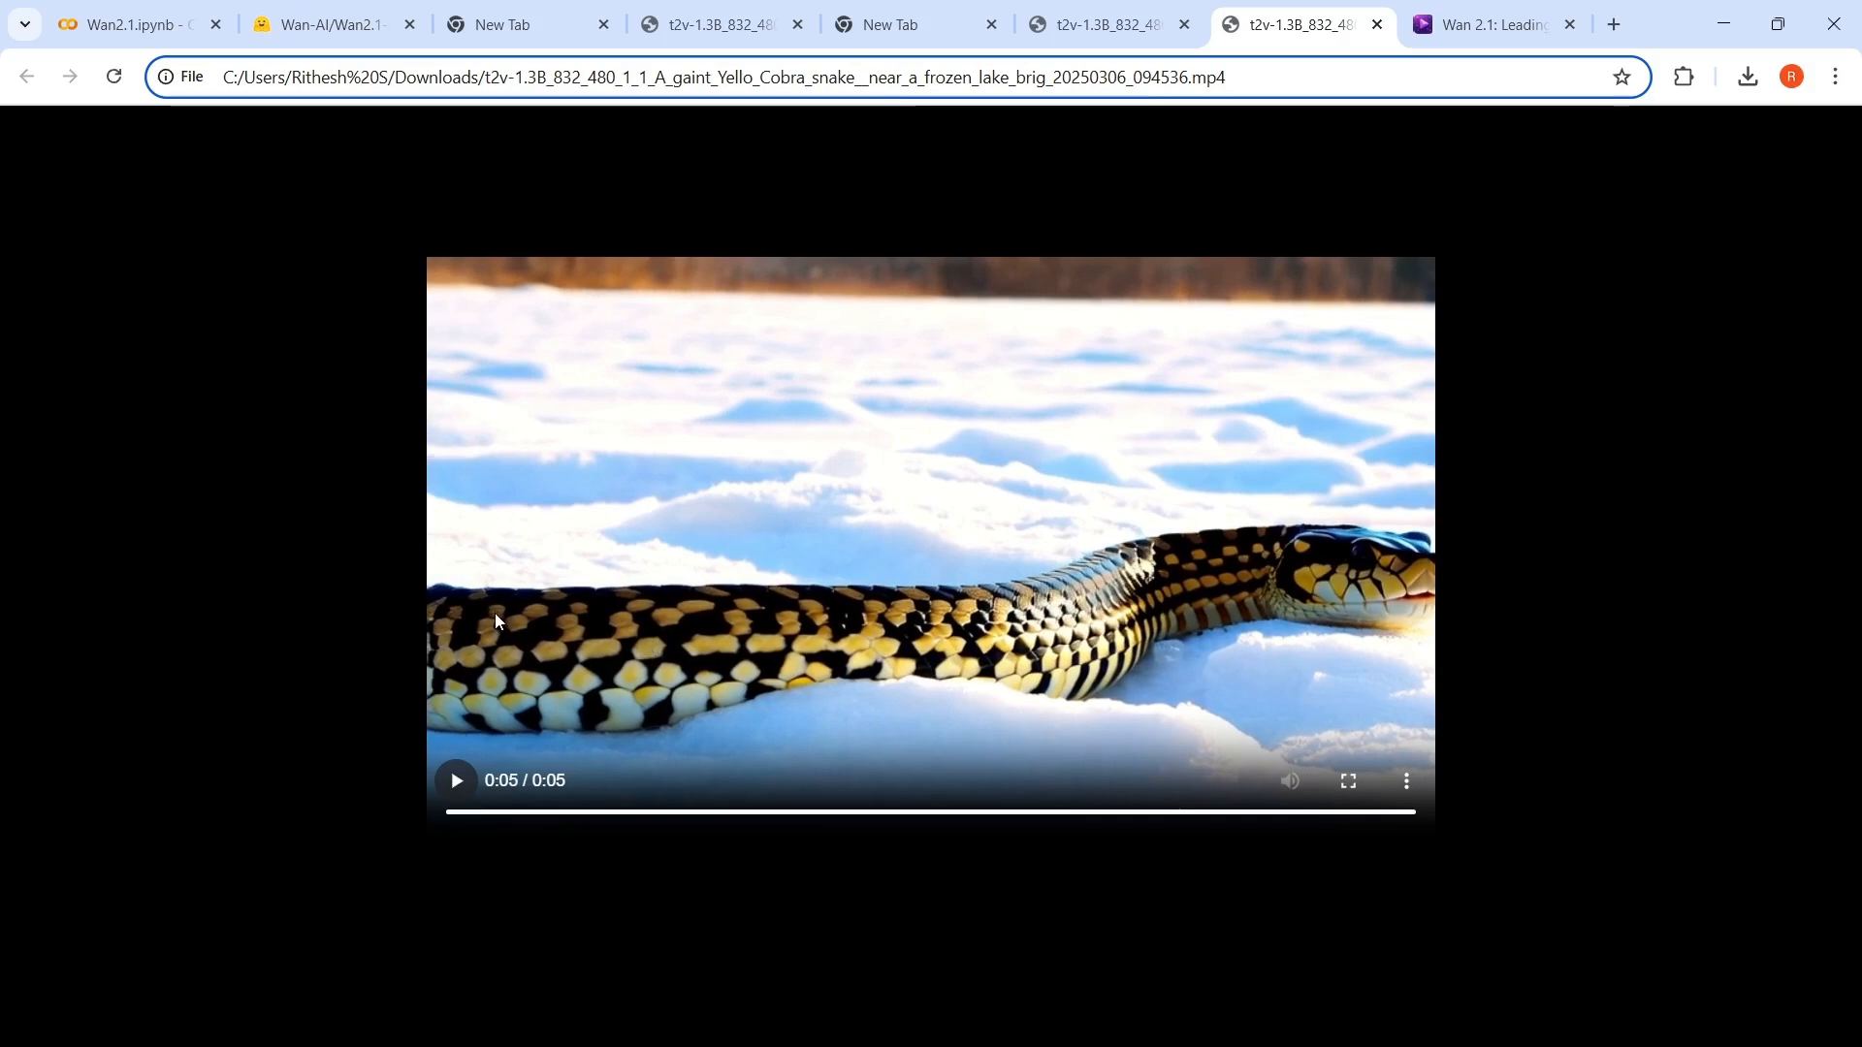
pyautogui.click(126, 26)
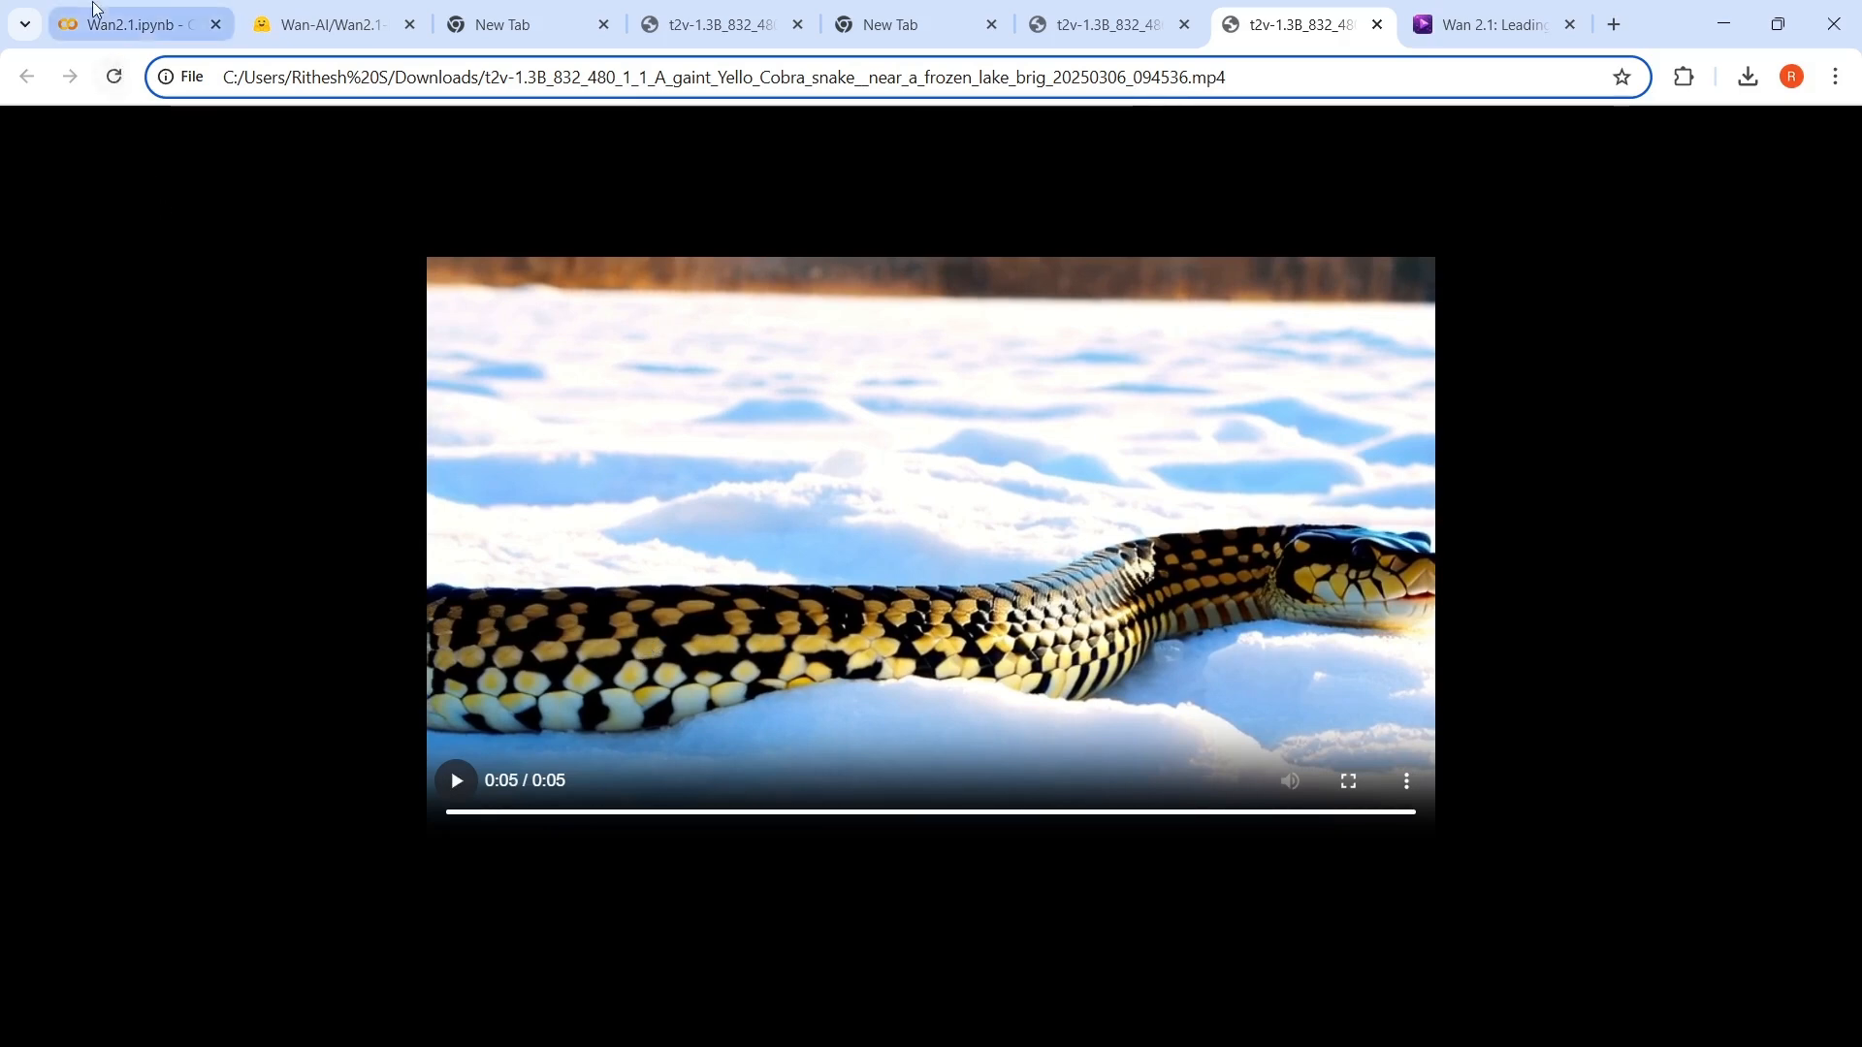
pyautogui.click(136, 25)
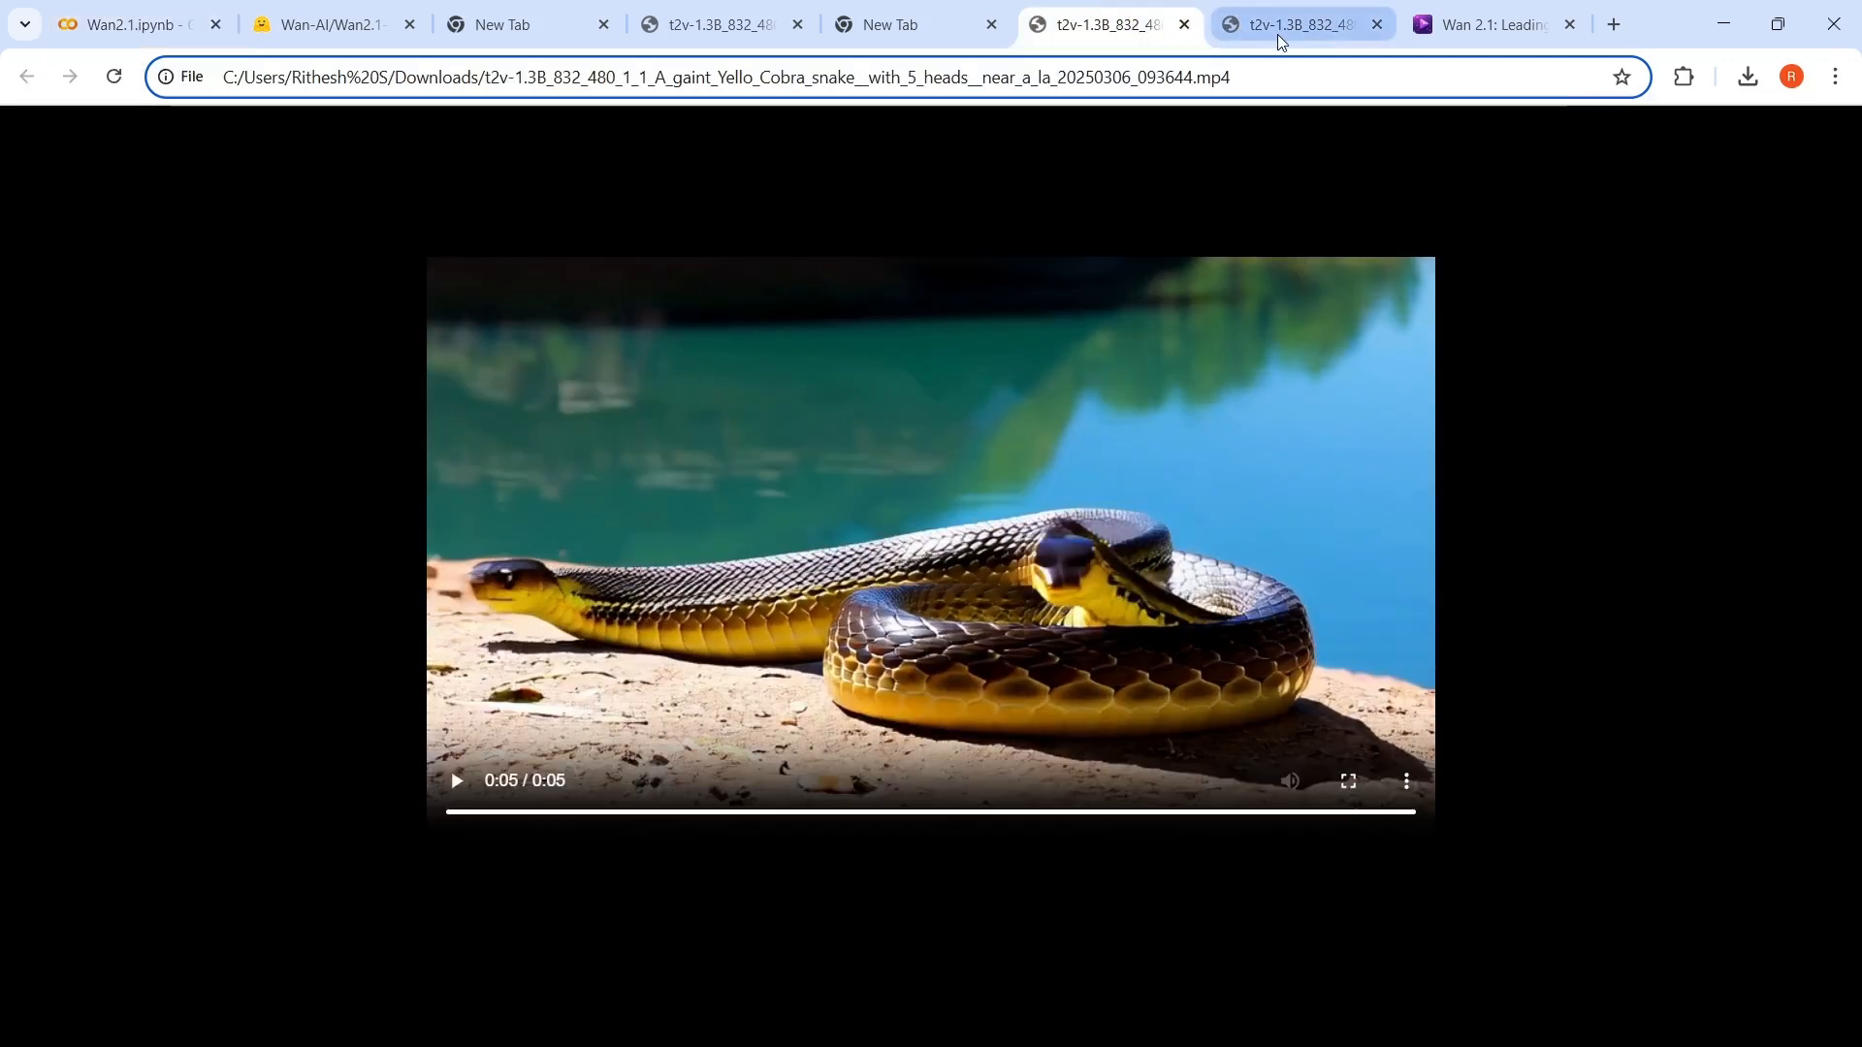
pyautogui.click(1292, 25)
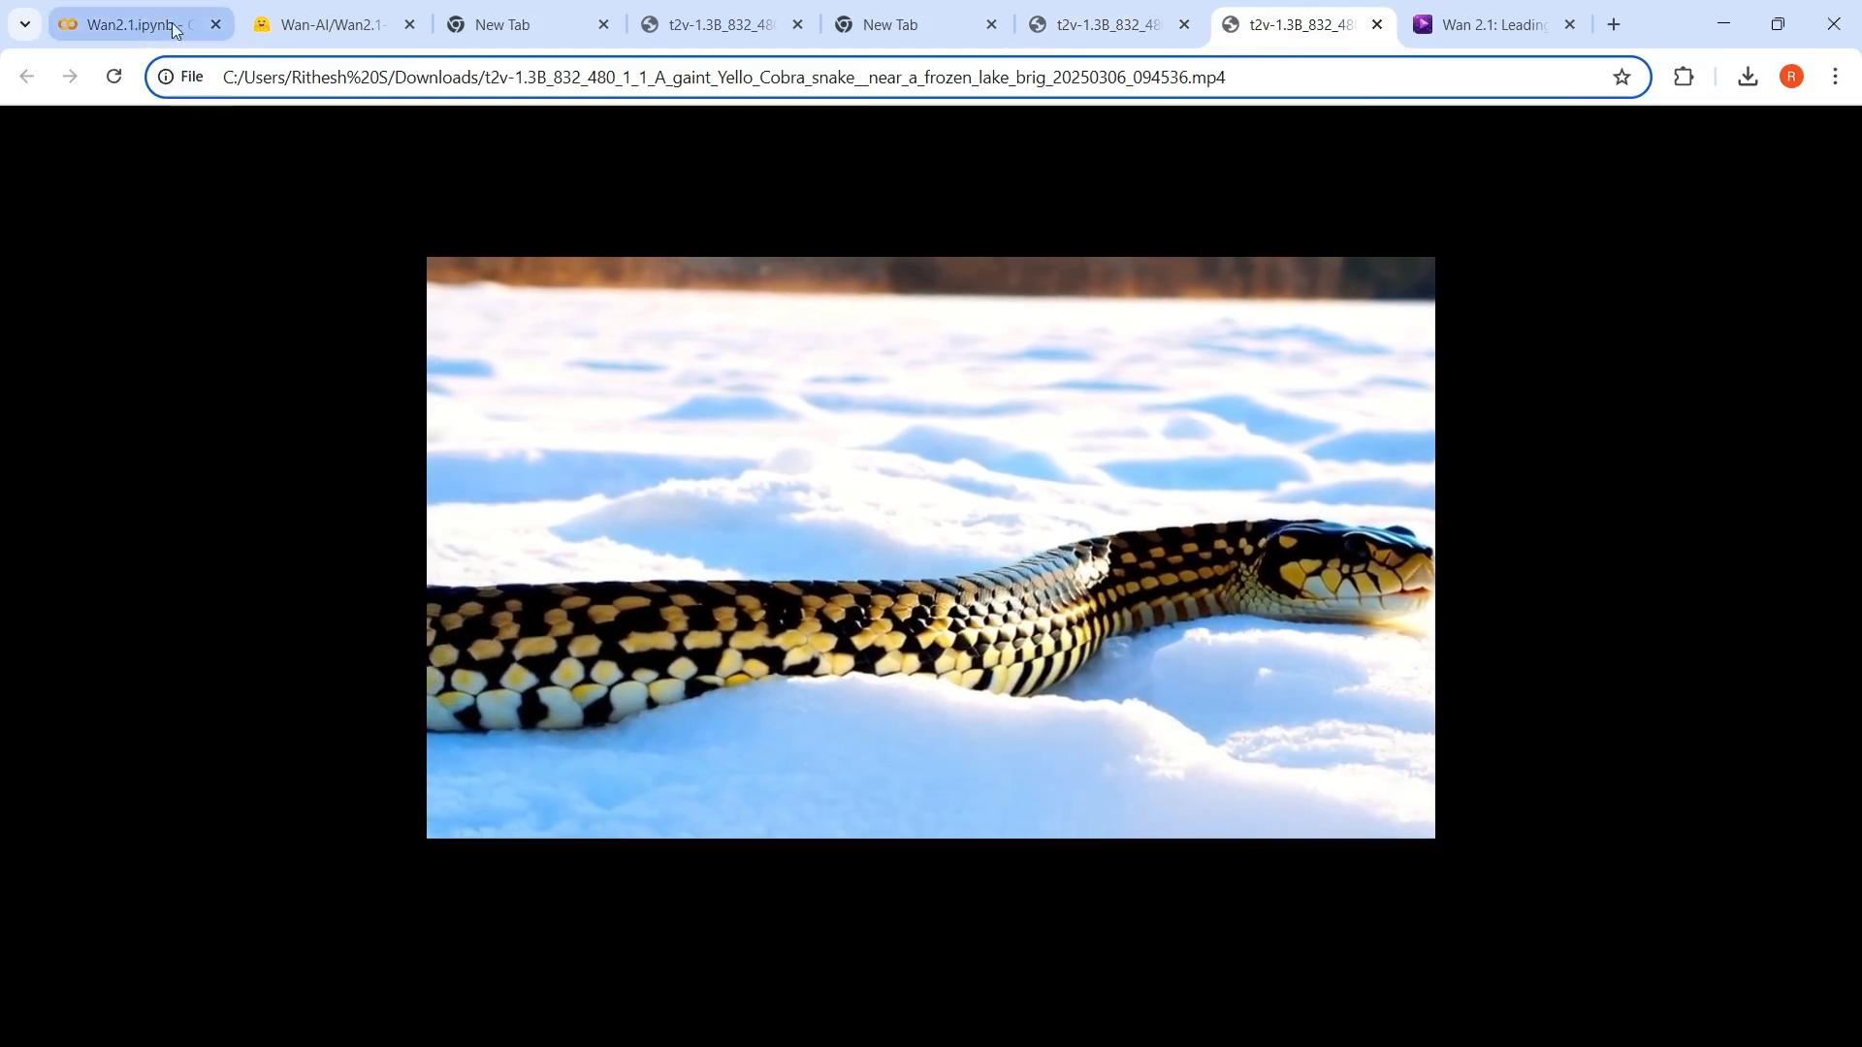
pyautogui.click(1104, 25)
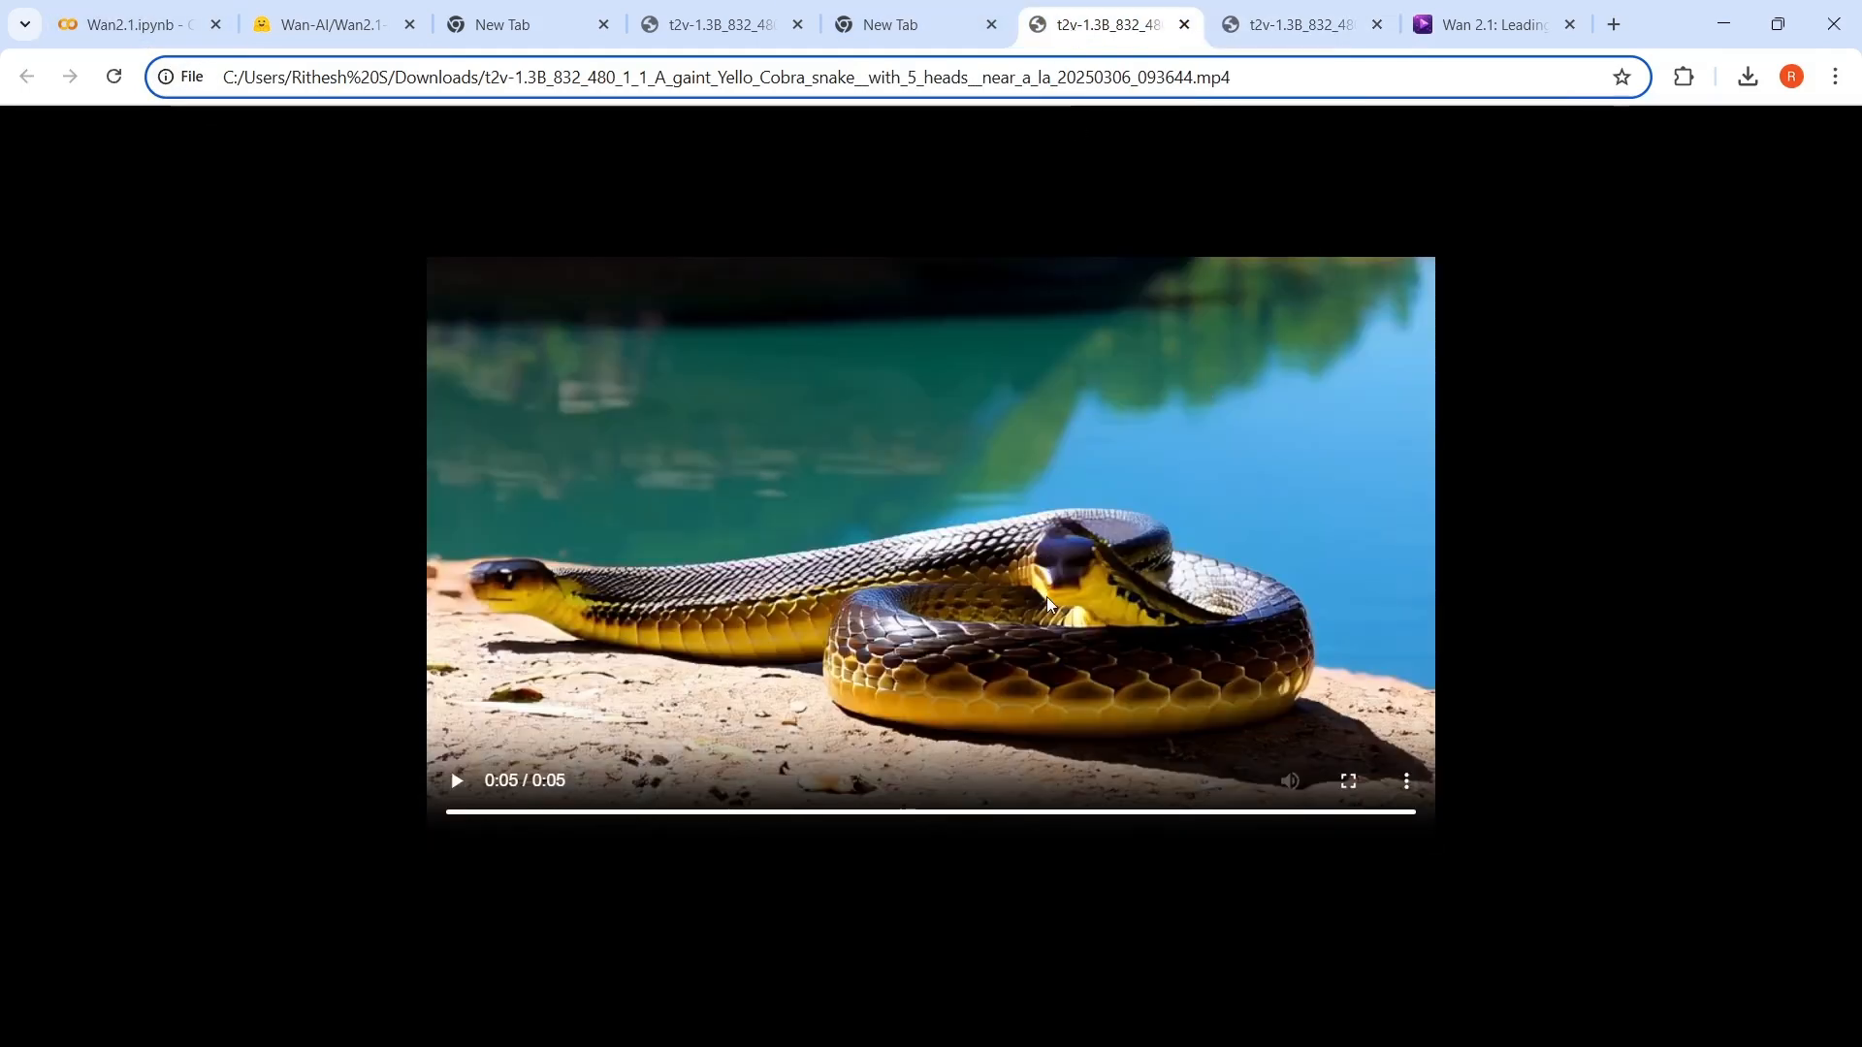
# Play the hooded cobra in grass clip, then return to the Wan2.1 Colab notebook.
pyautogui.click(456, 780)
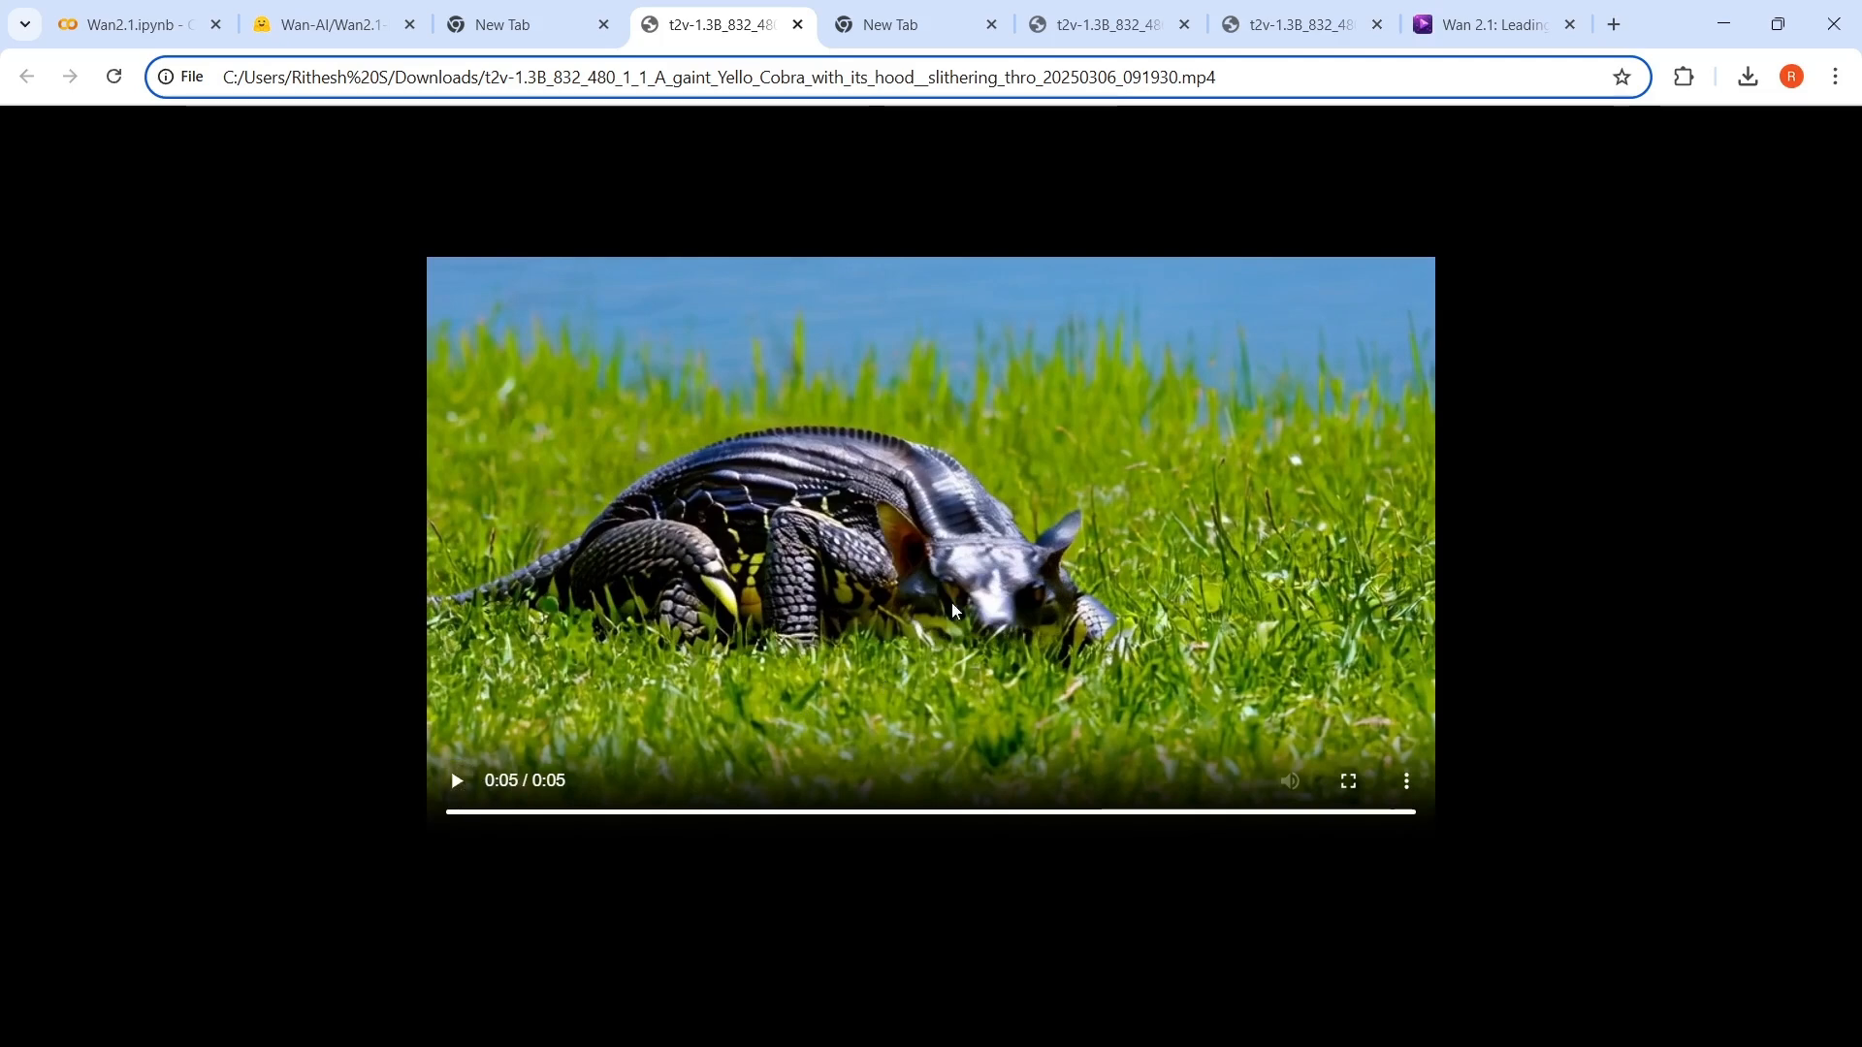
pyautogui.moveTo(478, 762)
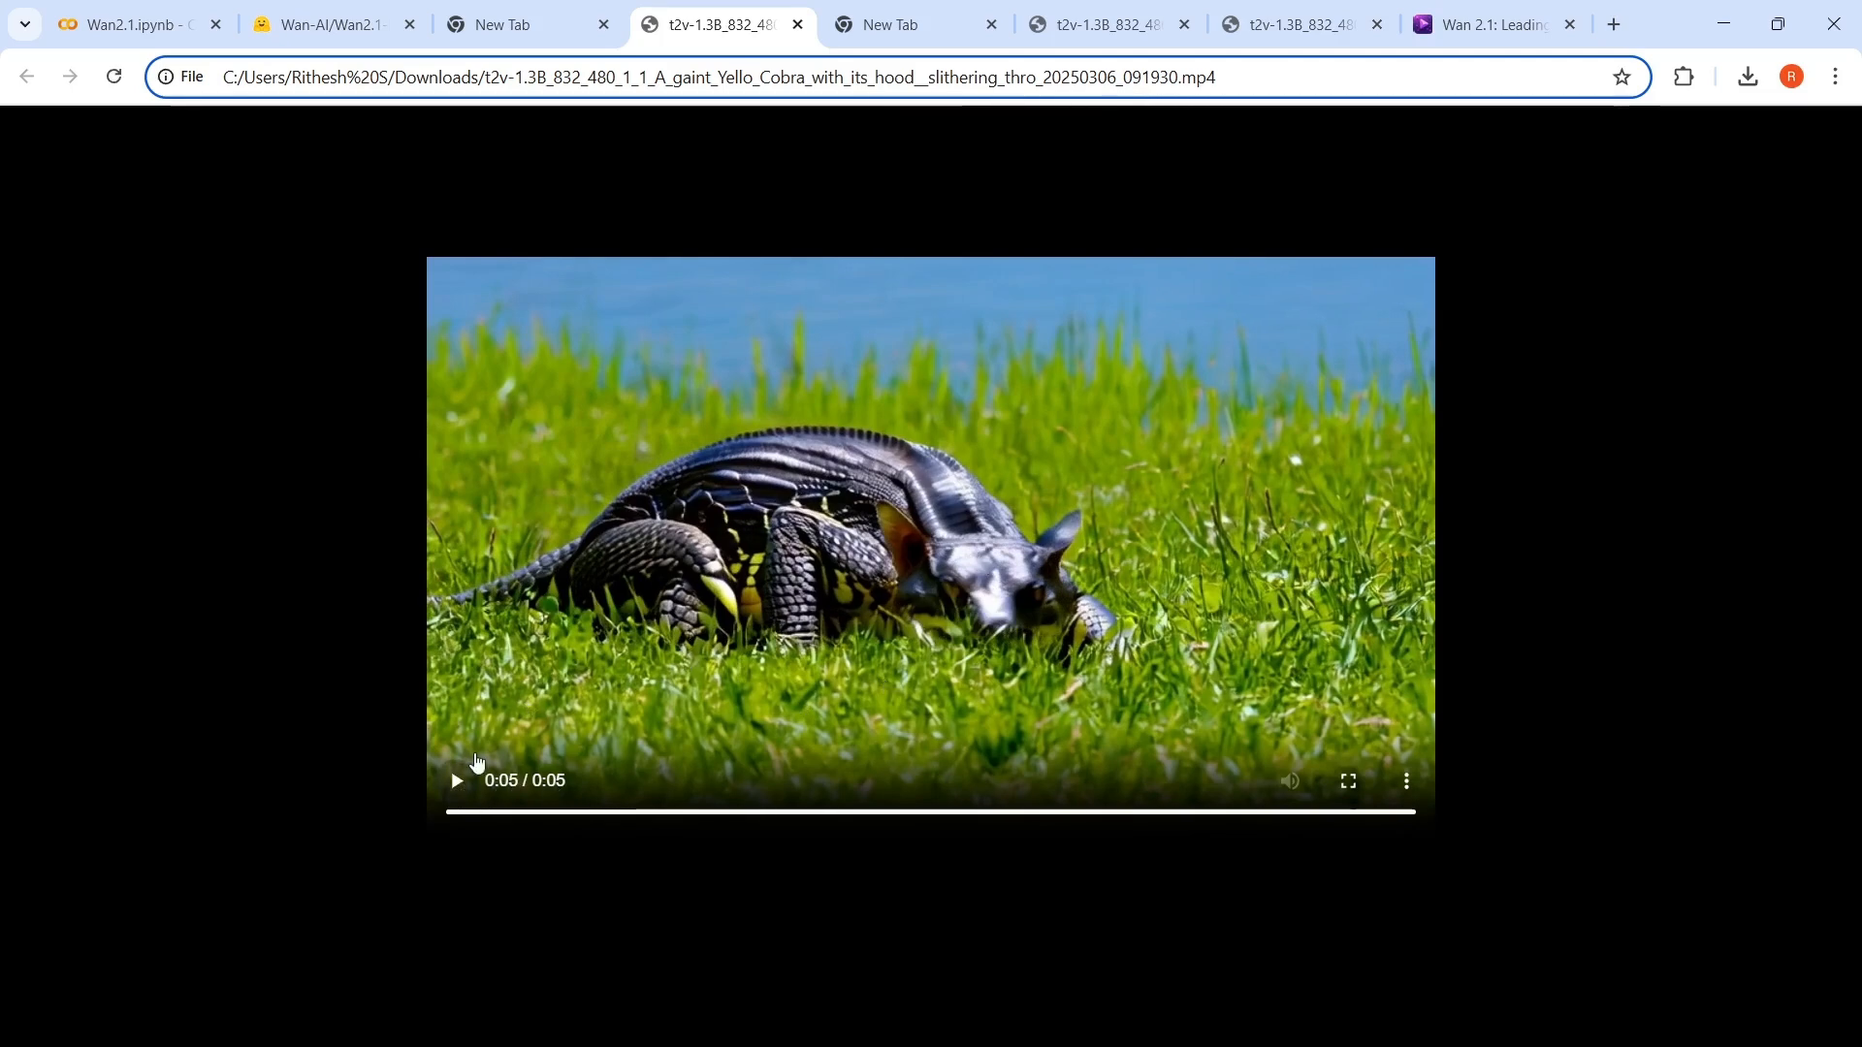
pyautogui.click(455, 779)
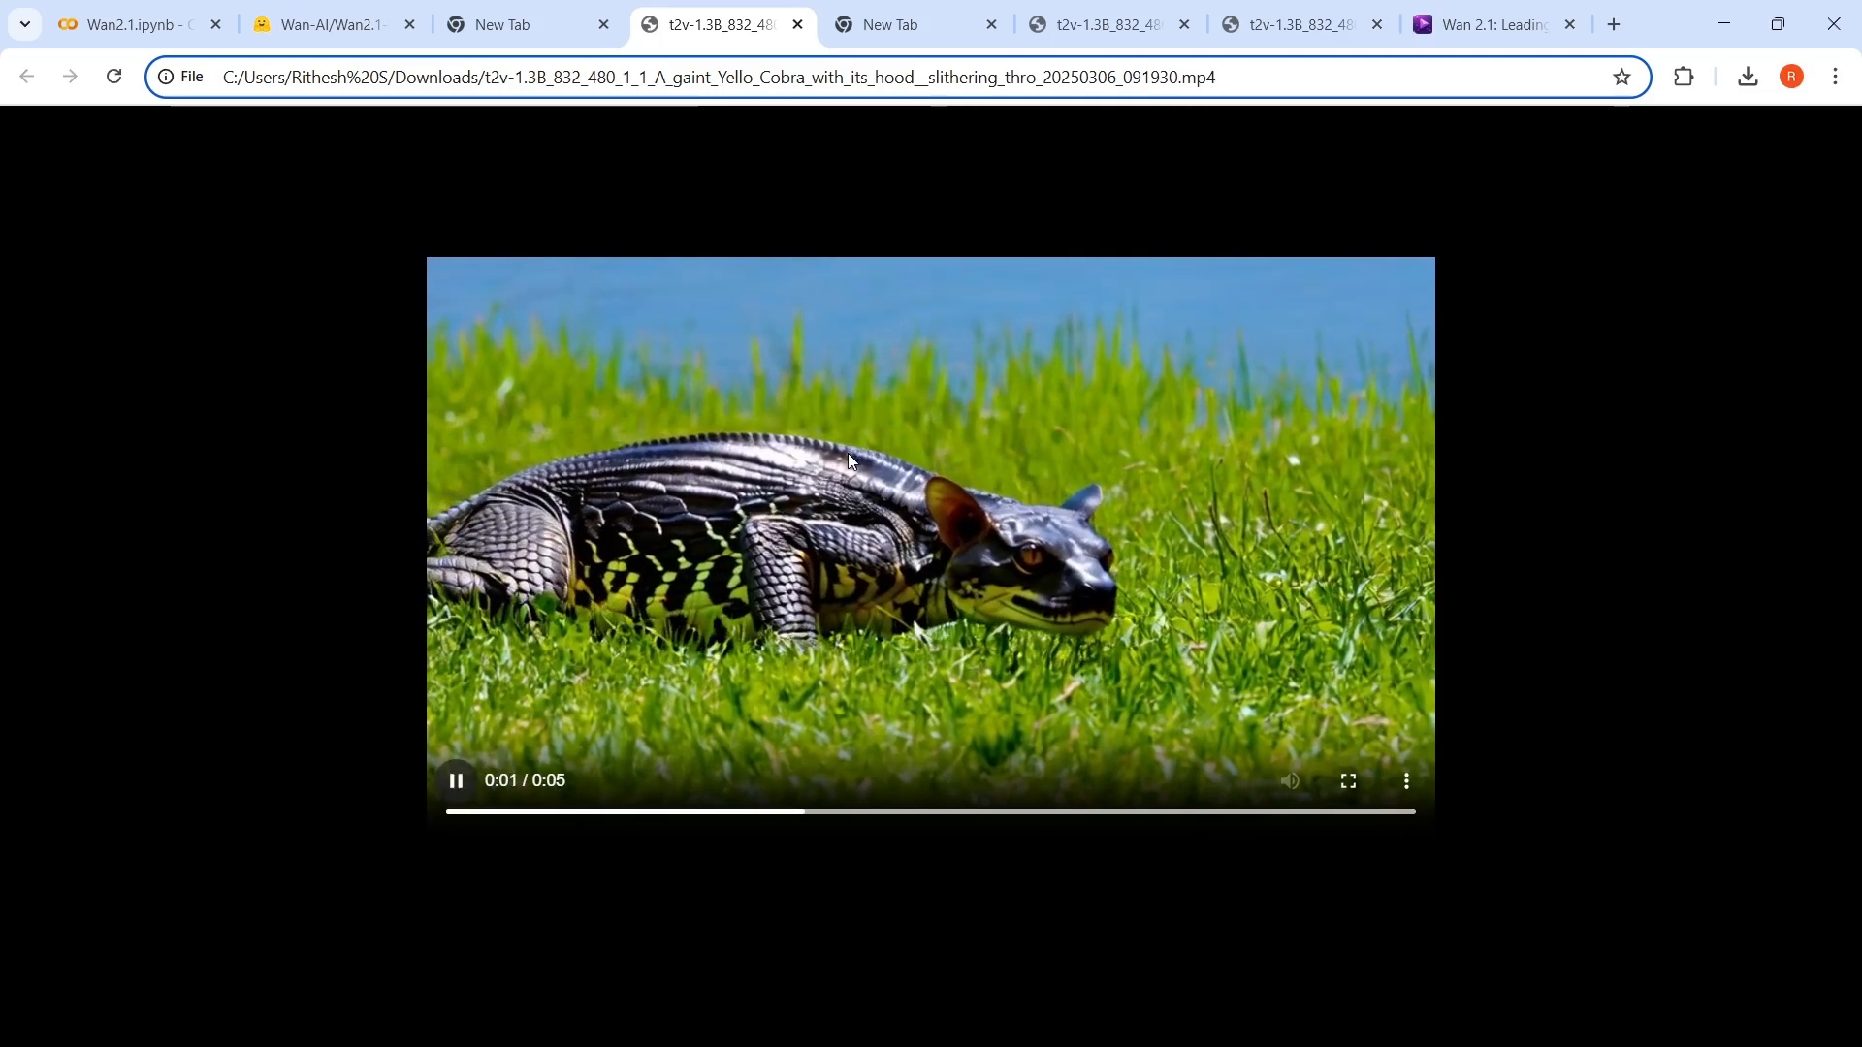
pyautogui.click(1292, 26)
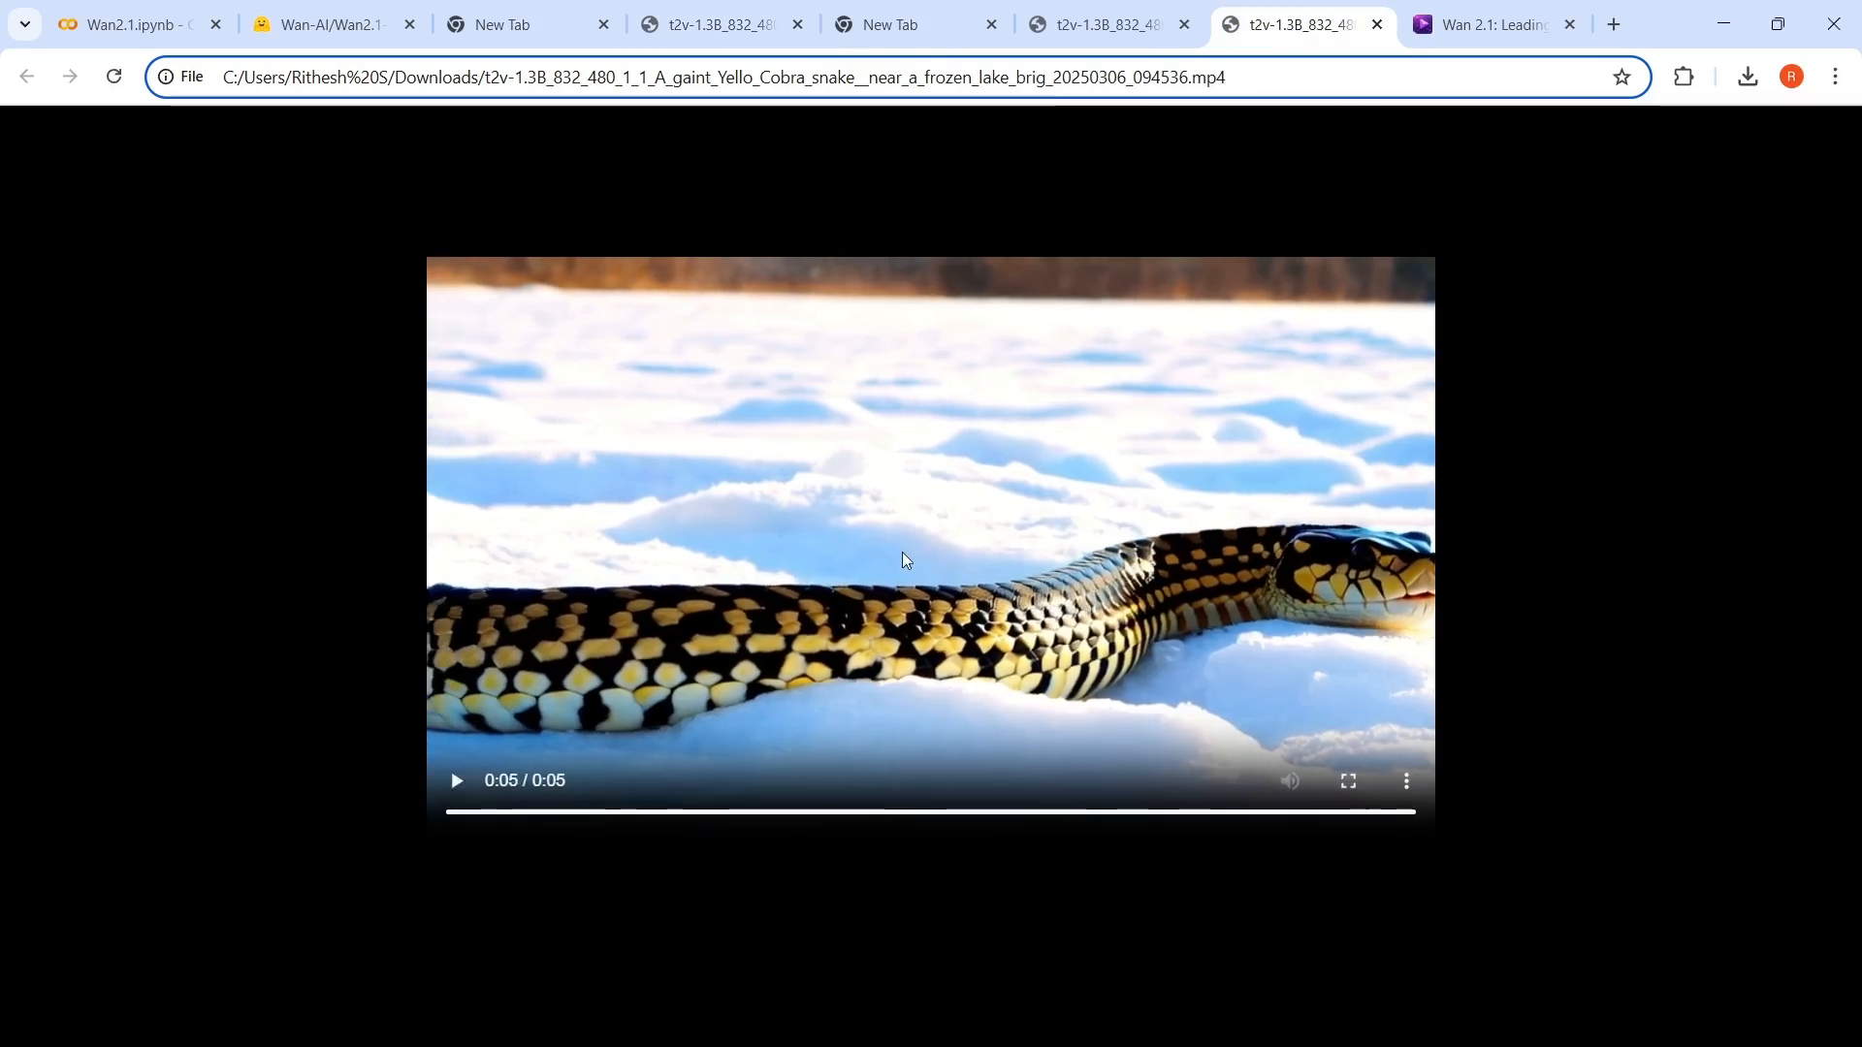
pyautogui.click(136, 24)
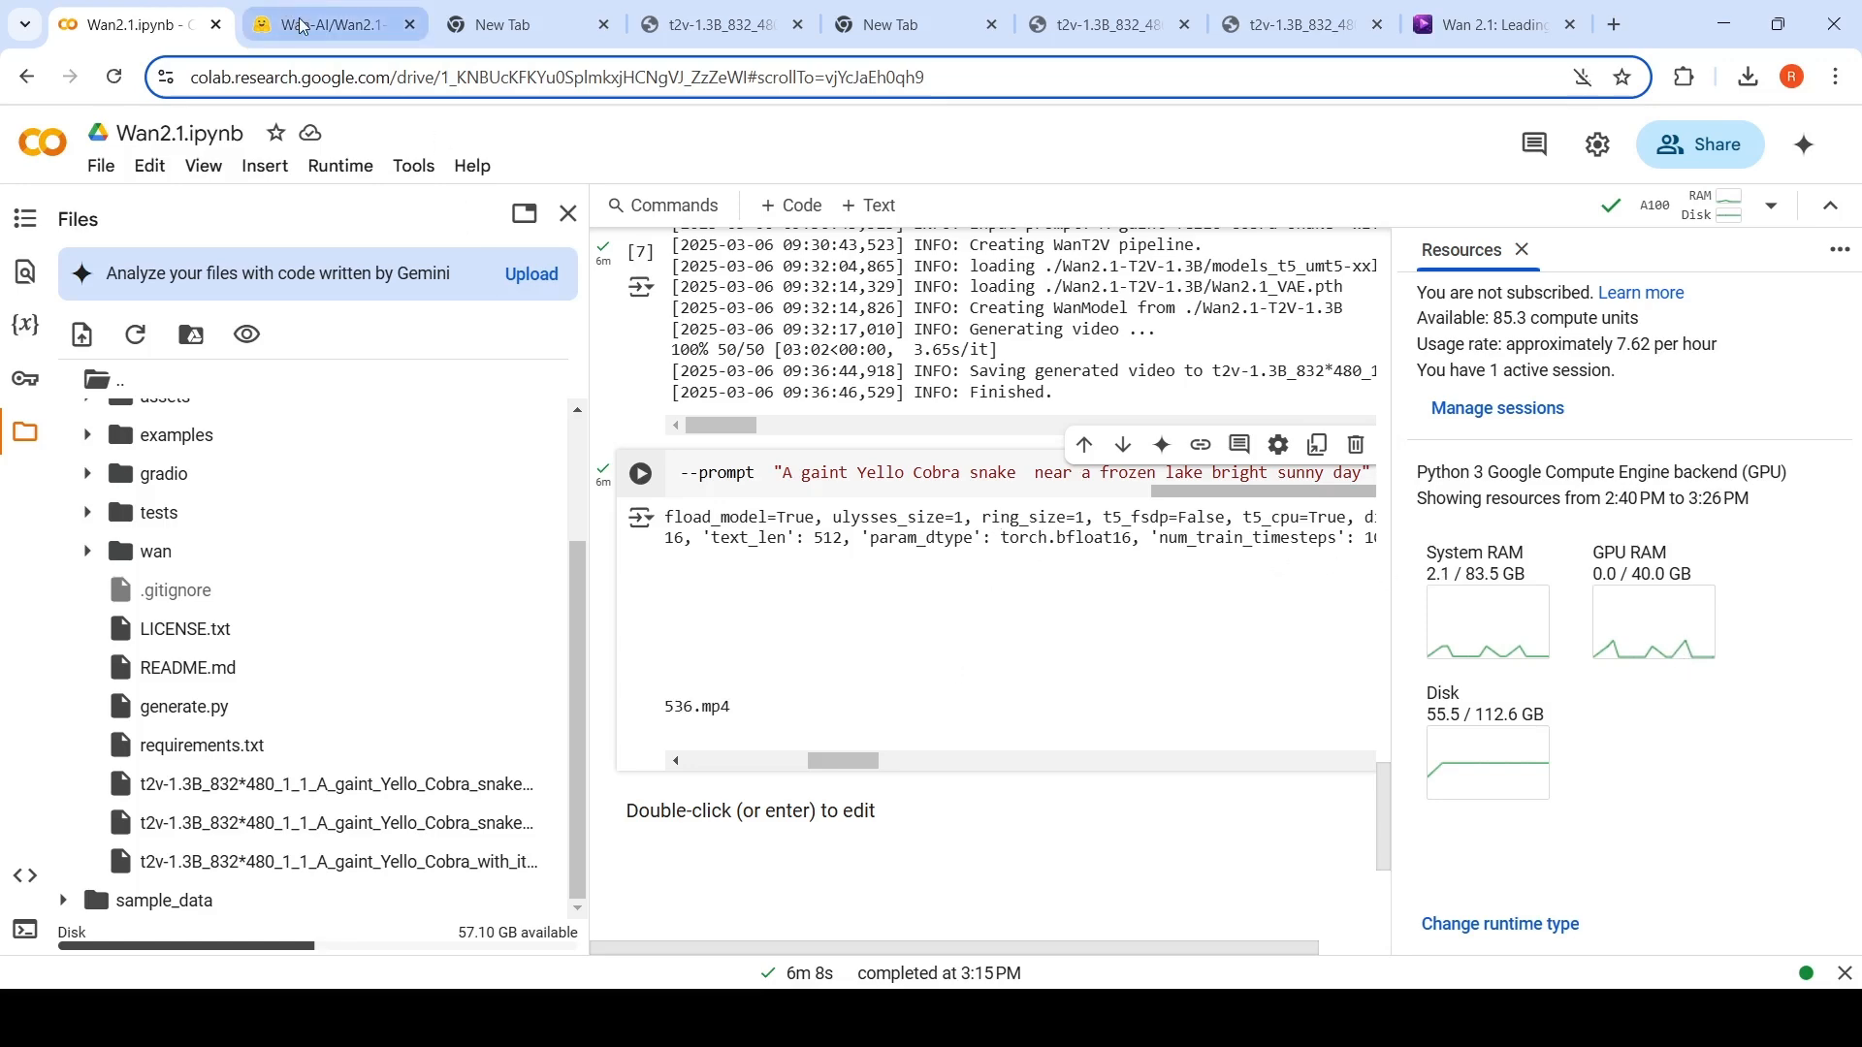
# Scroll the Wan2.1 model page through Installation and Model Download to Run Image-to-Video Generation.
pyautogui.click(320, 25)
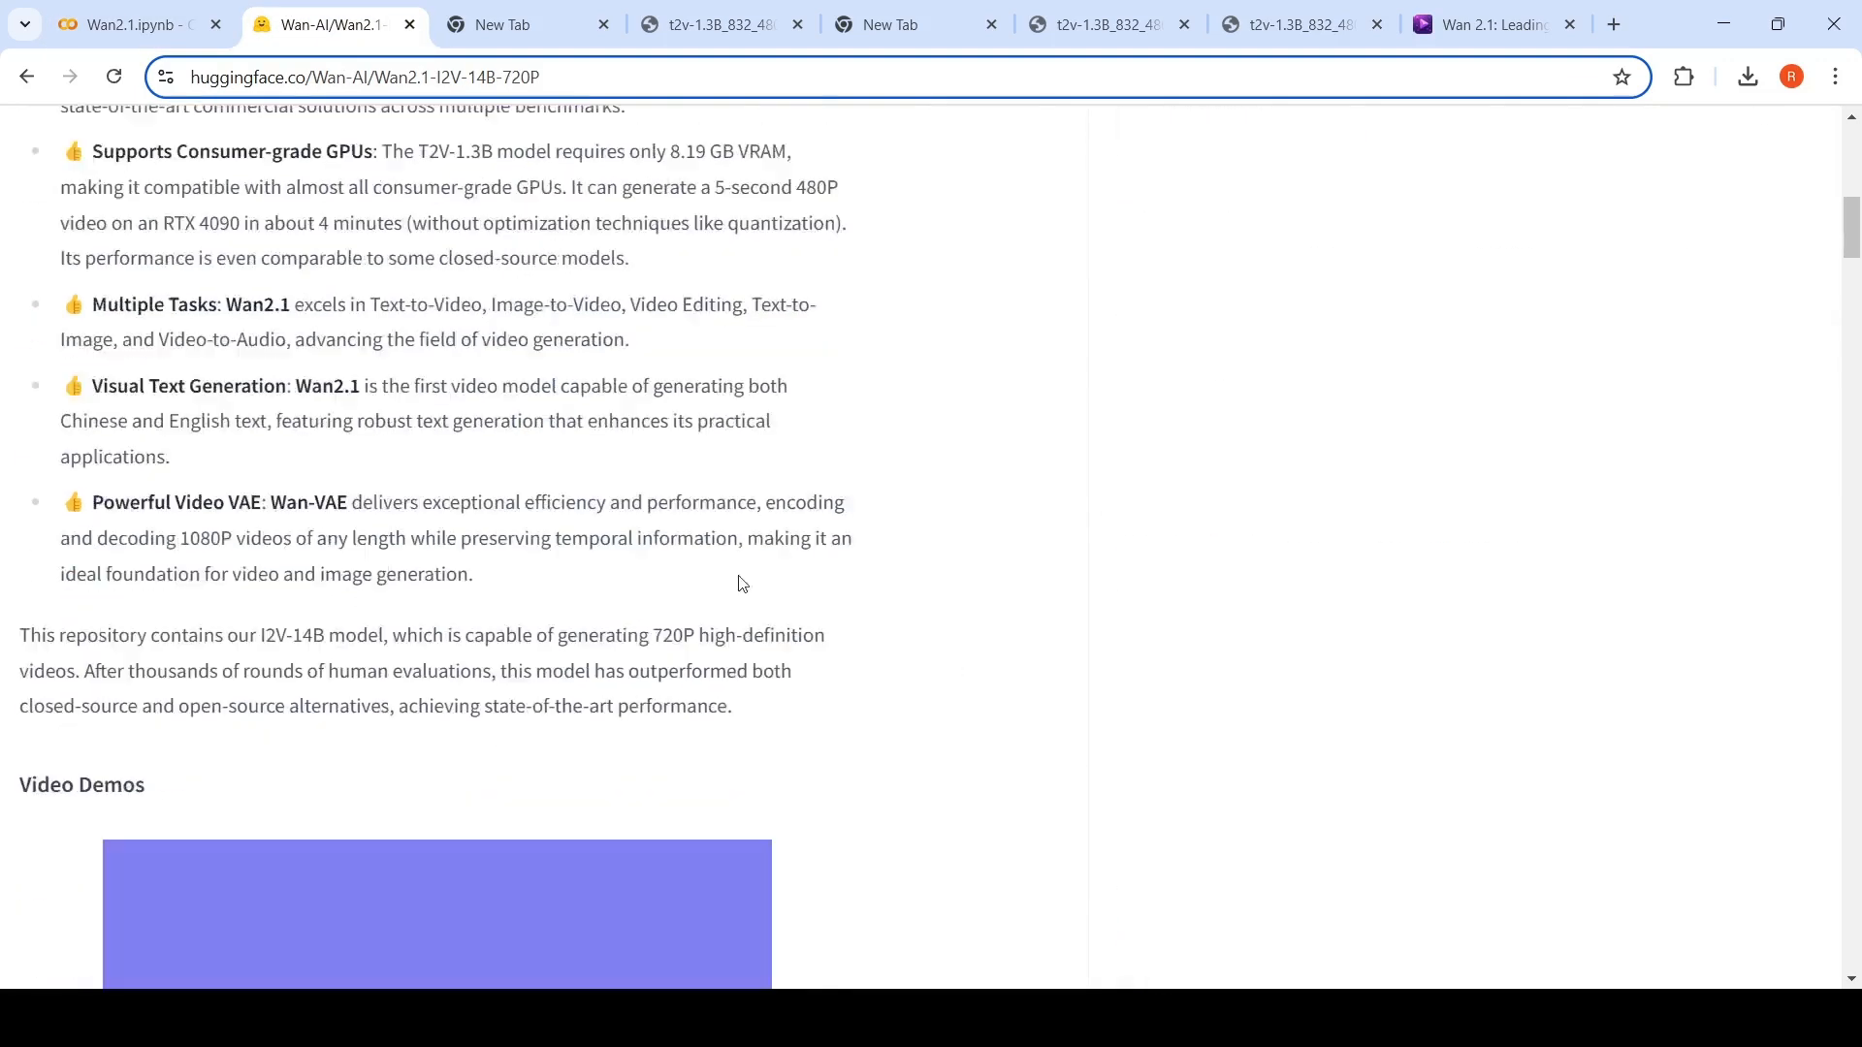
pyautogui.scroll(-3)
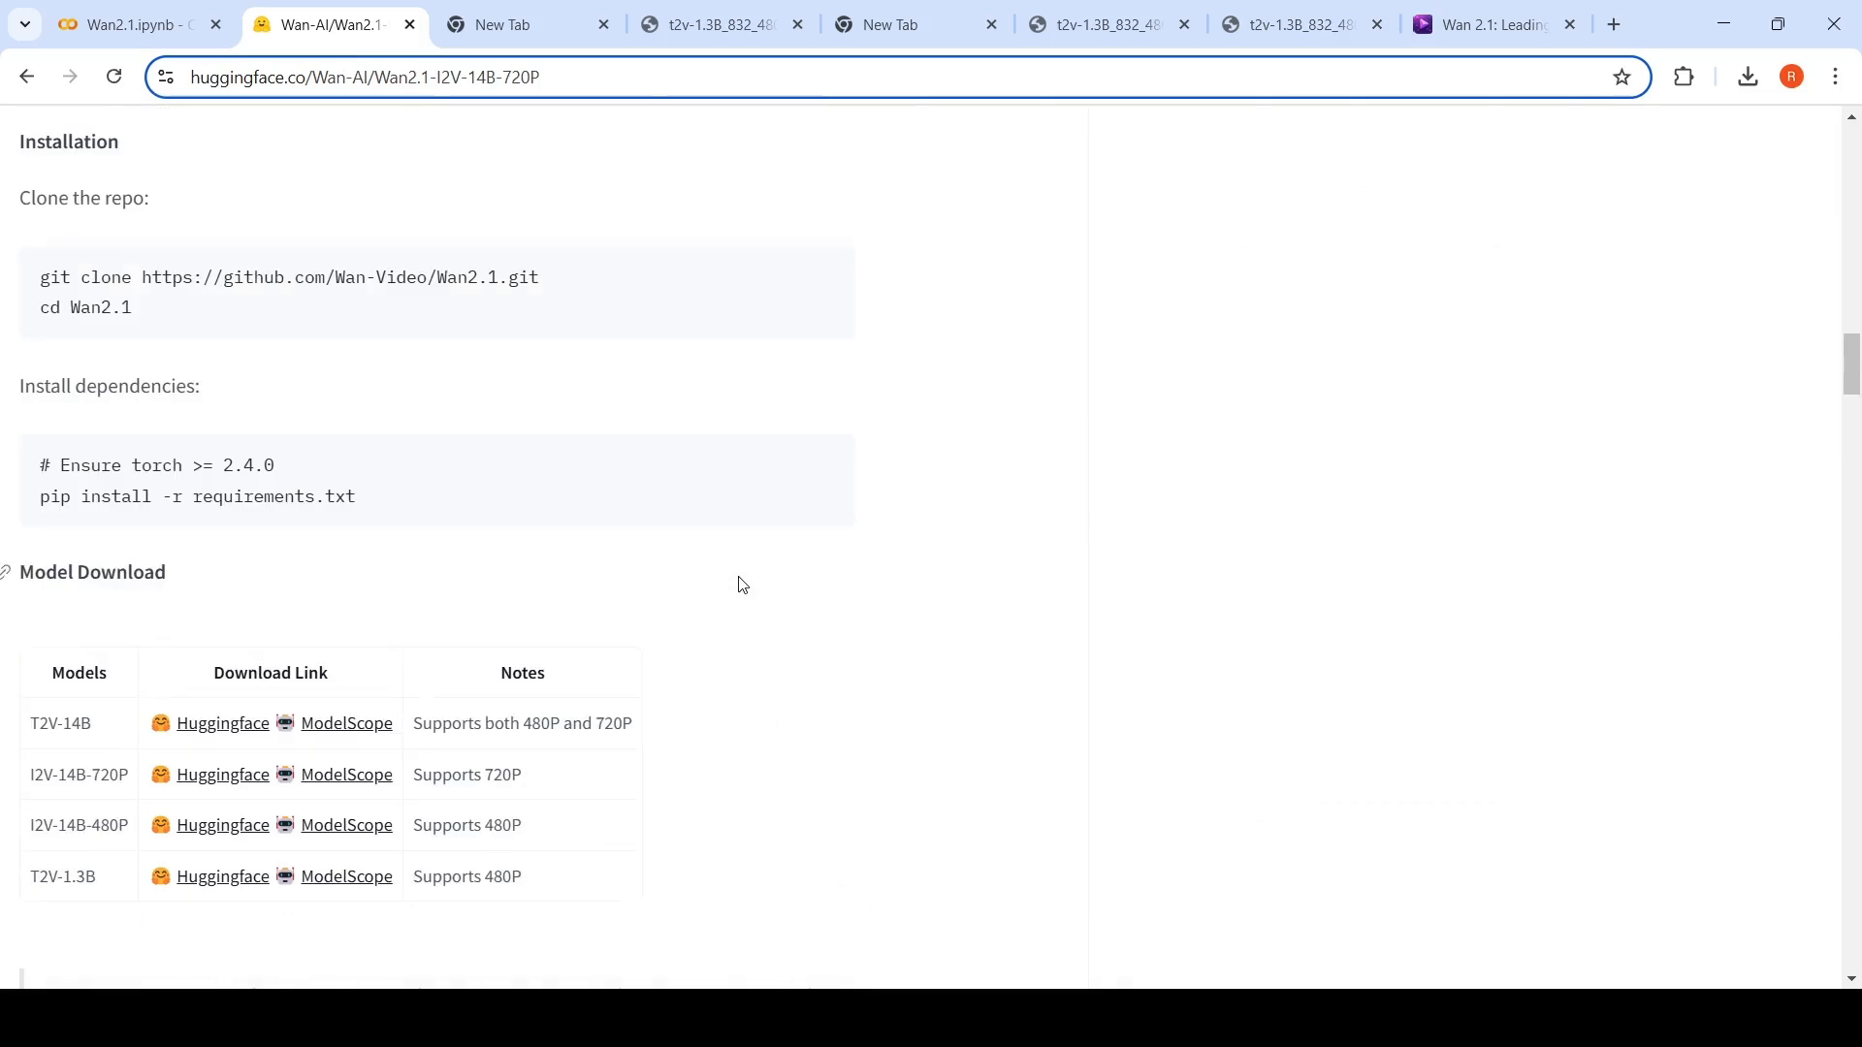
pyautogui.scroll(-3)
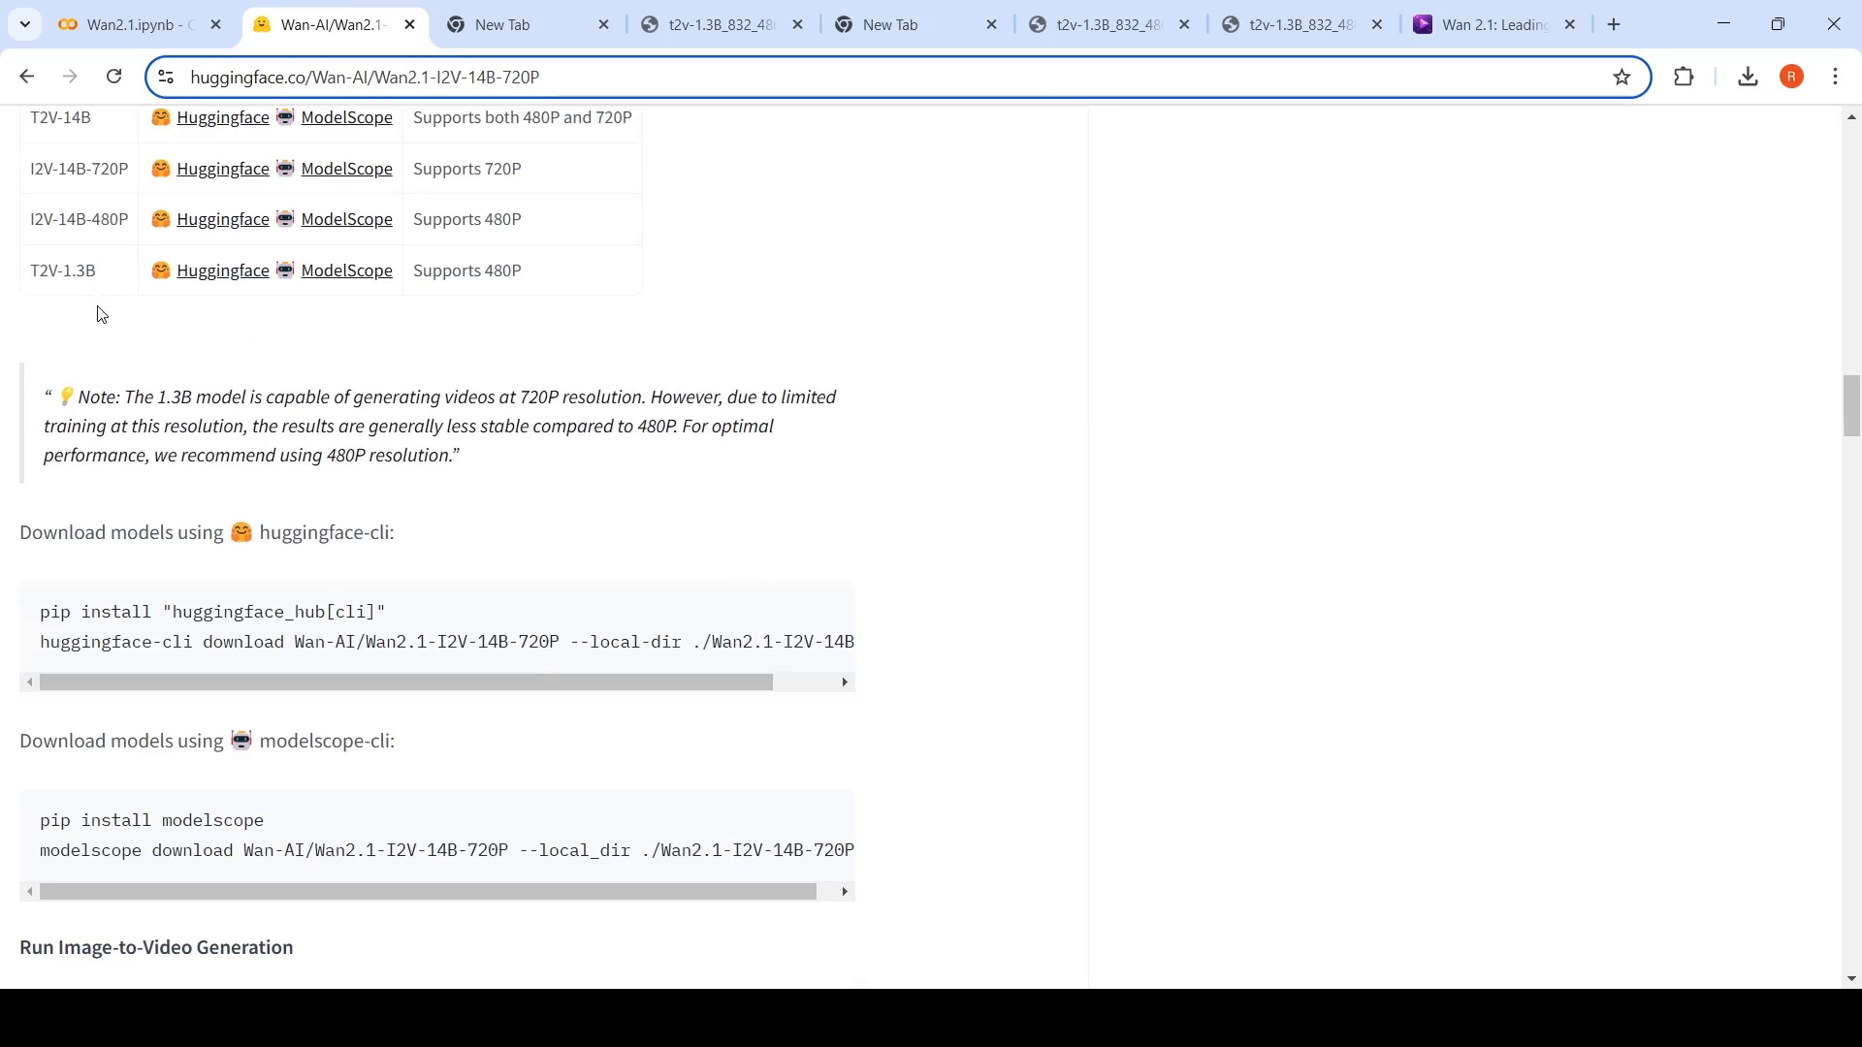
pyautogui.scroll(-3)
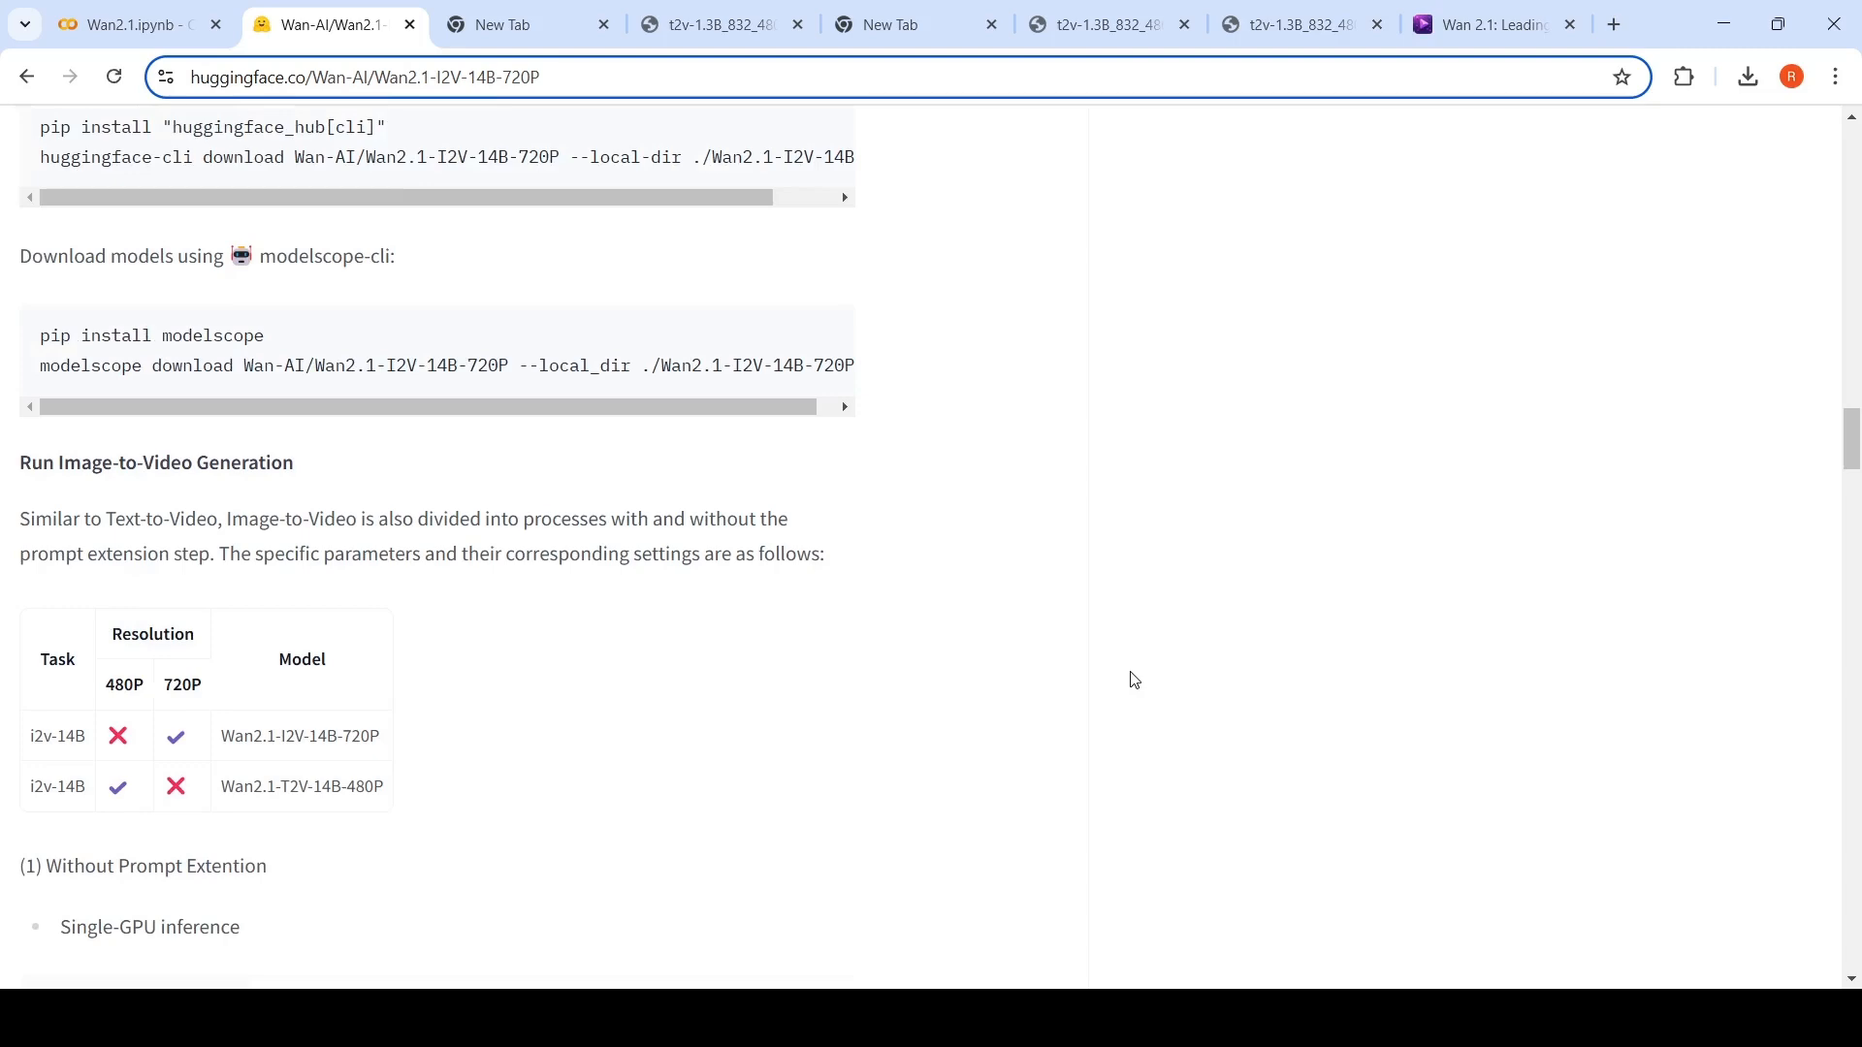
pyautogui.scroll(-3)
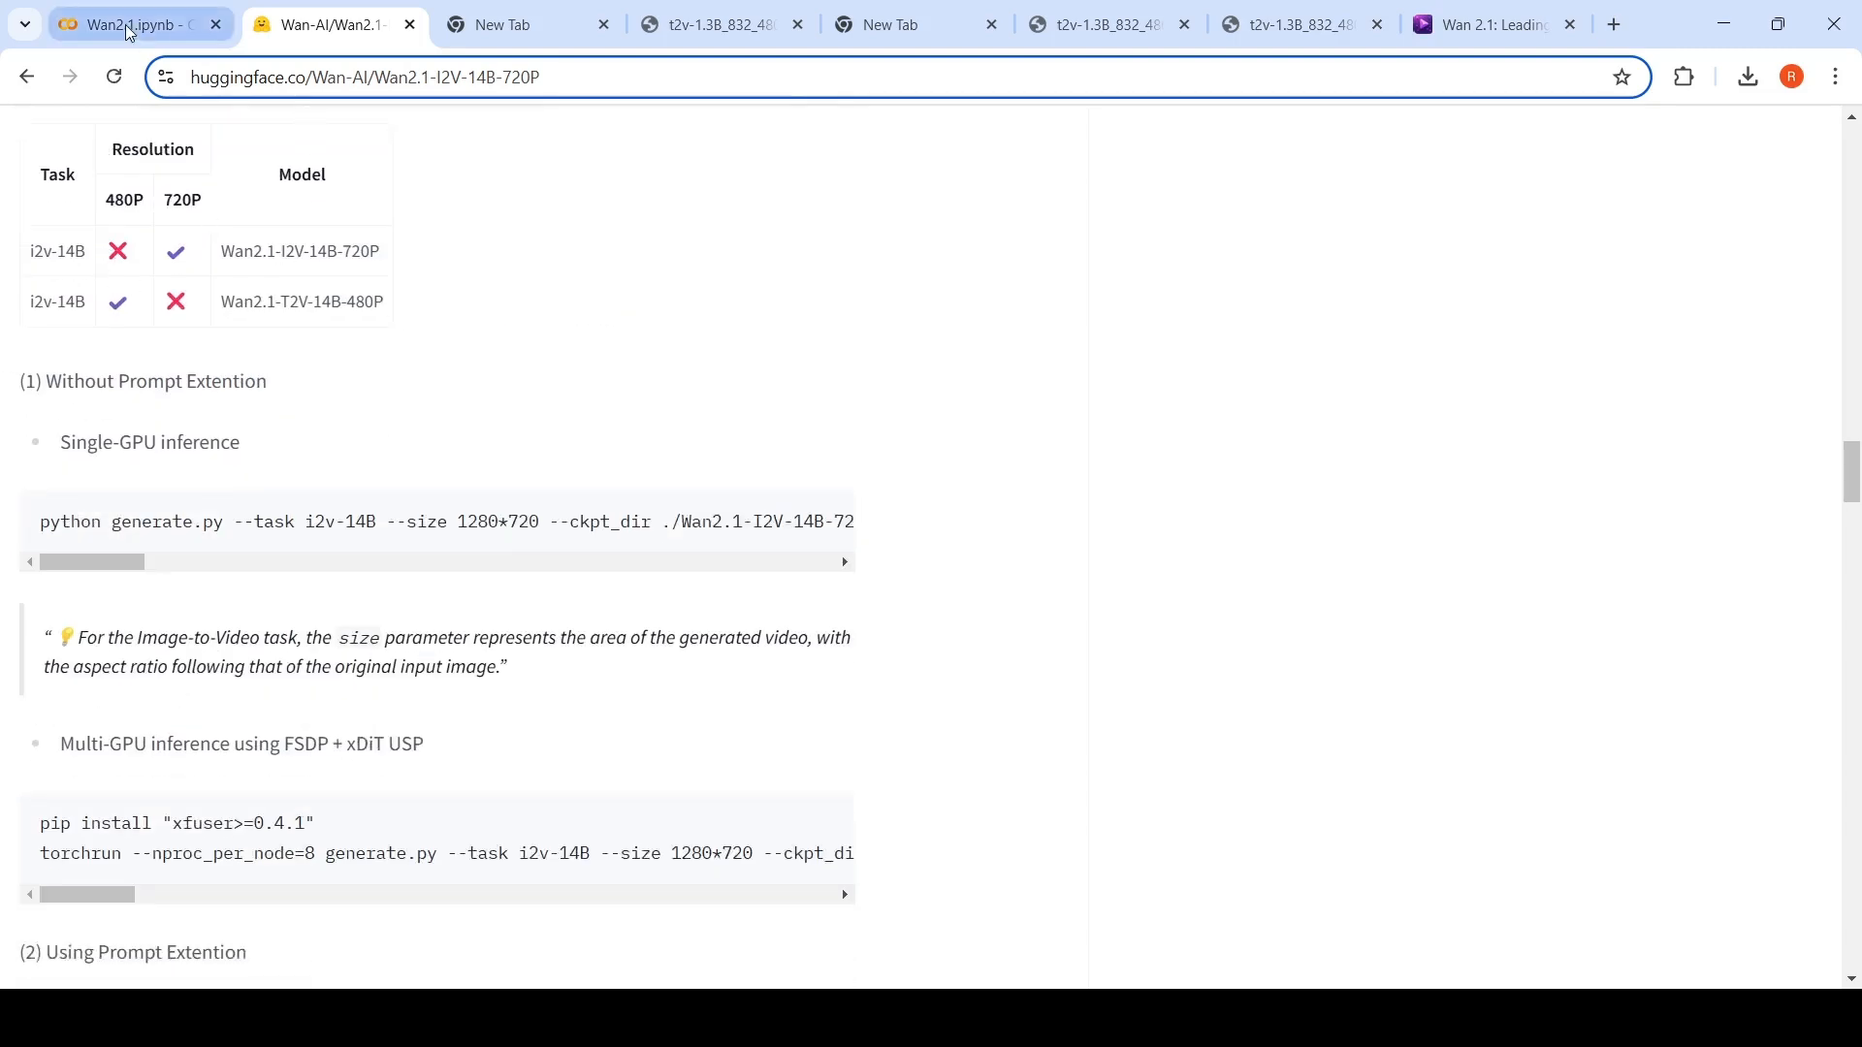
# Review the notebook's model download output and completed five-headed cobra generation run.
pyautogui.click(132, 25)
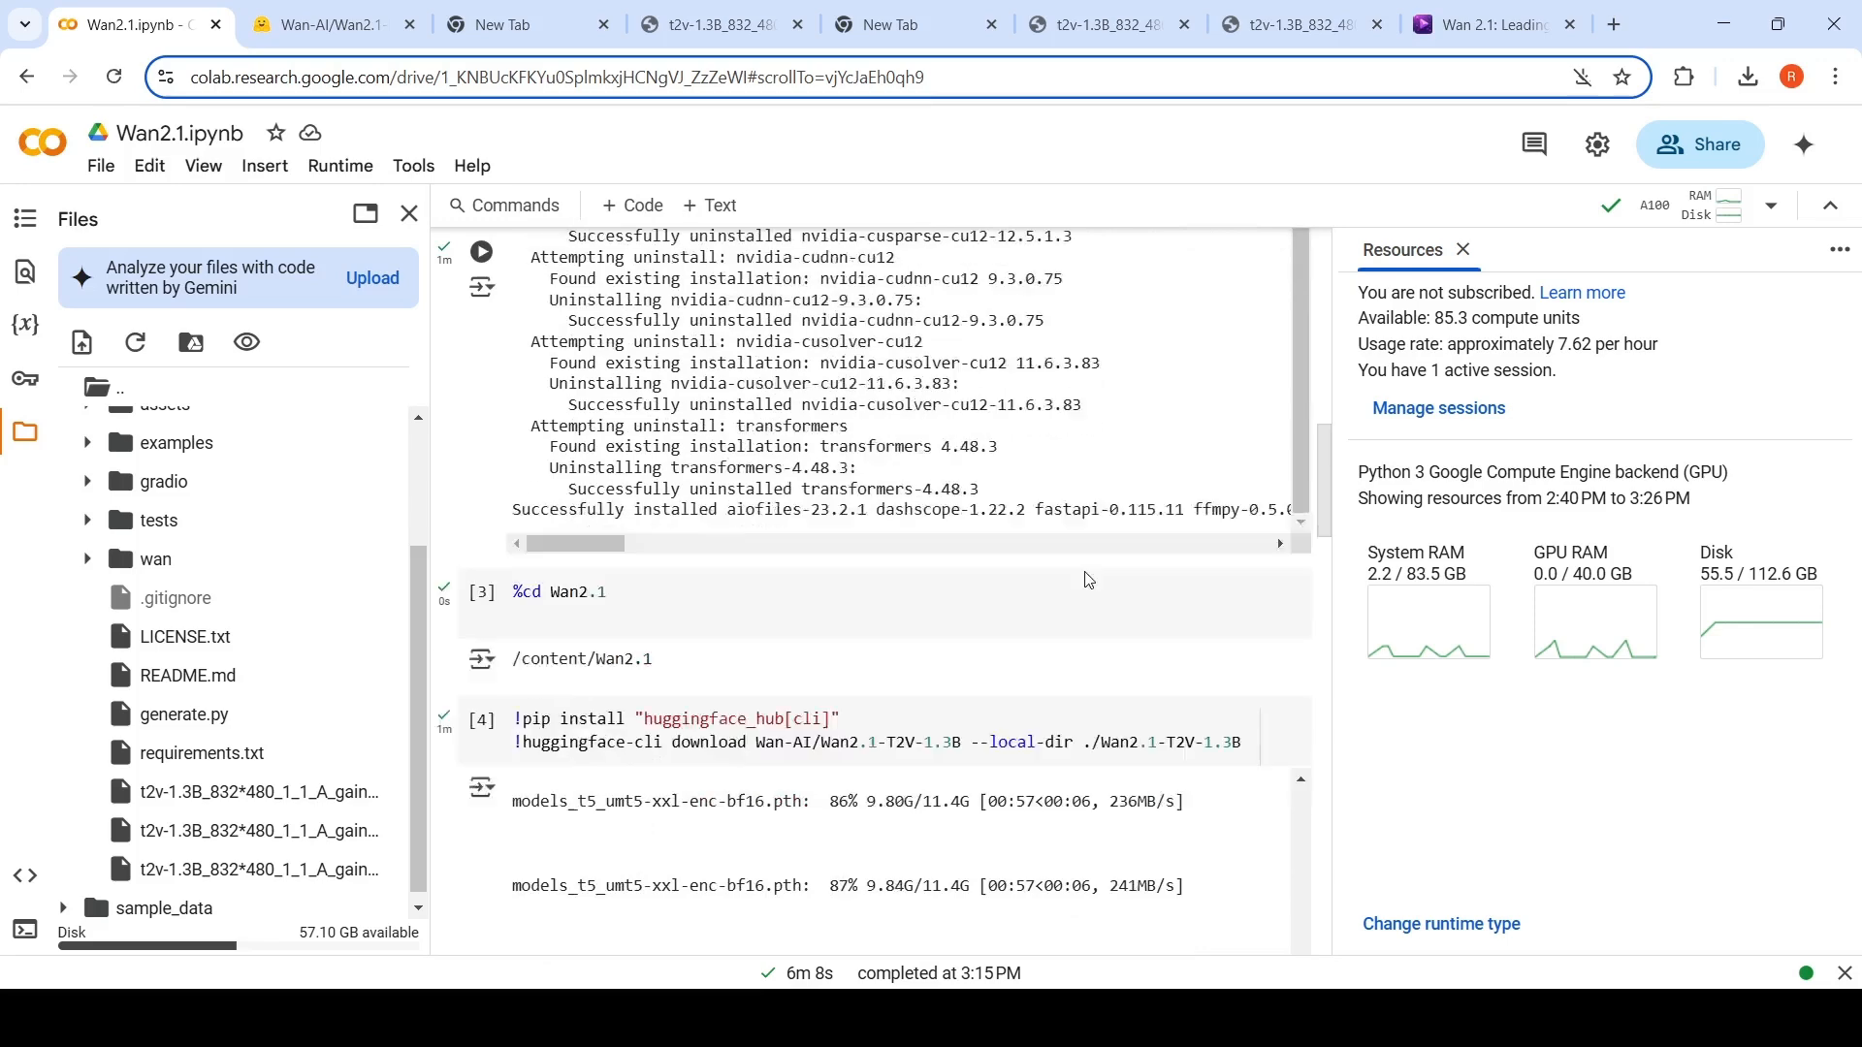
pyautogui.scroll(-3)
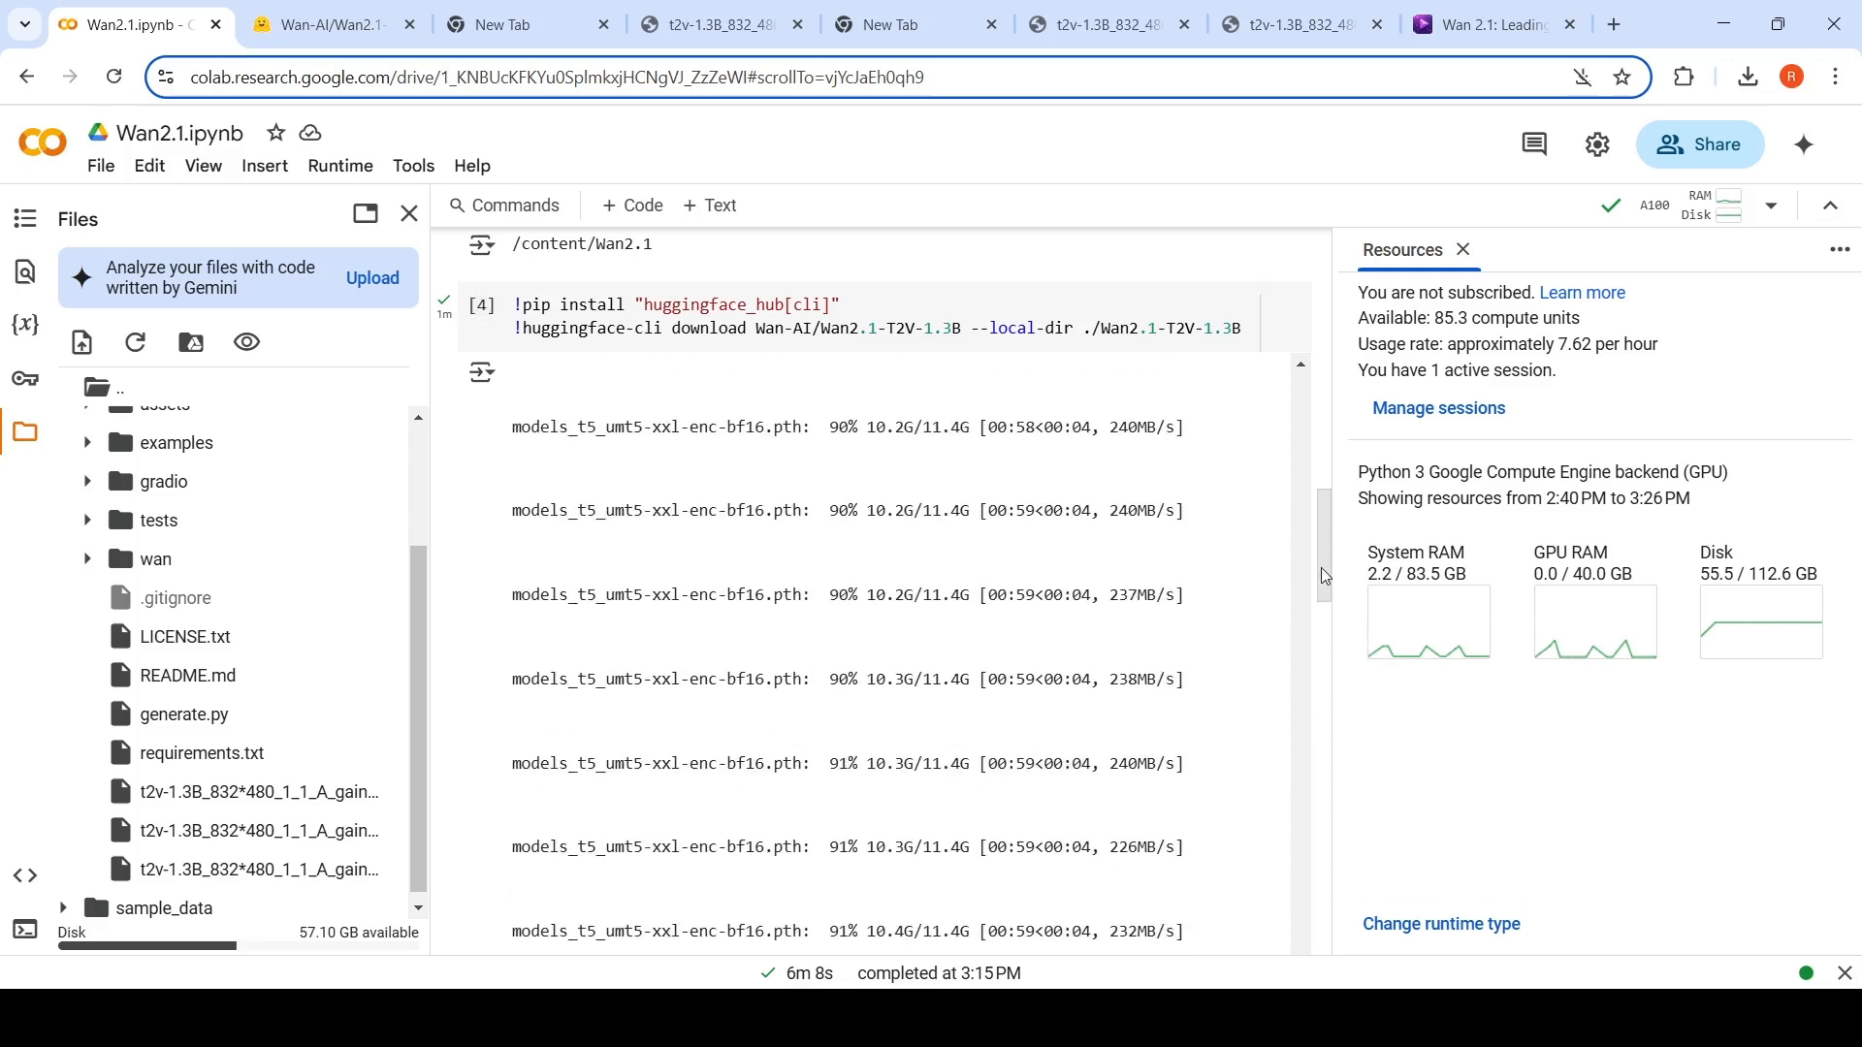
pyautogui.scroll(-3)
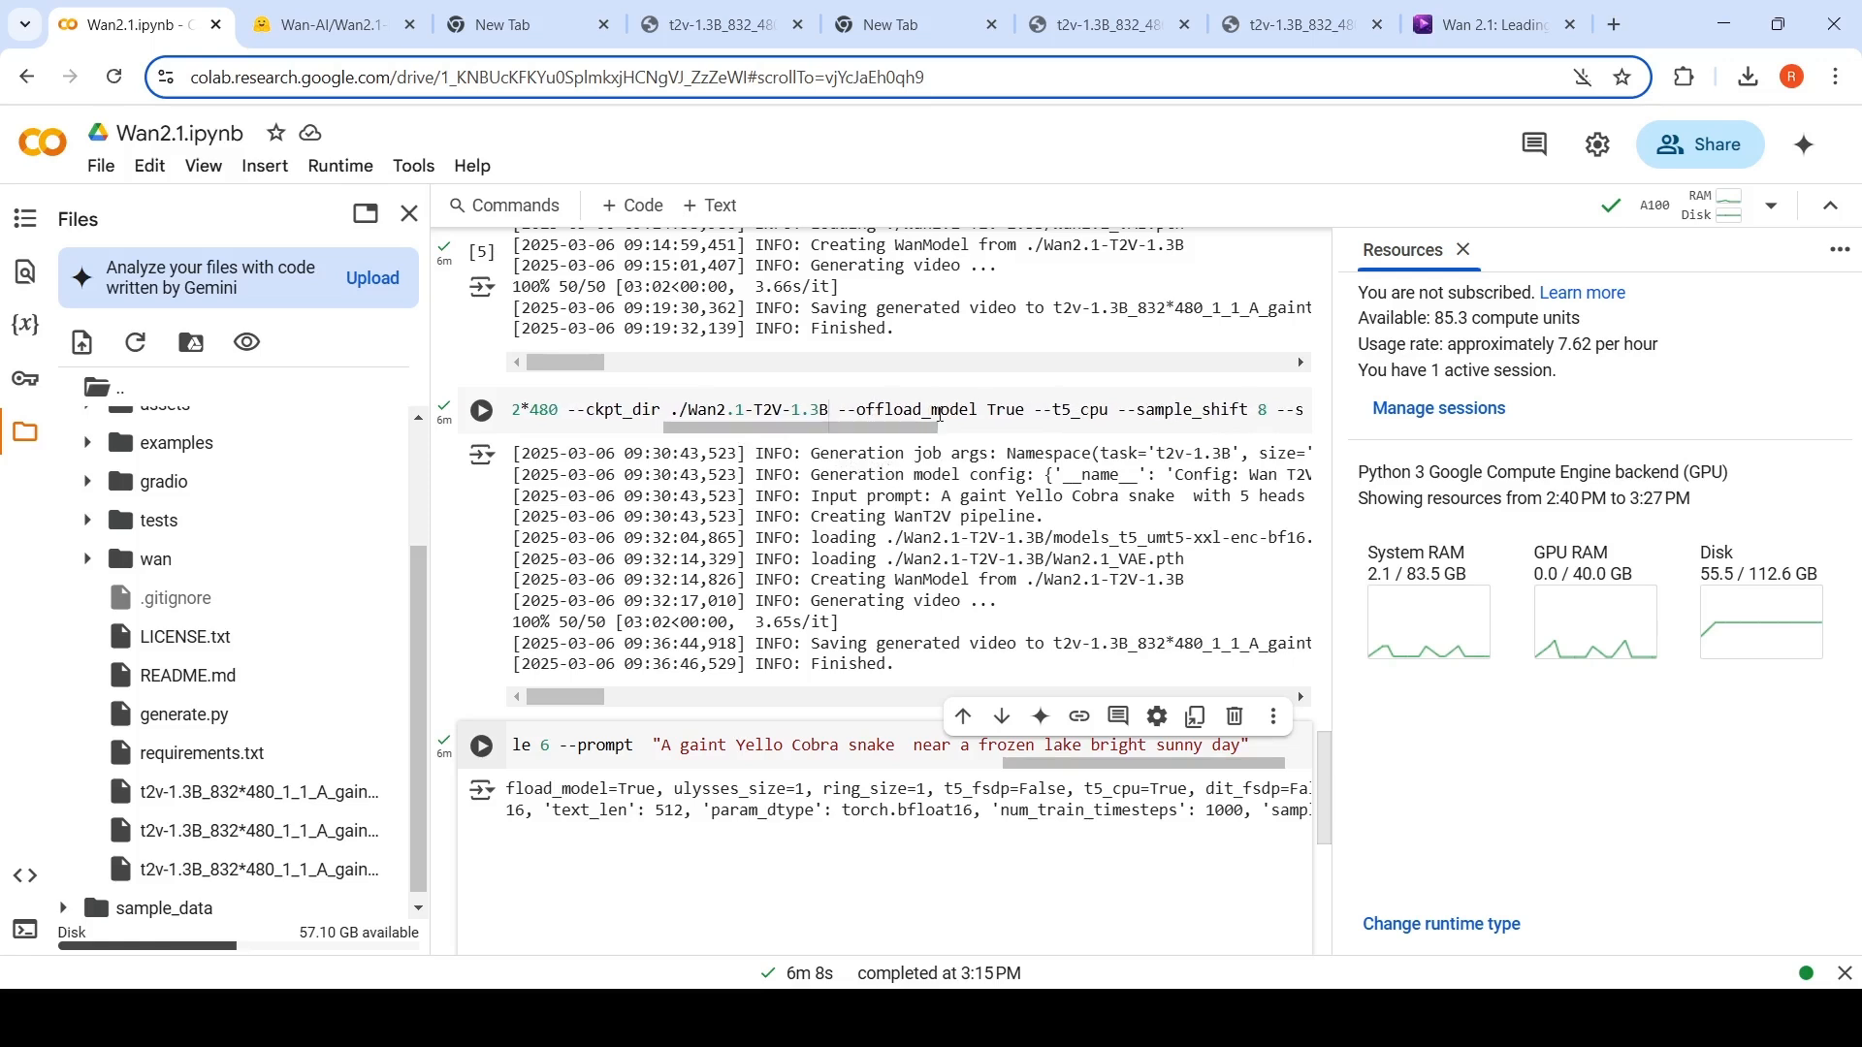
pyautogui.moveTo(881, 436)
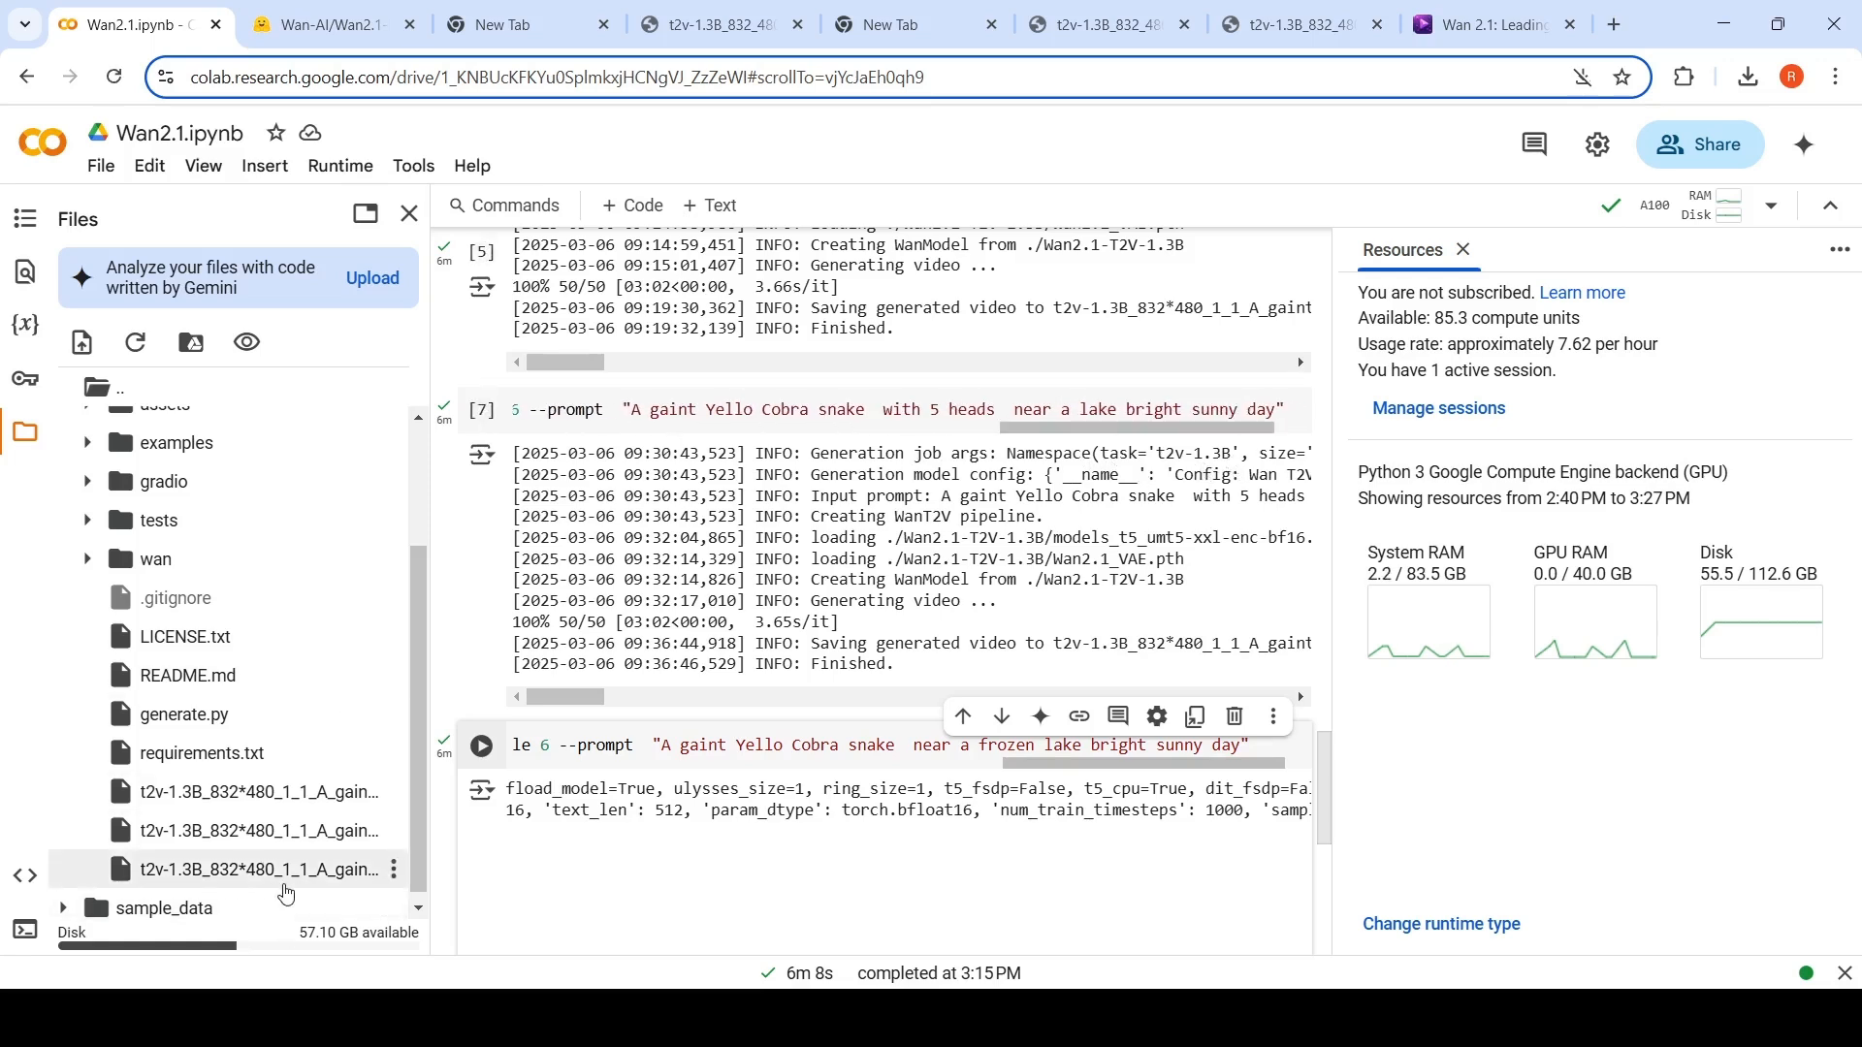
pyautogui.click(1102, 25)
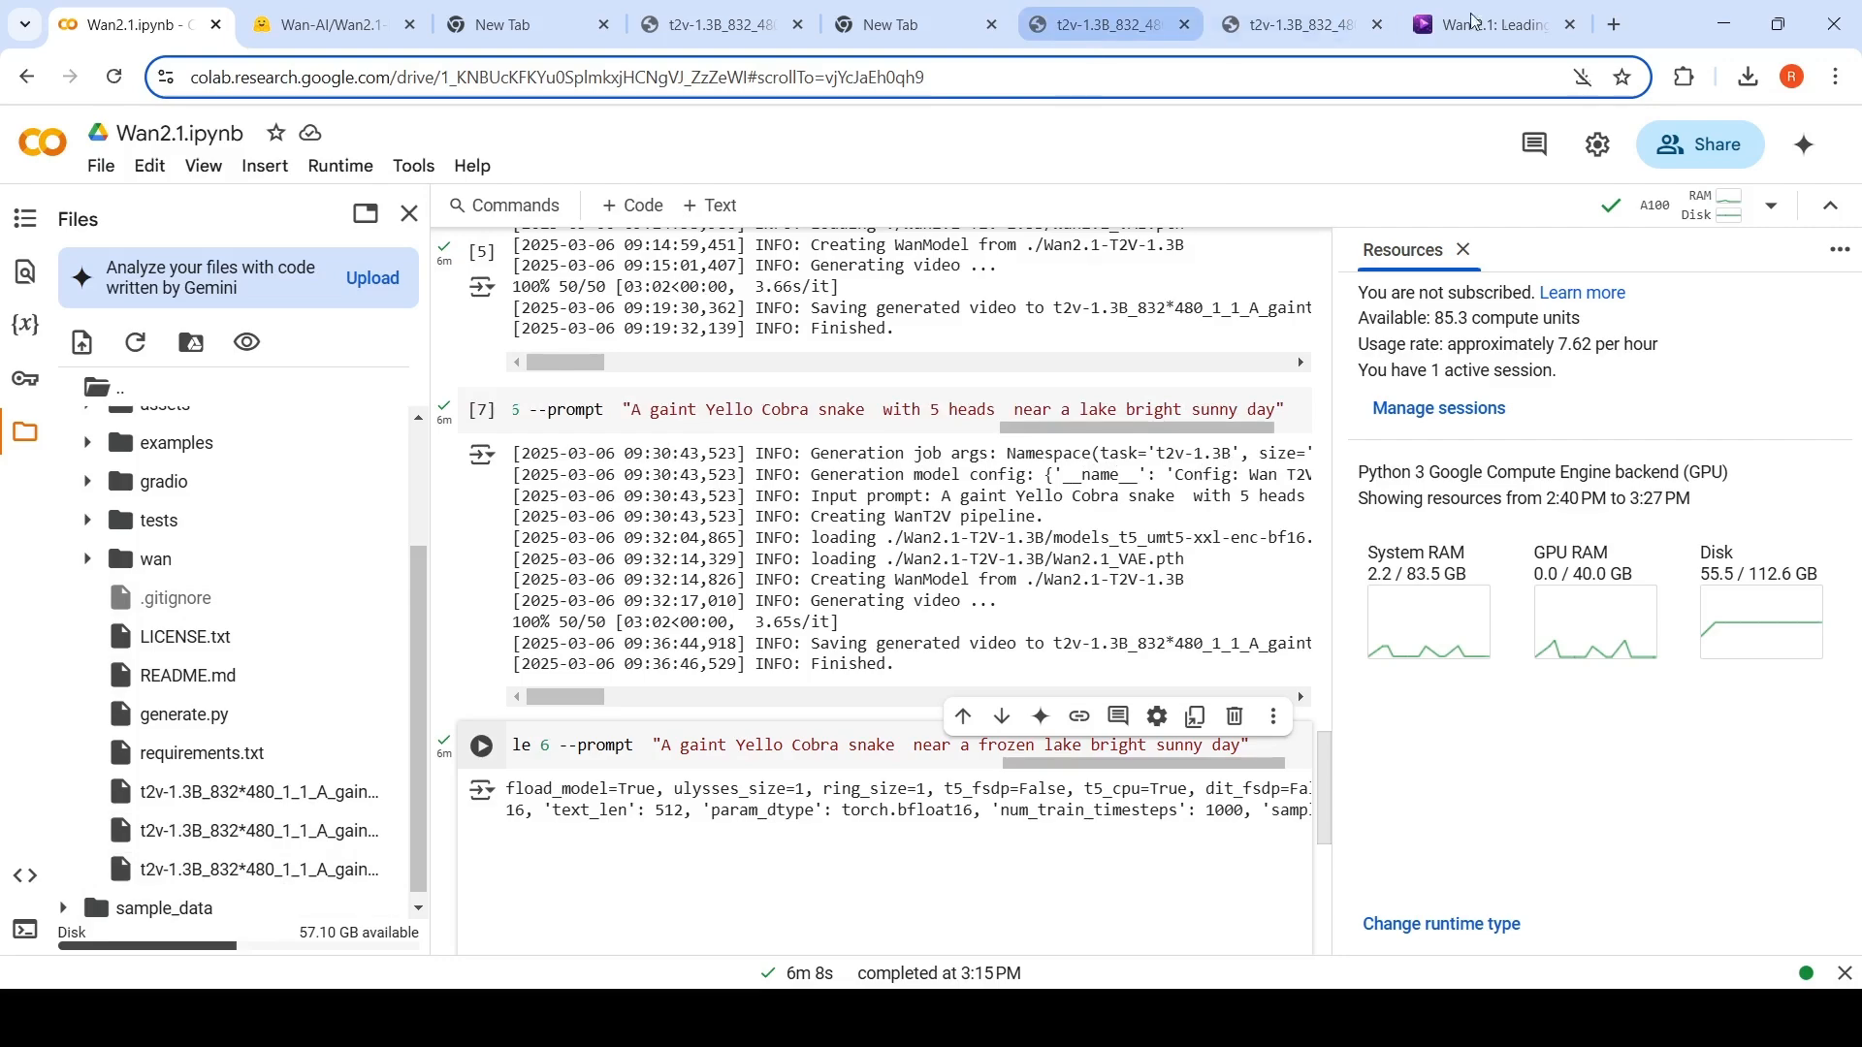
# Play the Spray-painting Boy demo on wan-ai.org and read the SOTA Performance and consumer-grade GPU cards.
pyautogui.click(1486, 25)
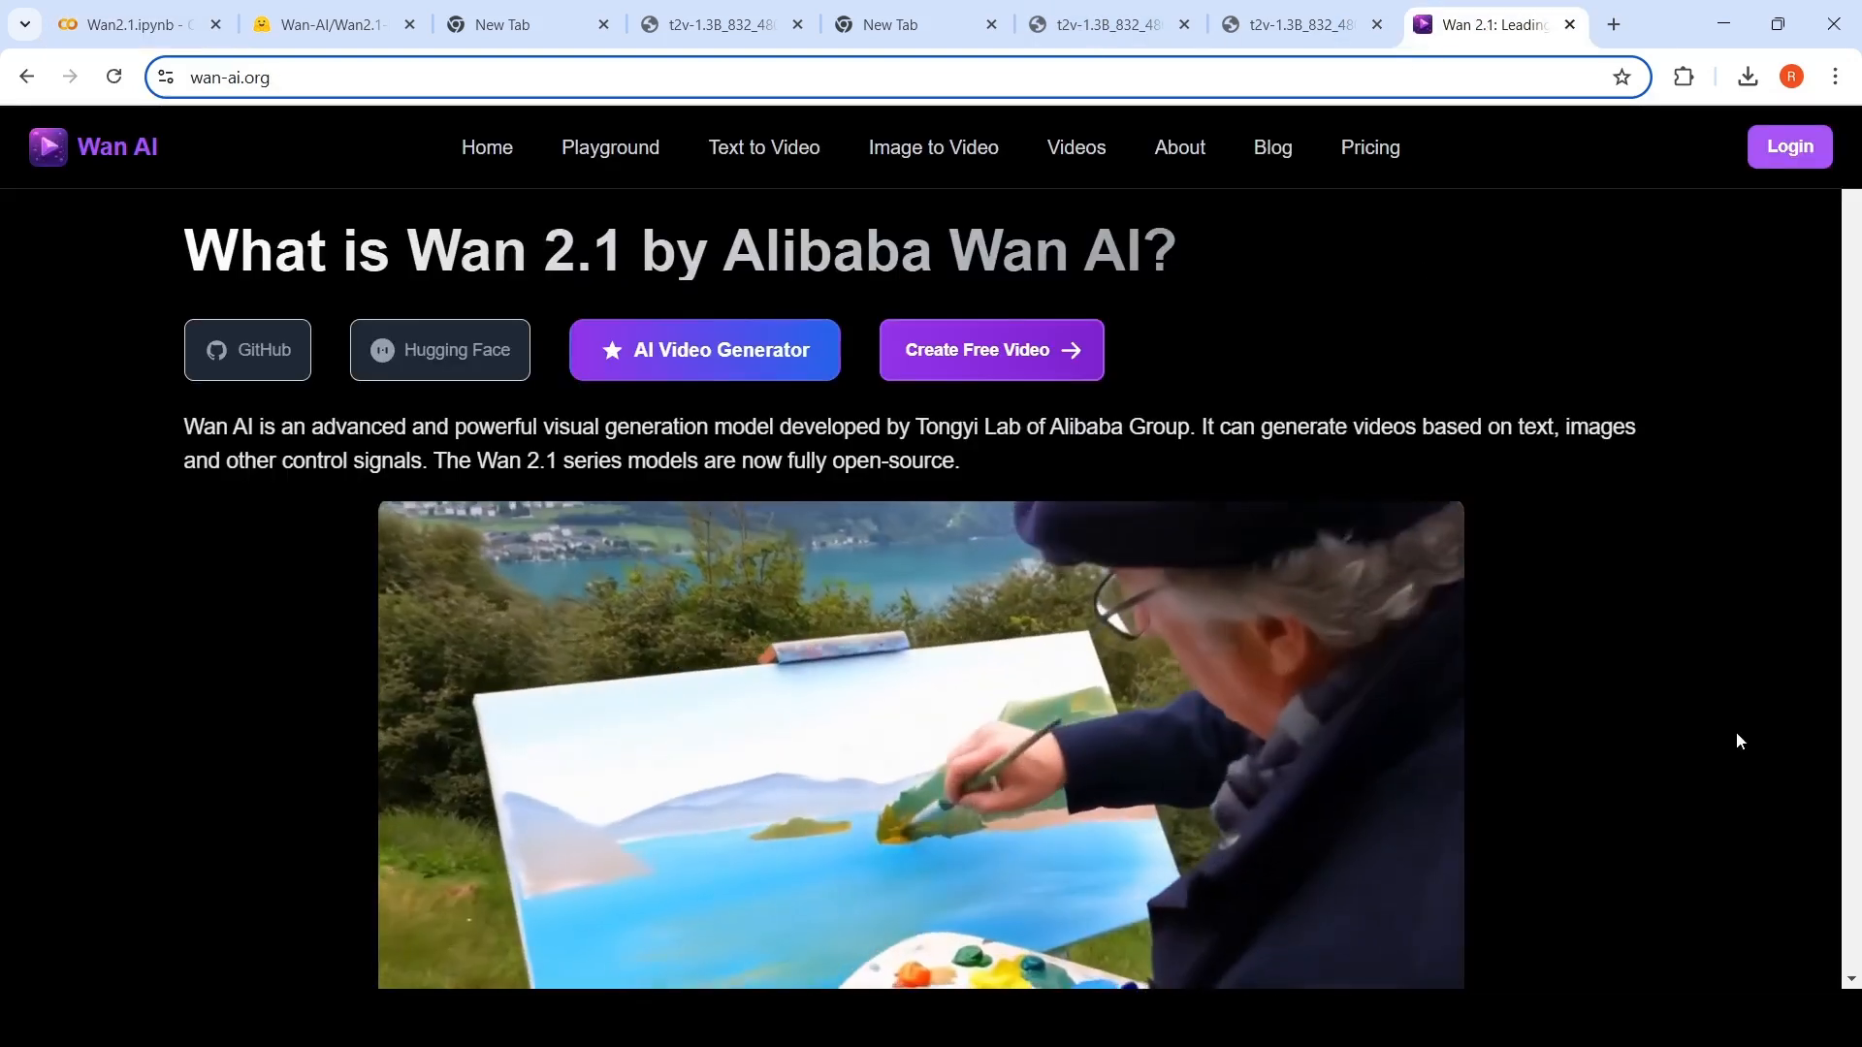
pyautogui.scroll(-3)
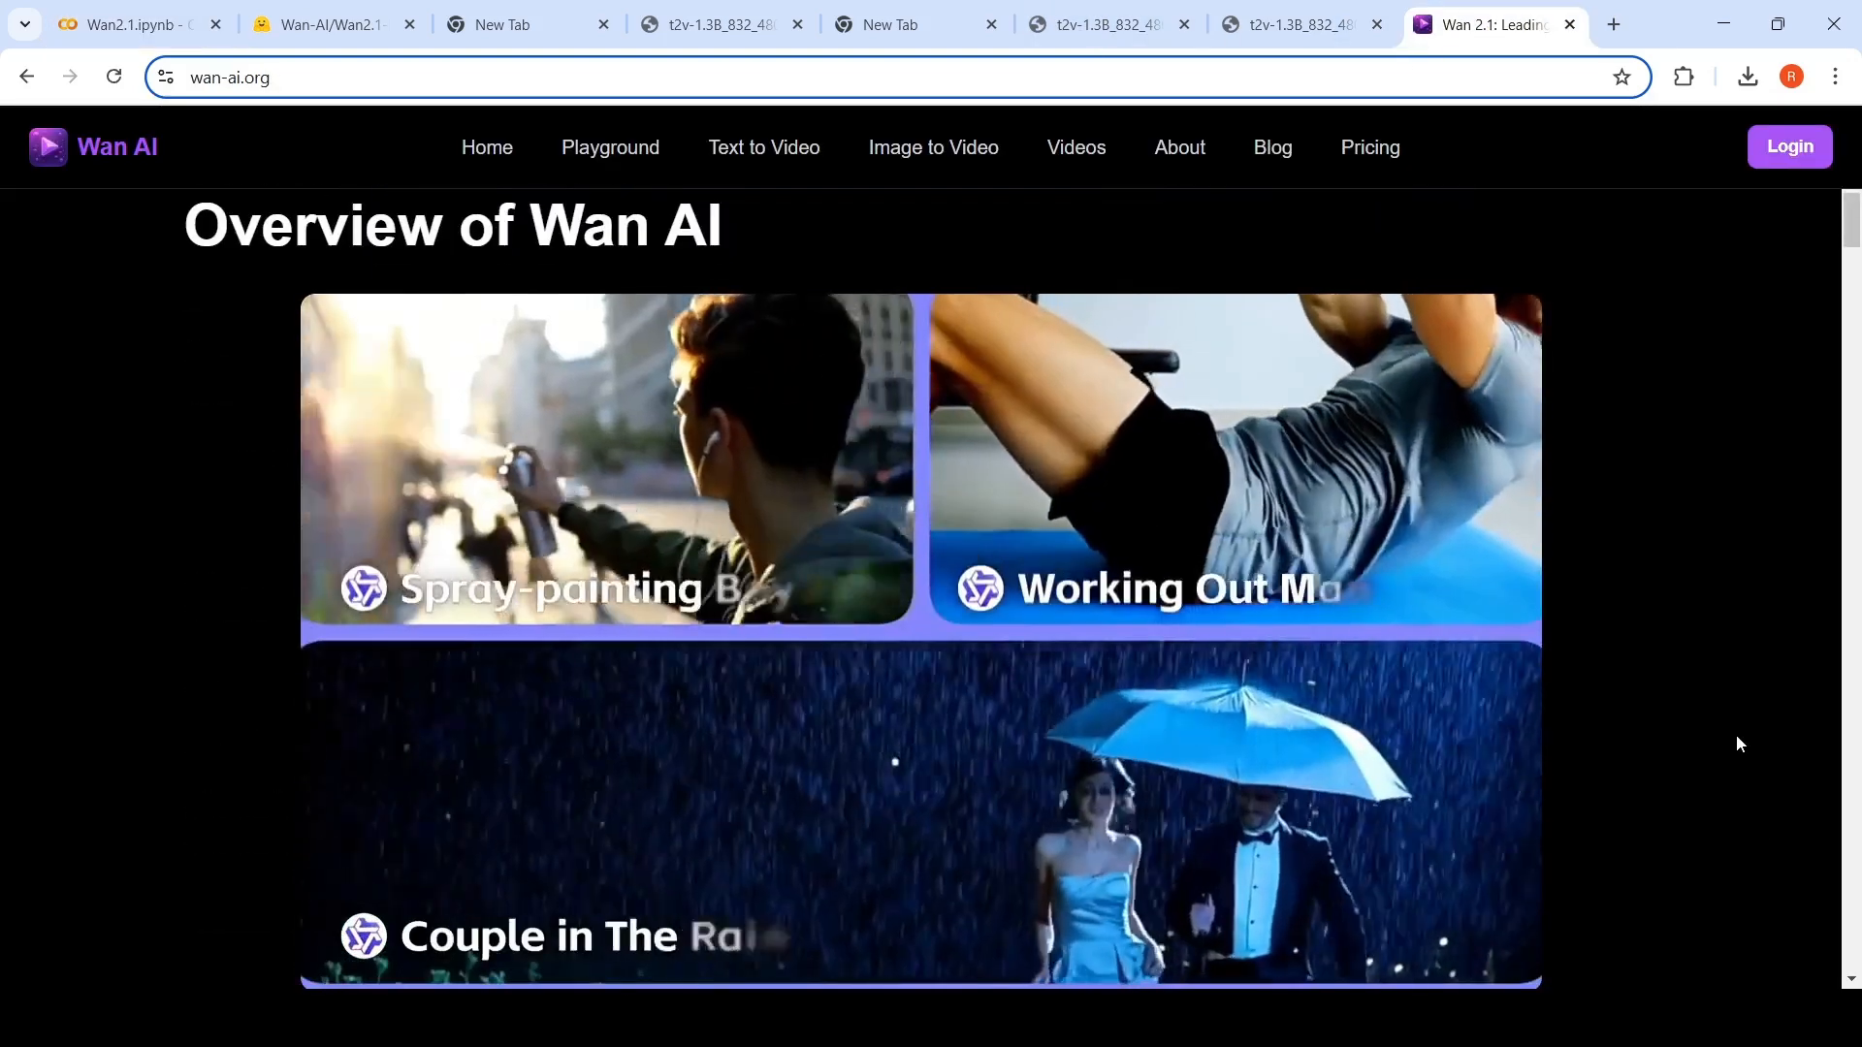
pyautogui.click(605, 462)
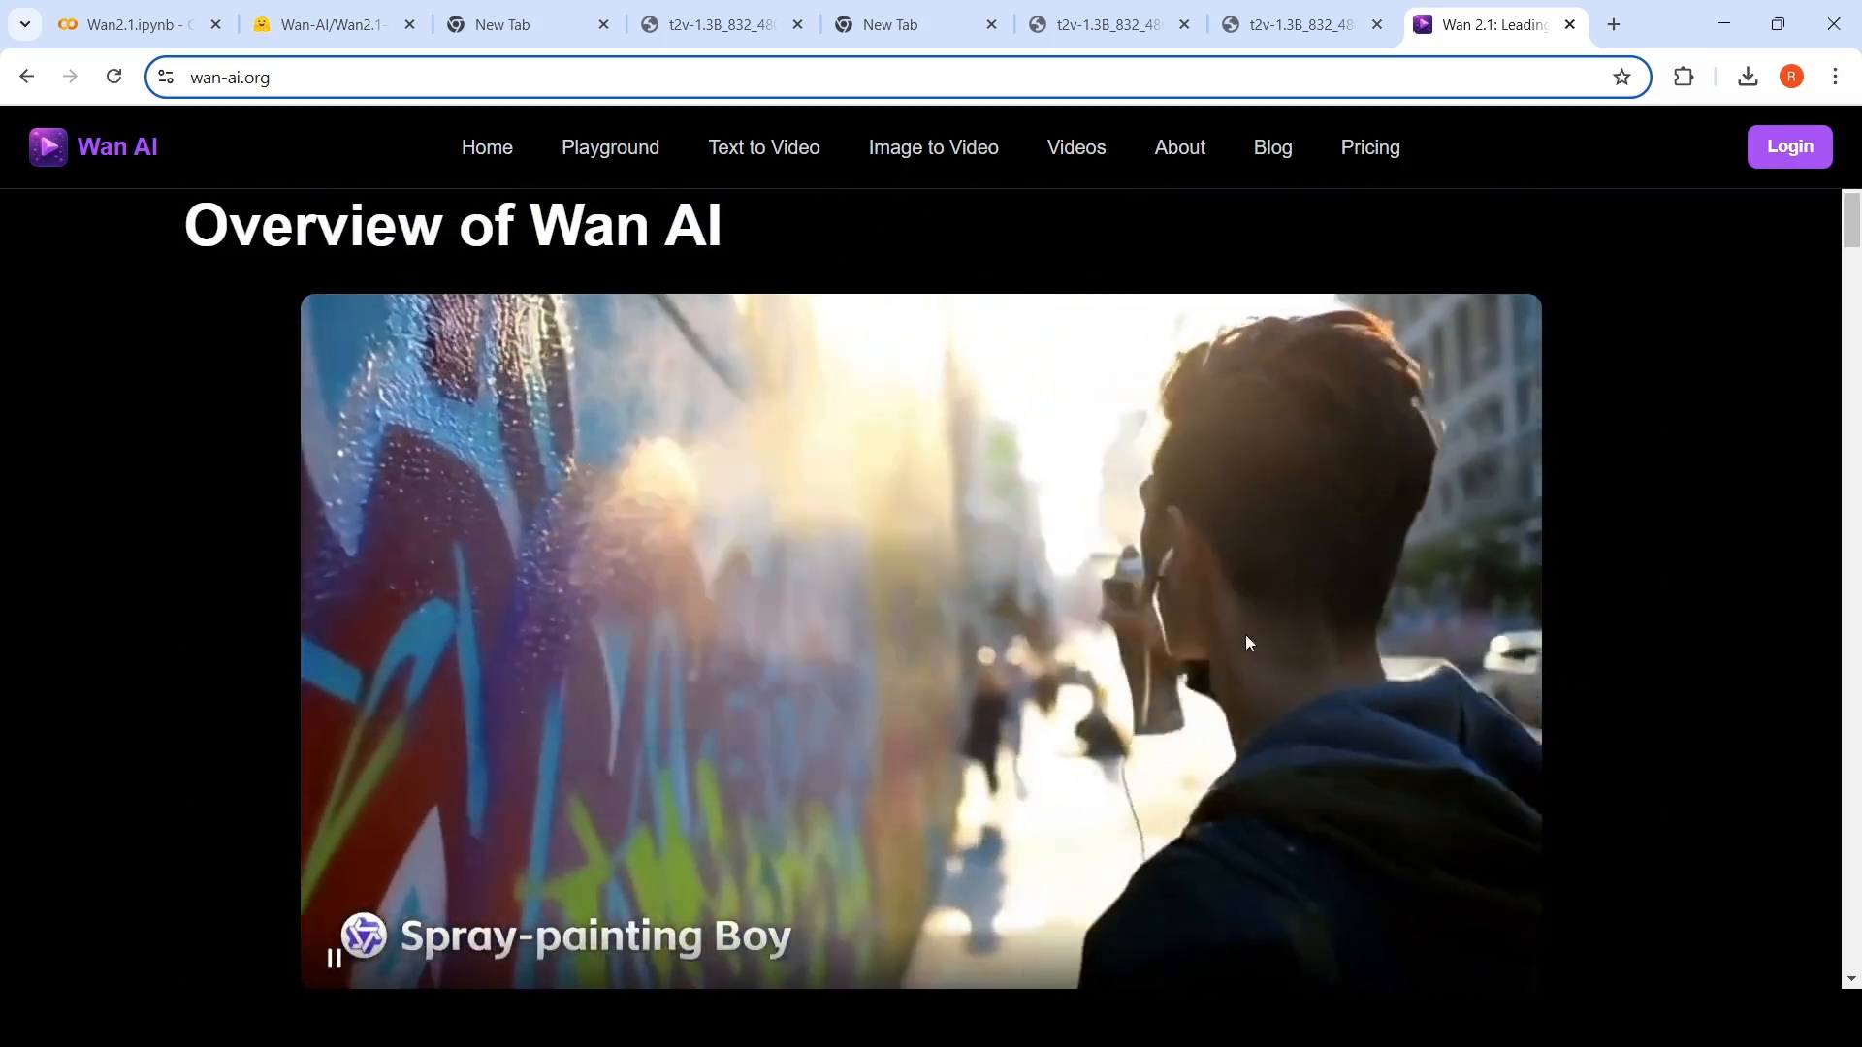
pyautogui.scroll(-3)
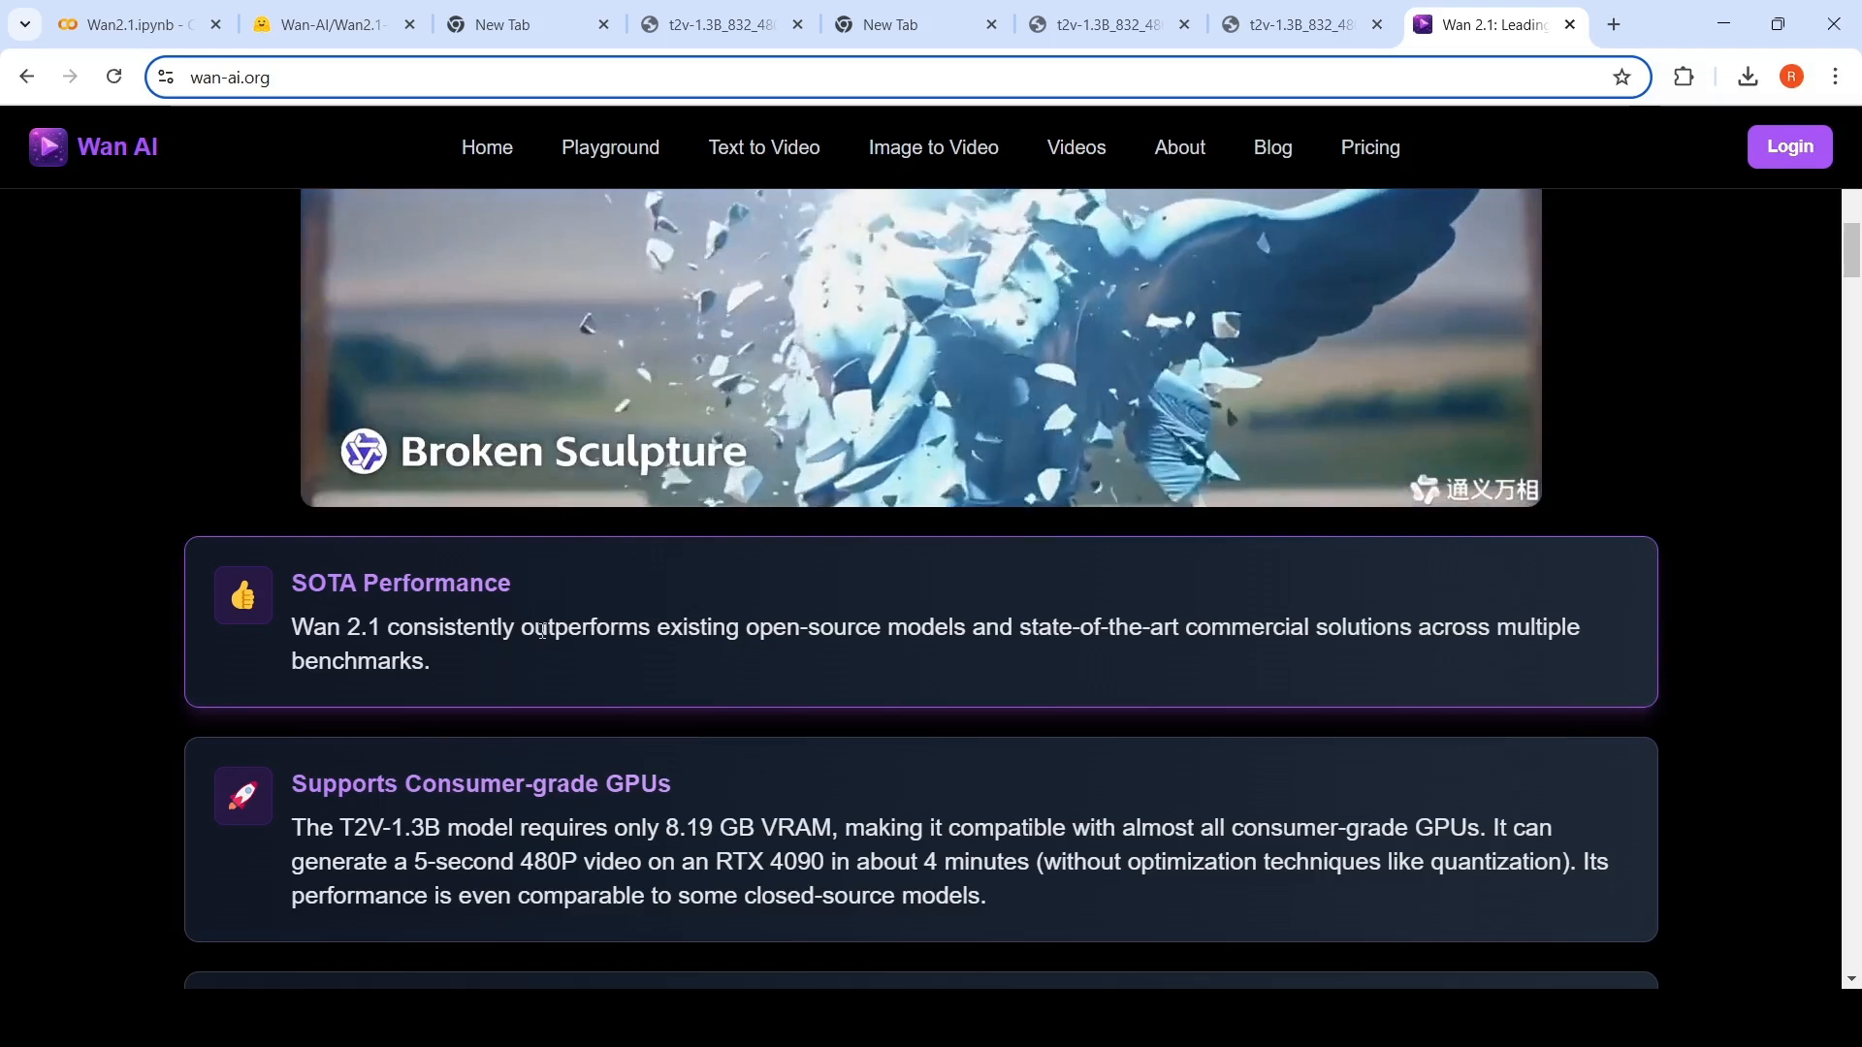
pyautogui.scroll(-3)
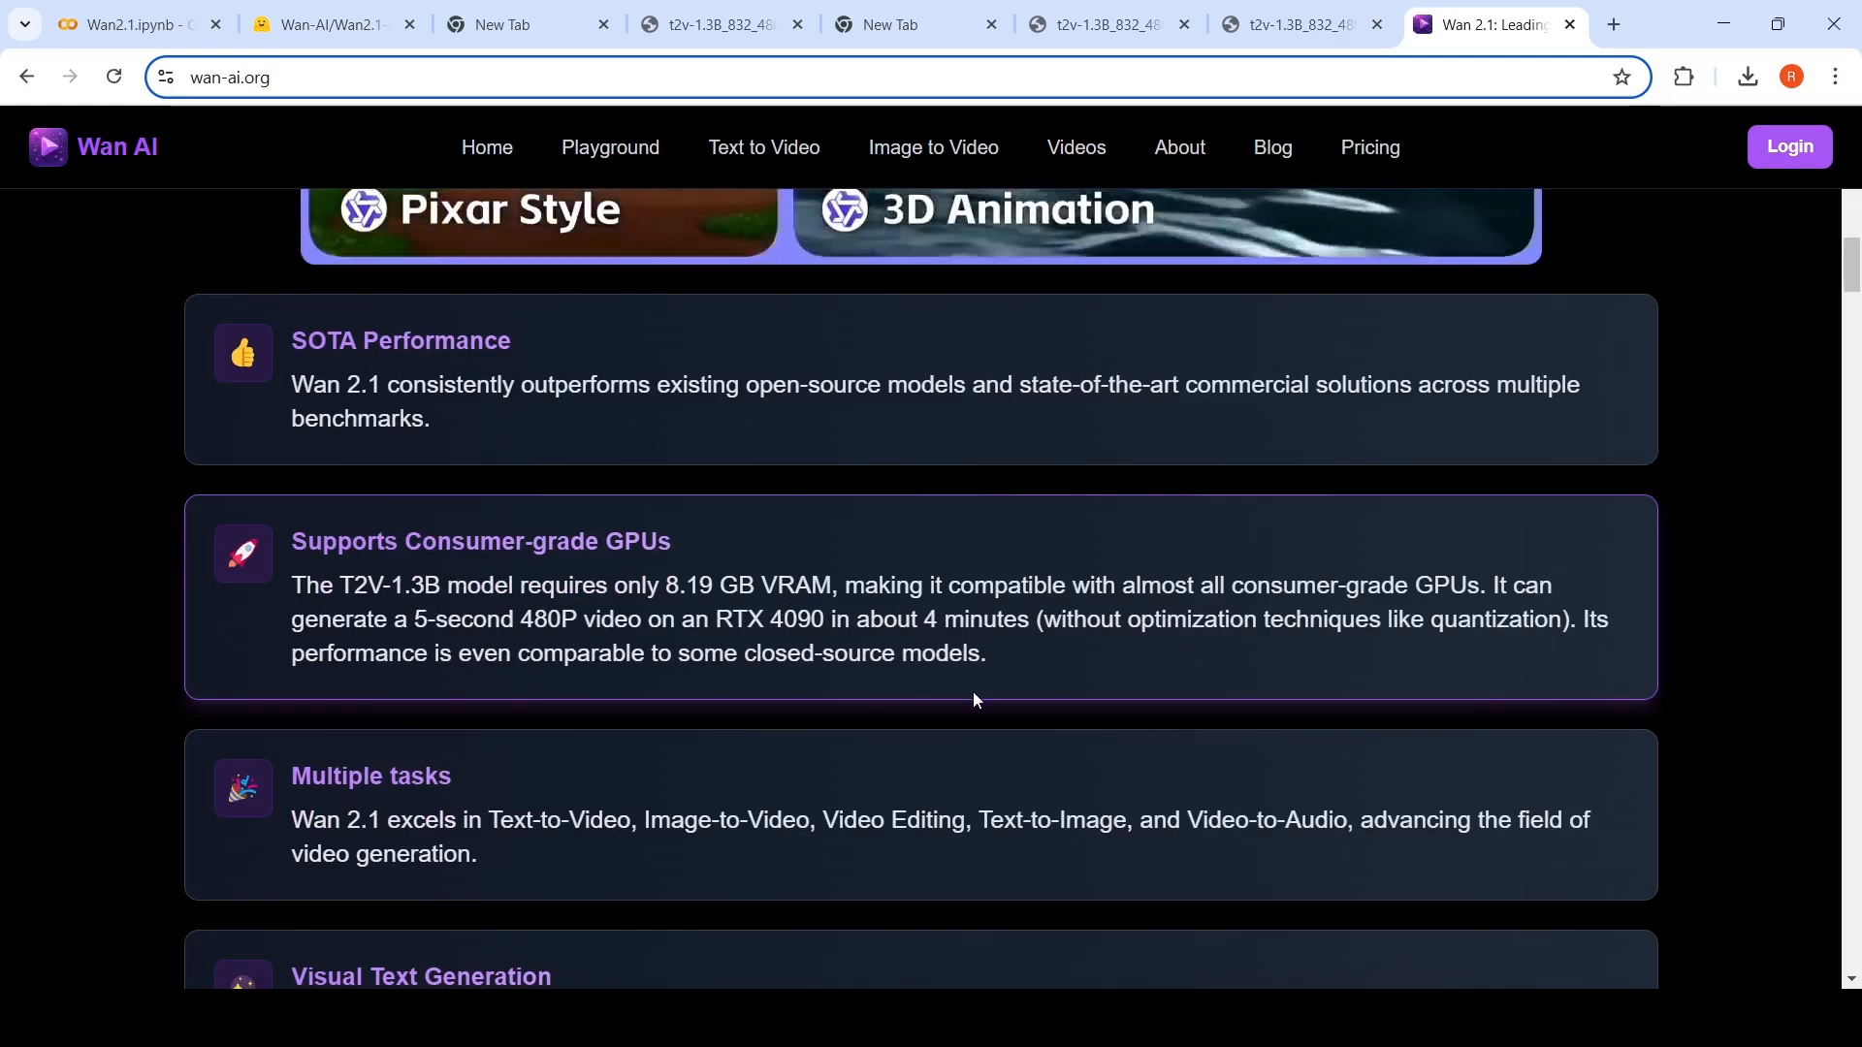
# Continue down the overview to the Multiple tasks, visual text generation and Wan-VAE cards.
pyautogui.click(136, 25)
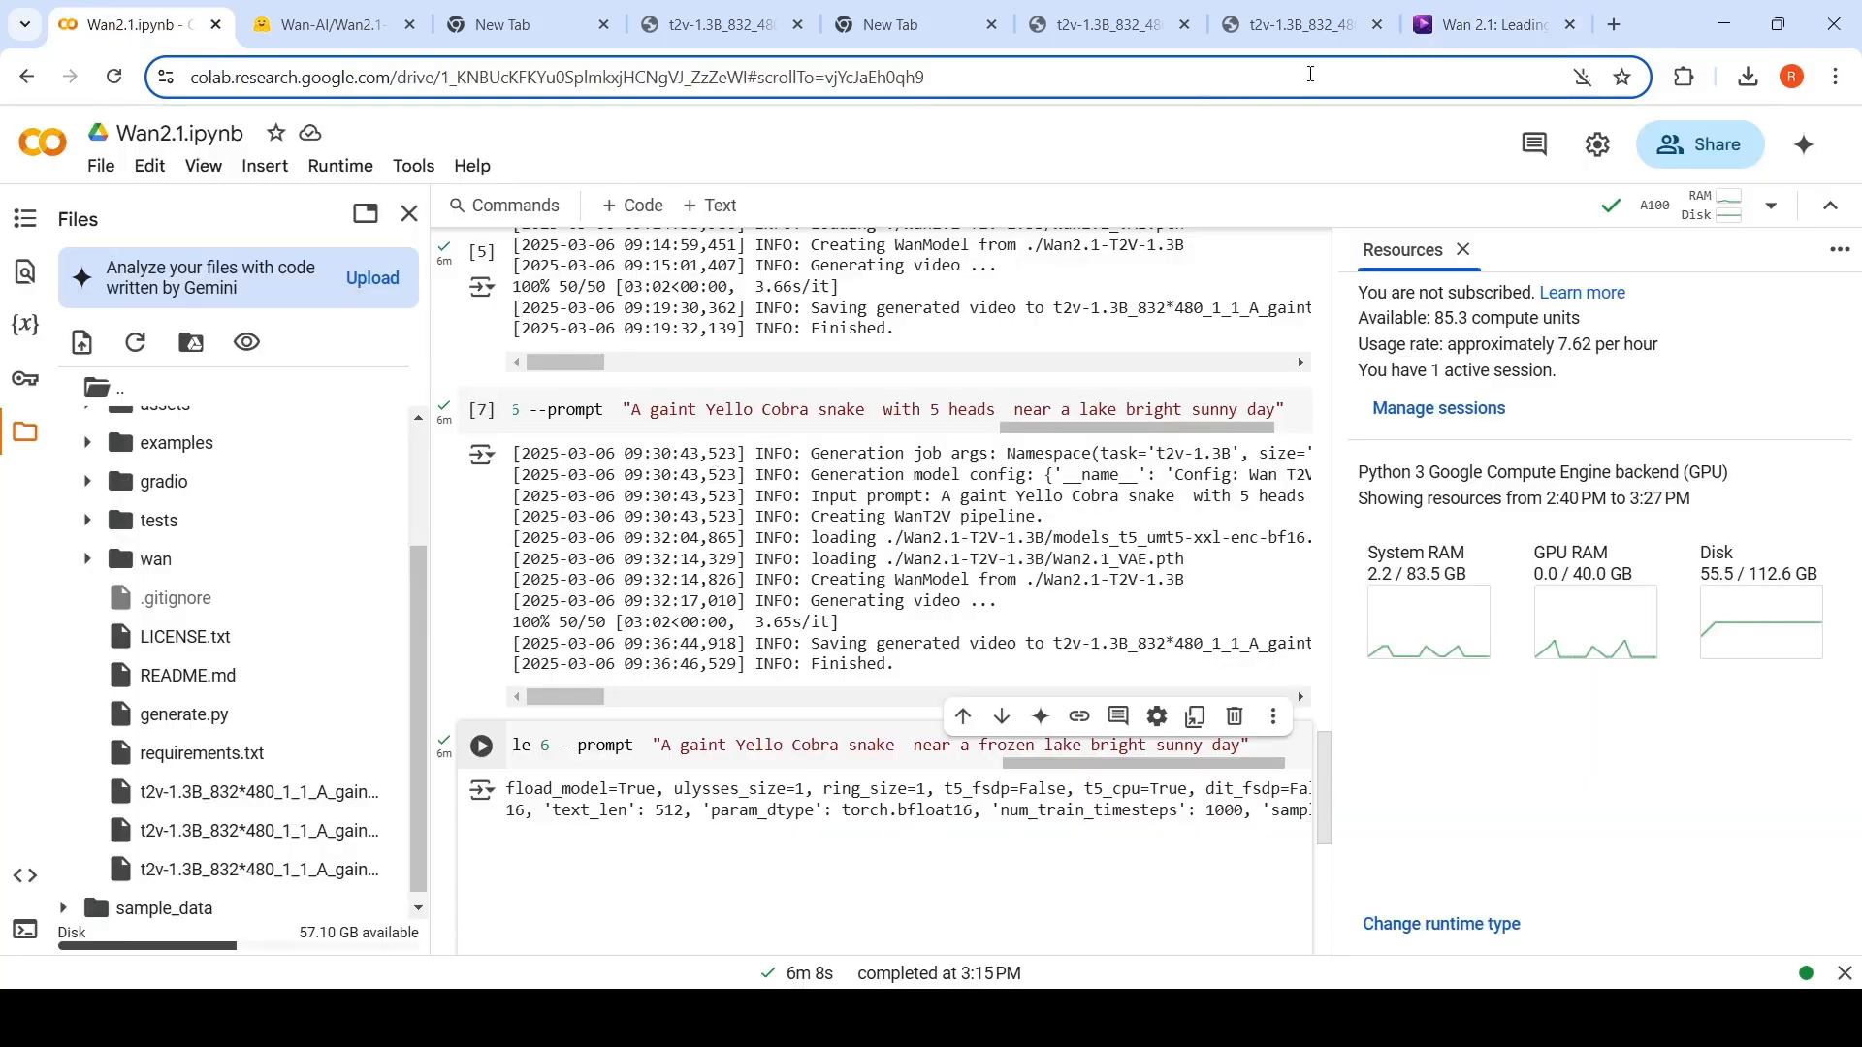
pyautogui.click(1487, 25)
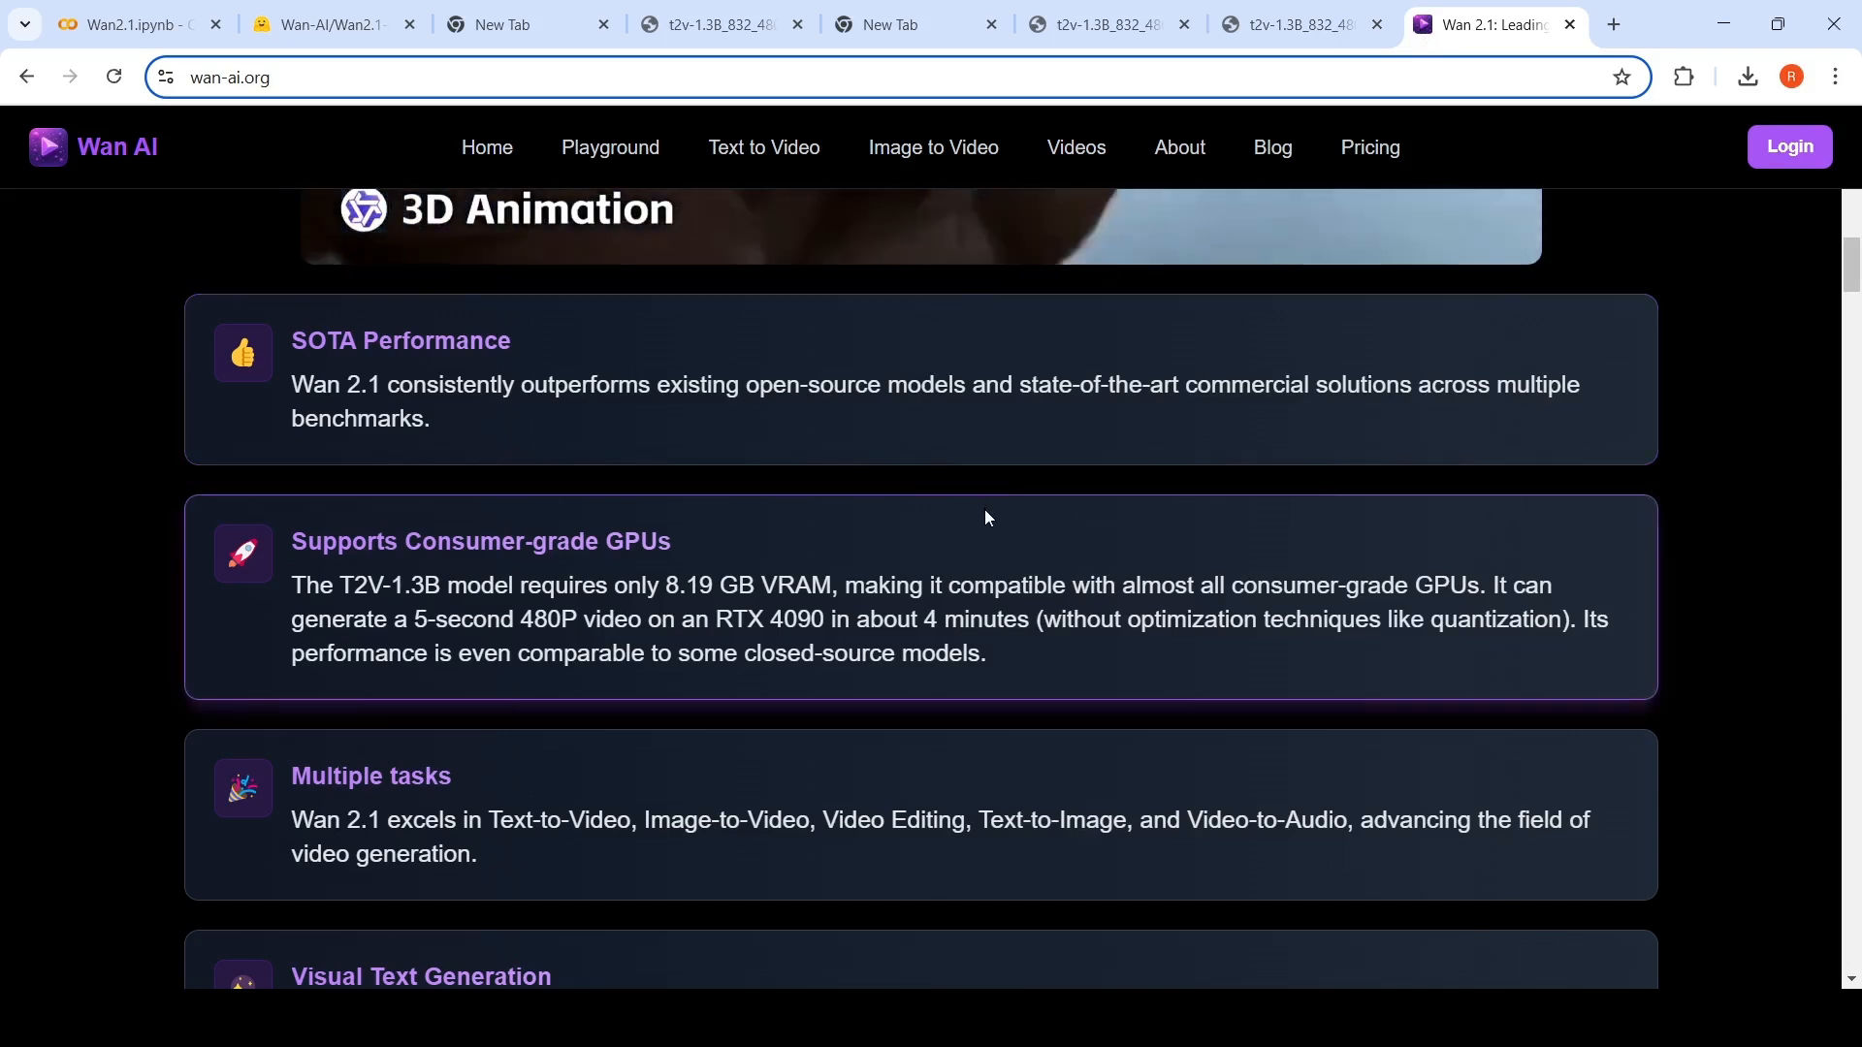
pyautogui.scroll(-3)
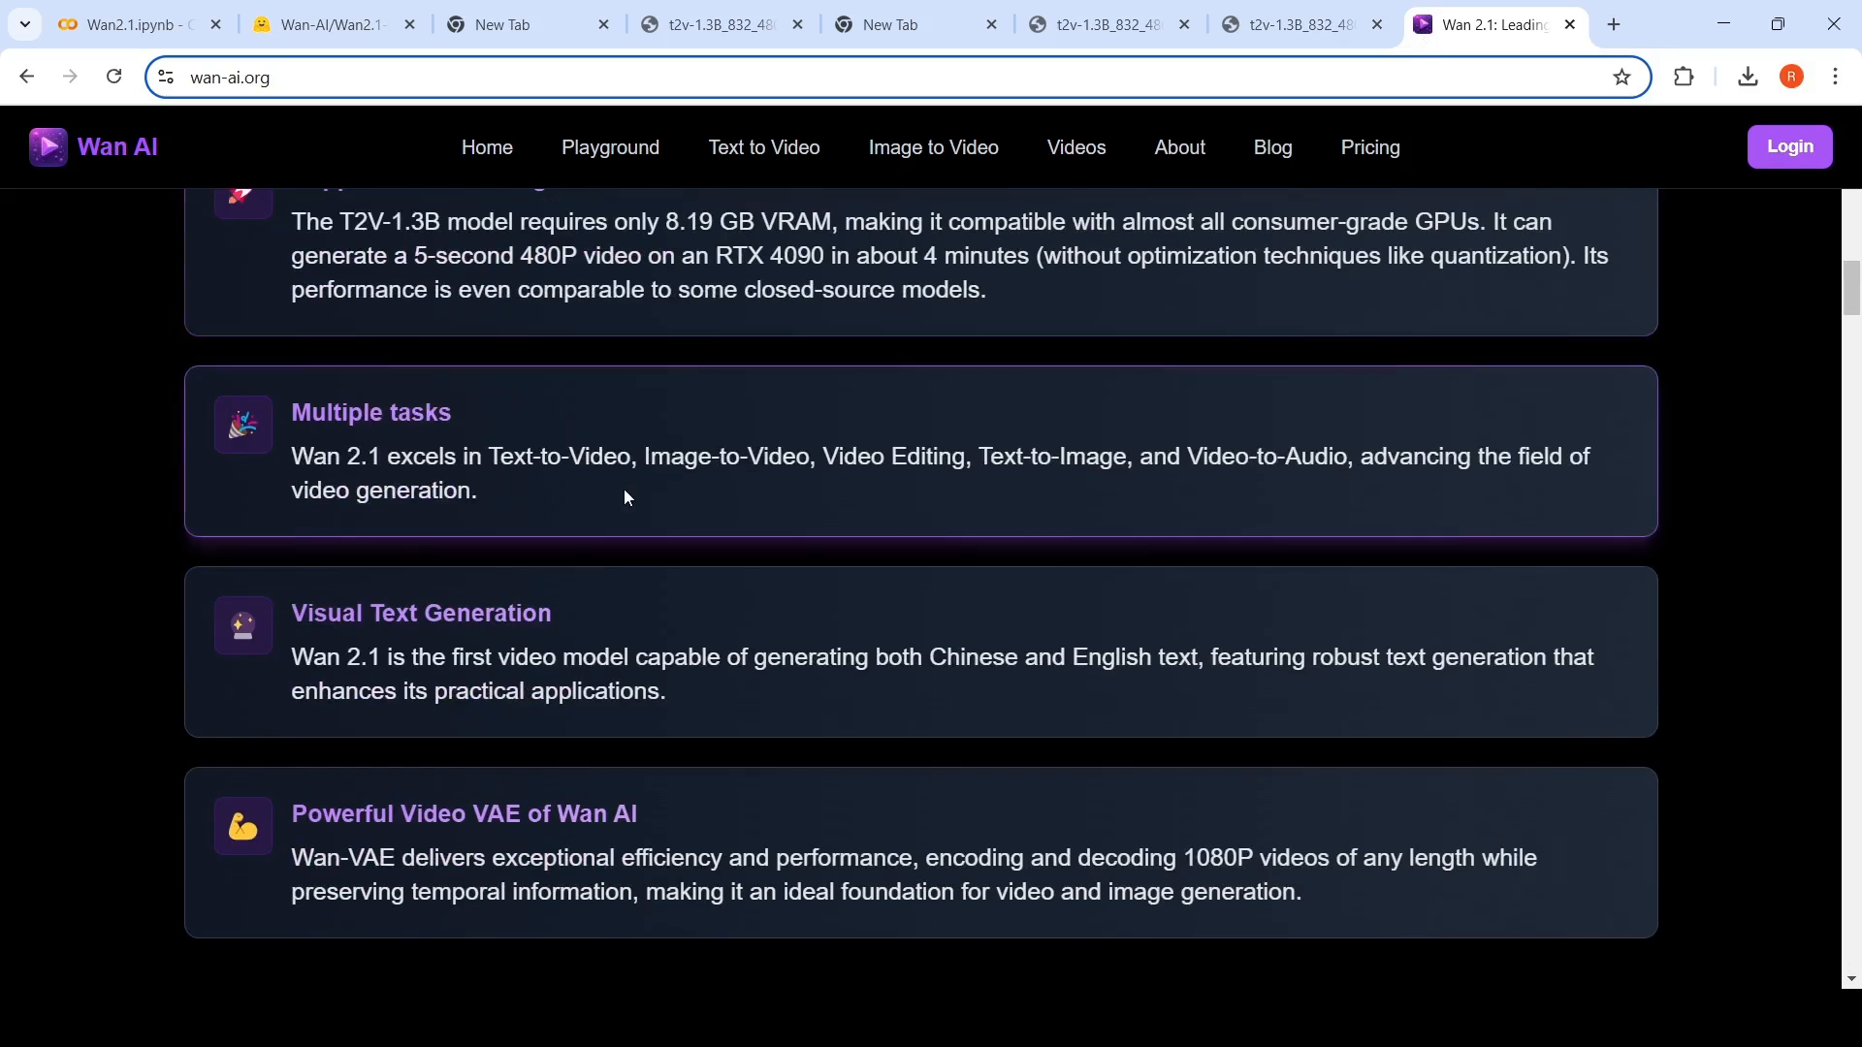
pyautogui.moveTo(1251, 481)
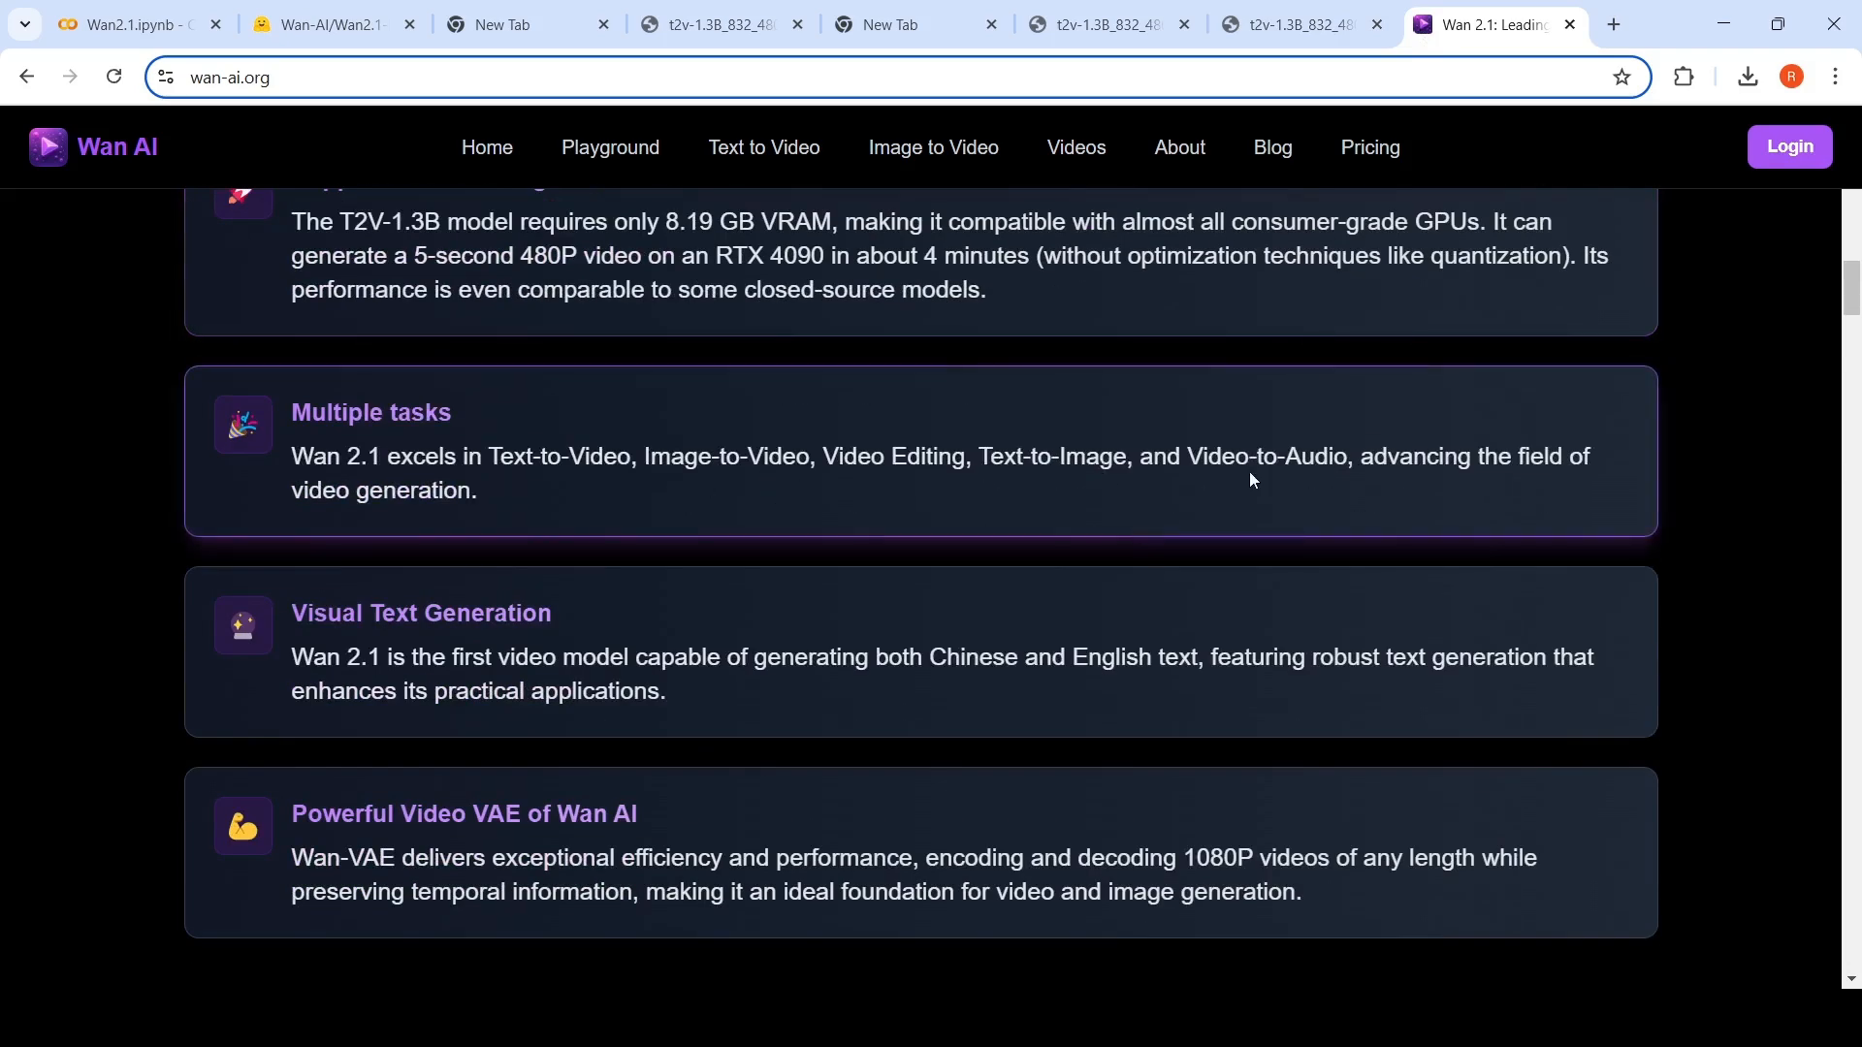
pyautogui.moveTo(1234, 563)
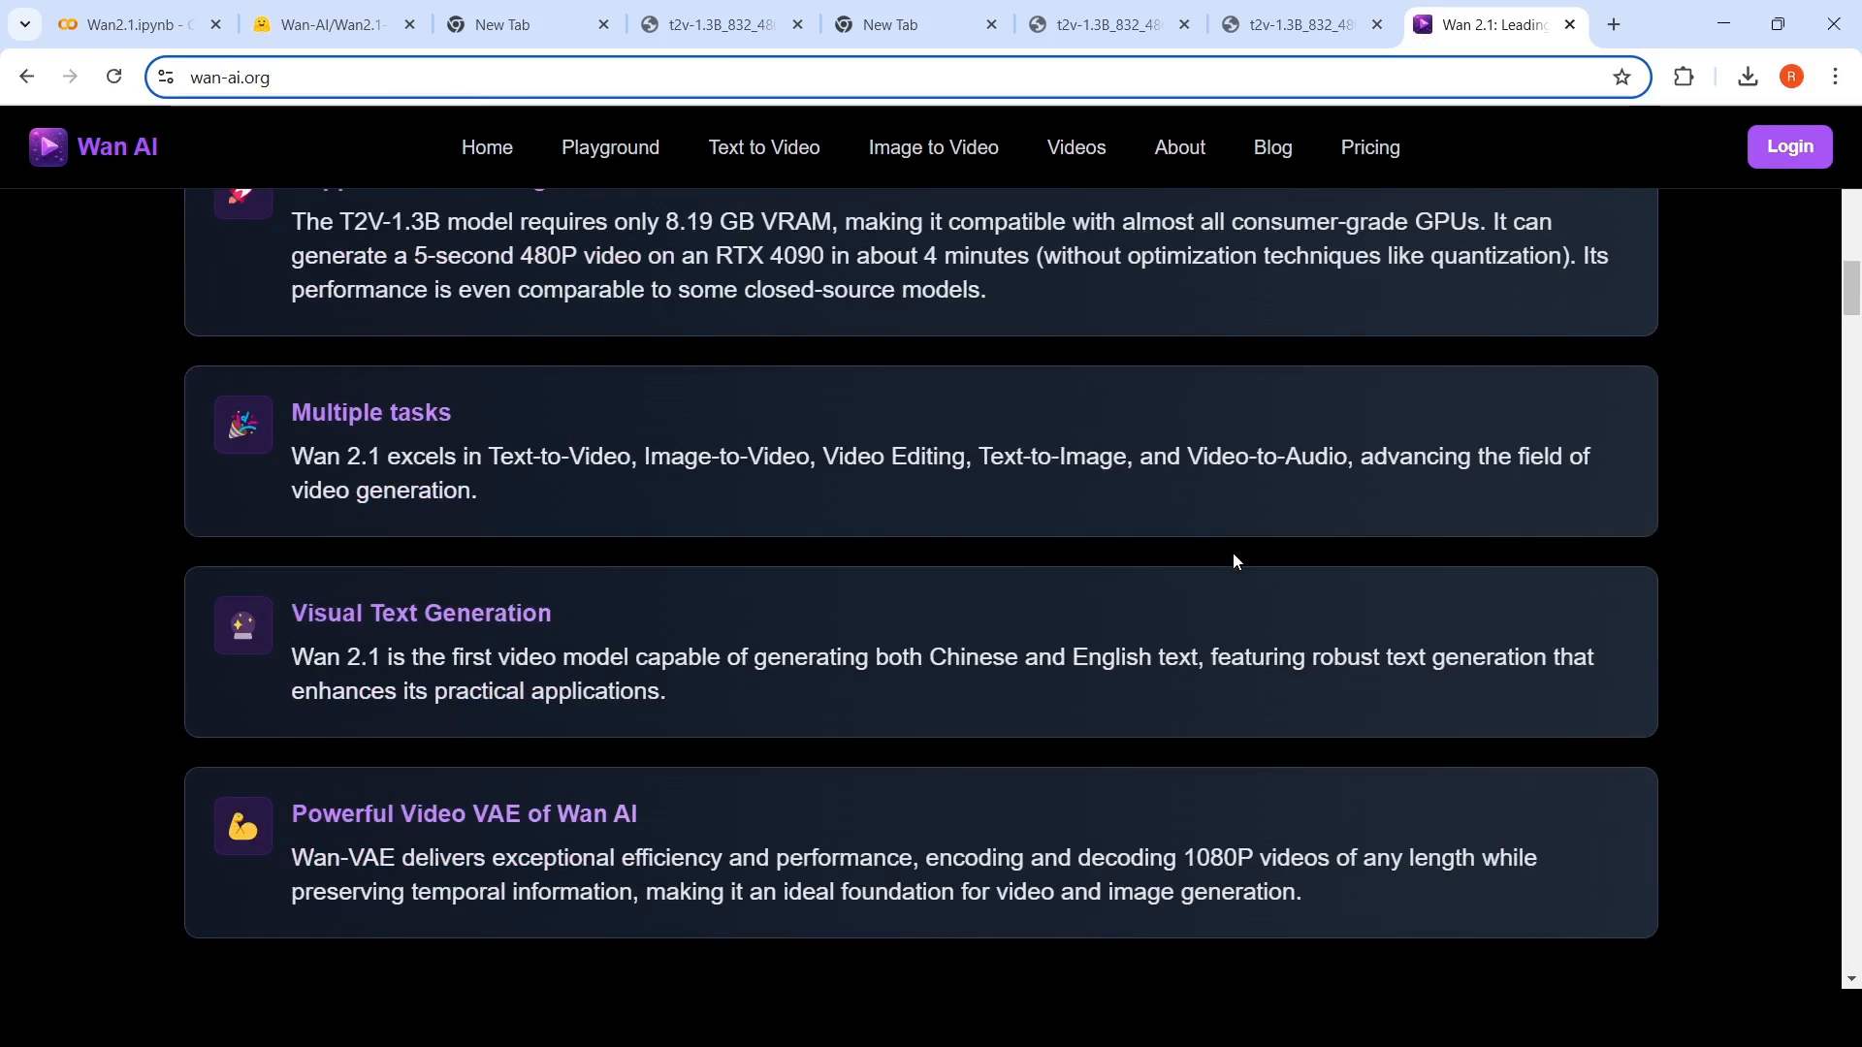
pyautogui.scroll(-3)
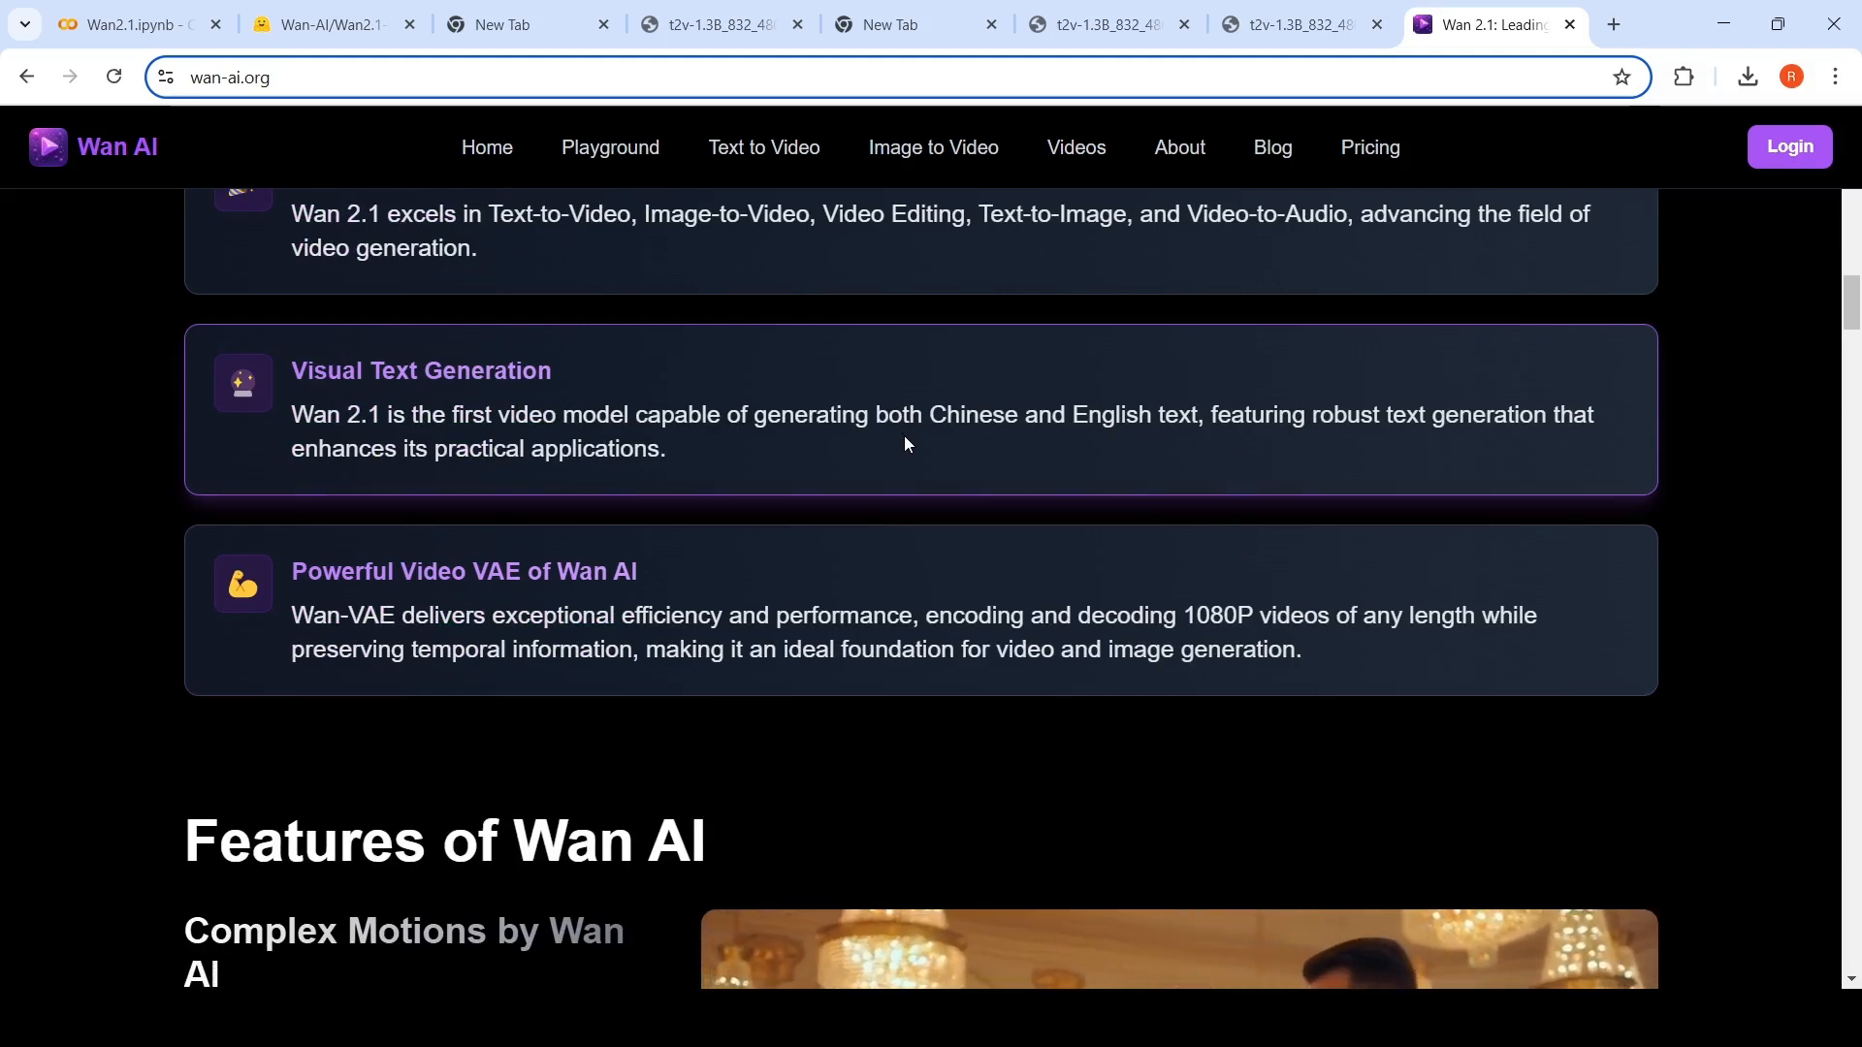
# Preview the Waltz Dance, Motorcycle Racing and Hip-Hop Dancing complex-motion examples.
pyautogui.scroll(-3)
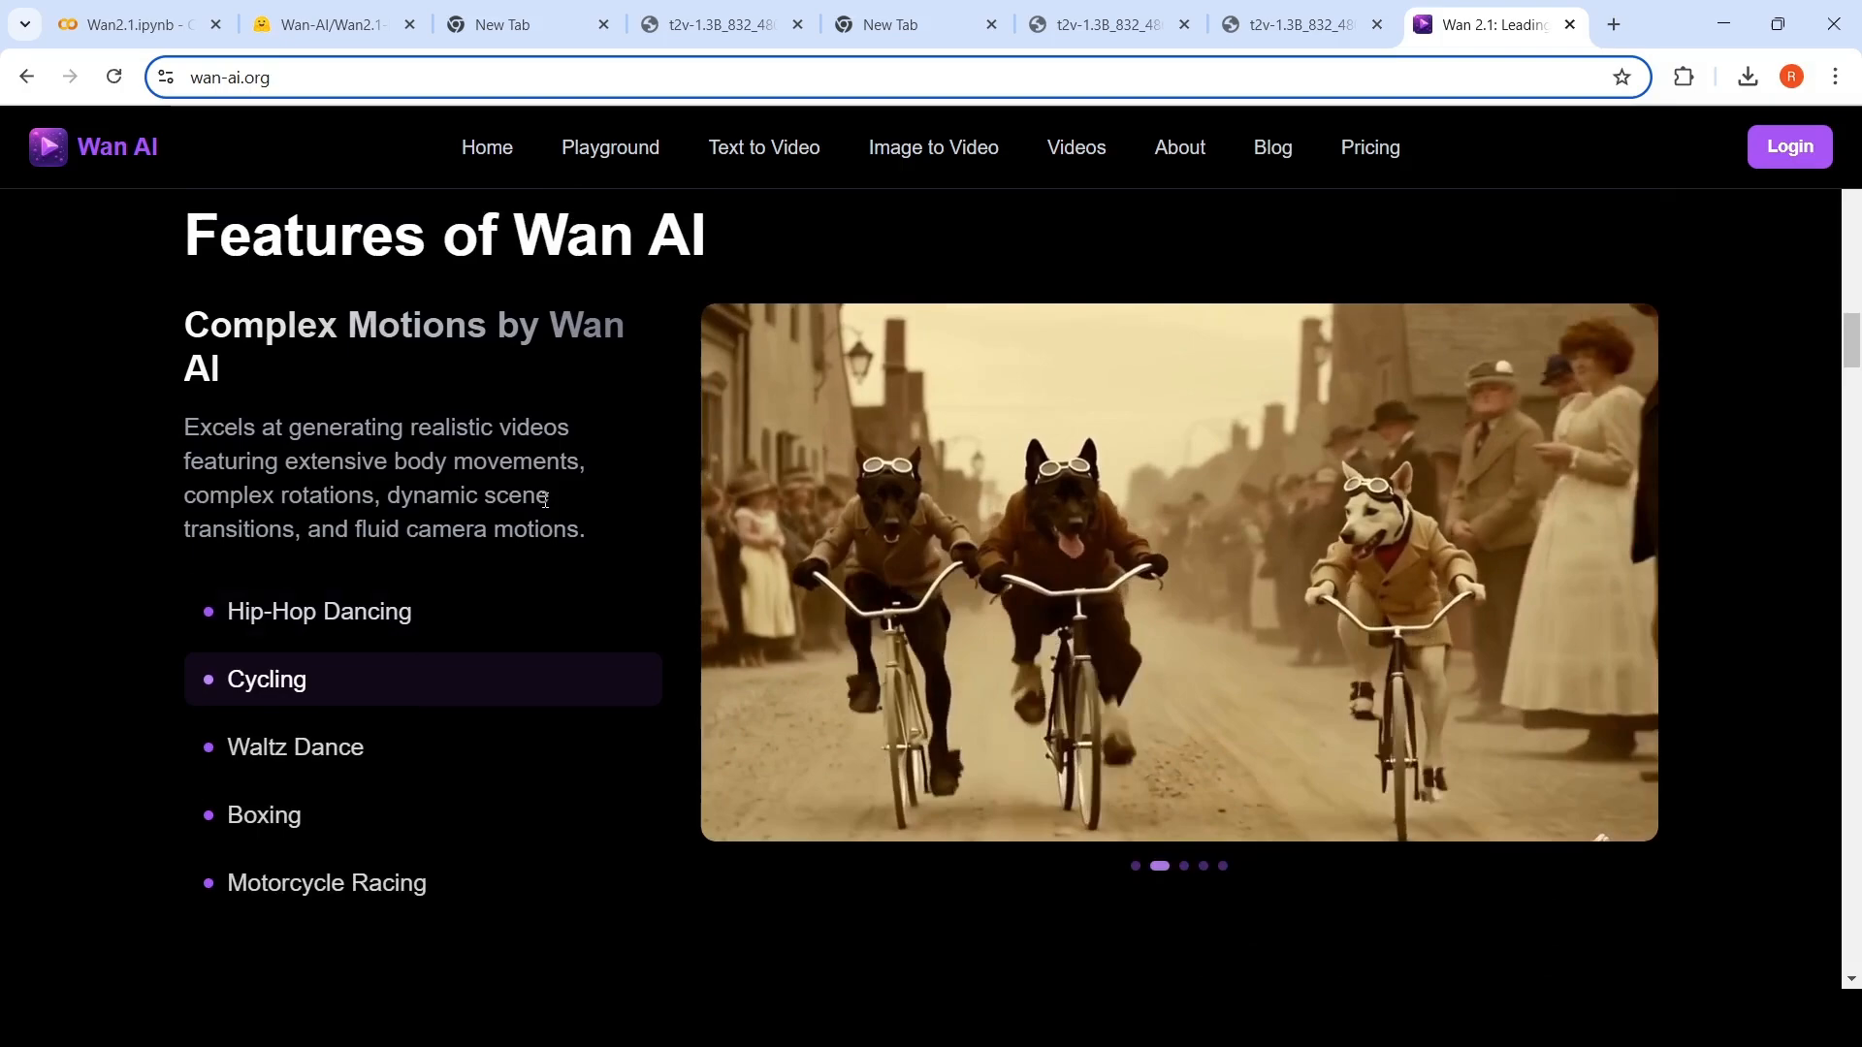
pyautogui.click(295, 749)
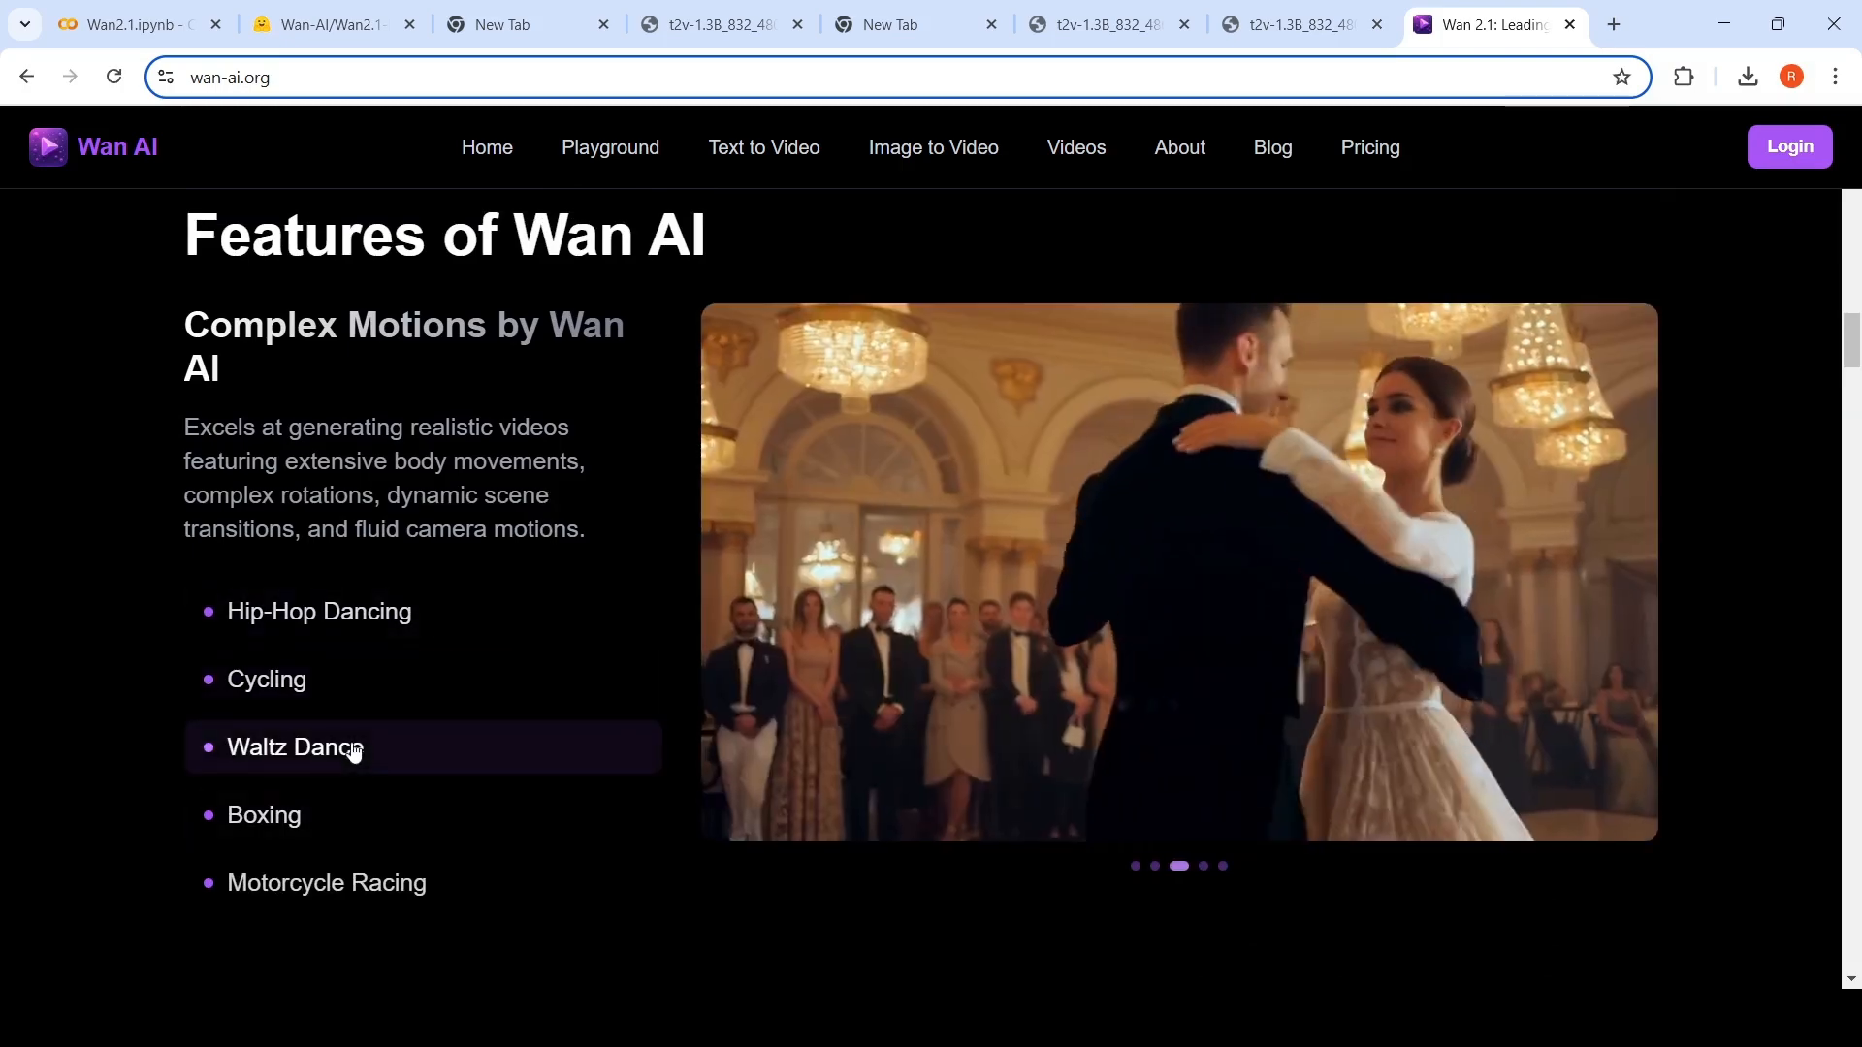
pyautogui.click(326, 883)
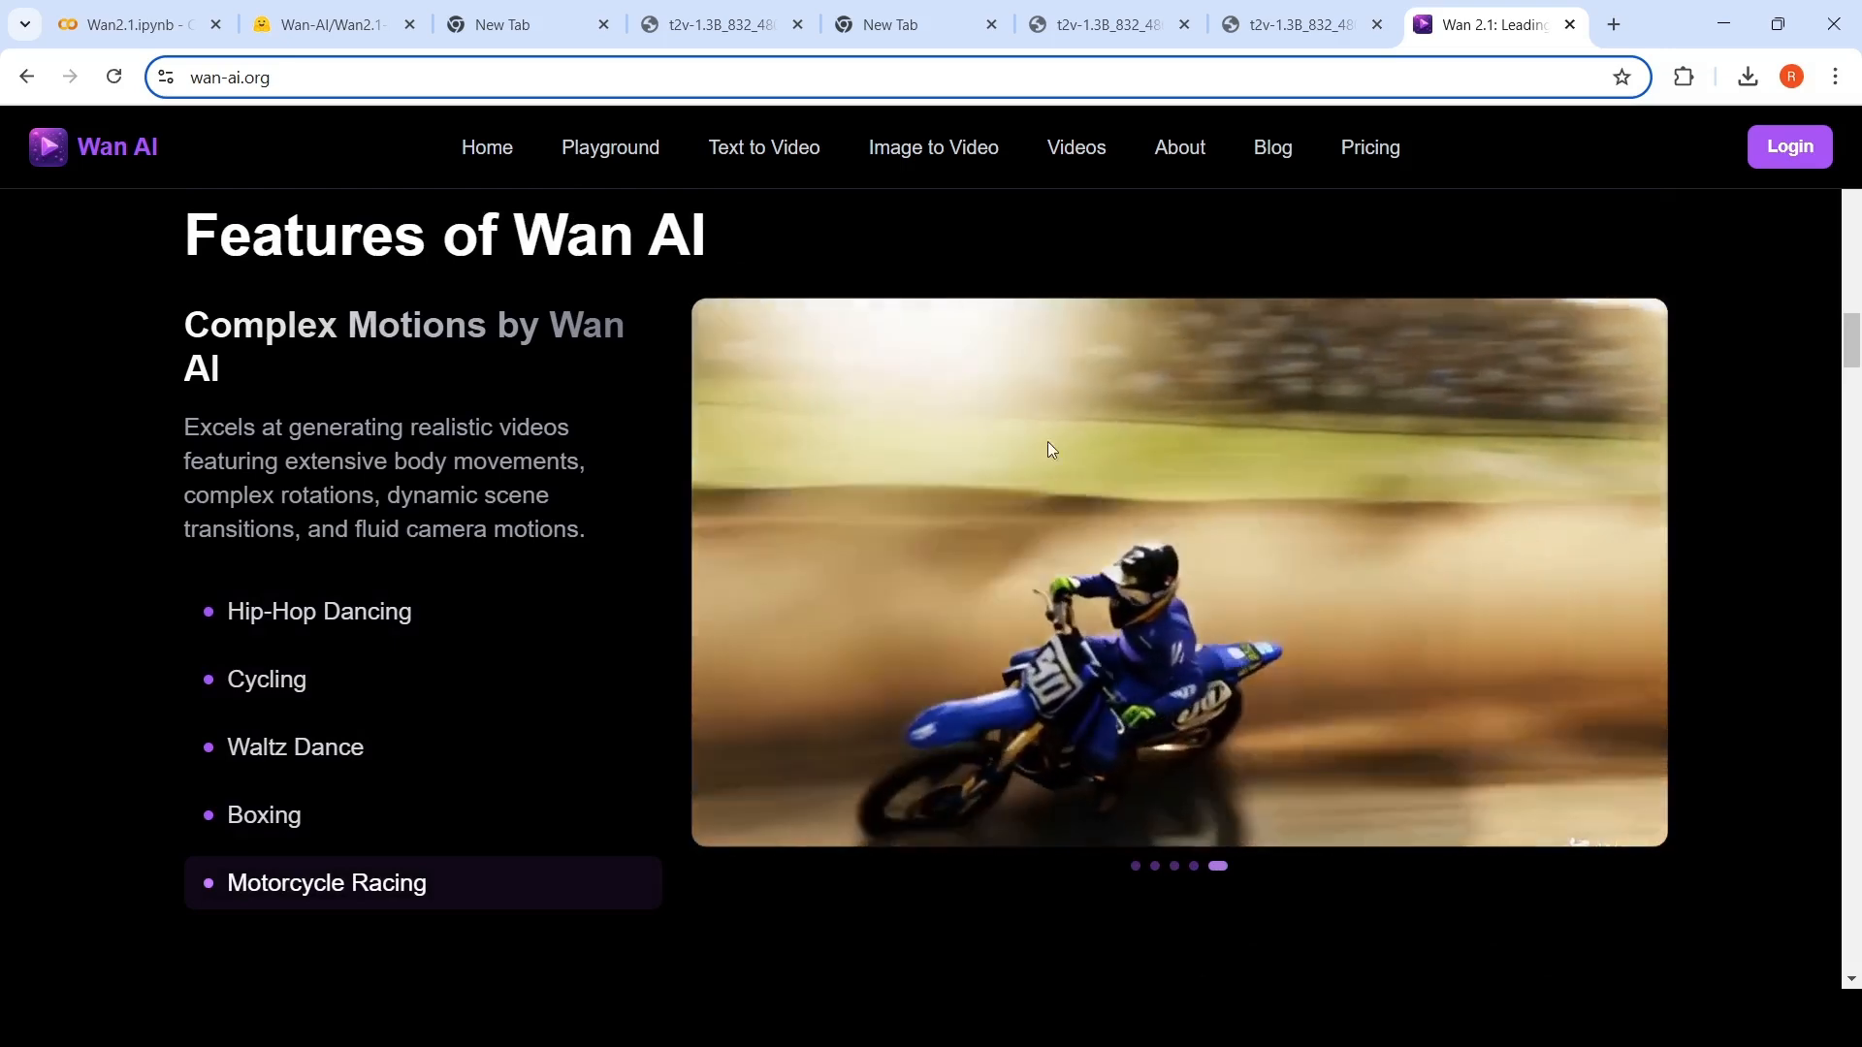
pyautogui.click(318, 611)
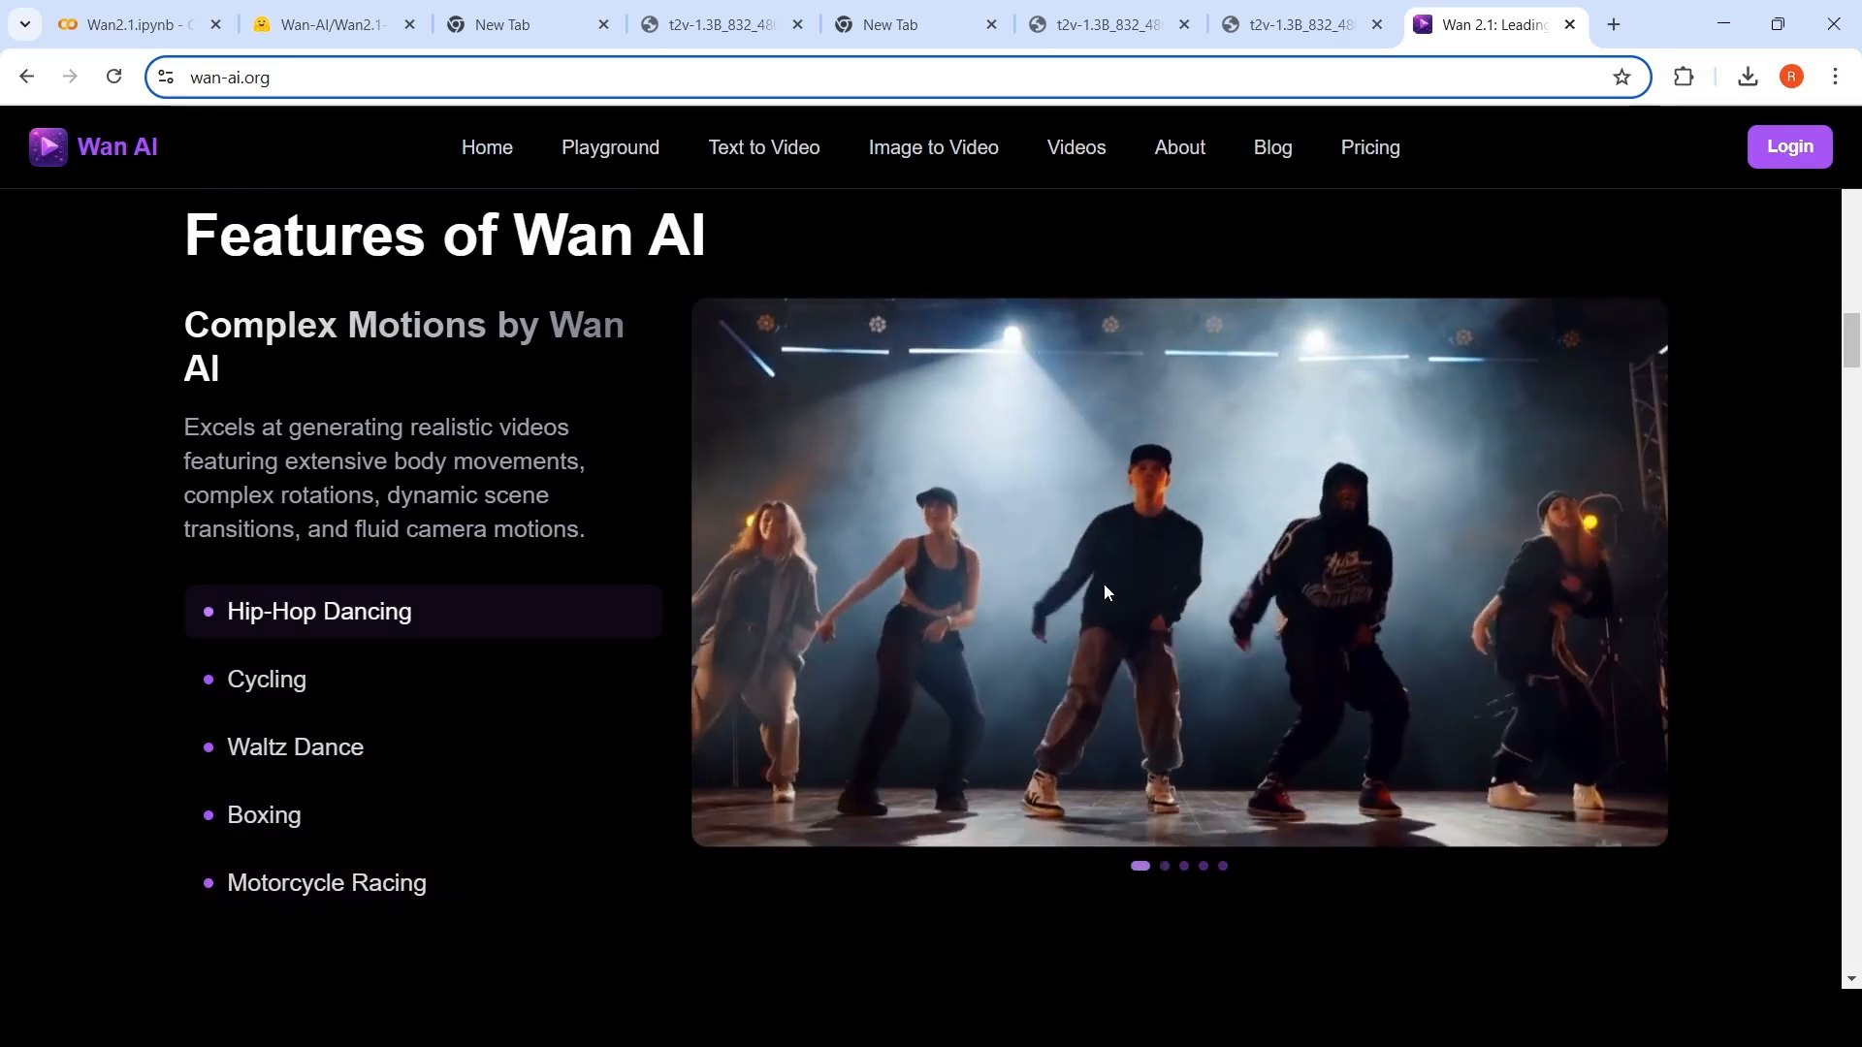
# Switch the physical simulation showcase to the Surface and Archery examples.
pyautogui.scroll(-3)
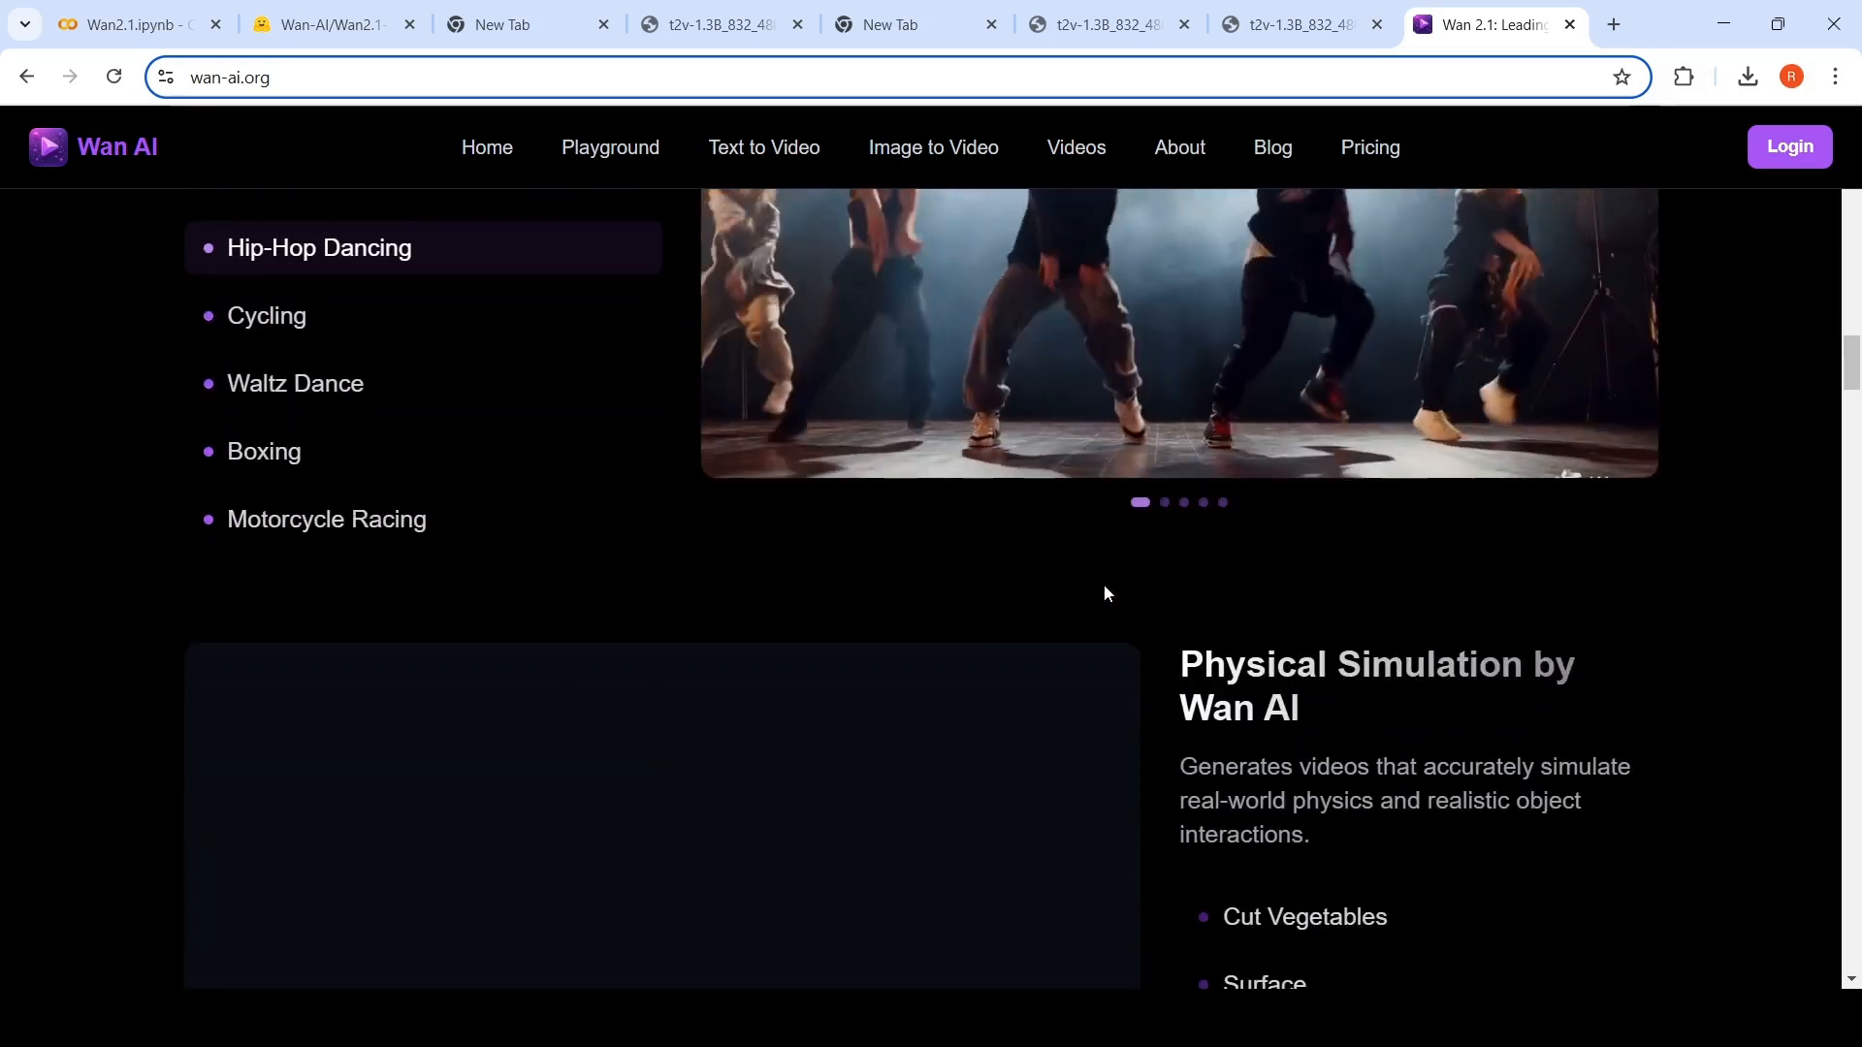
pyautogui.scroll(-3)
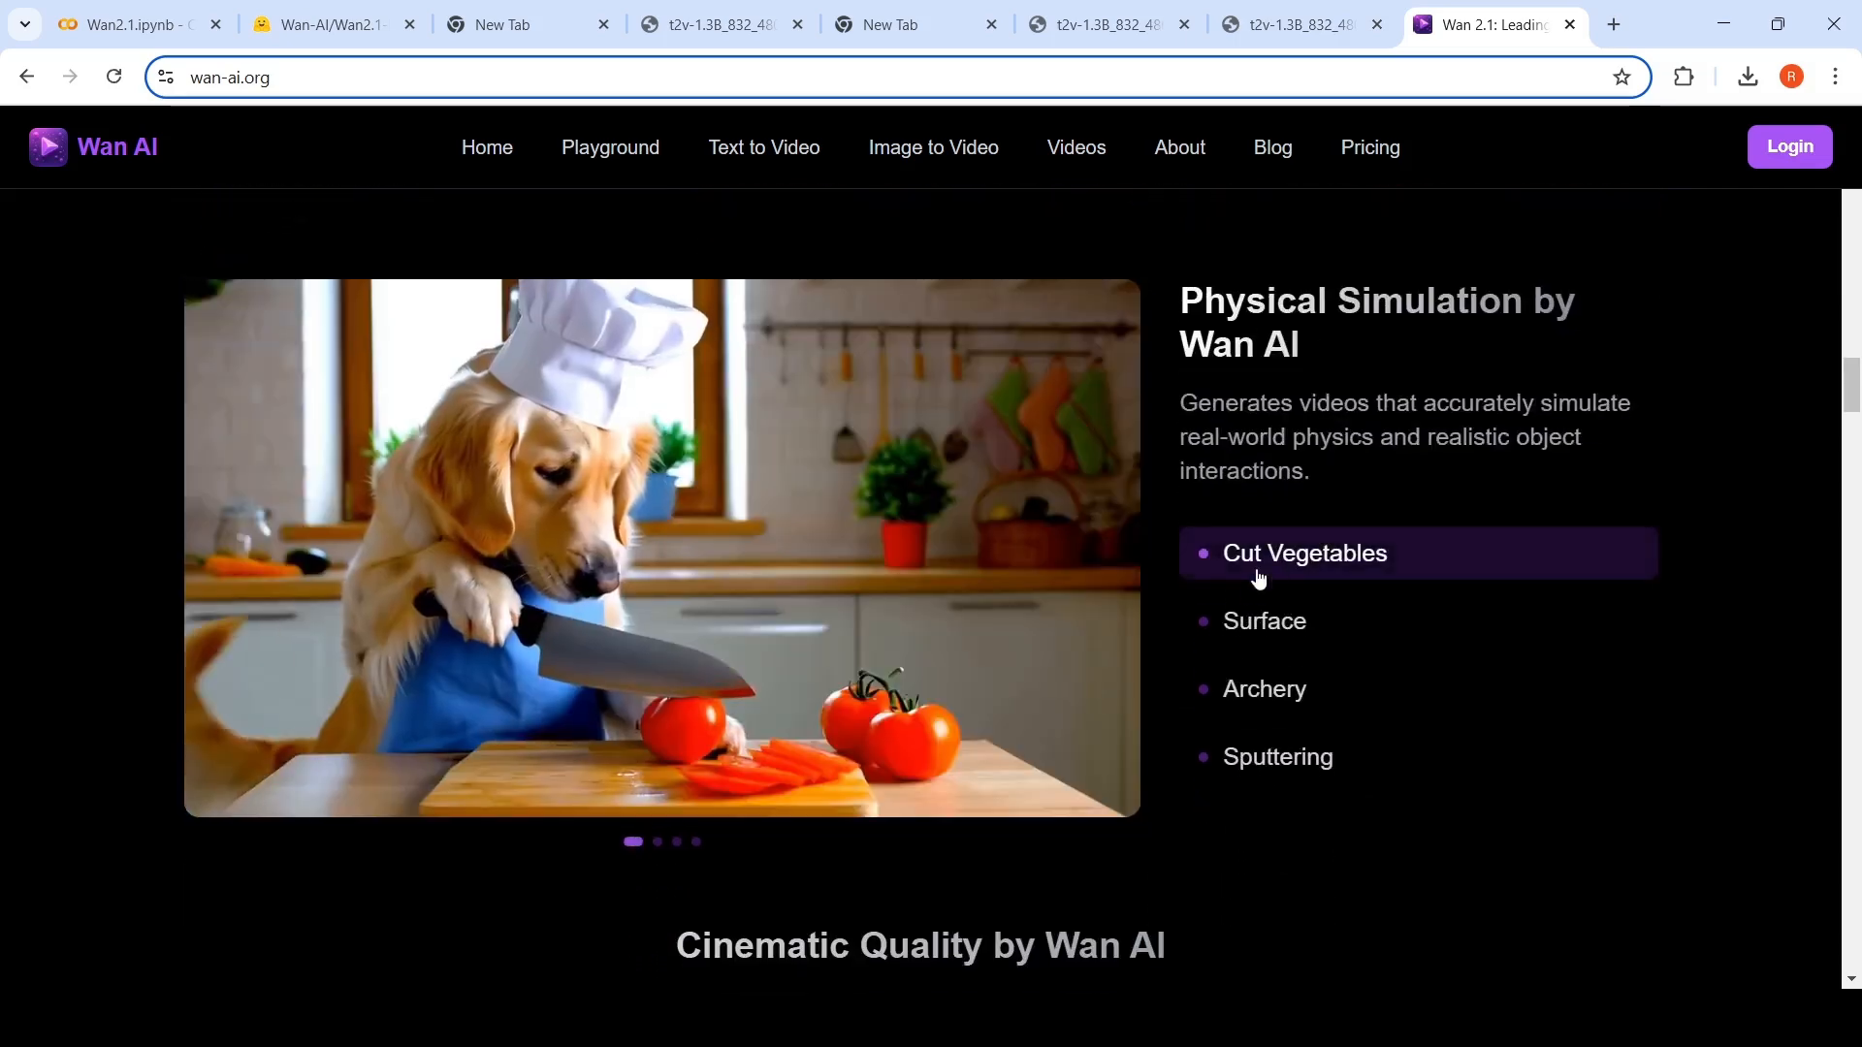
pyautogui.click(1264, 621)
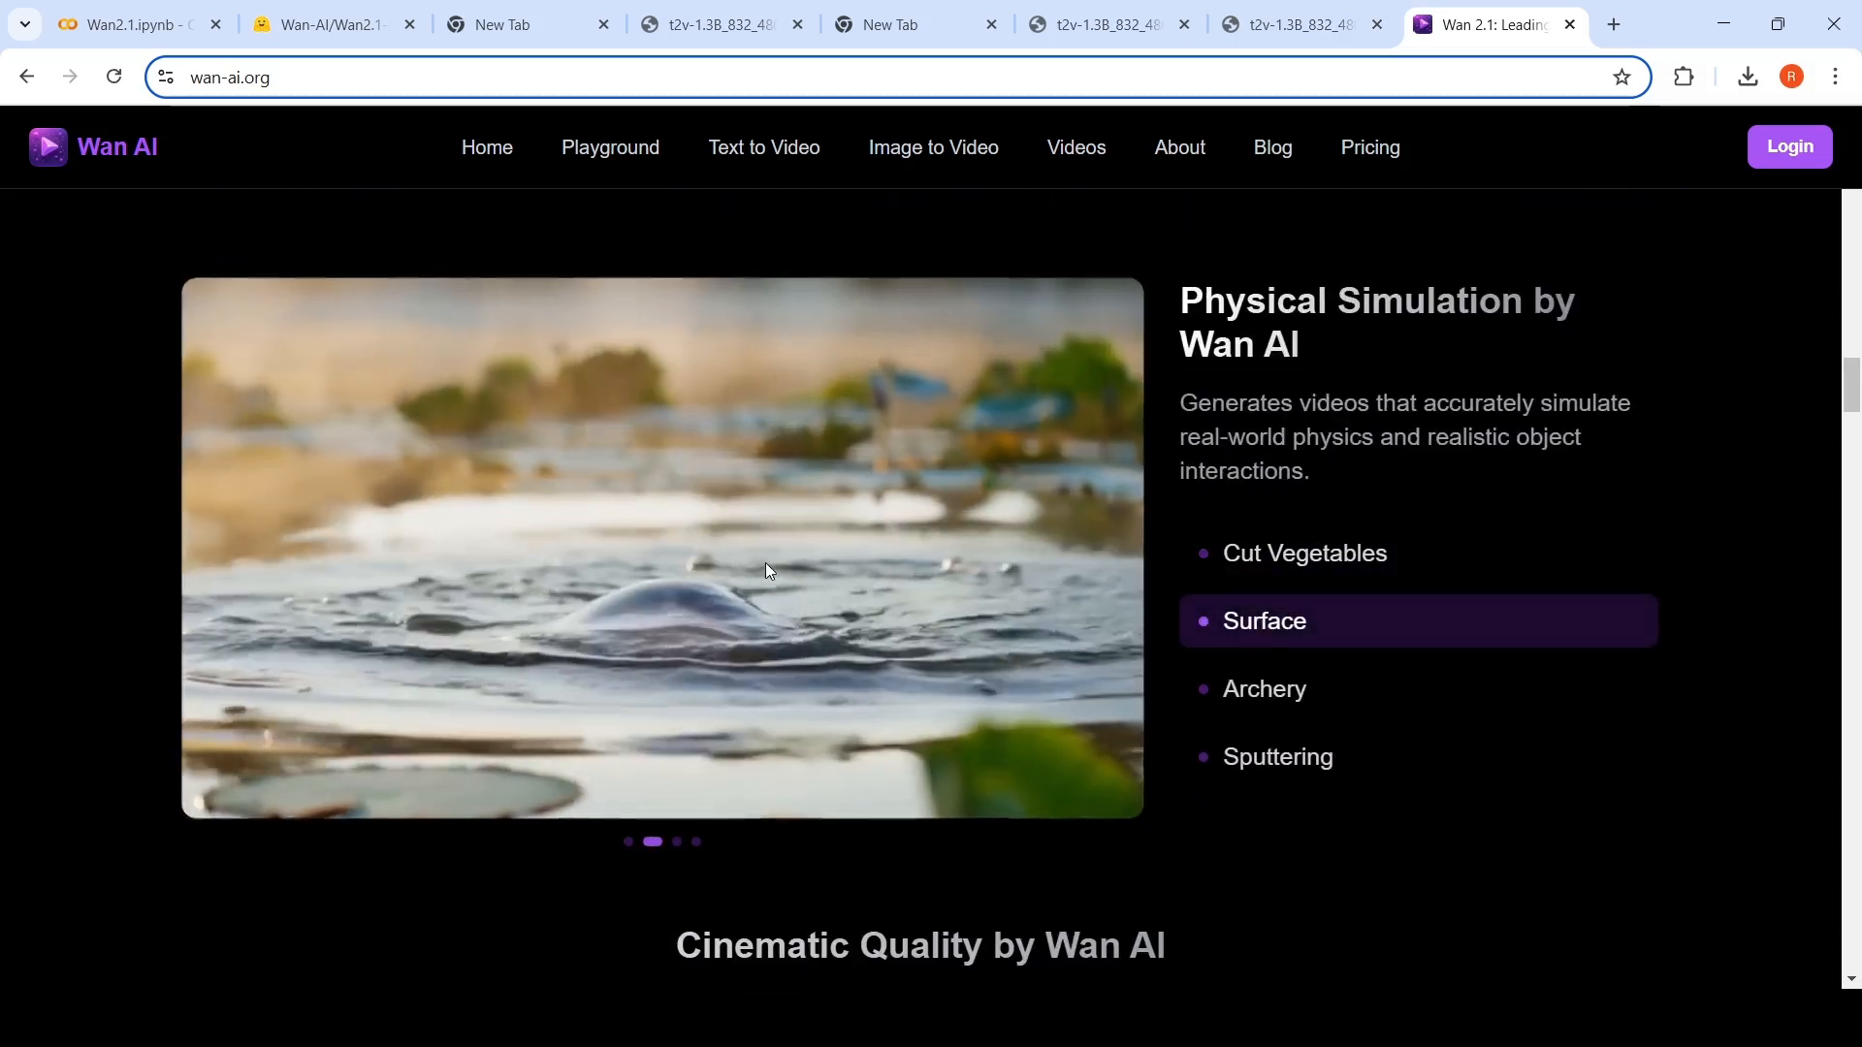
pyautogui.click(1265, 689)
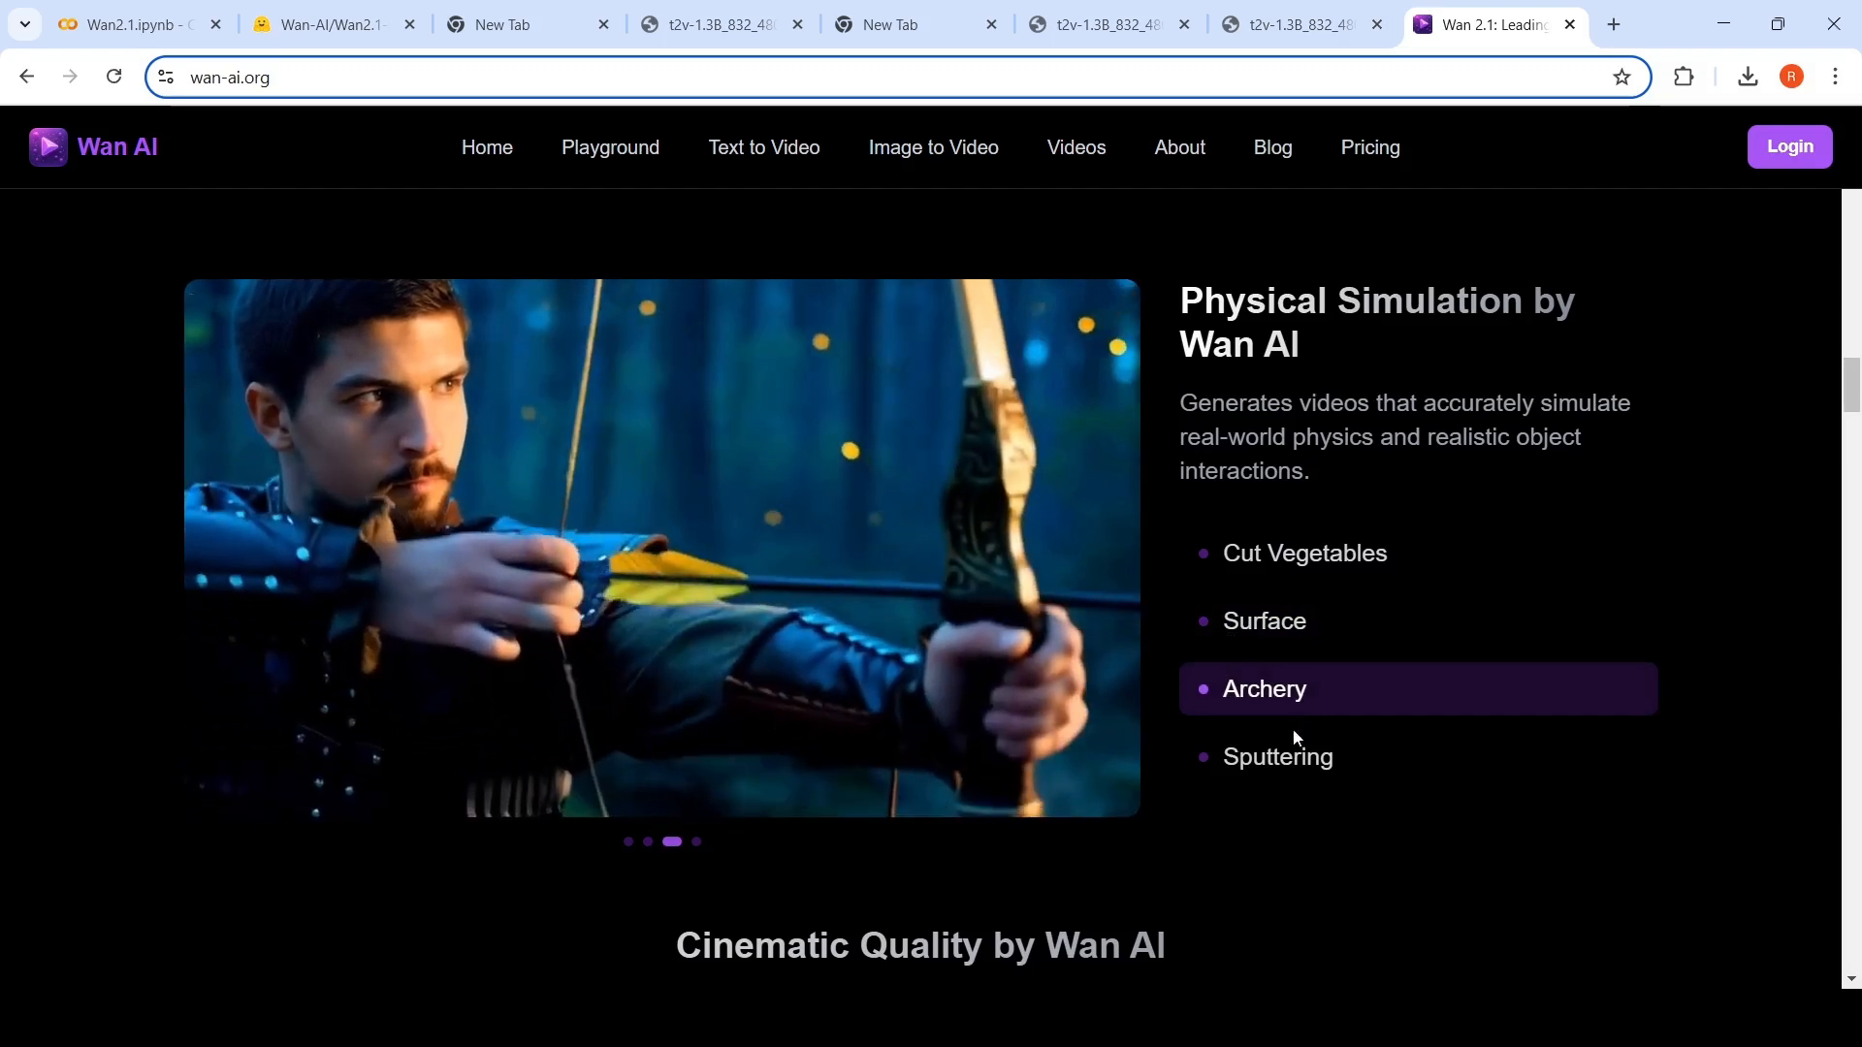
pyautogui.scroll(-3)
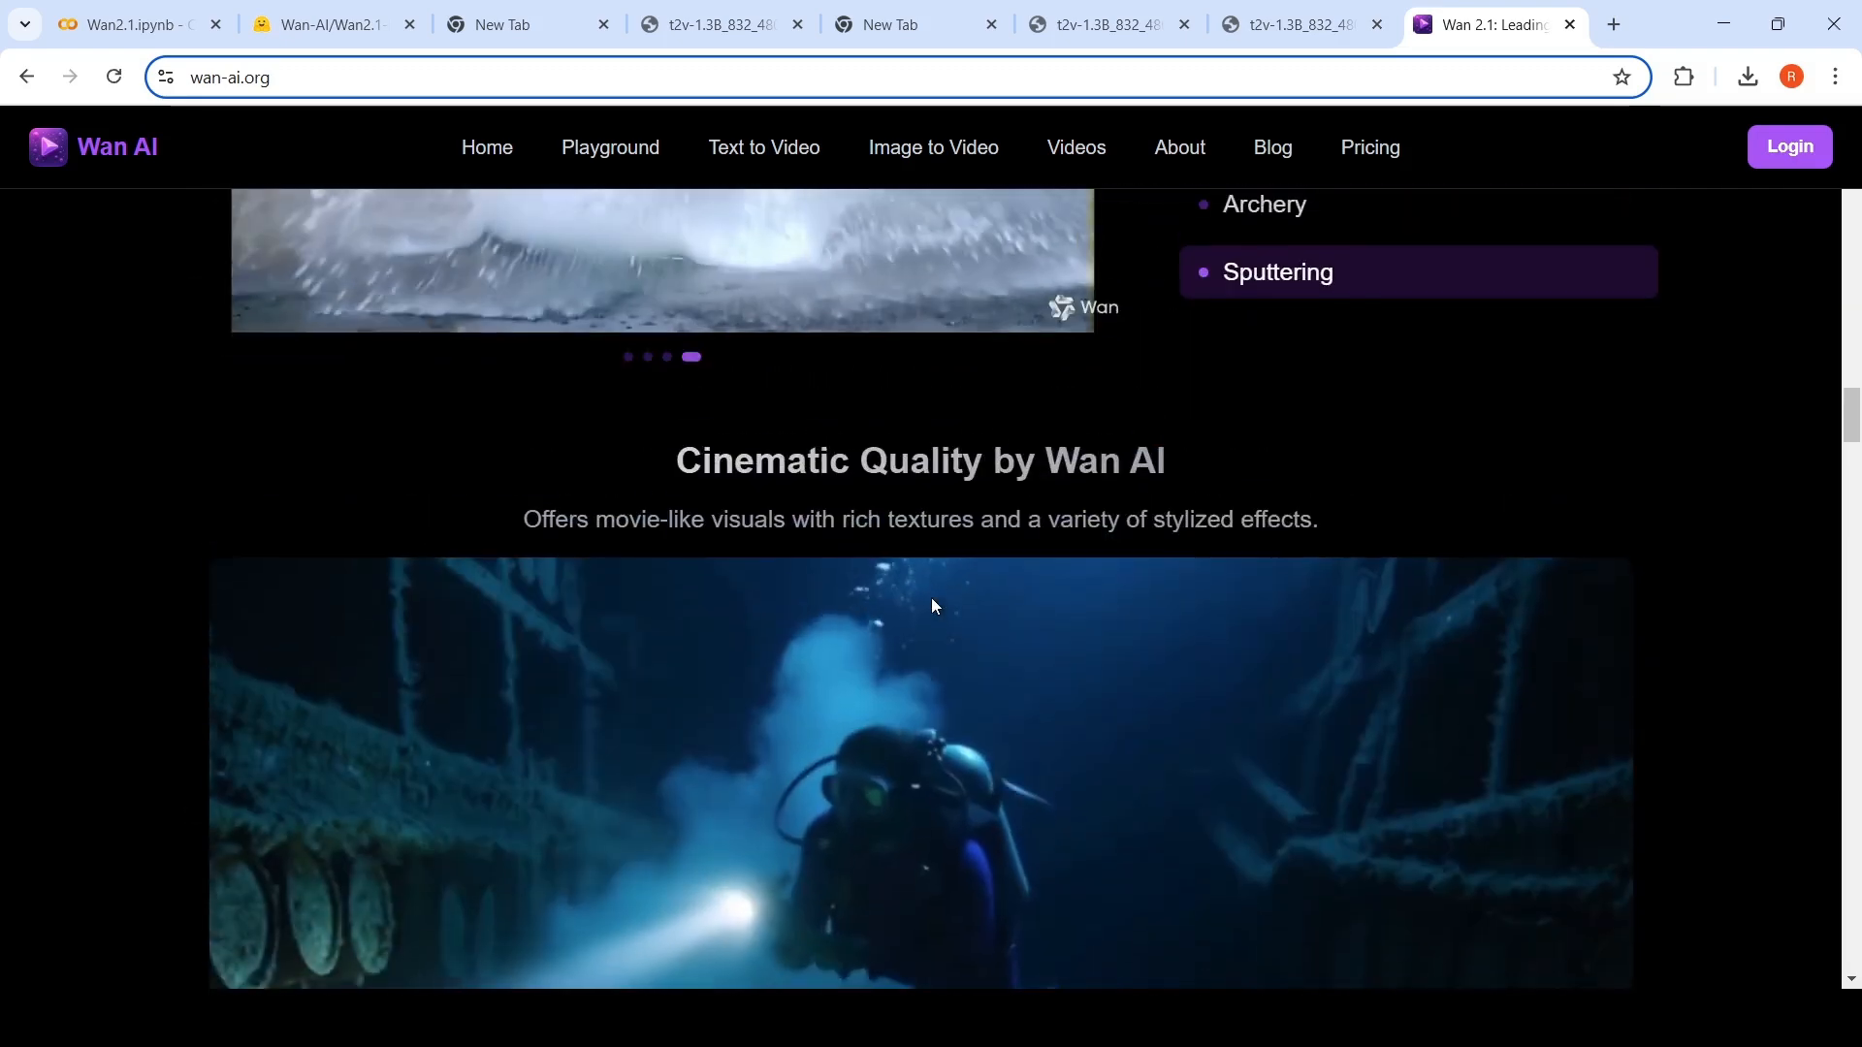
# Browse cinematic quality and controllable editing, showing the Outpainting example, down to the Open Source section.
pyautogui.scroll(-3)
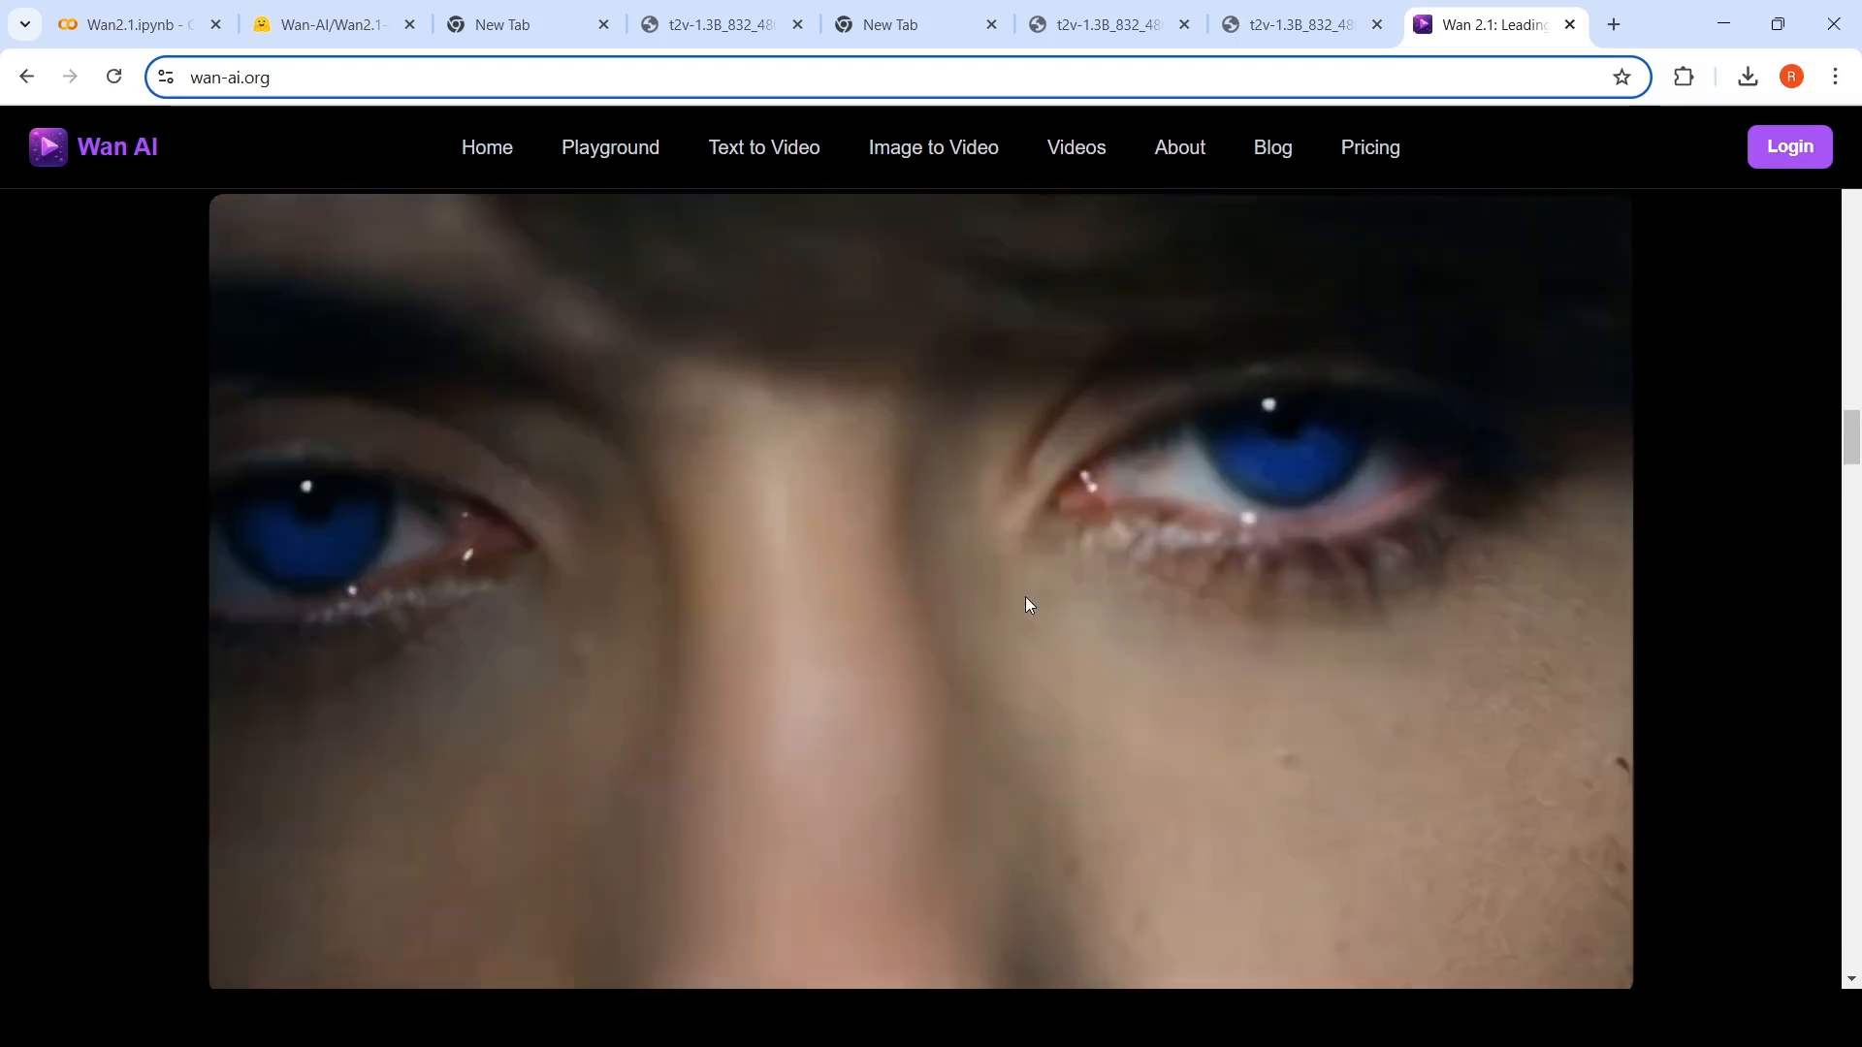
pyautogui.scroll(-3)
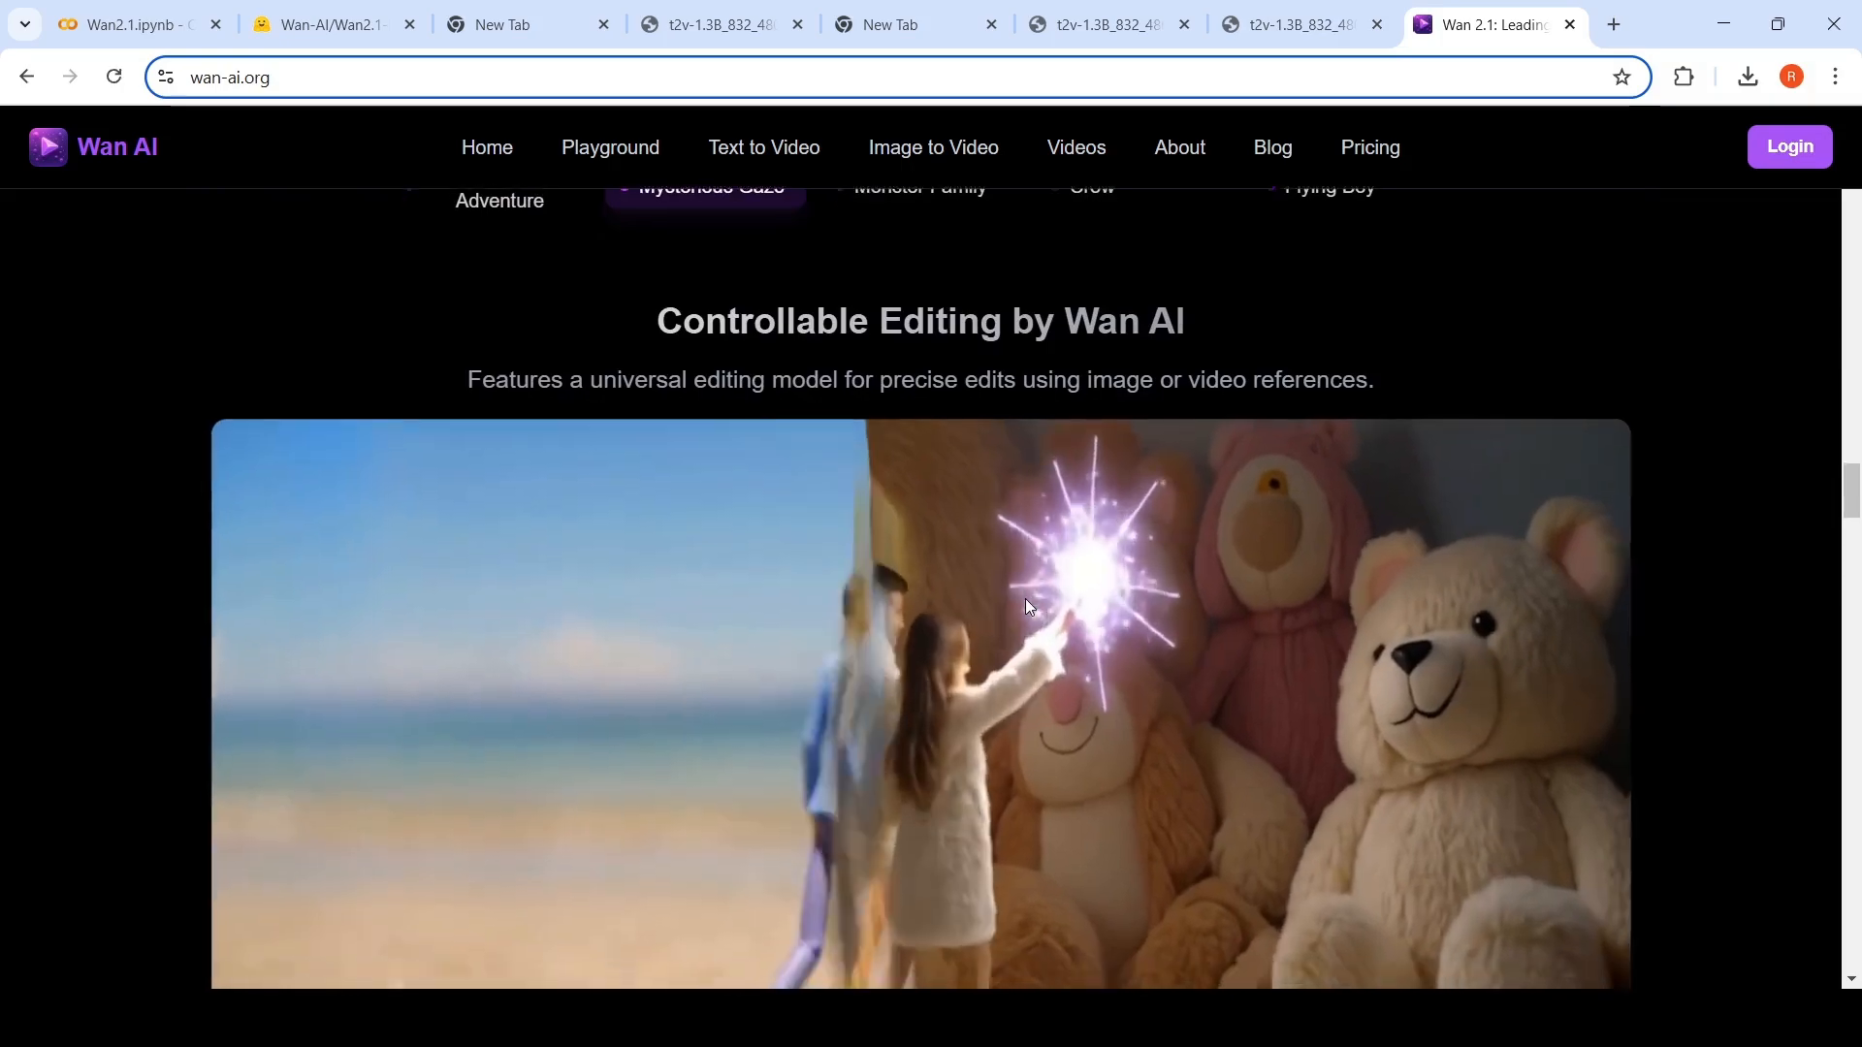
pyautogui.scroll(-3)
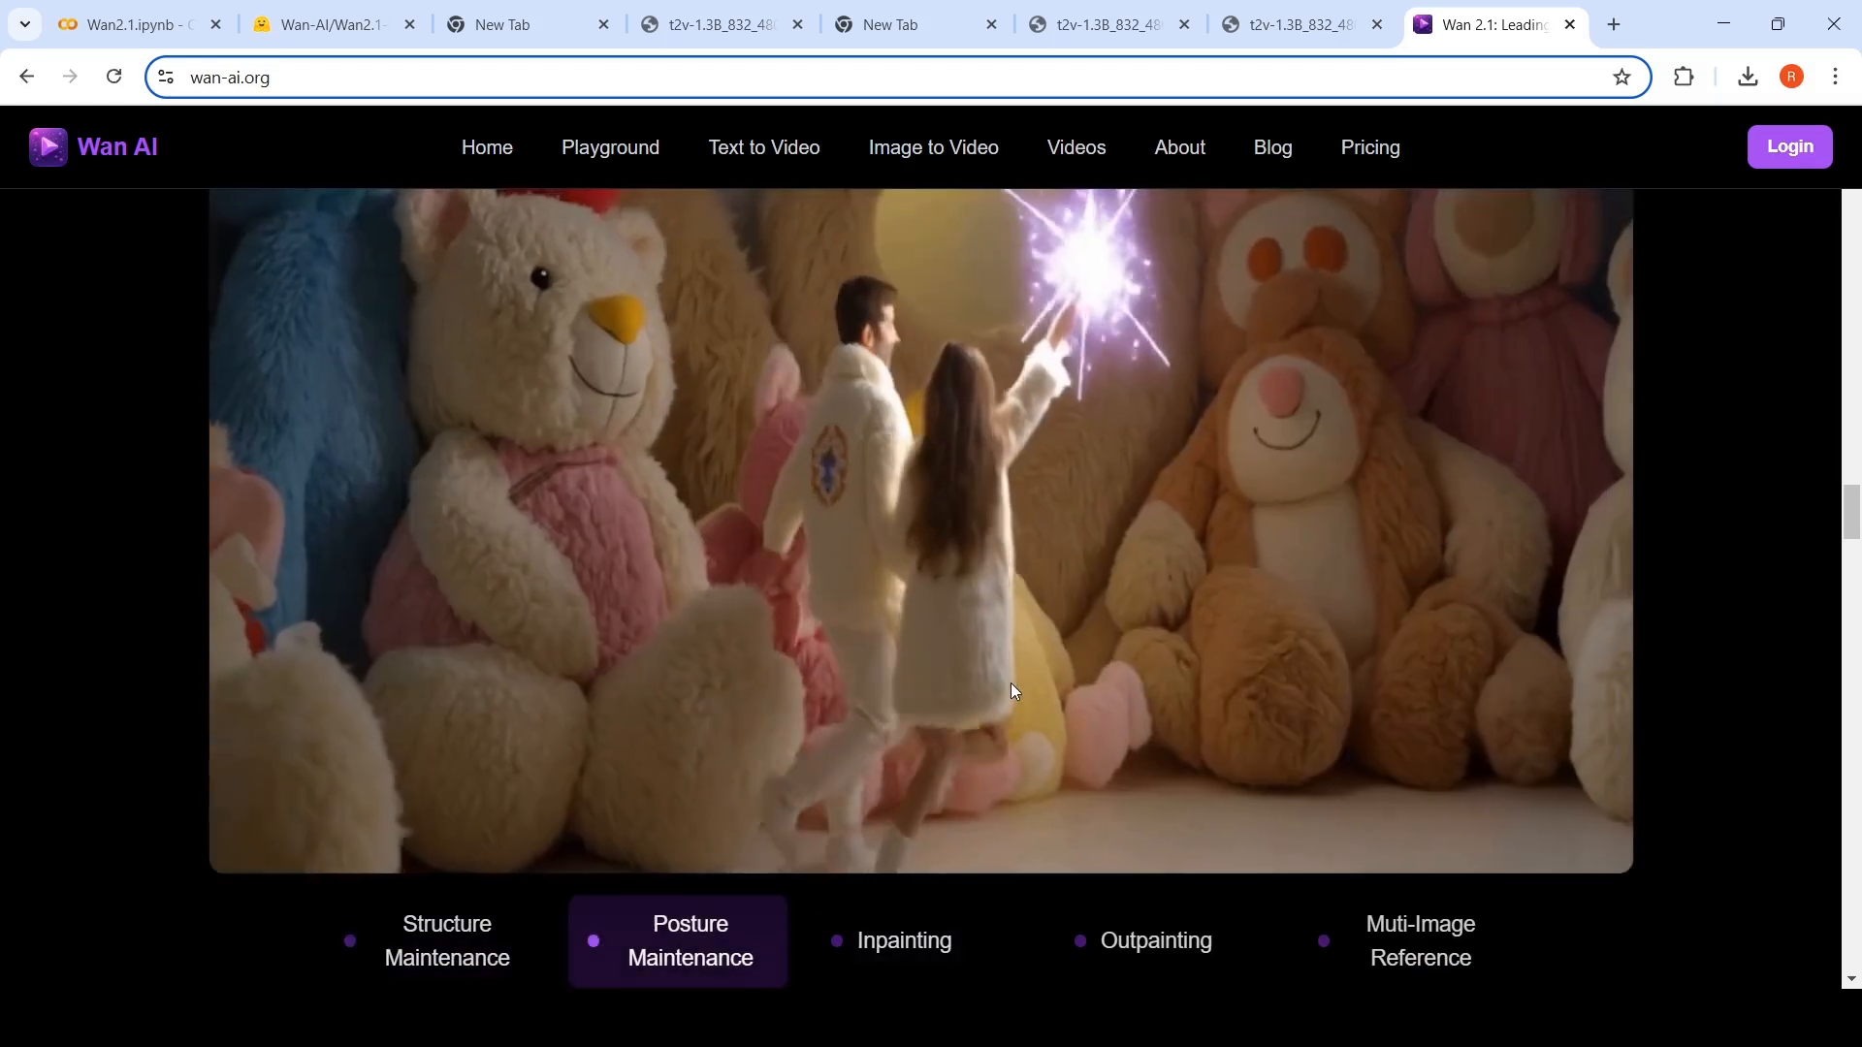
pyautogui.click(1156, 941)
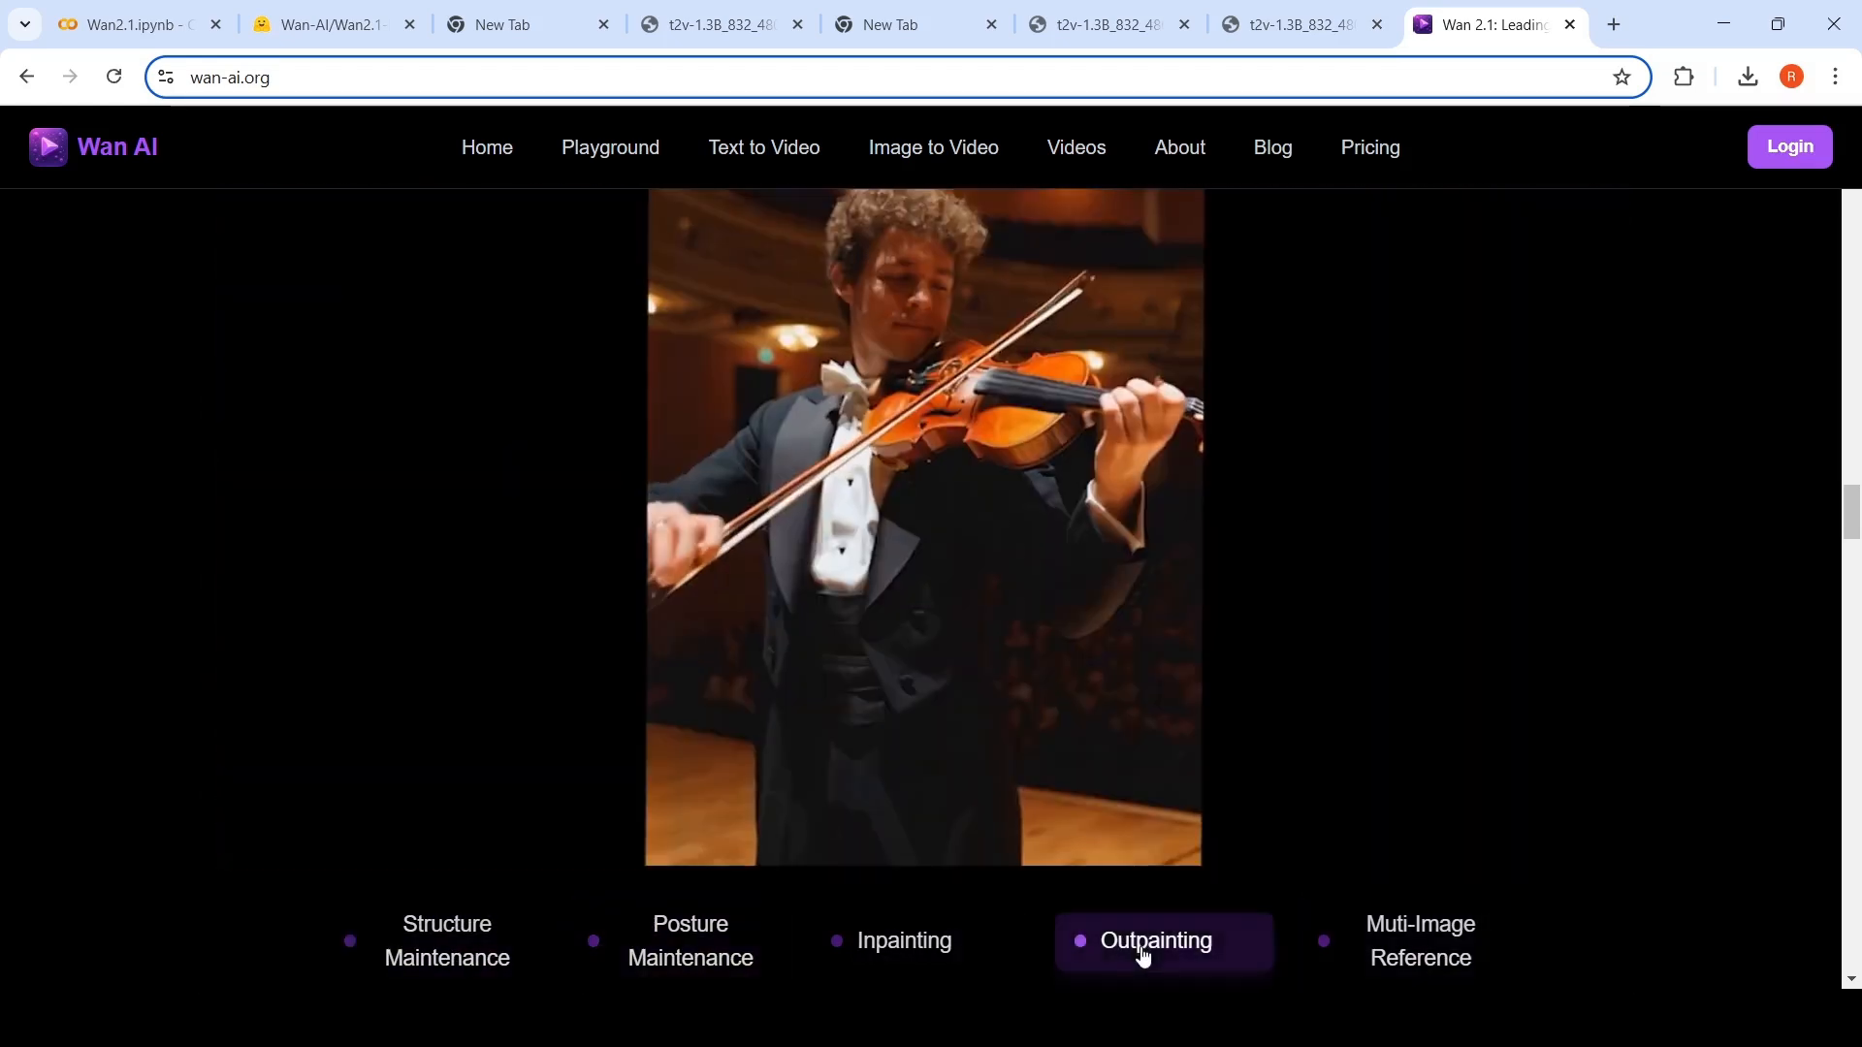
pyautogui.scroll(-3)
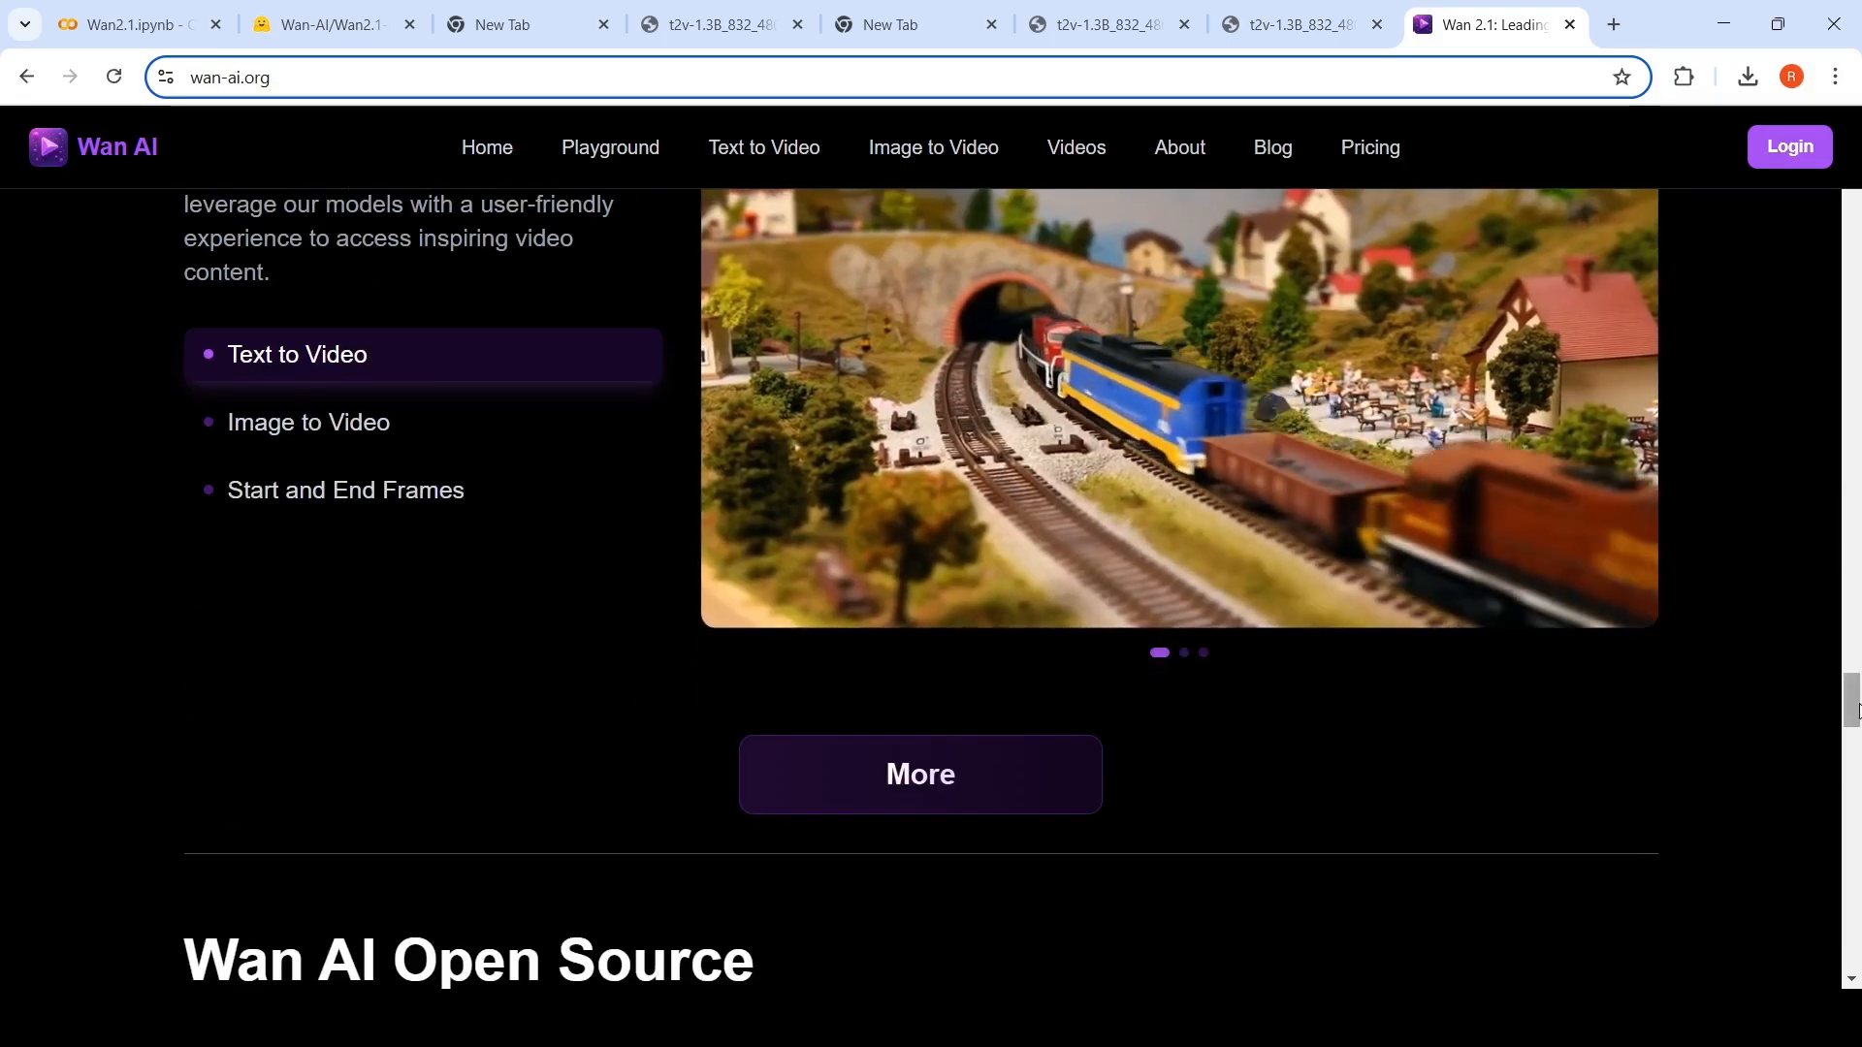
# Read the open-source model descriptions and scroll to the Tech Report section above the FAQ.
pyautogui.scroll(-3)
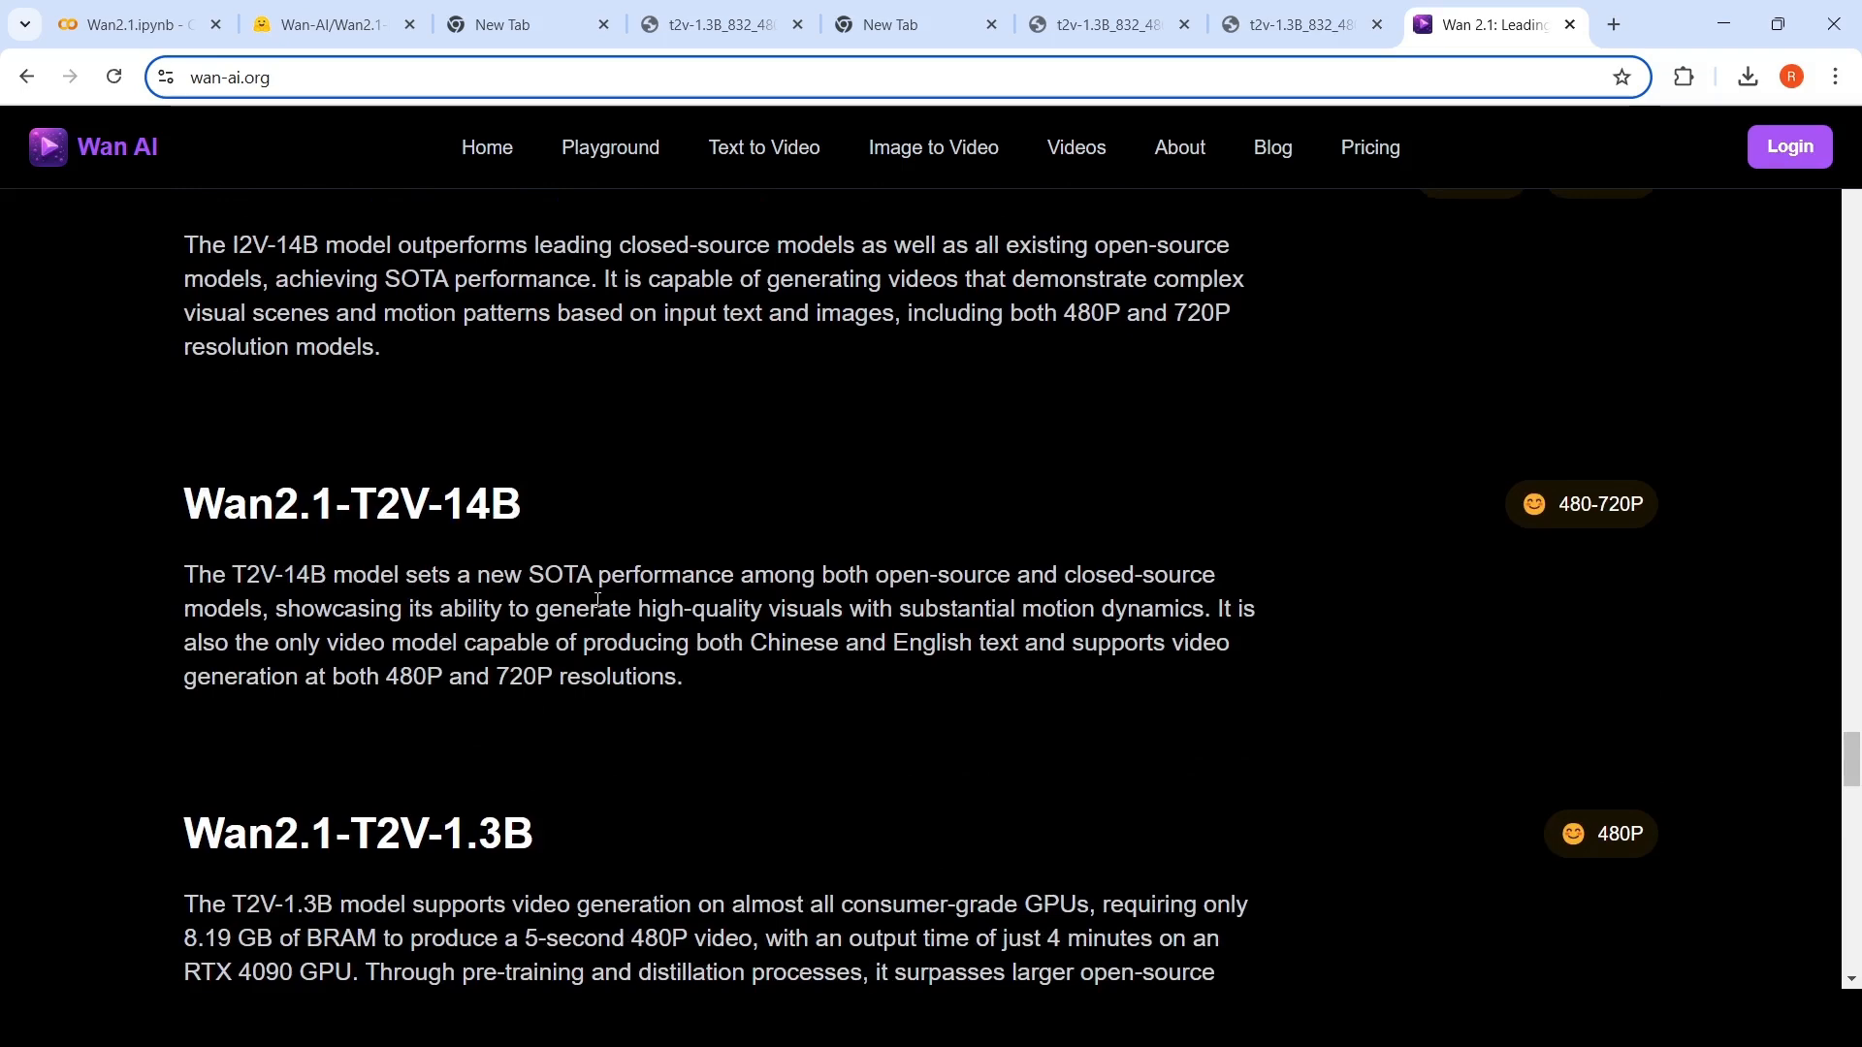
pyautogui.scroll(3)
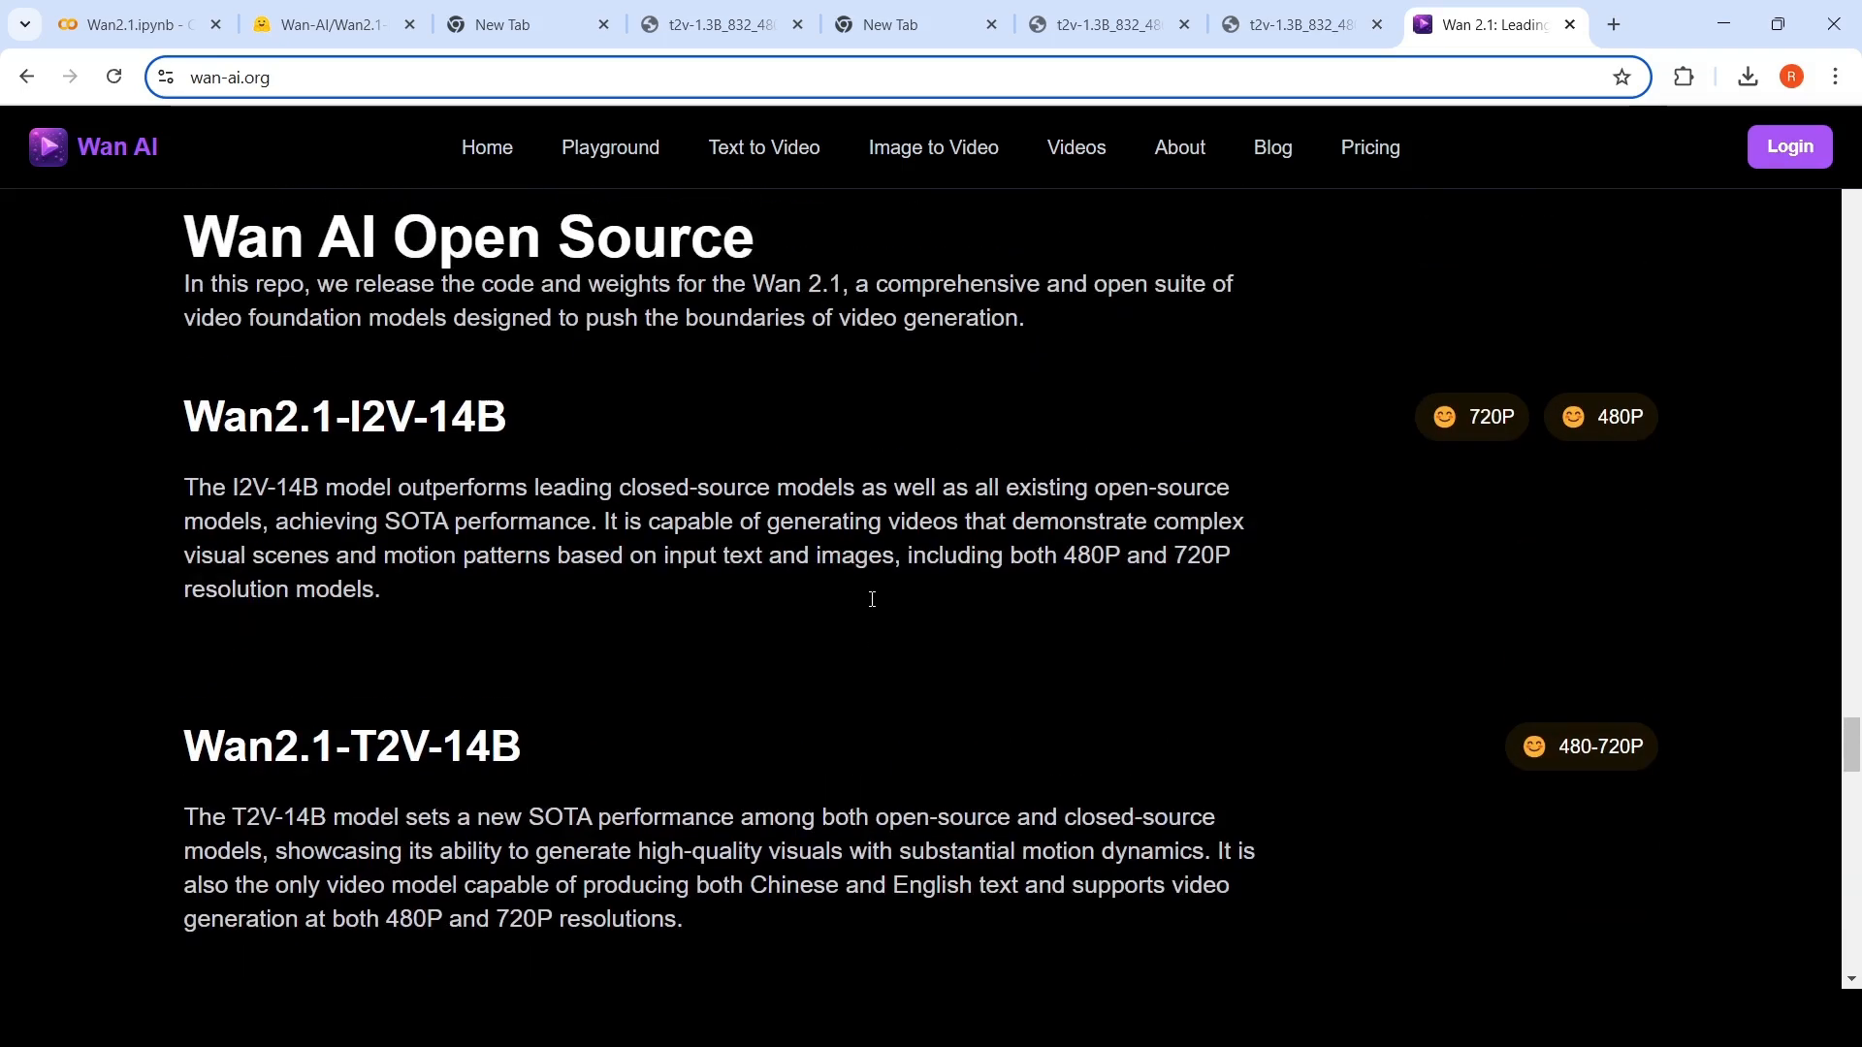
pyautogui.moveTo(873, 609)
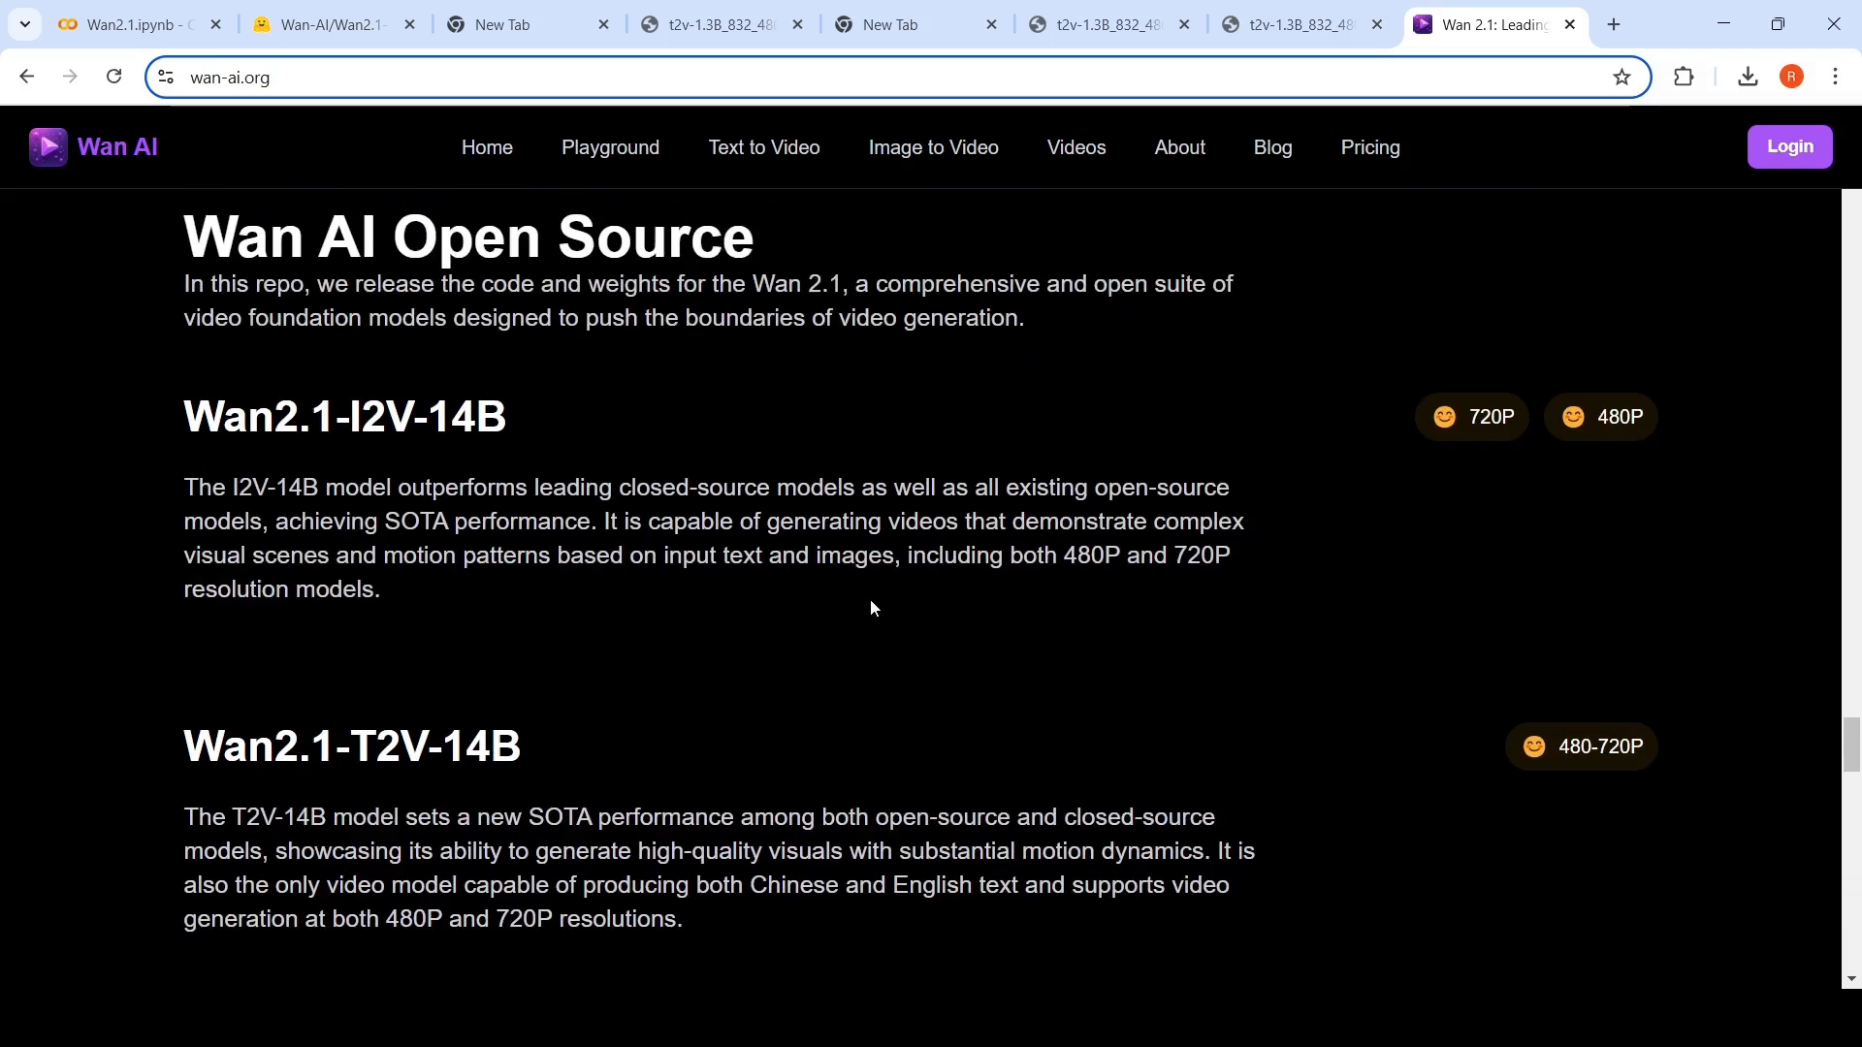
pyautogui.scroll(-3)
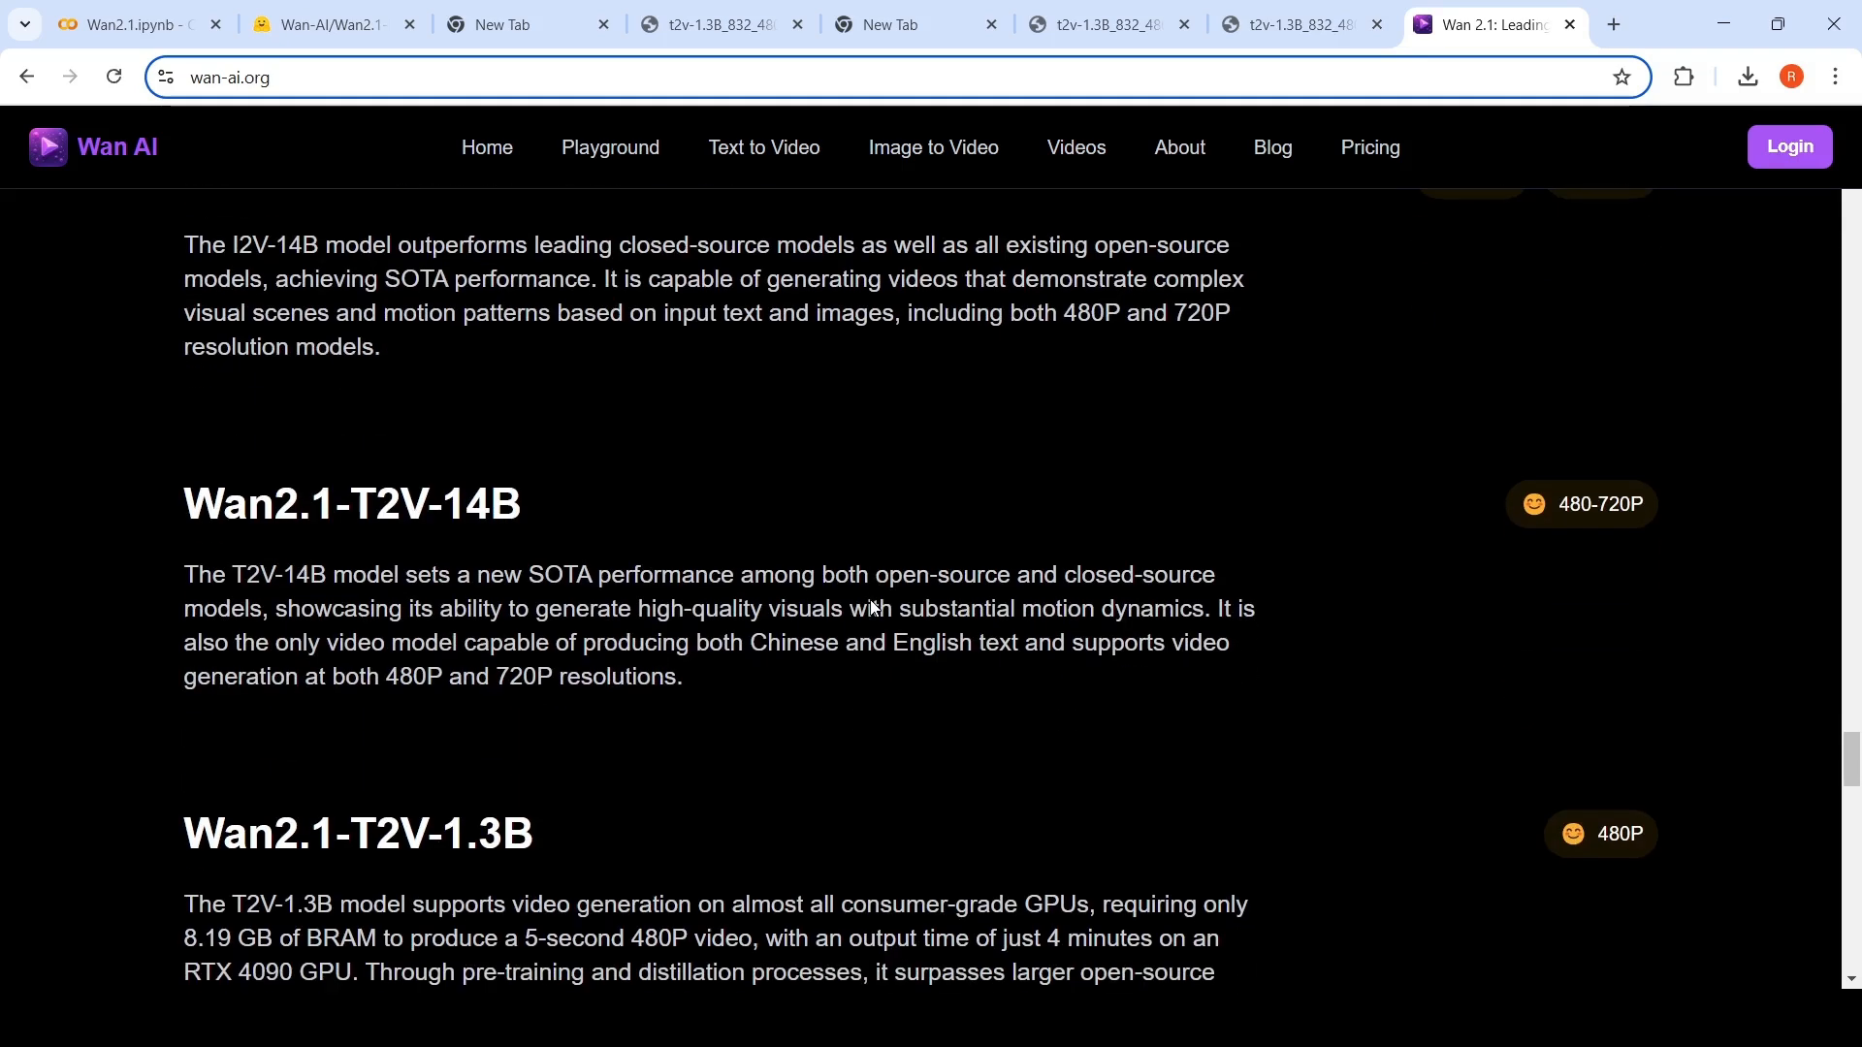
pyautogui.scroll(-3)
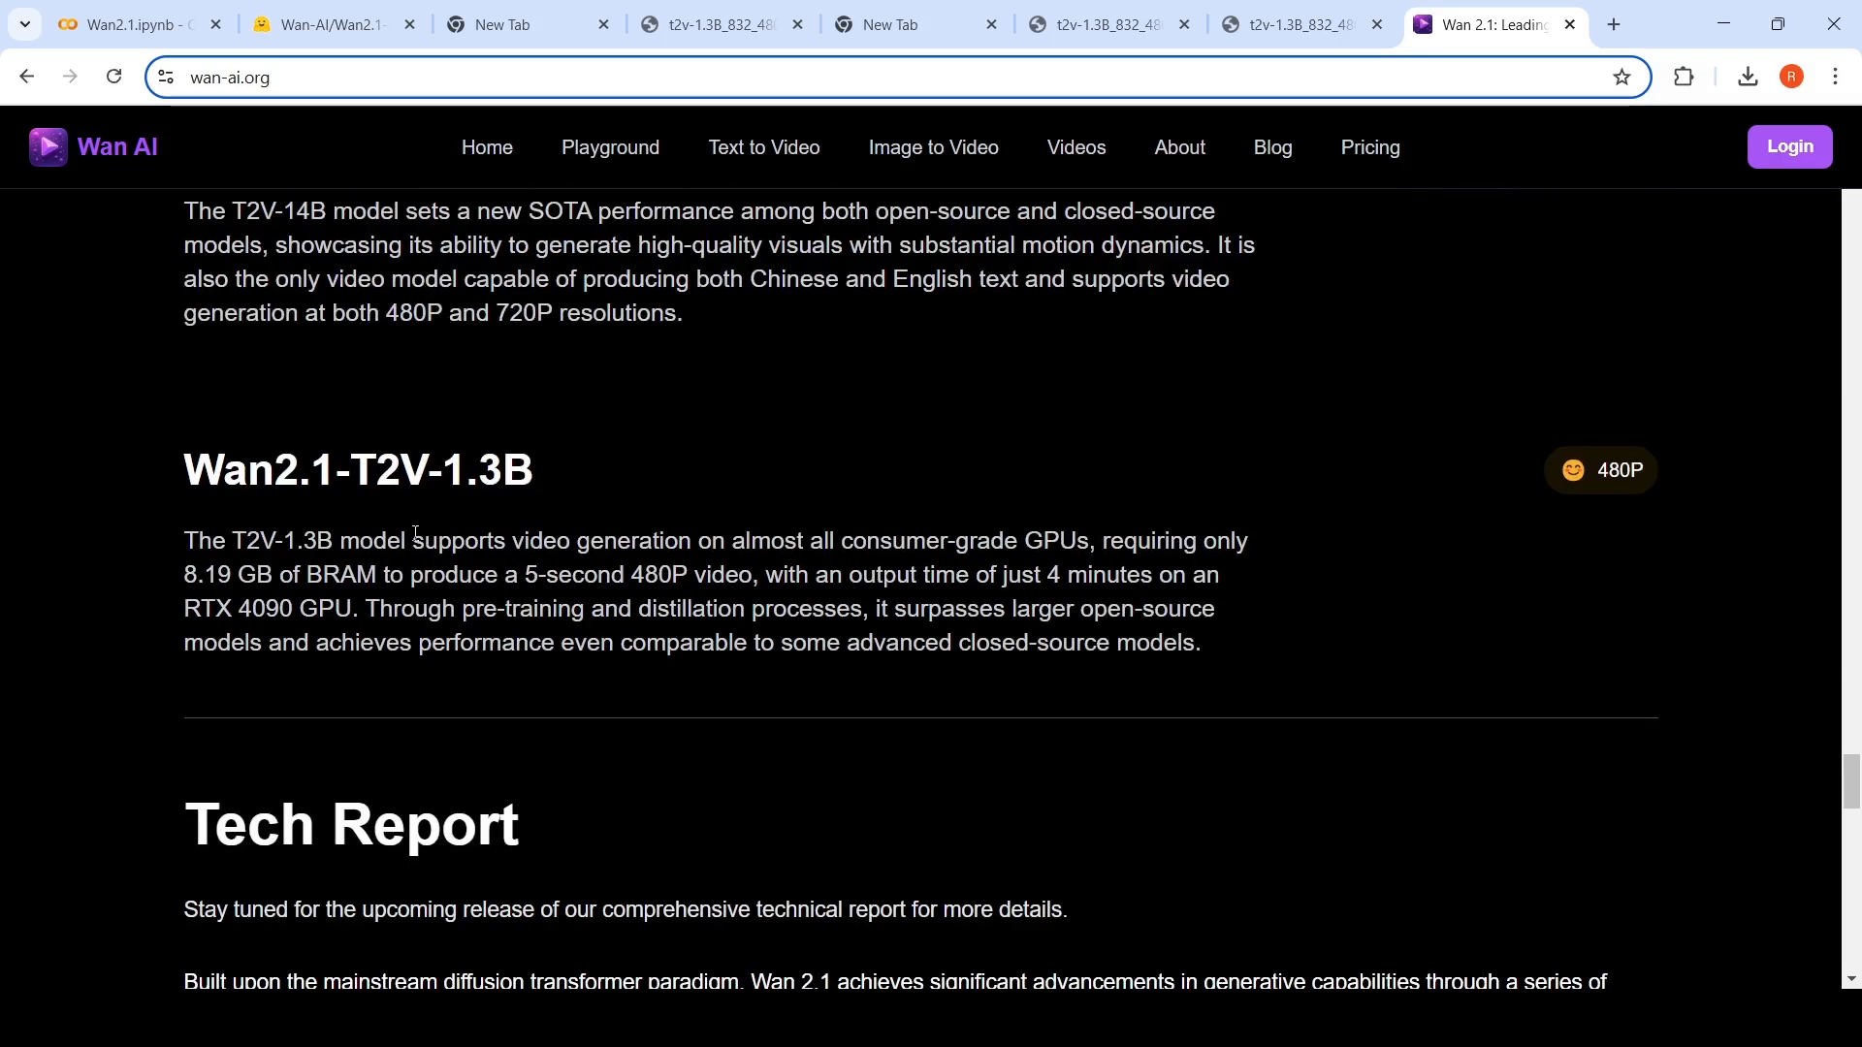
pyautogui.scroll(3)
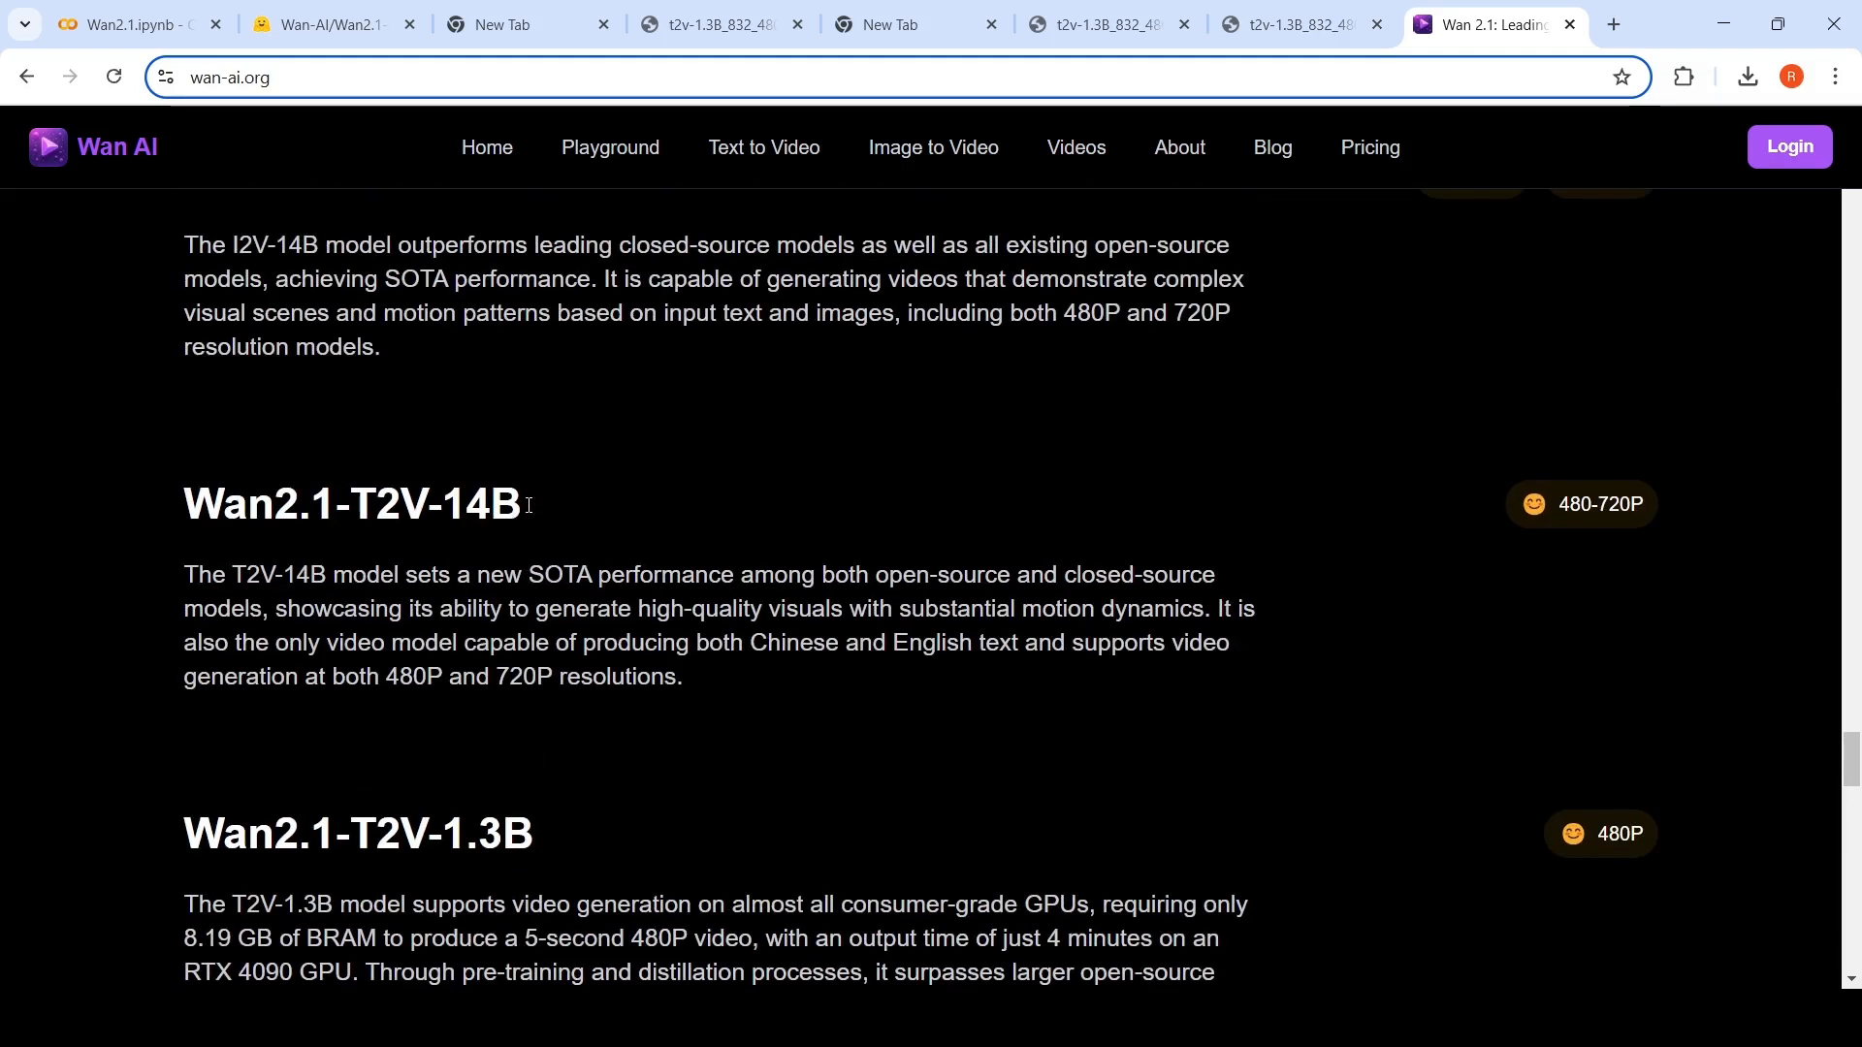
pyautogui.scroll(3)
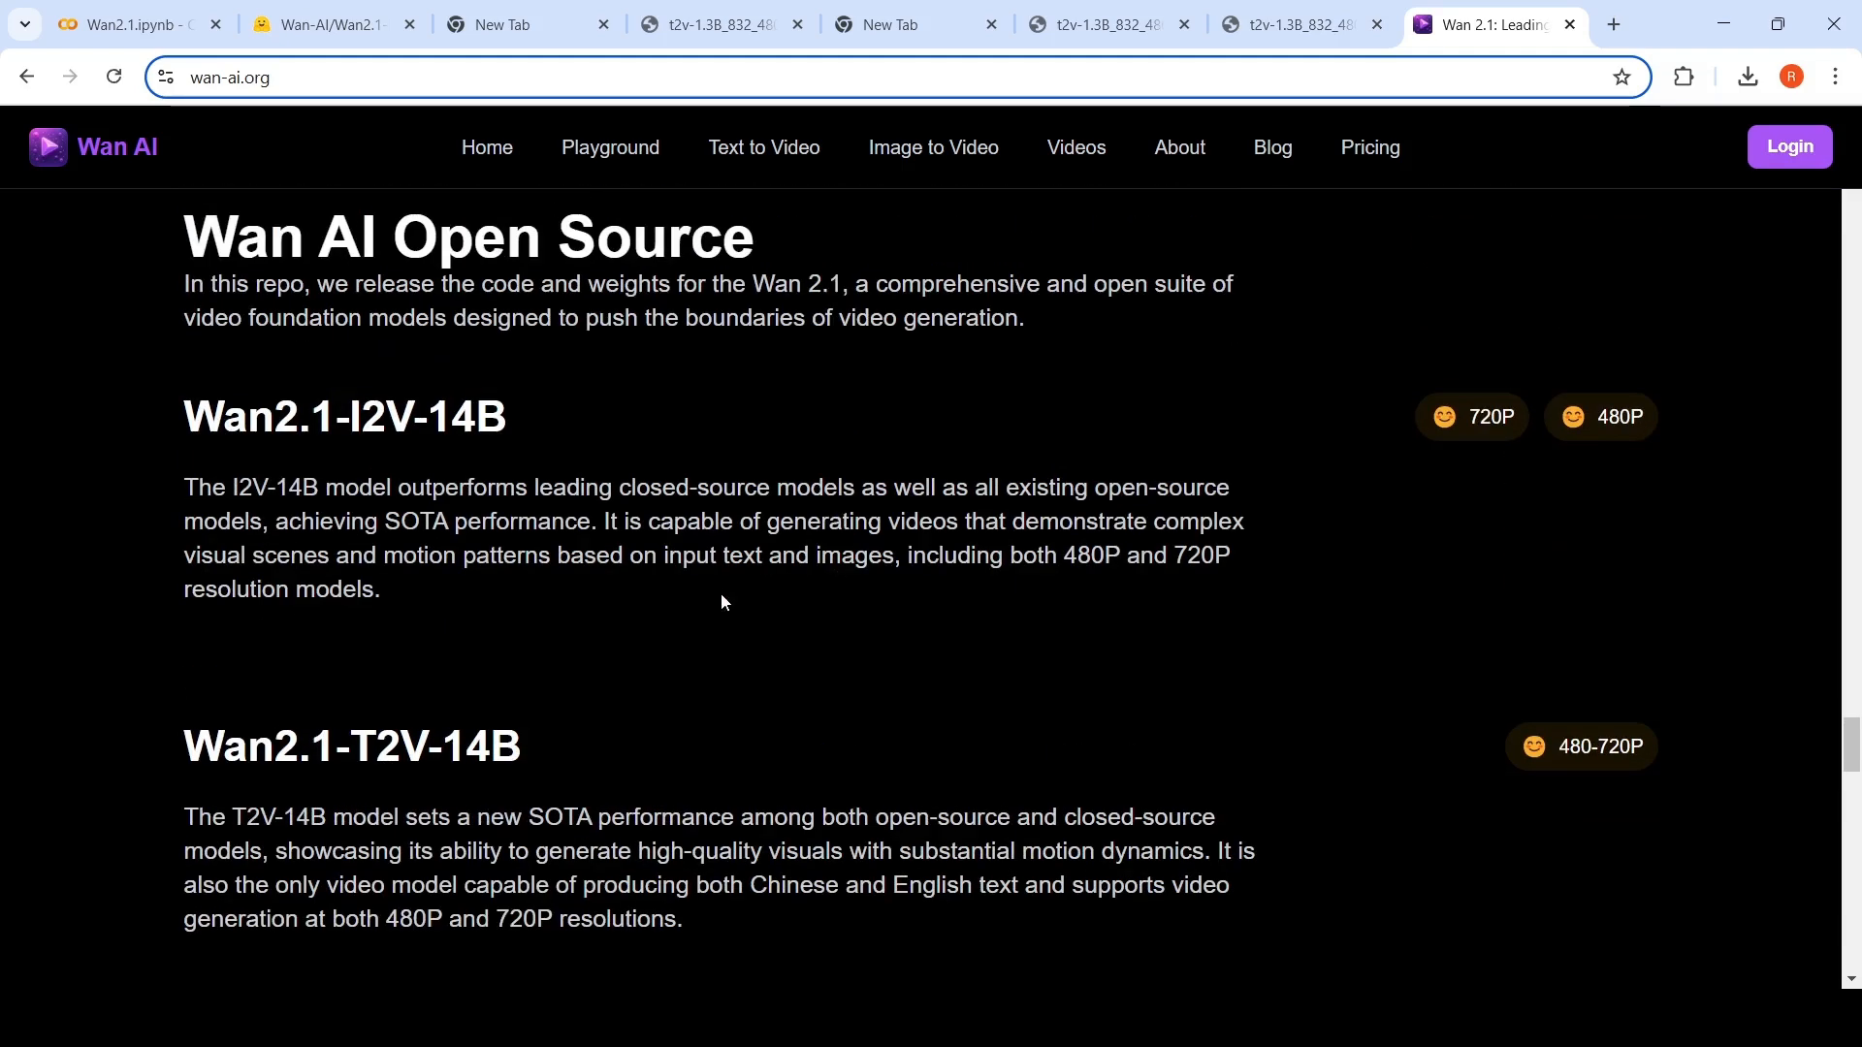
pyautogui.scroll(-3)
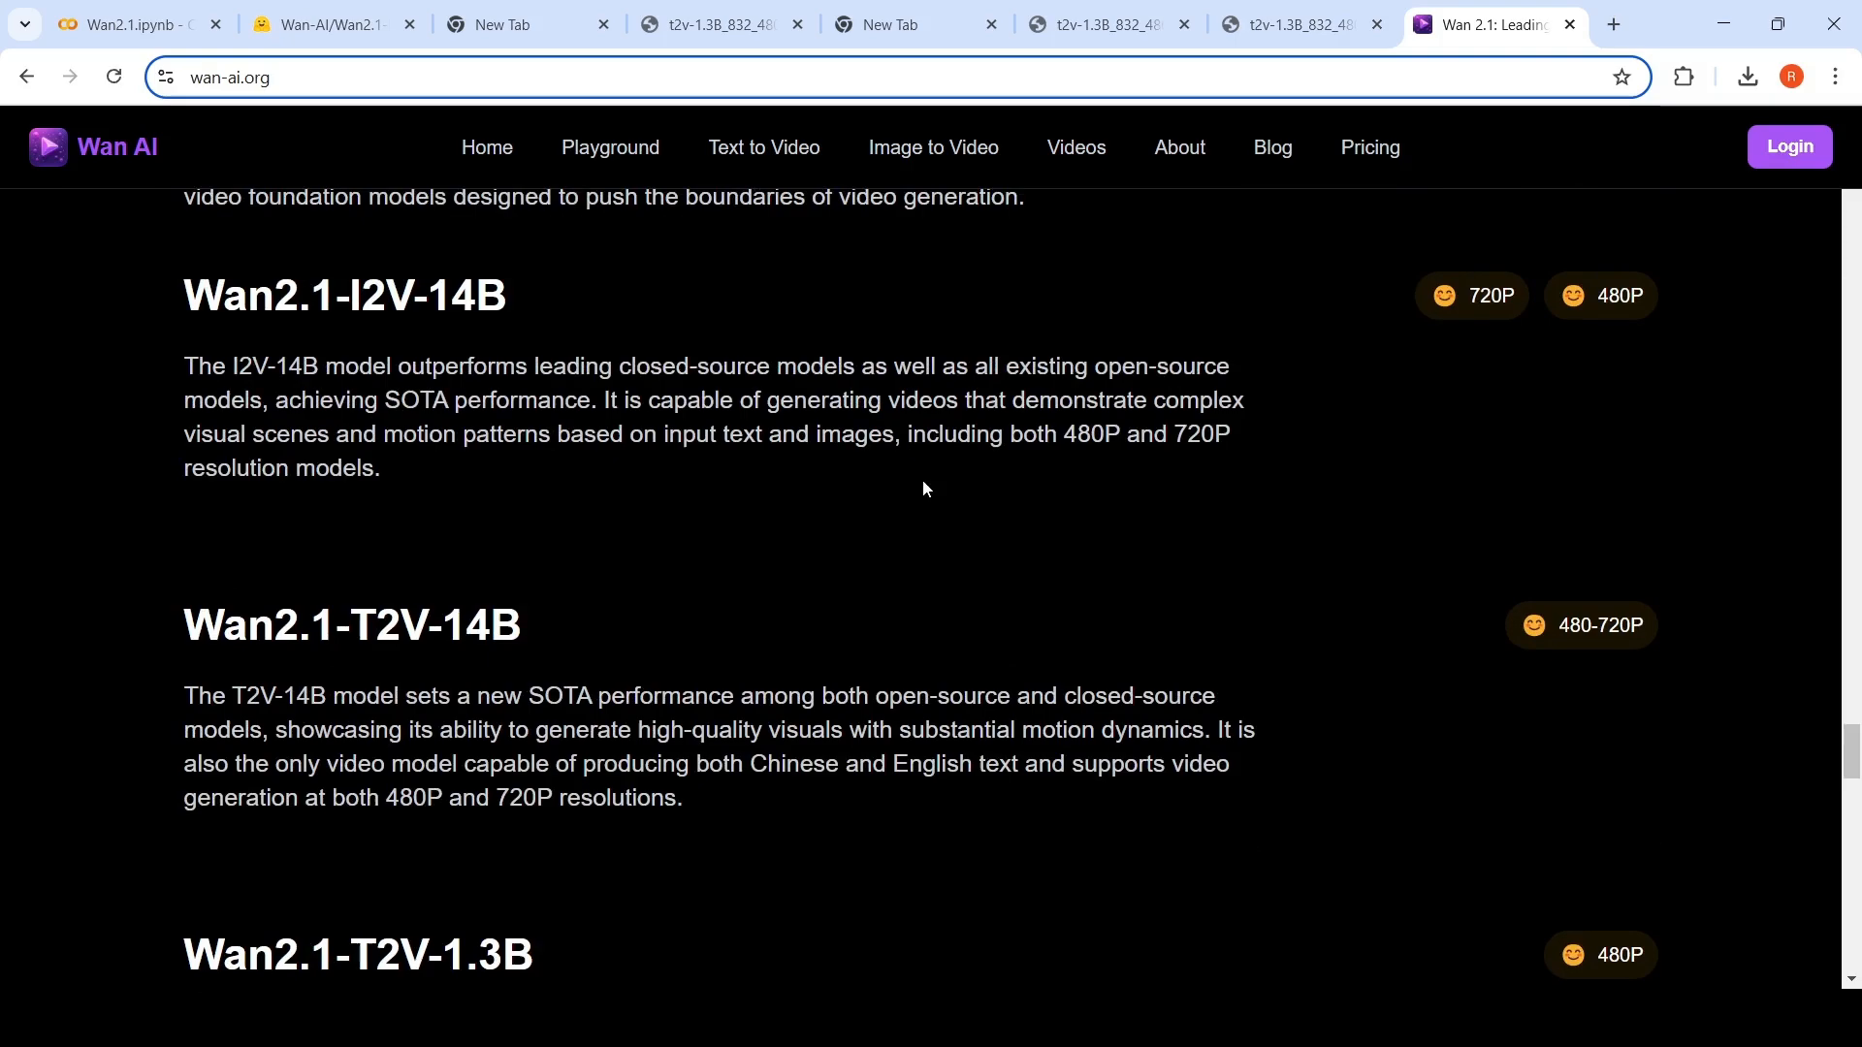
pyautogui.scroll(-3)
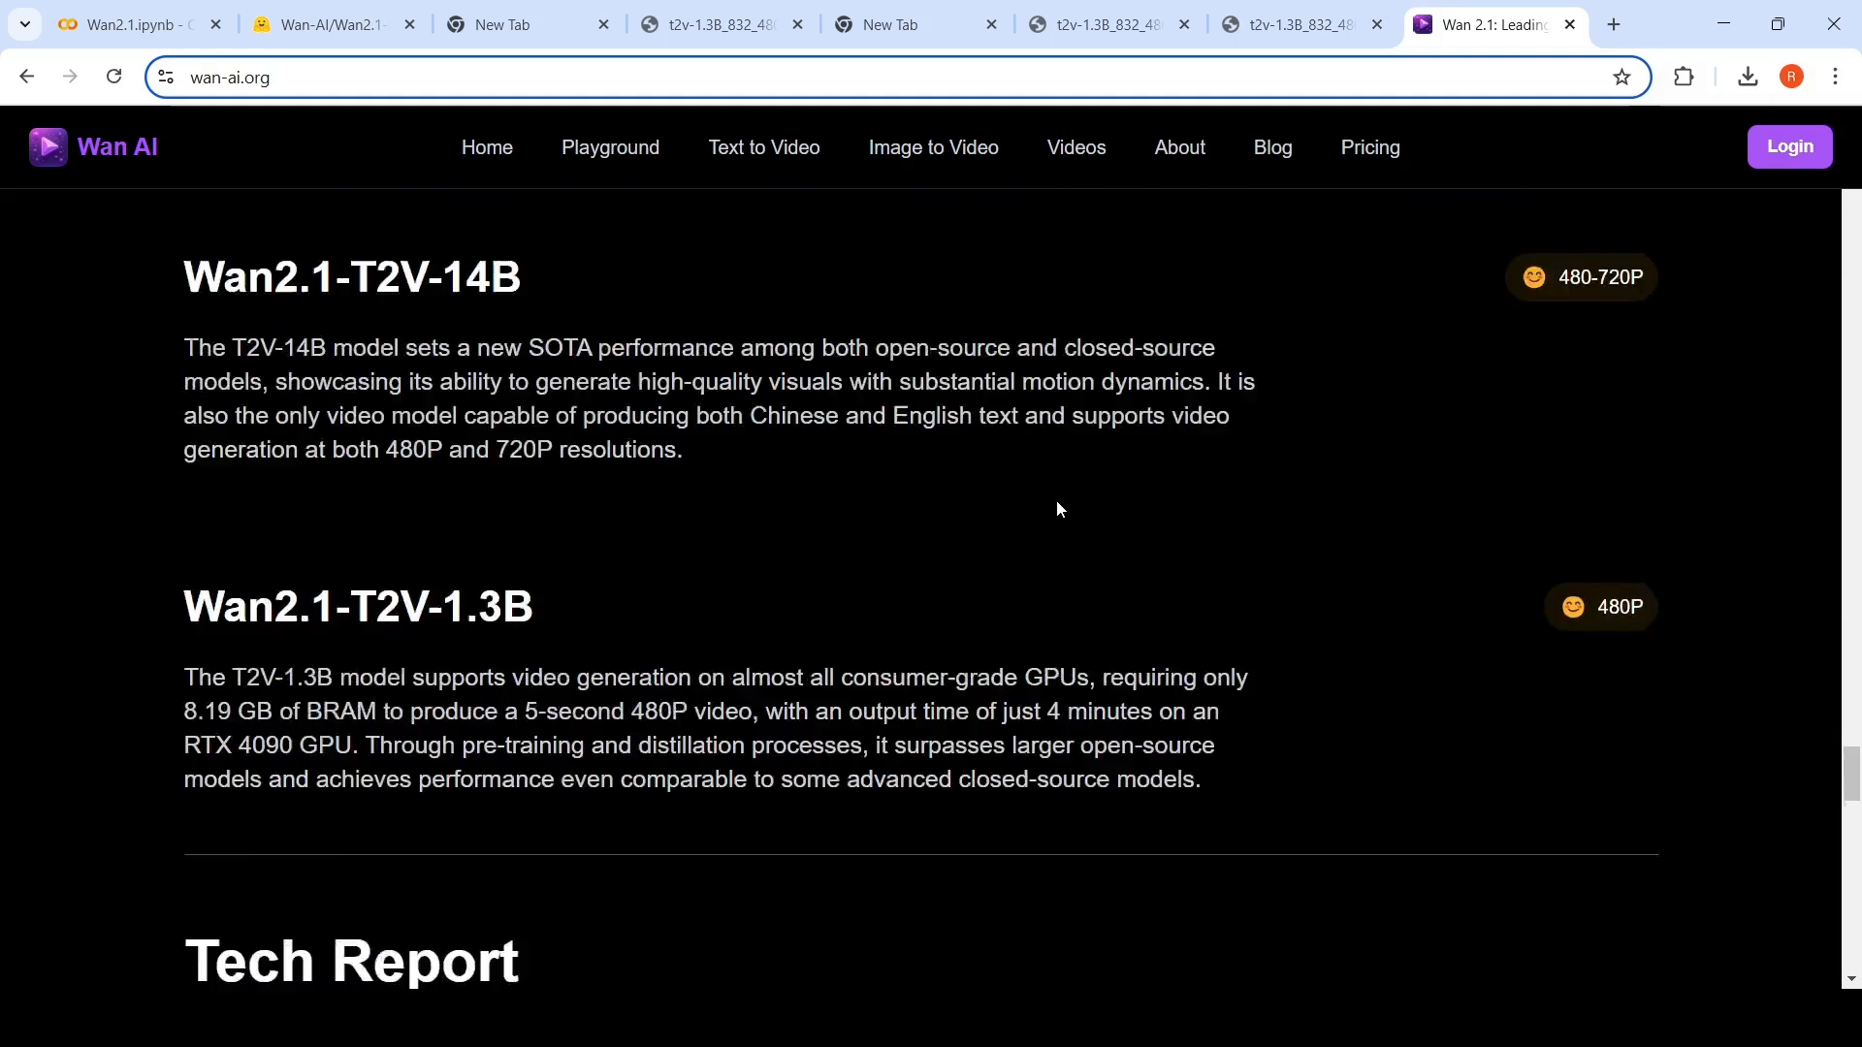
pyautogui.scroll(-3)
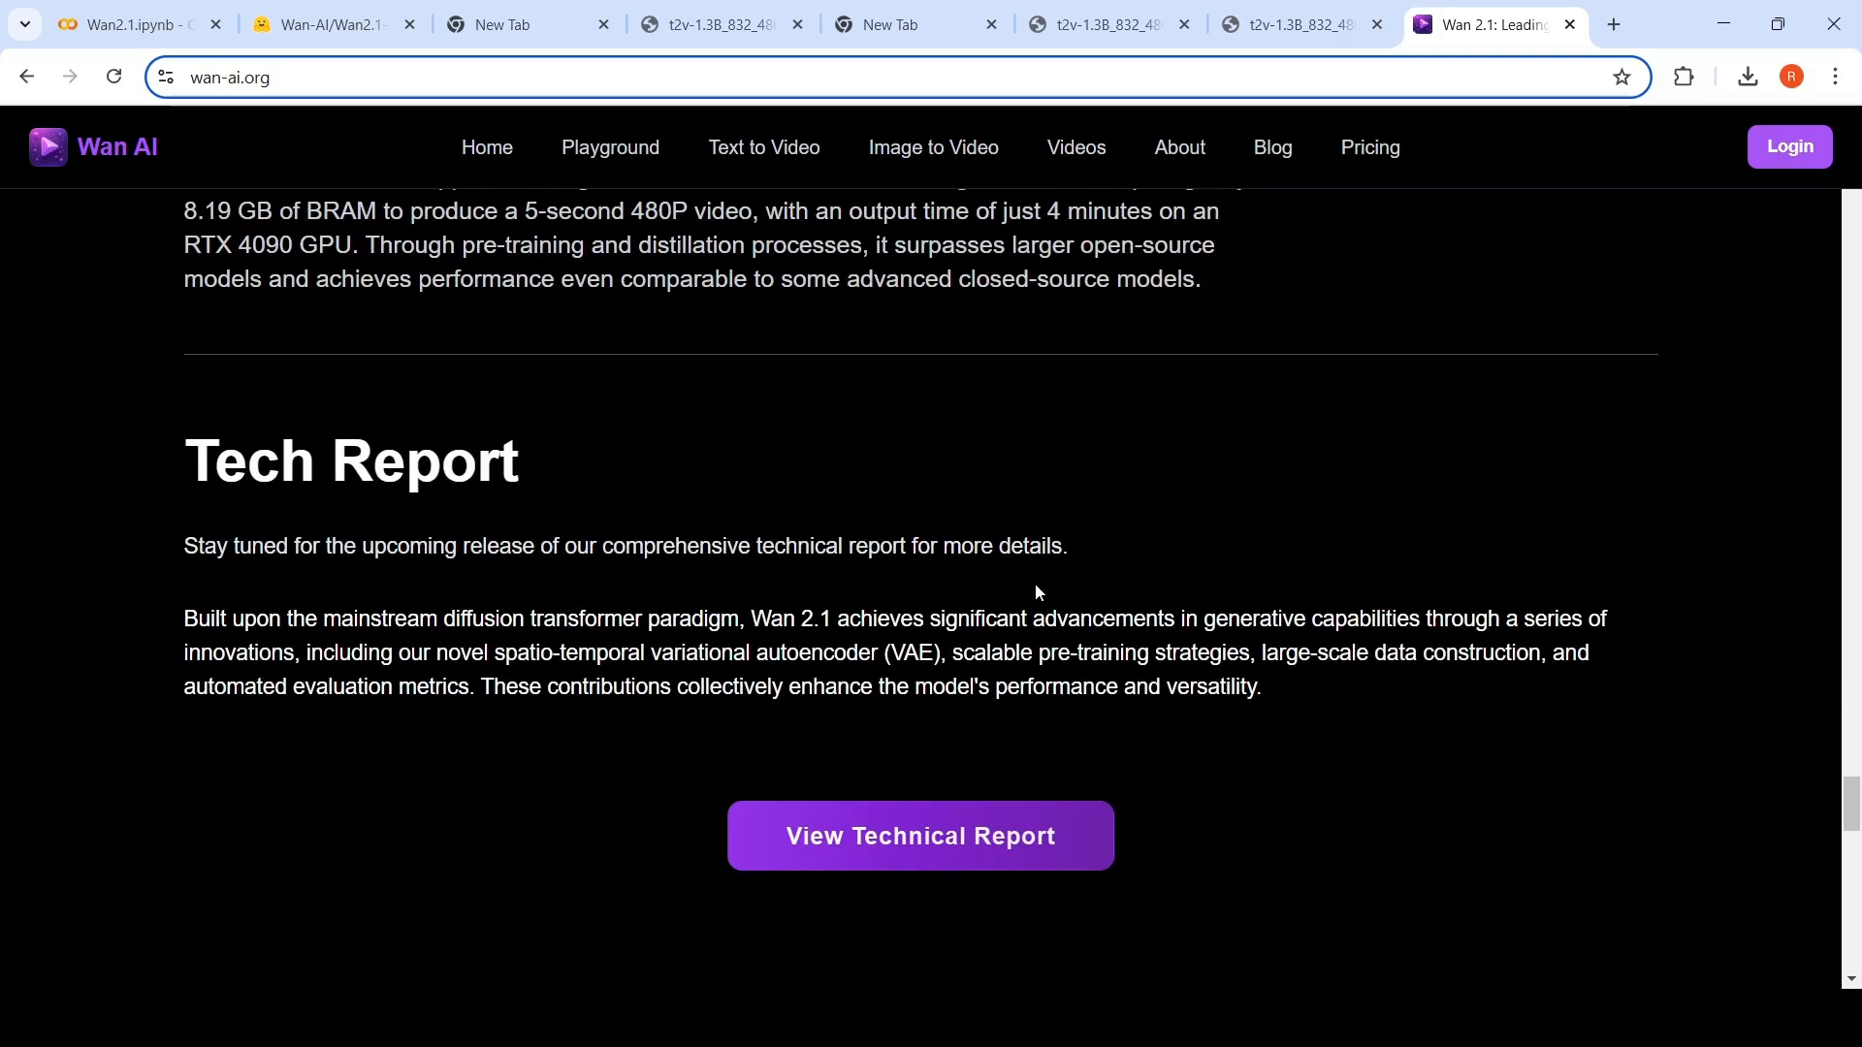
pyautogui.scroll(-3)
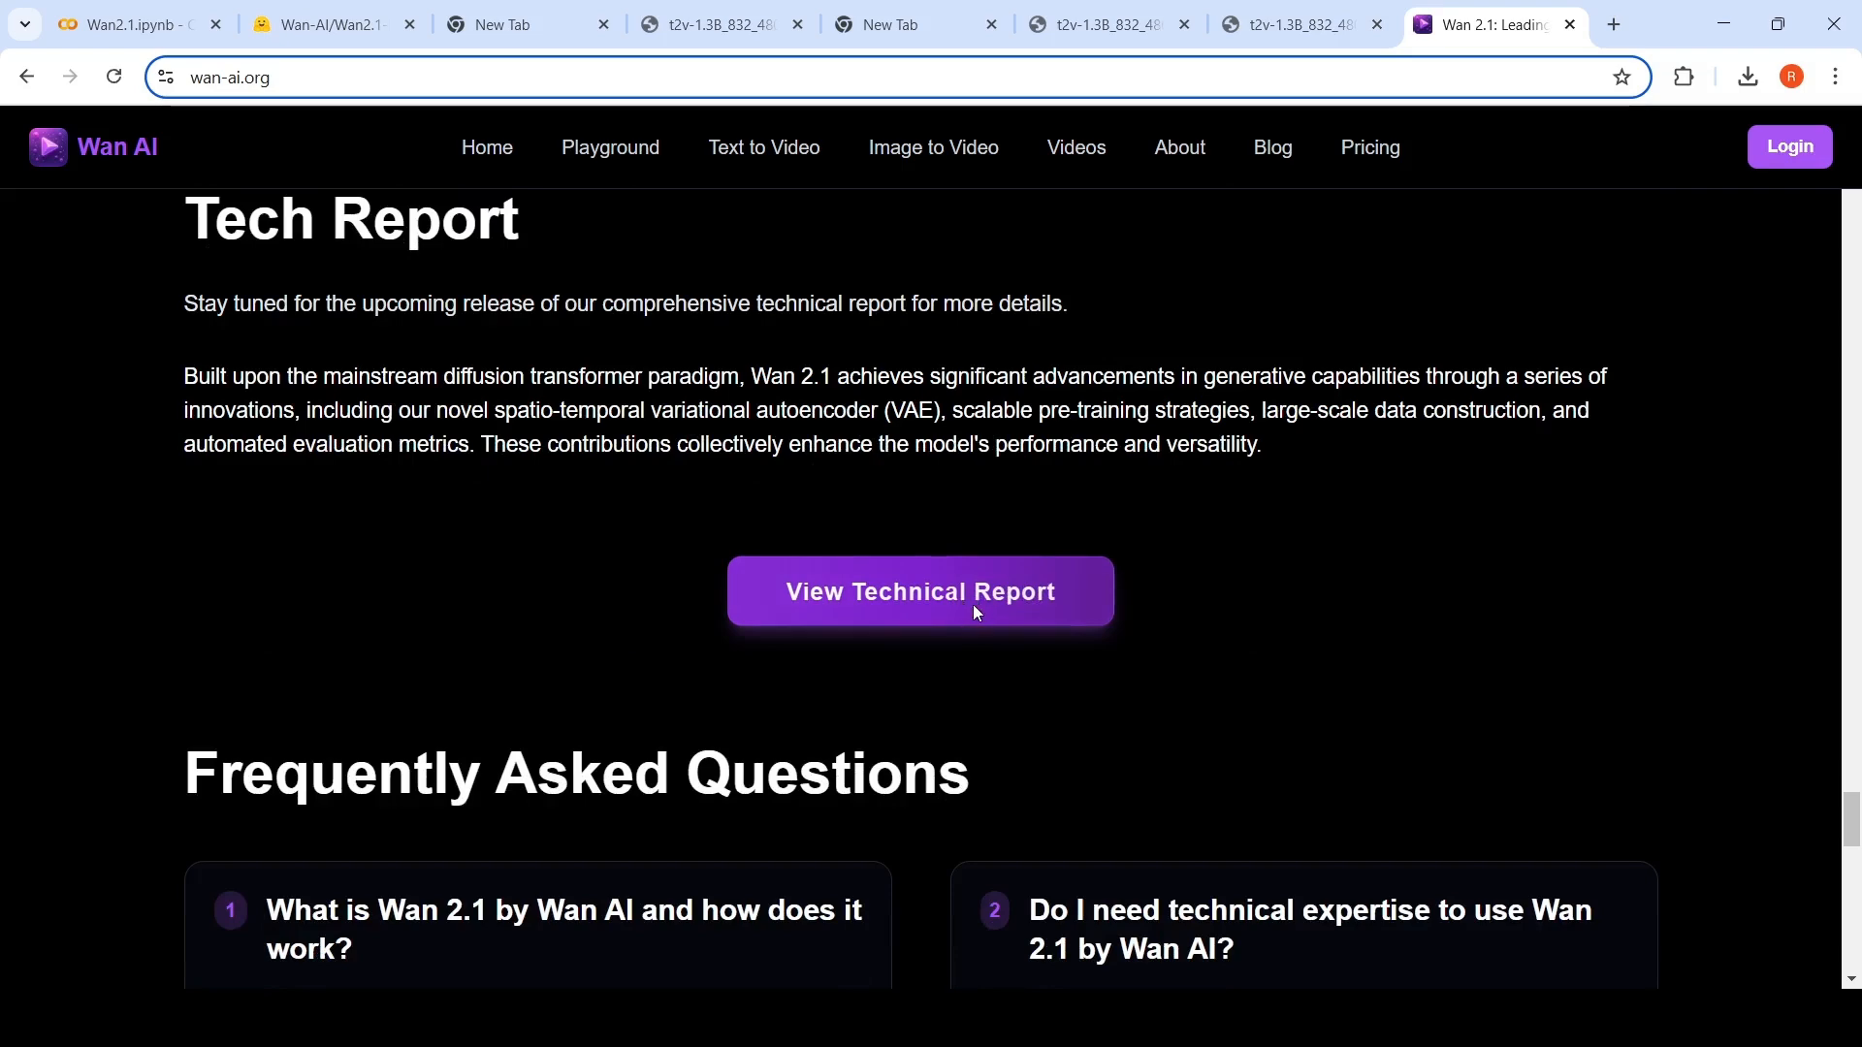
# View the technical report and read its 3D causal VAE, Video Diffusion DiT and data curation sections.
pyautogui.click(920, 592)
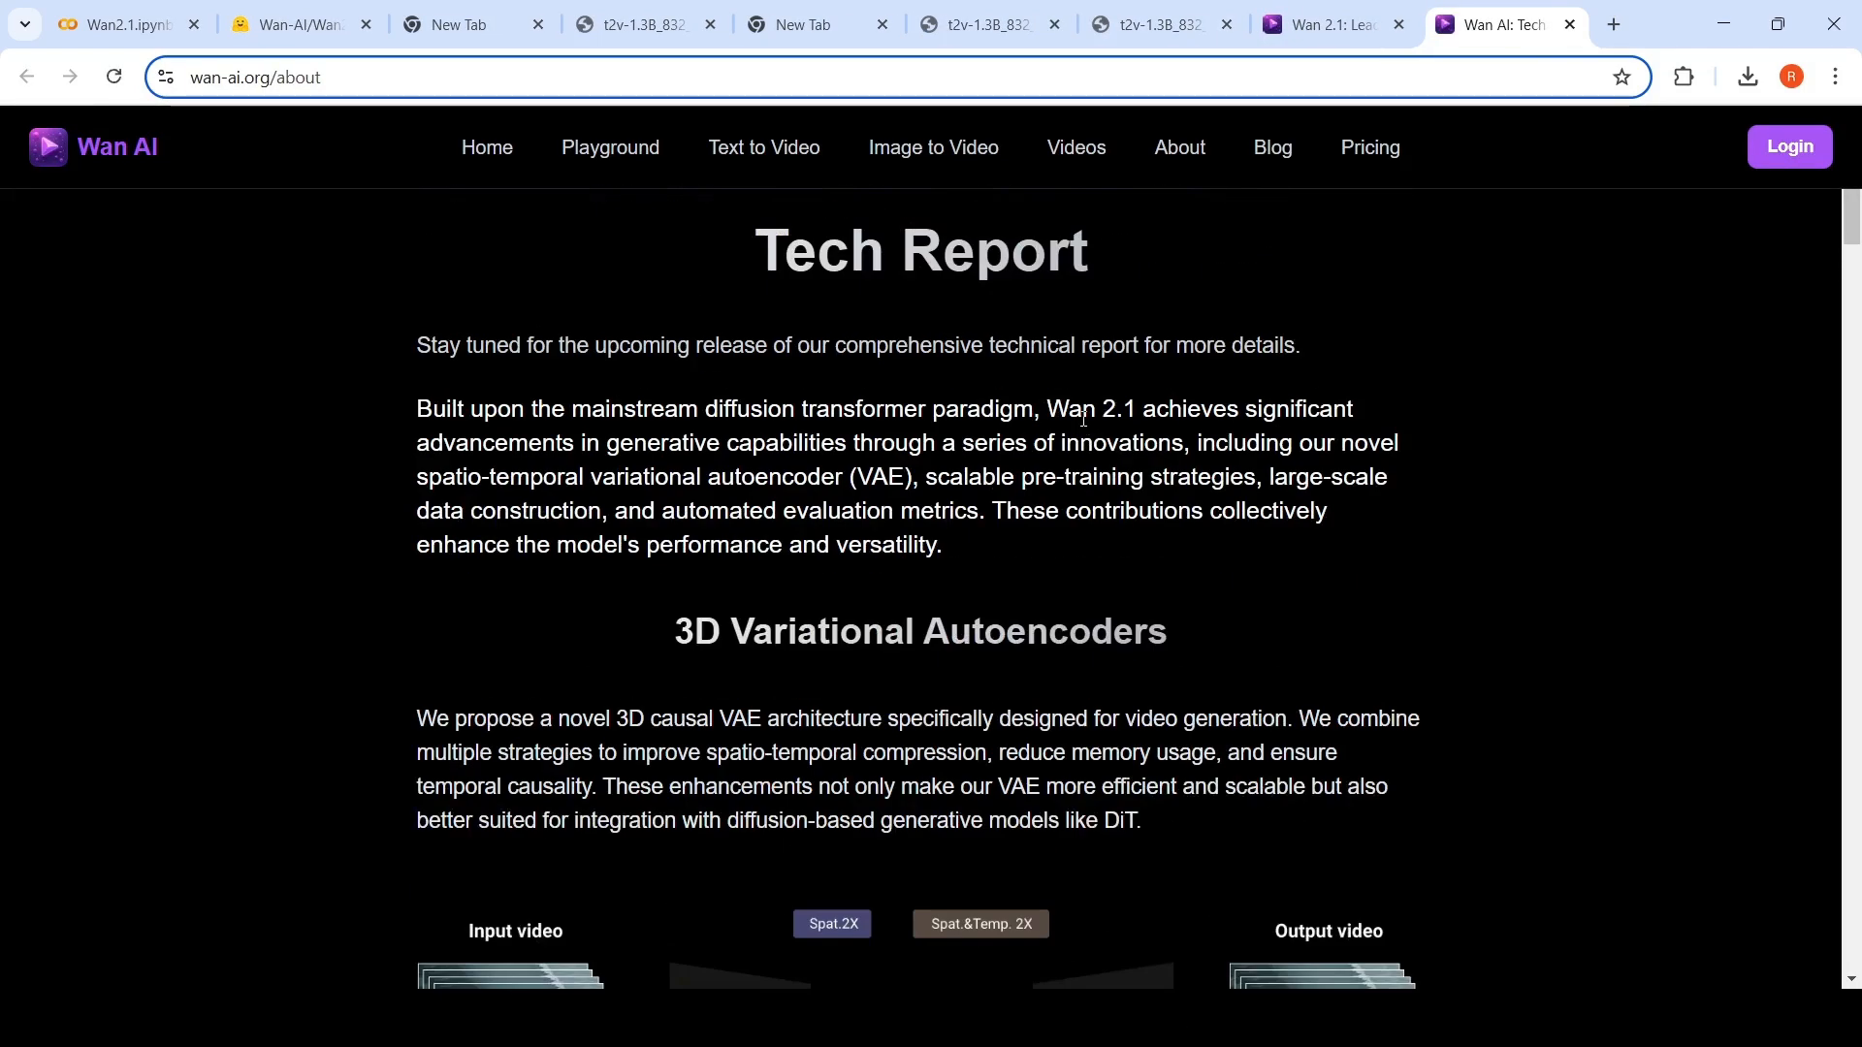
pyautogui.scroll(-3)
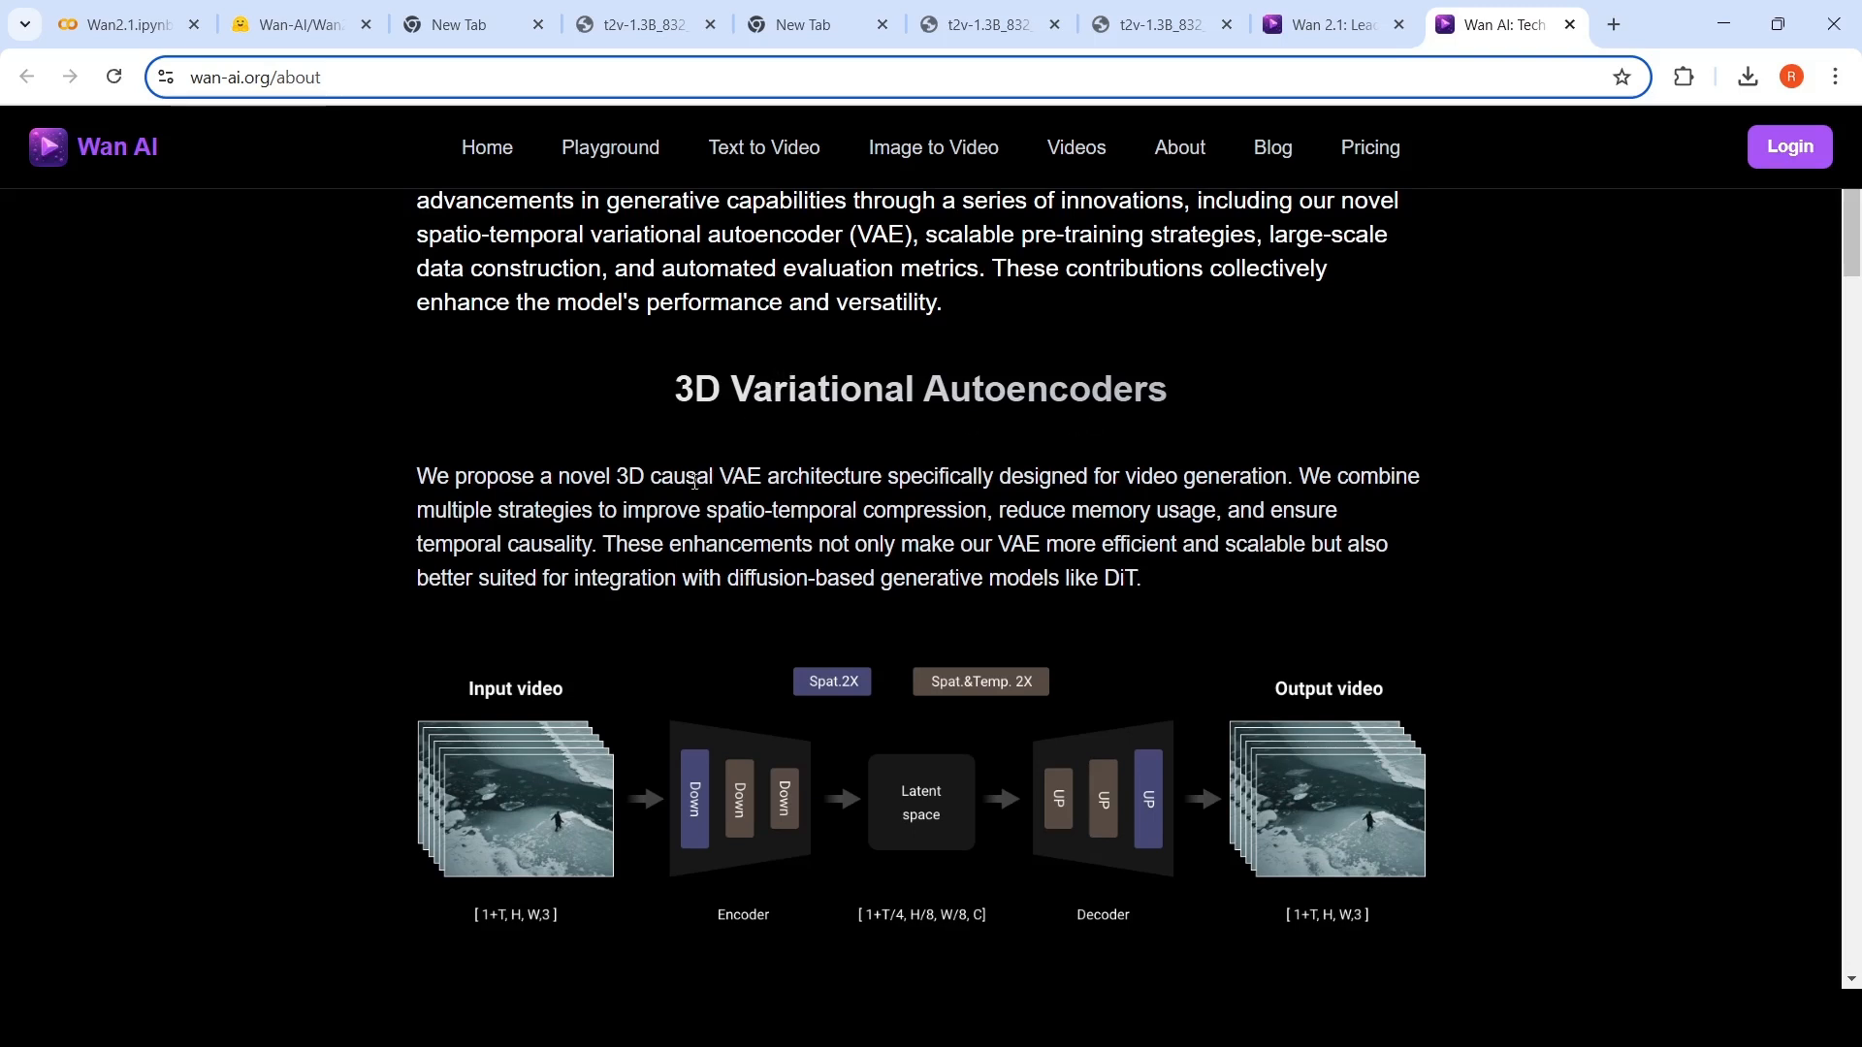
pyautogui.moveTo(1087, 518)
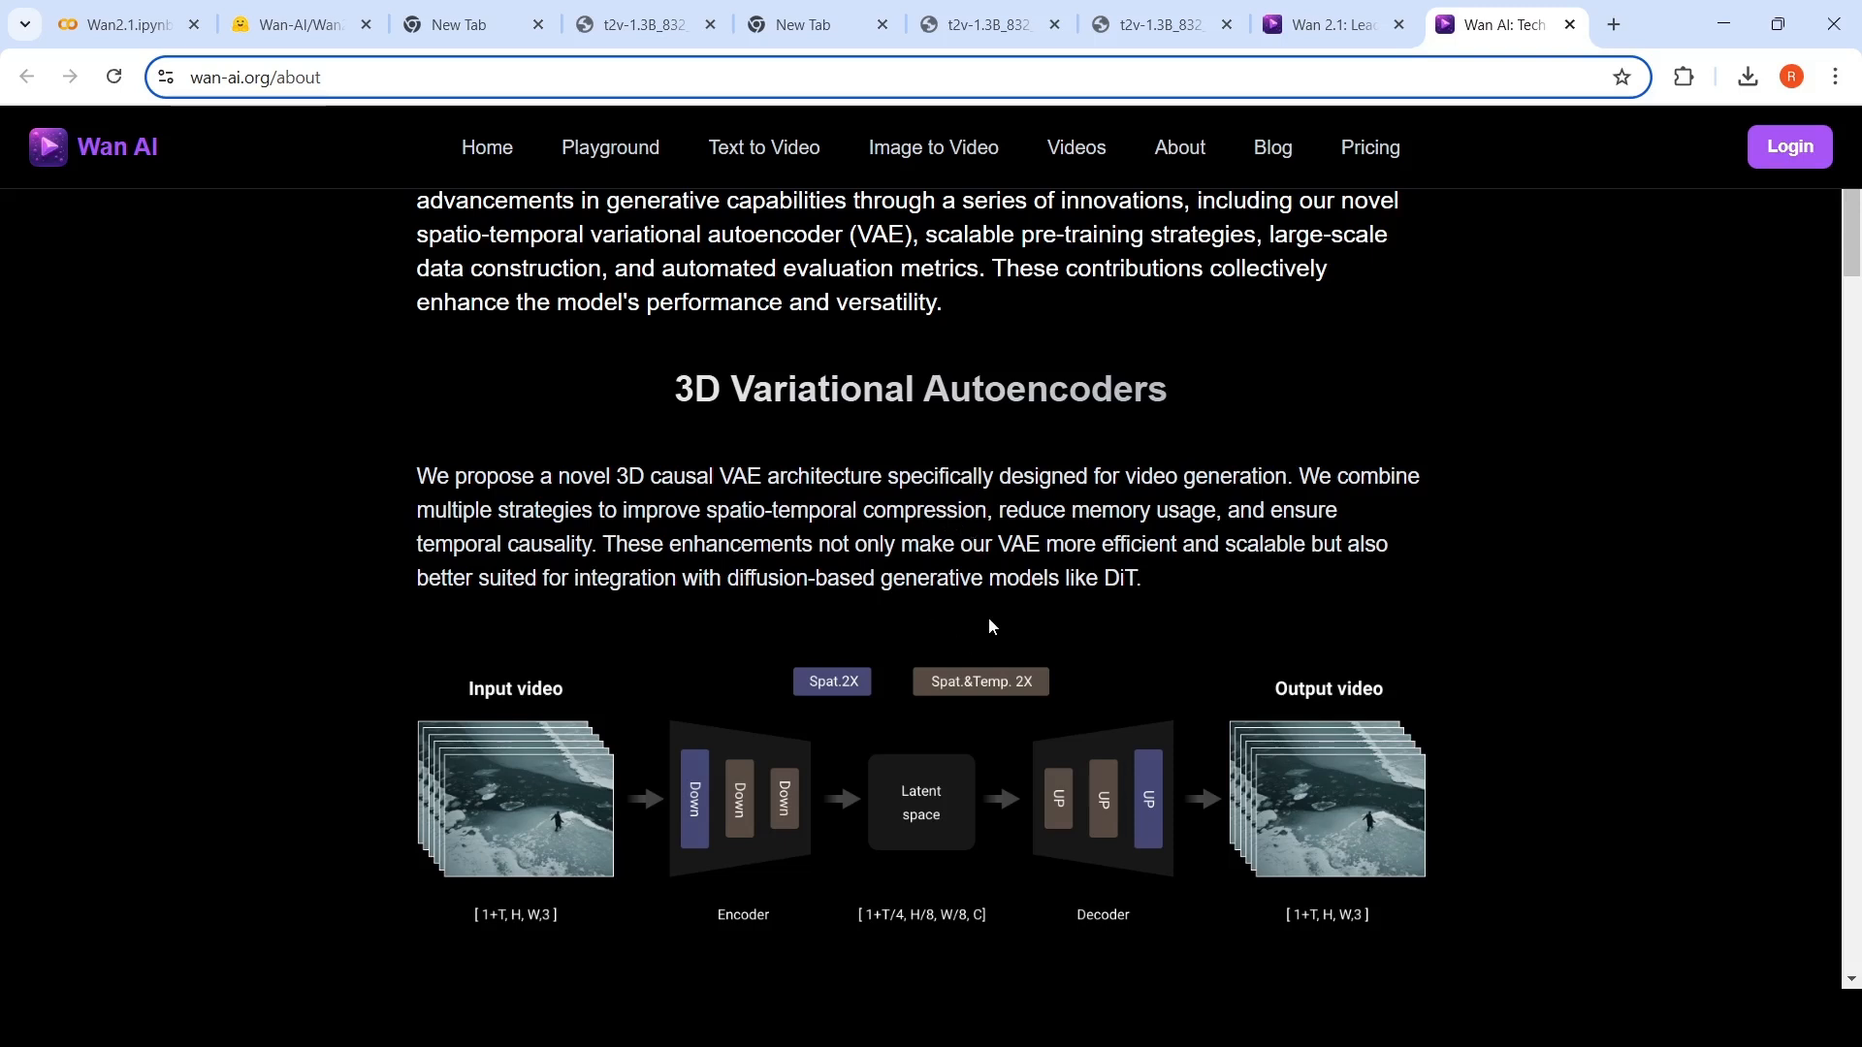
pyautogui.scroll(-3)
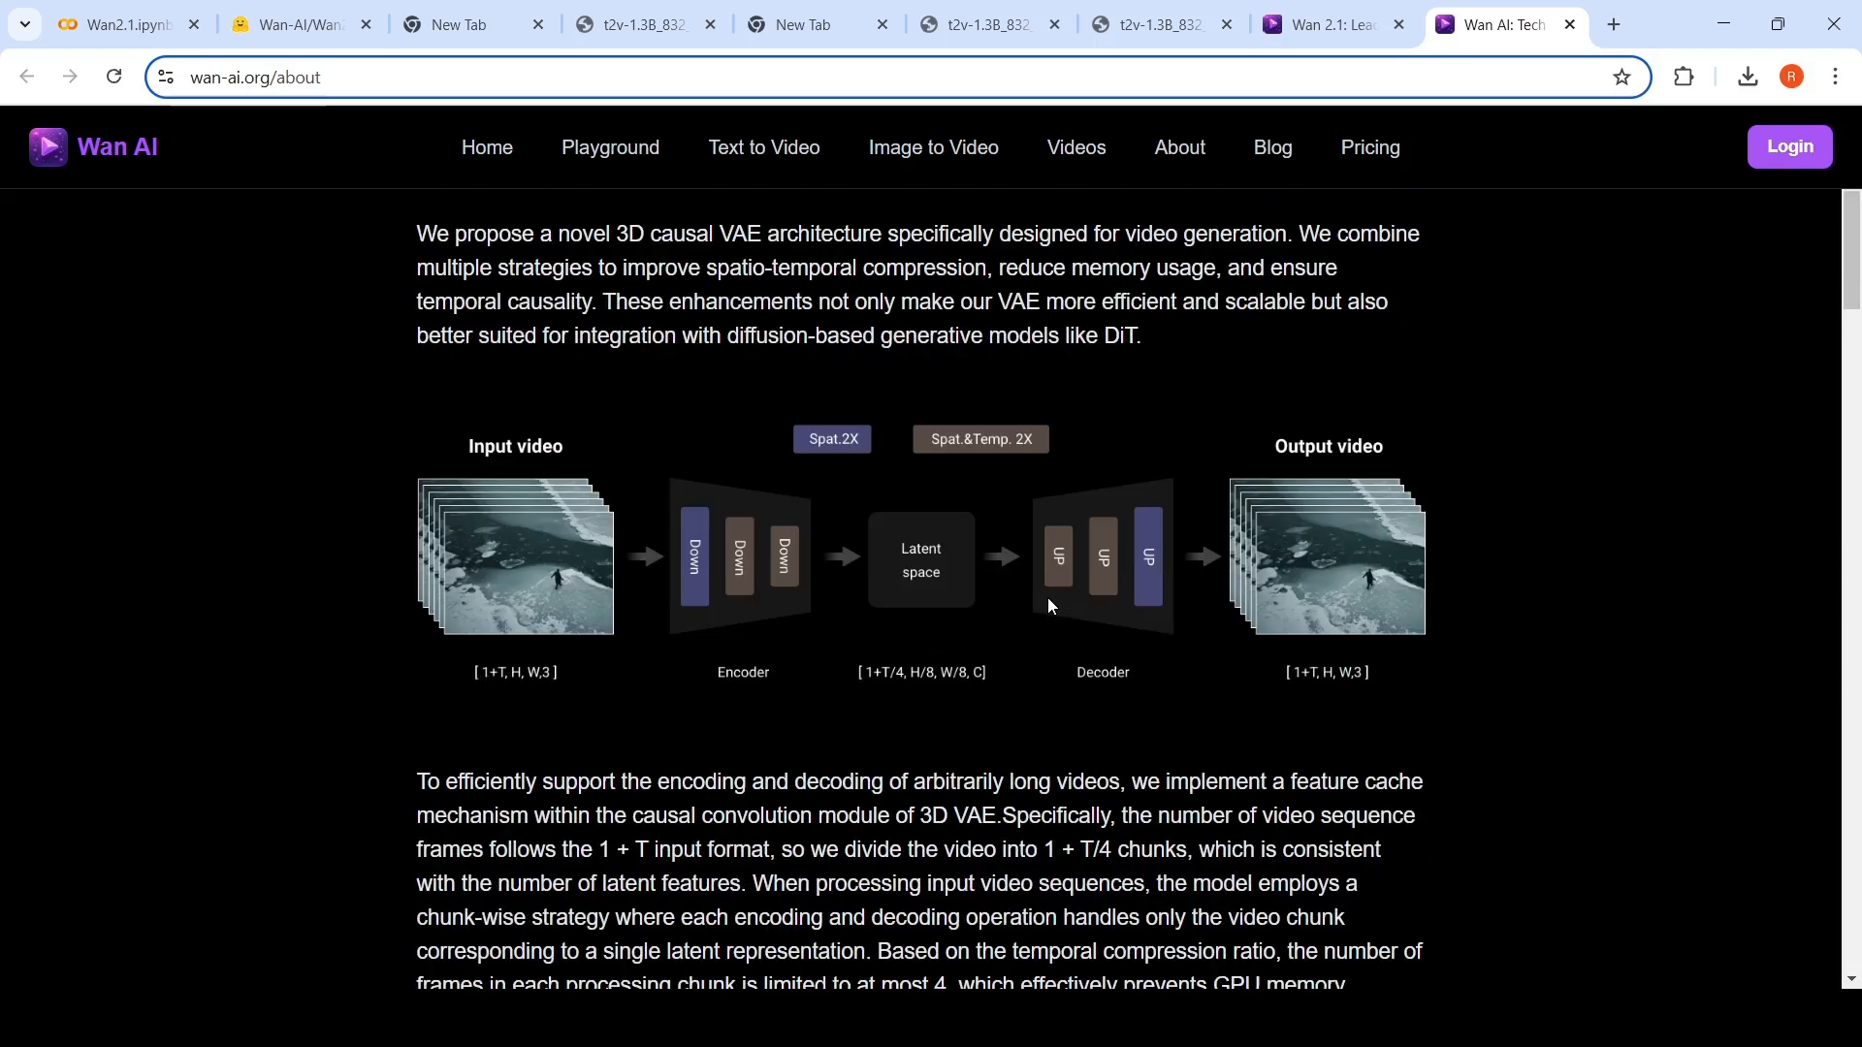
pyautogui.moveTo(733, 524)
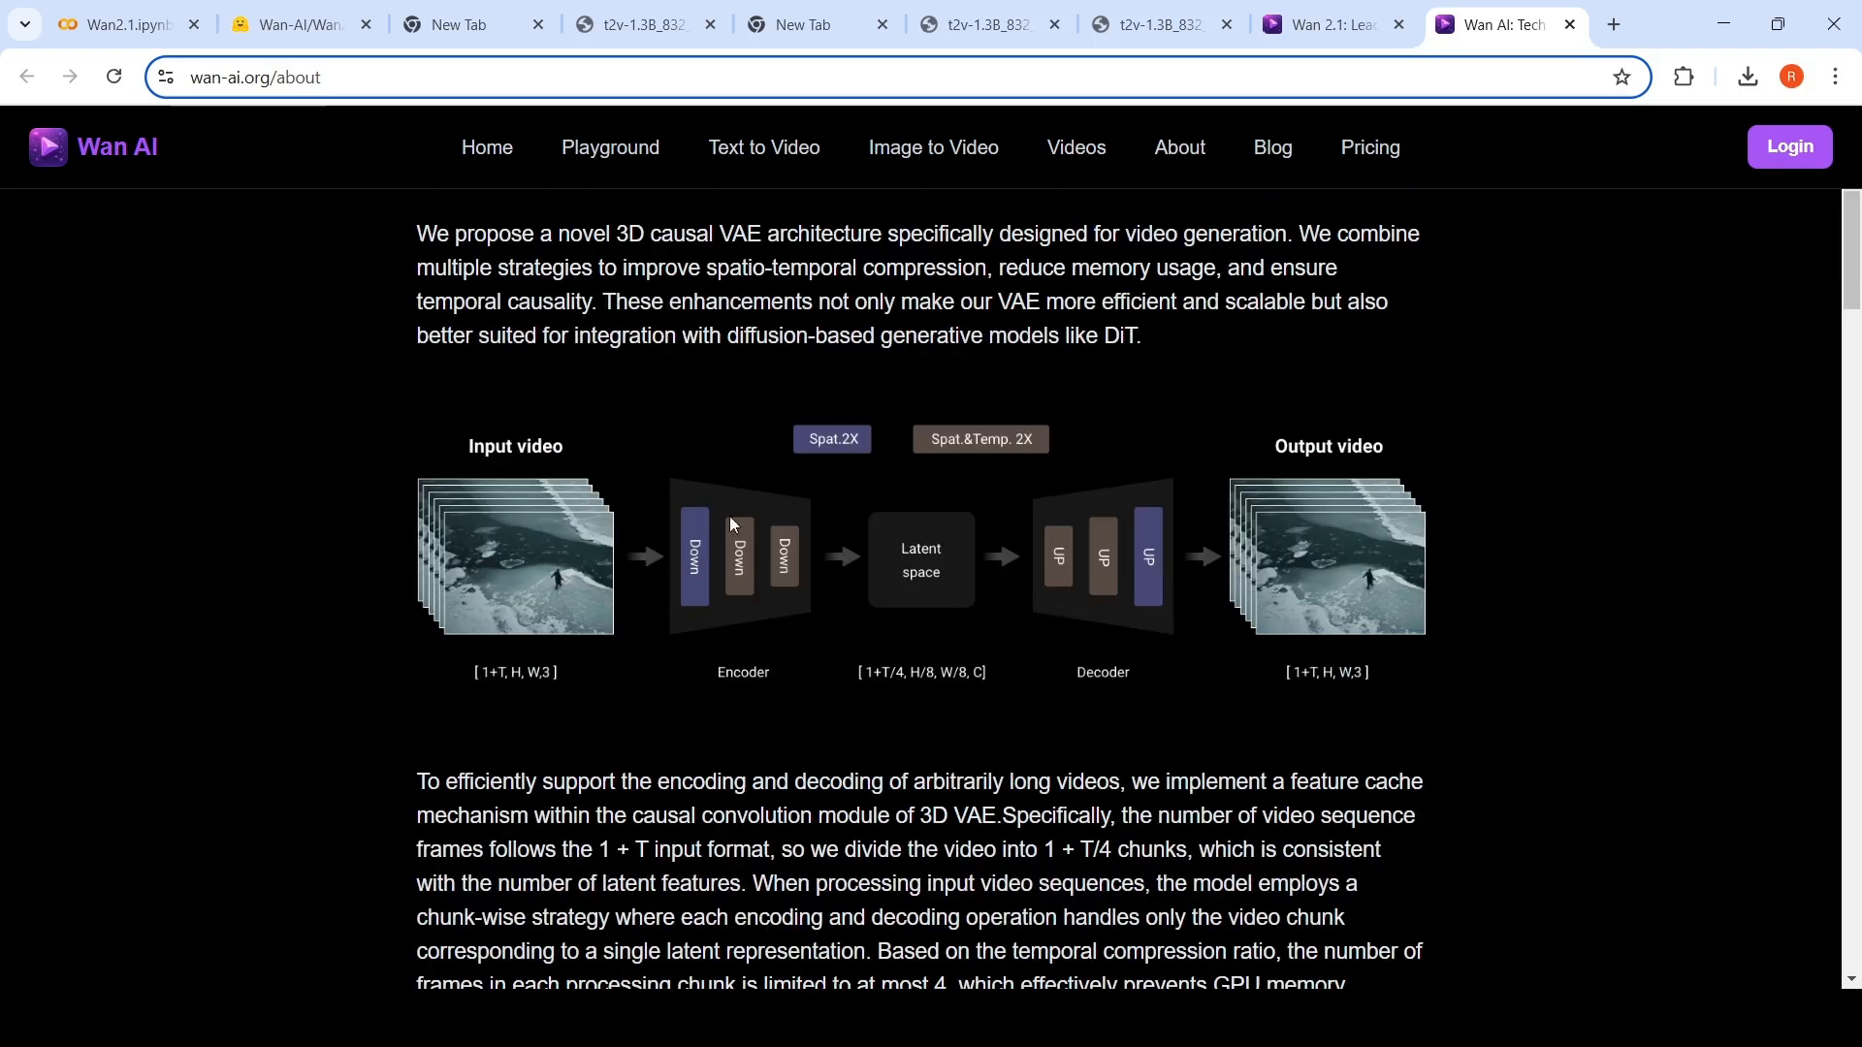
pyautogui.moveTo(1267, 541)
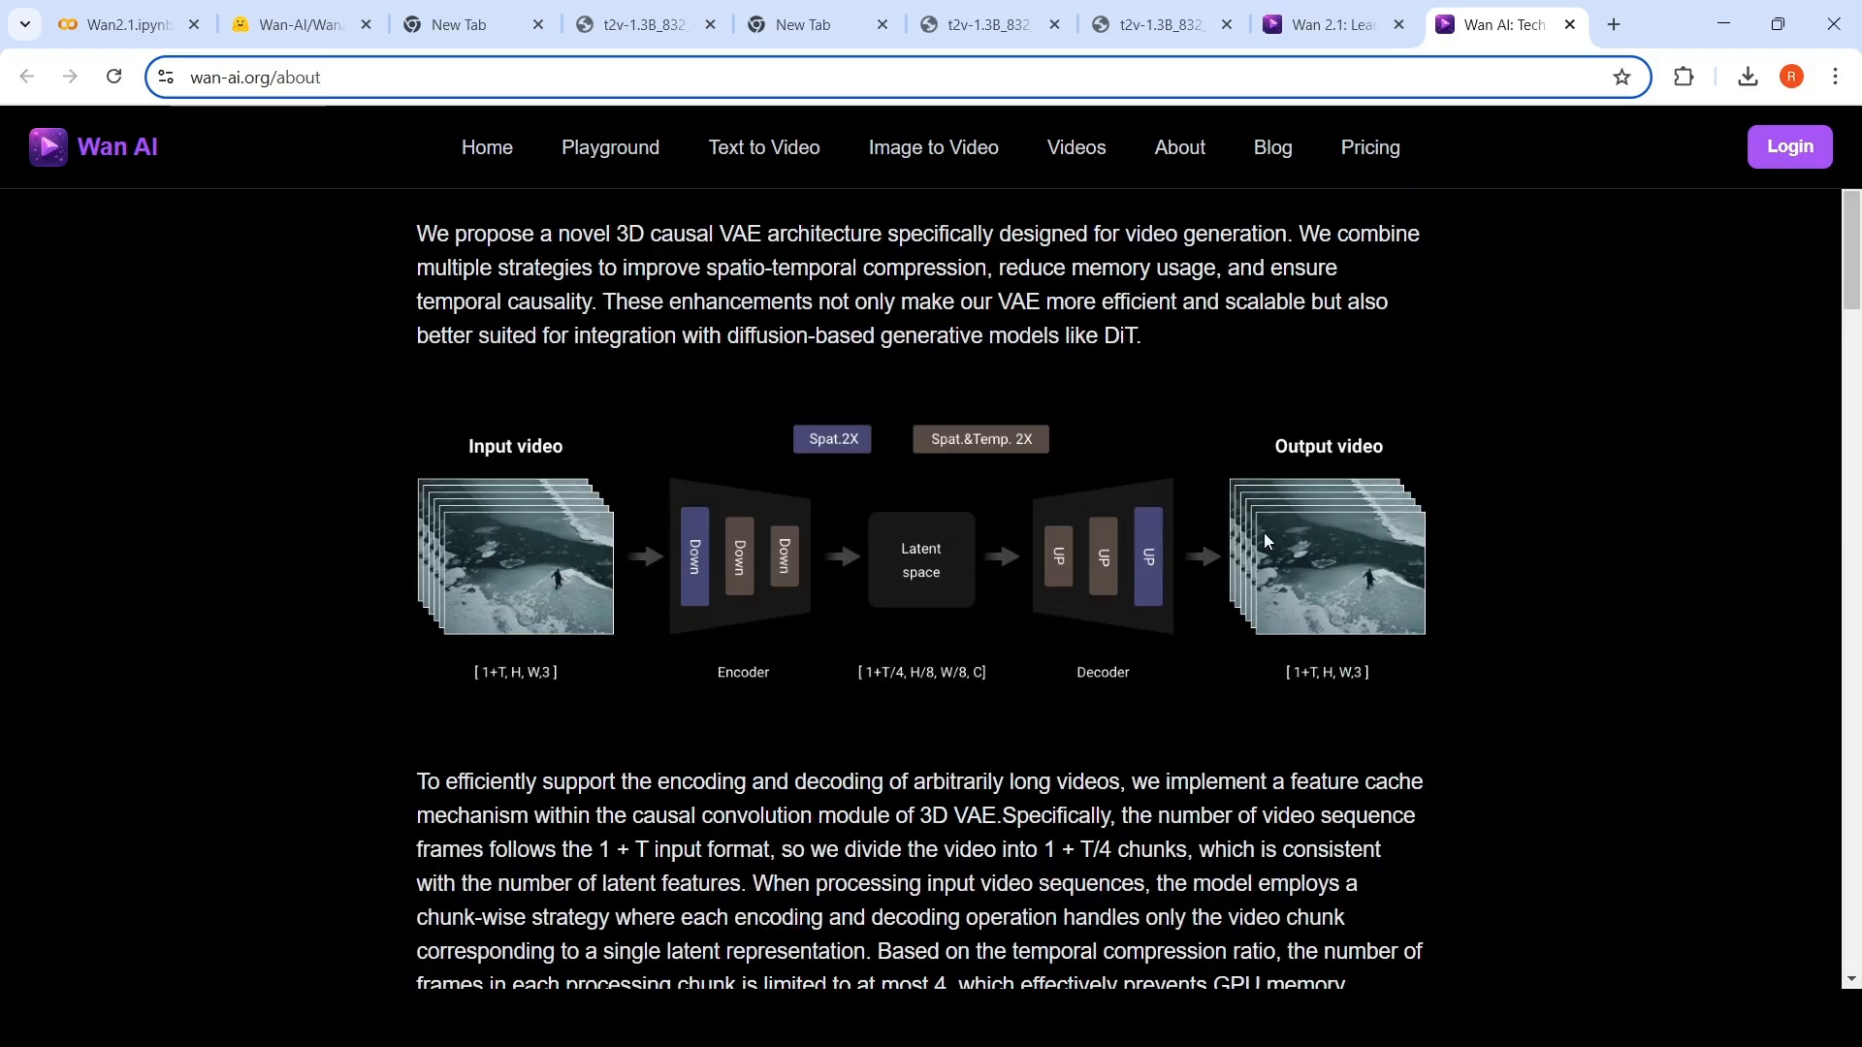
pyautogui.scroll(-3)
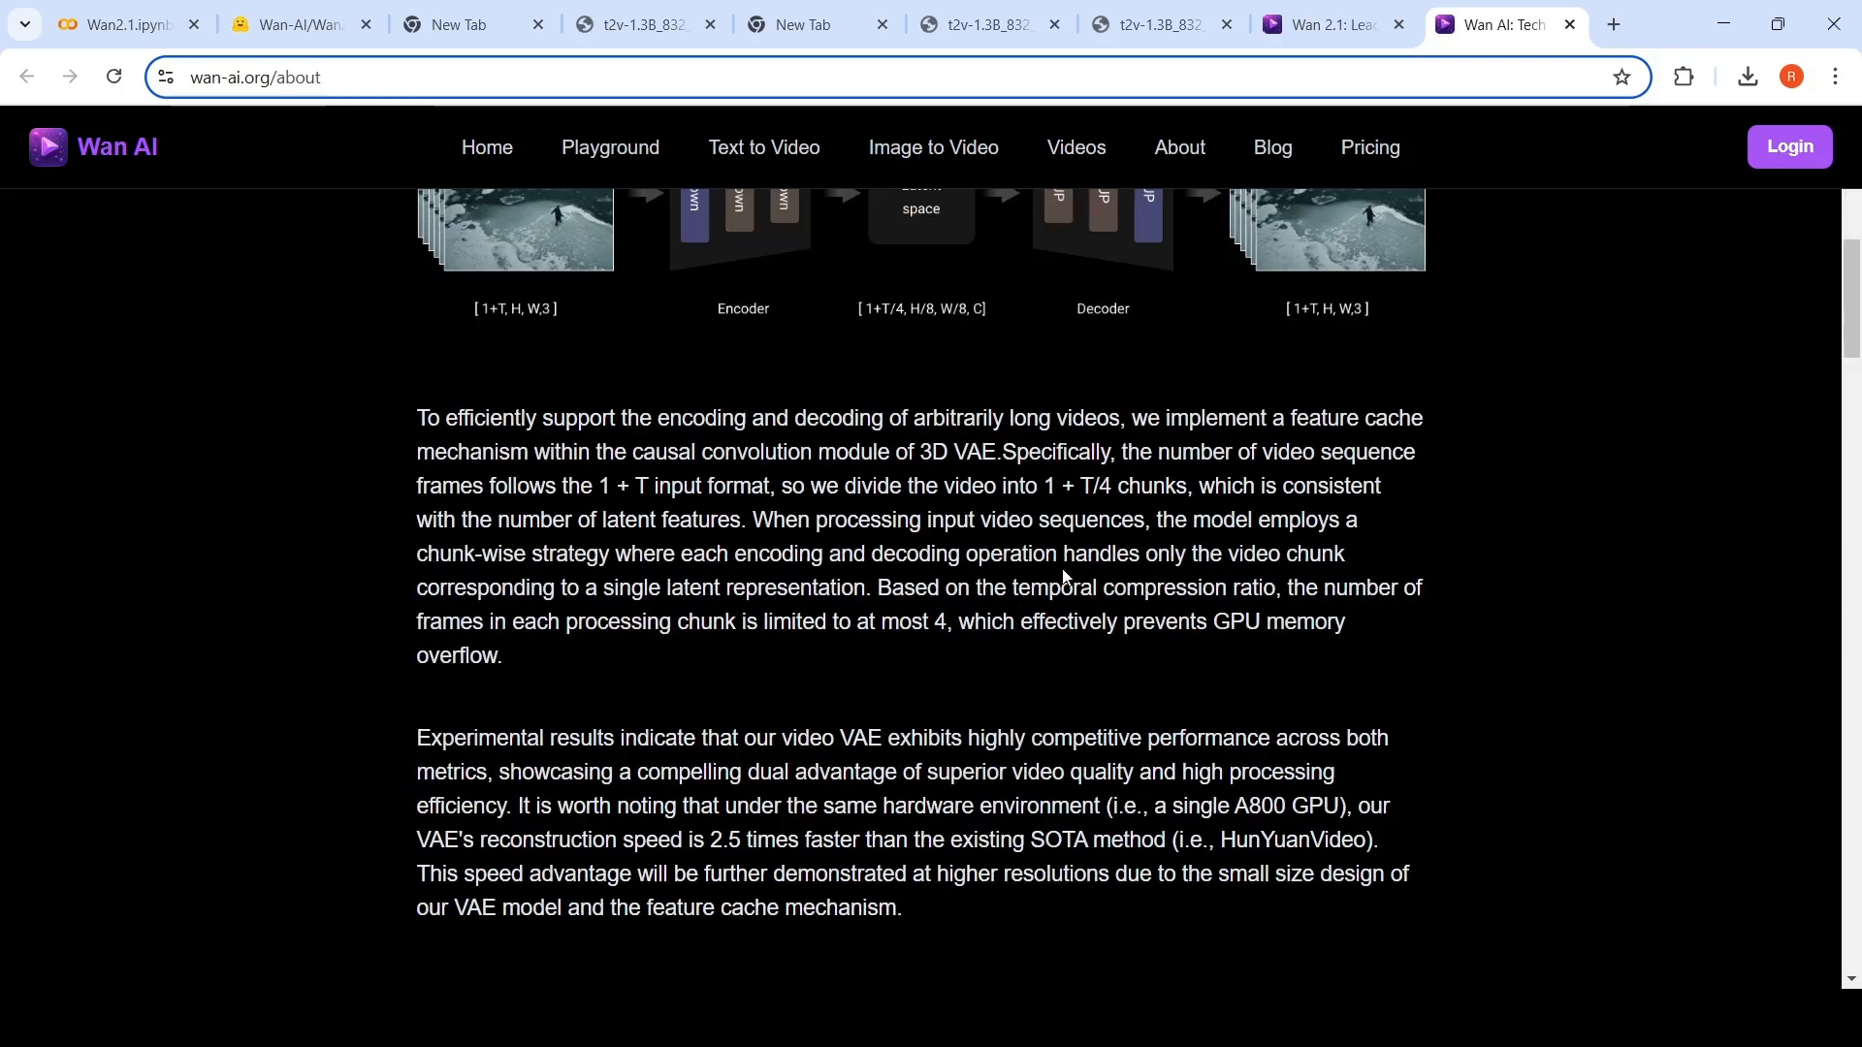
pyautogui.scroll(-3)
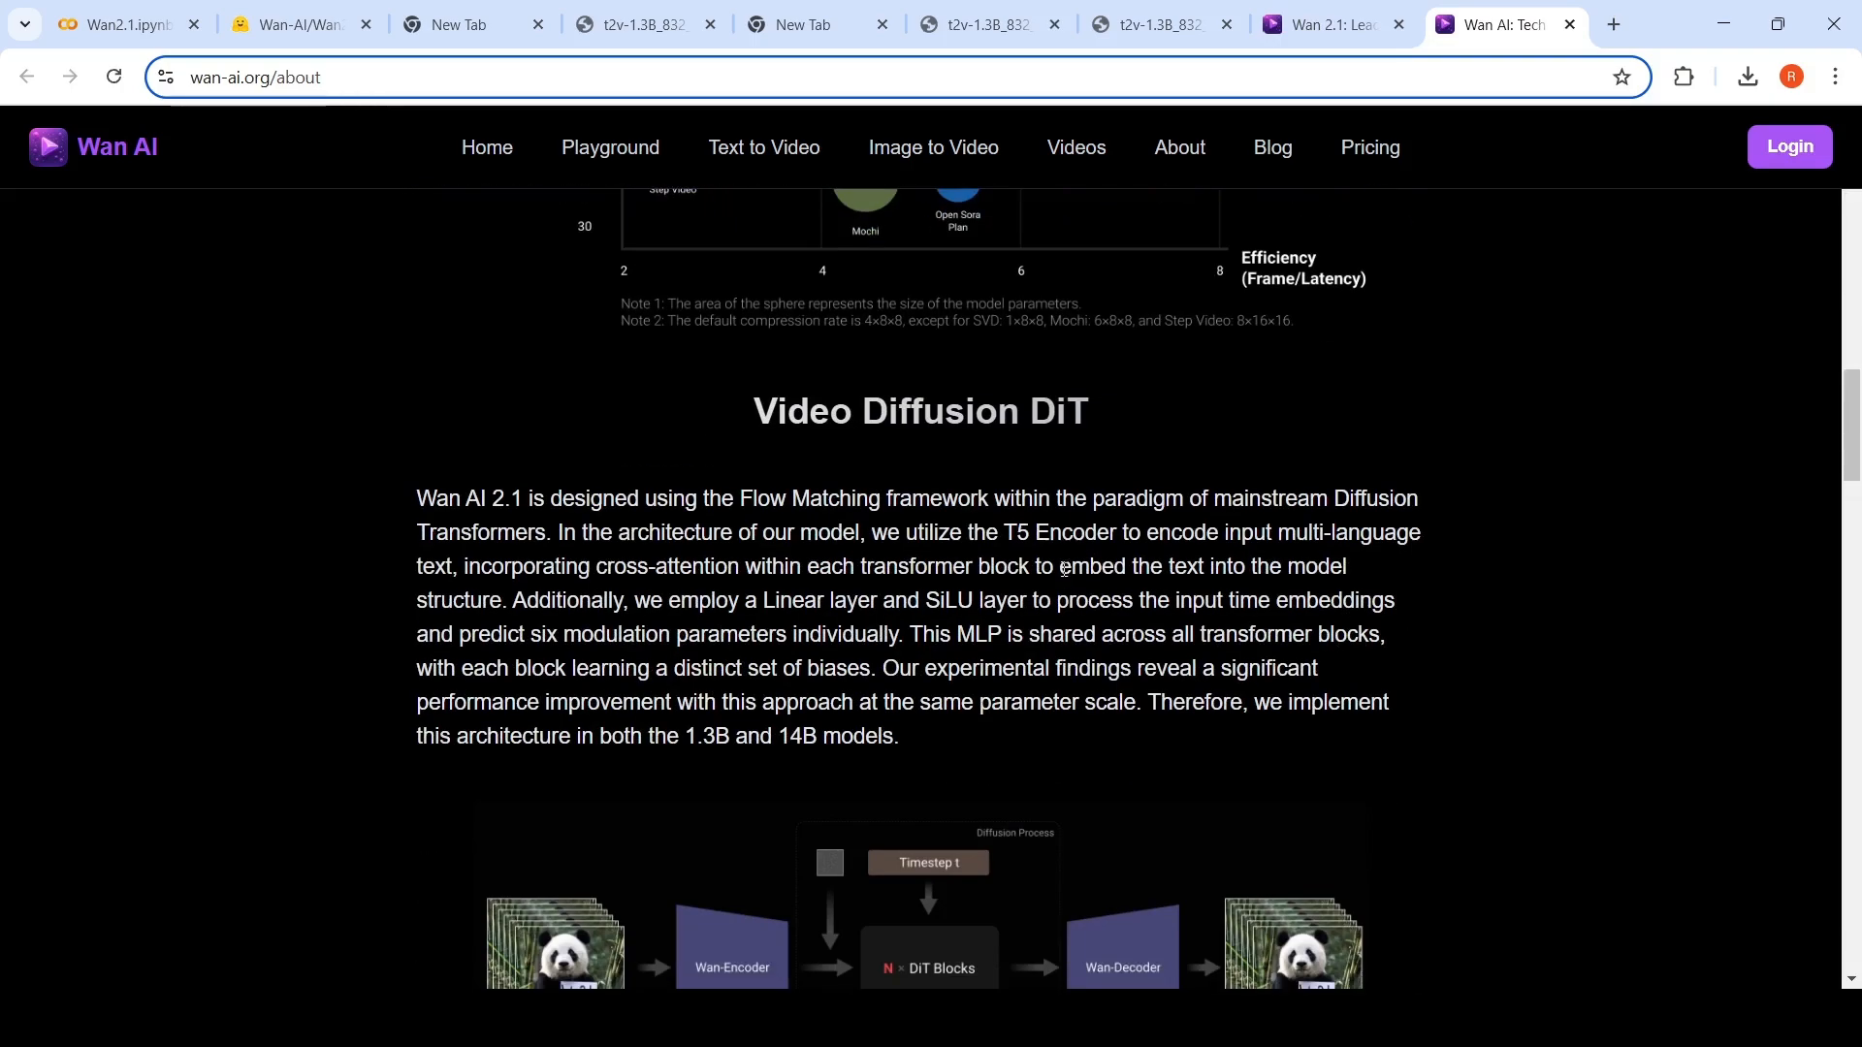
pyautogui.moveTo(897, 485)
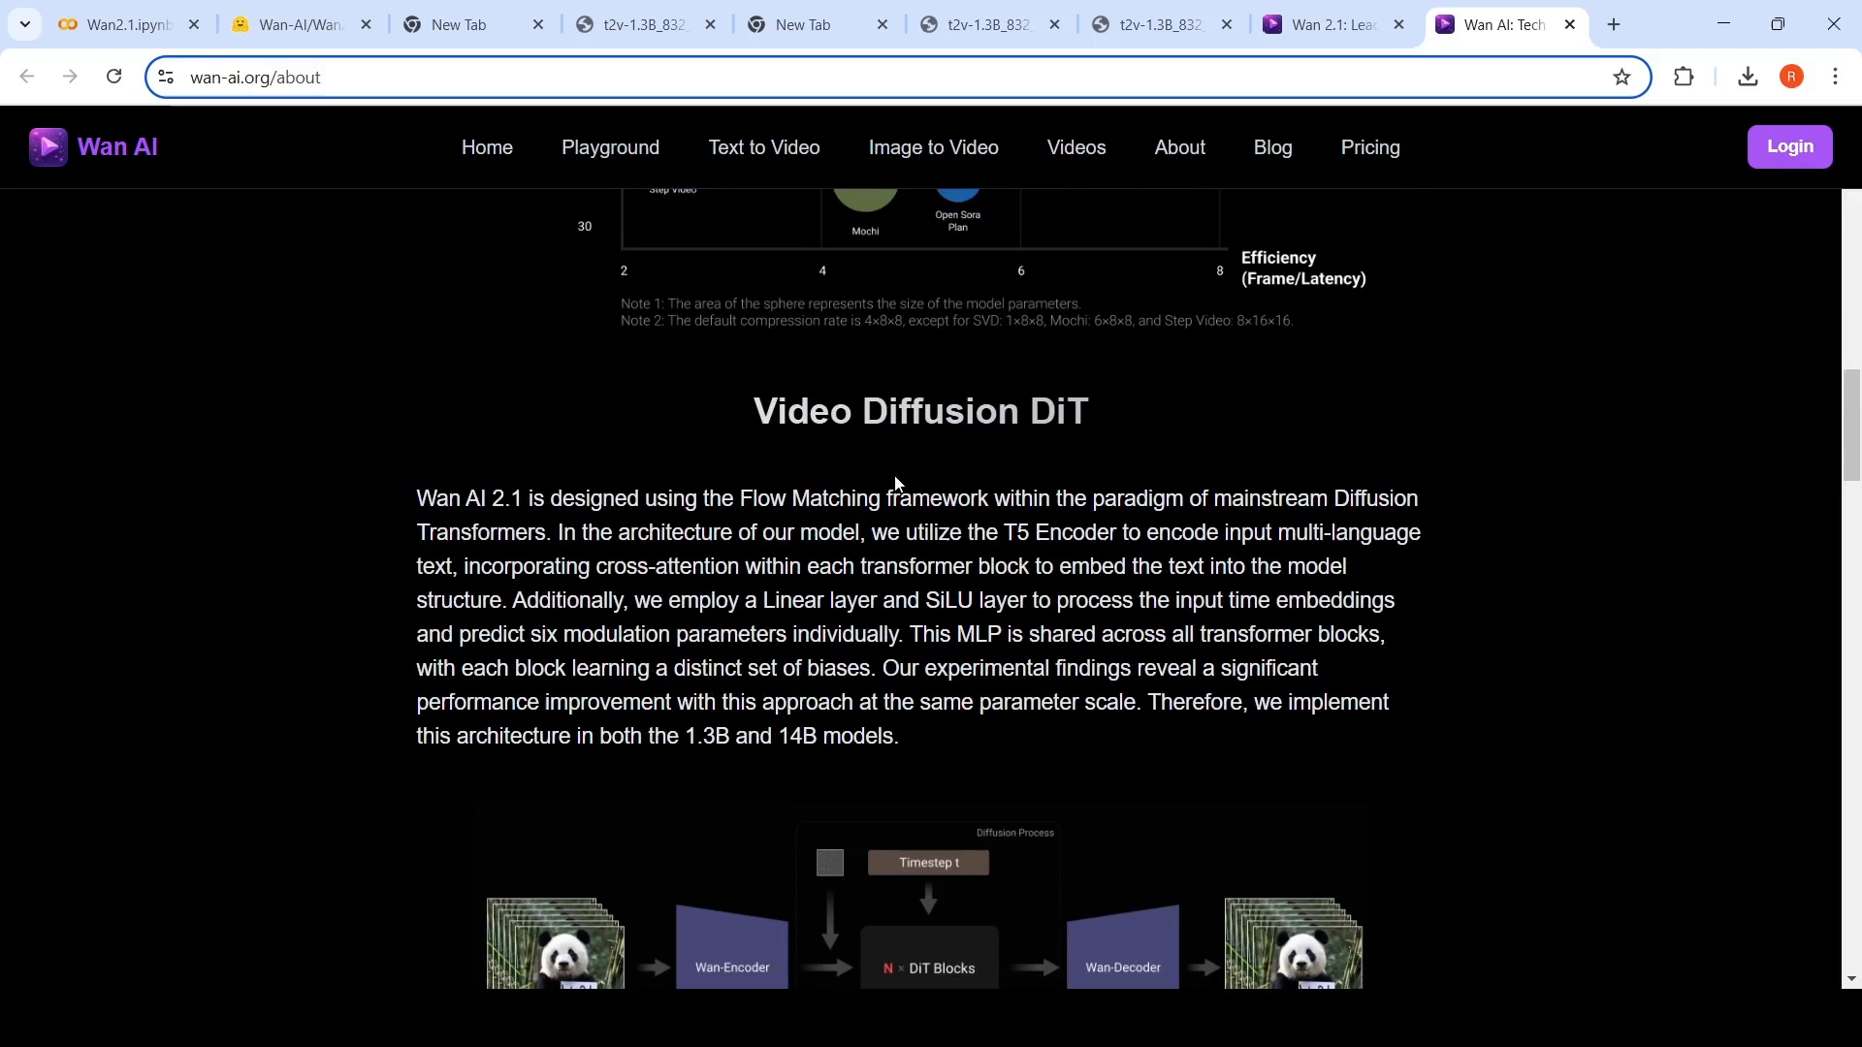
pyautogui.scroll(-3)
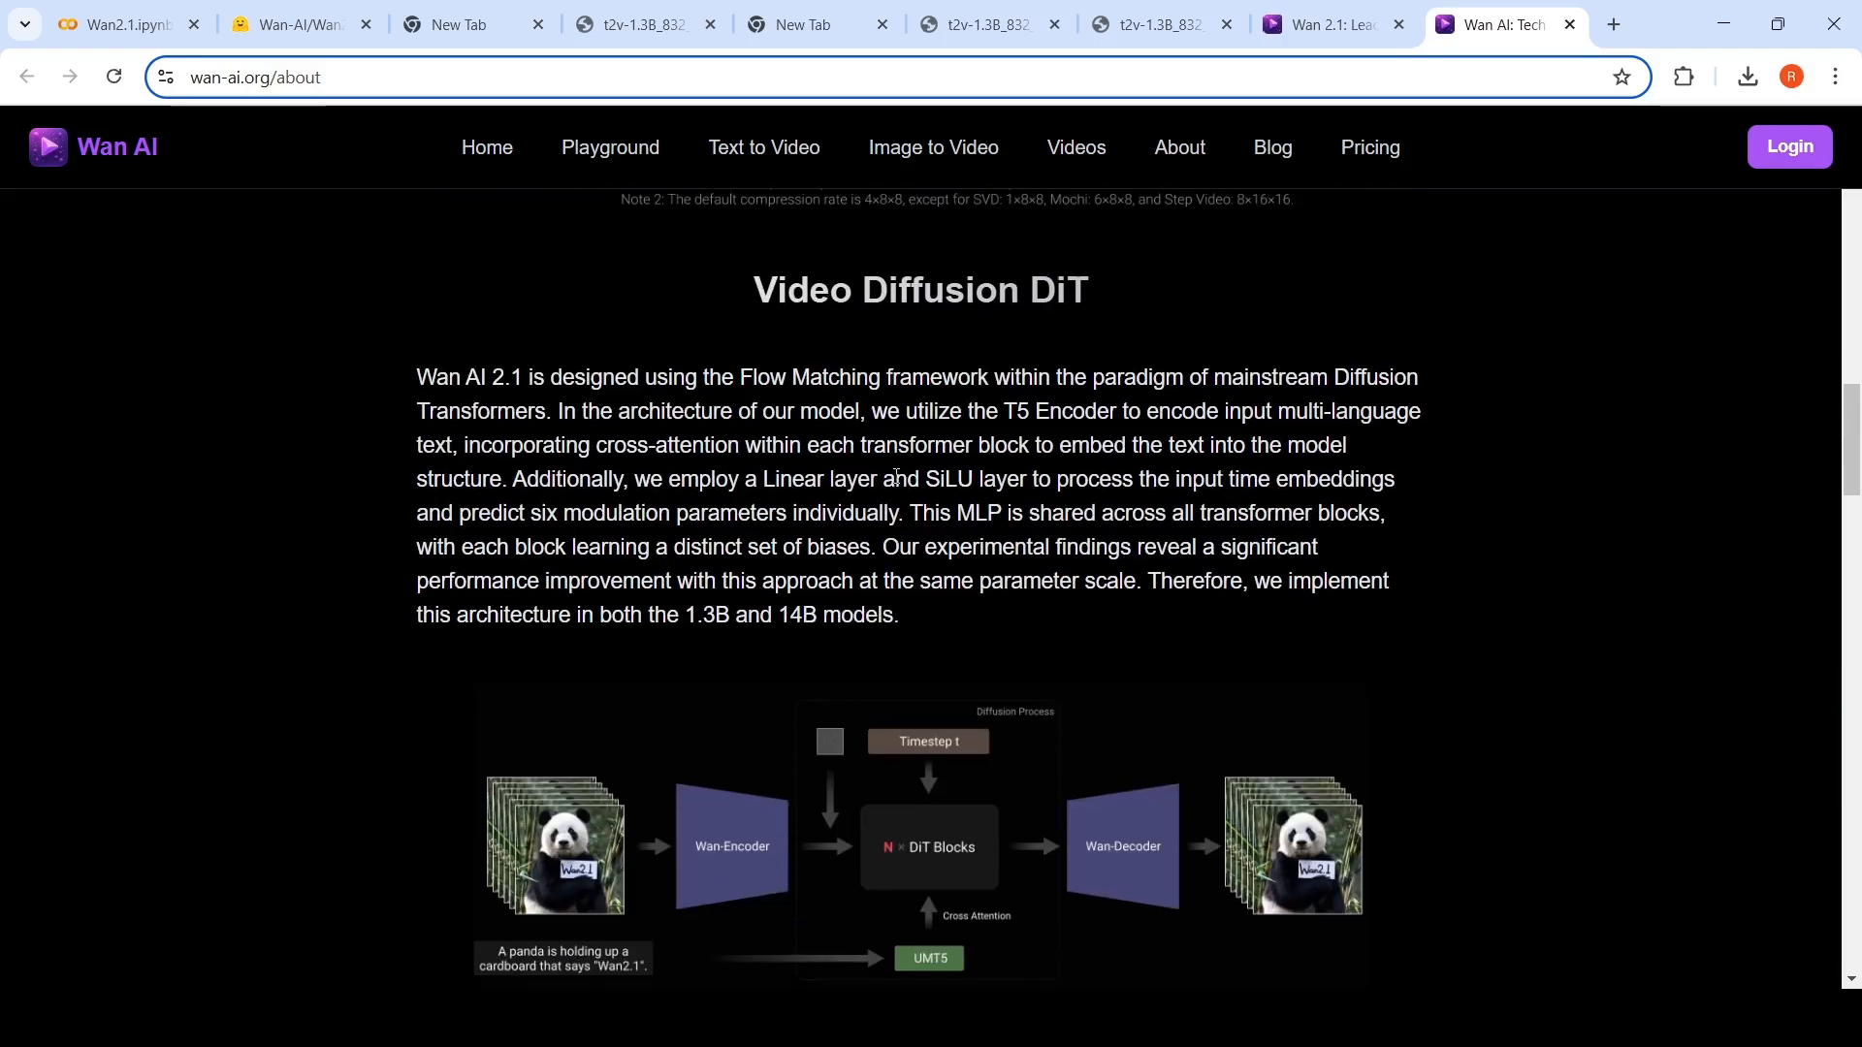
pyautogui.scroll(-3)
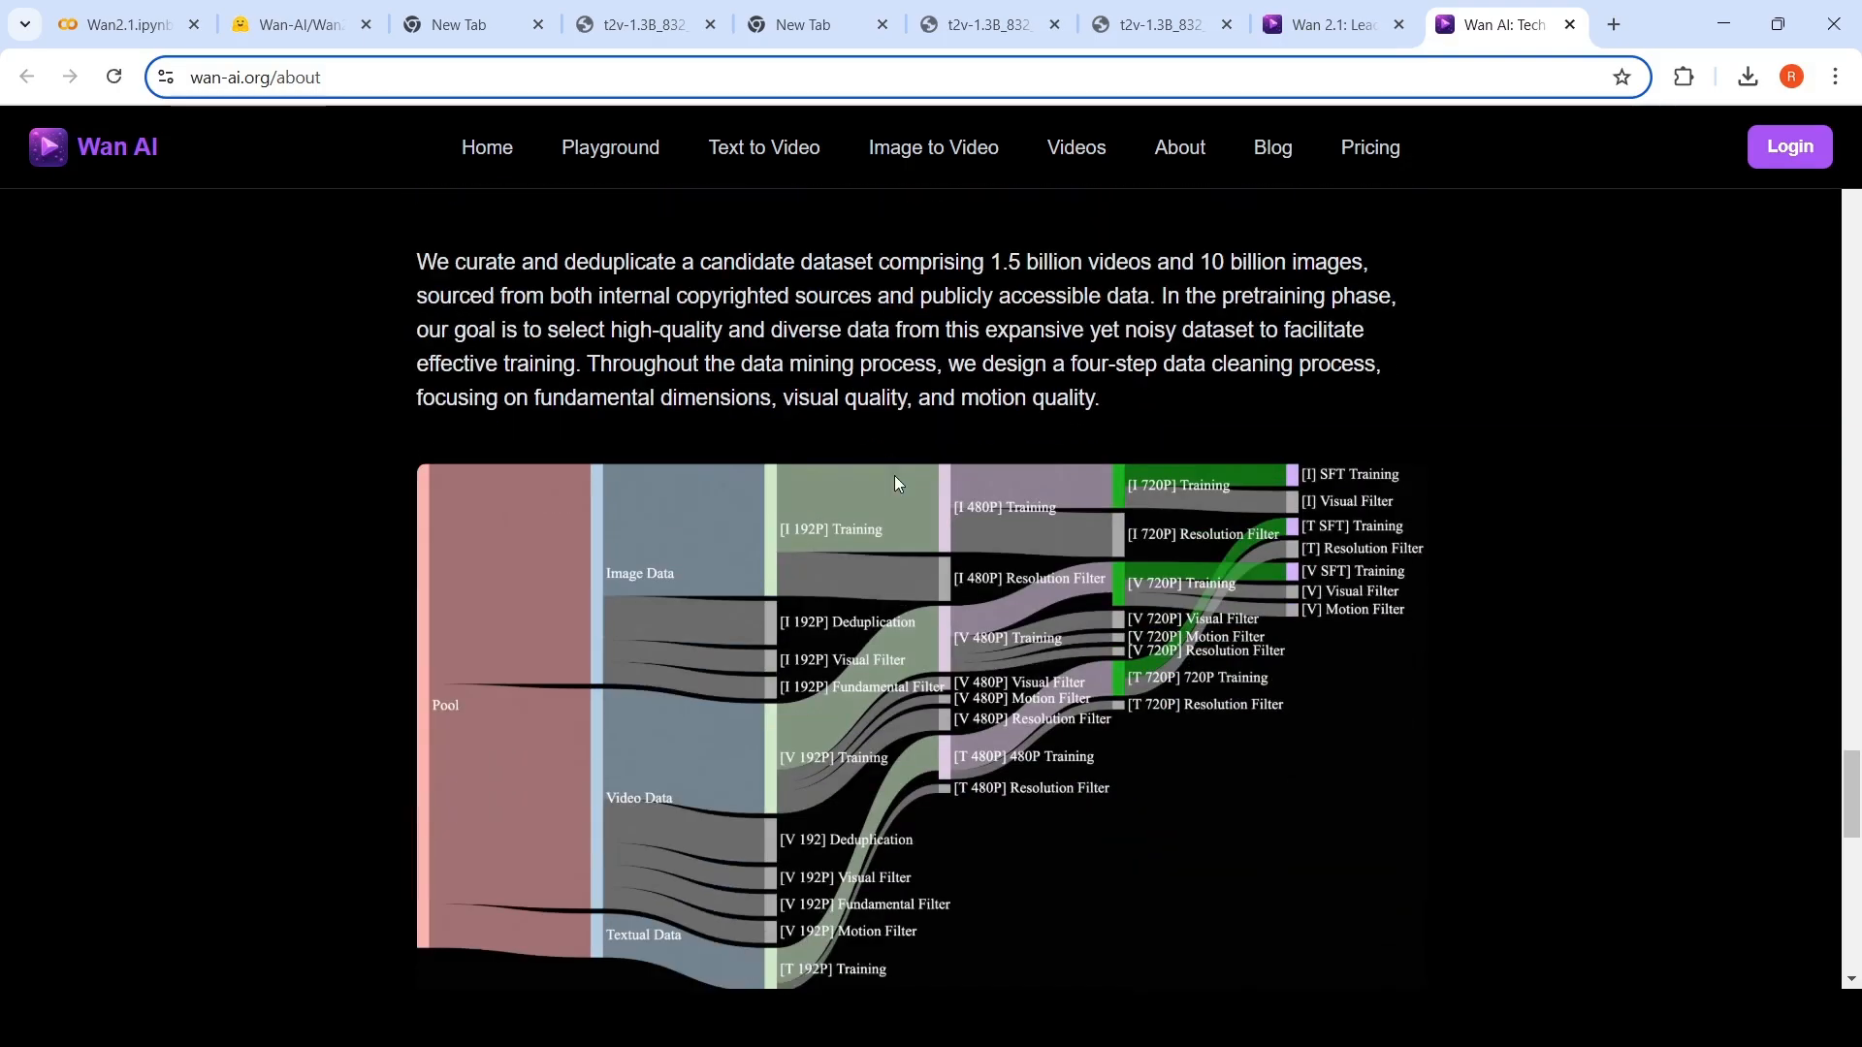
pyautogui.scroll(-3)
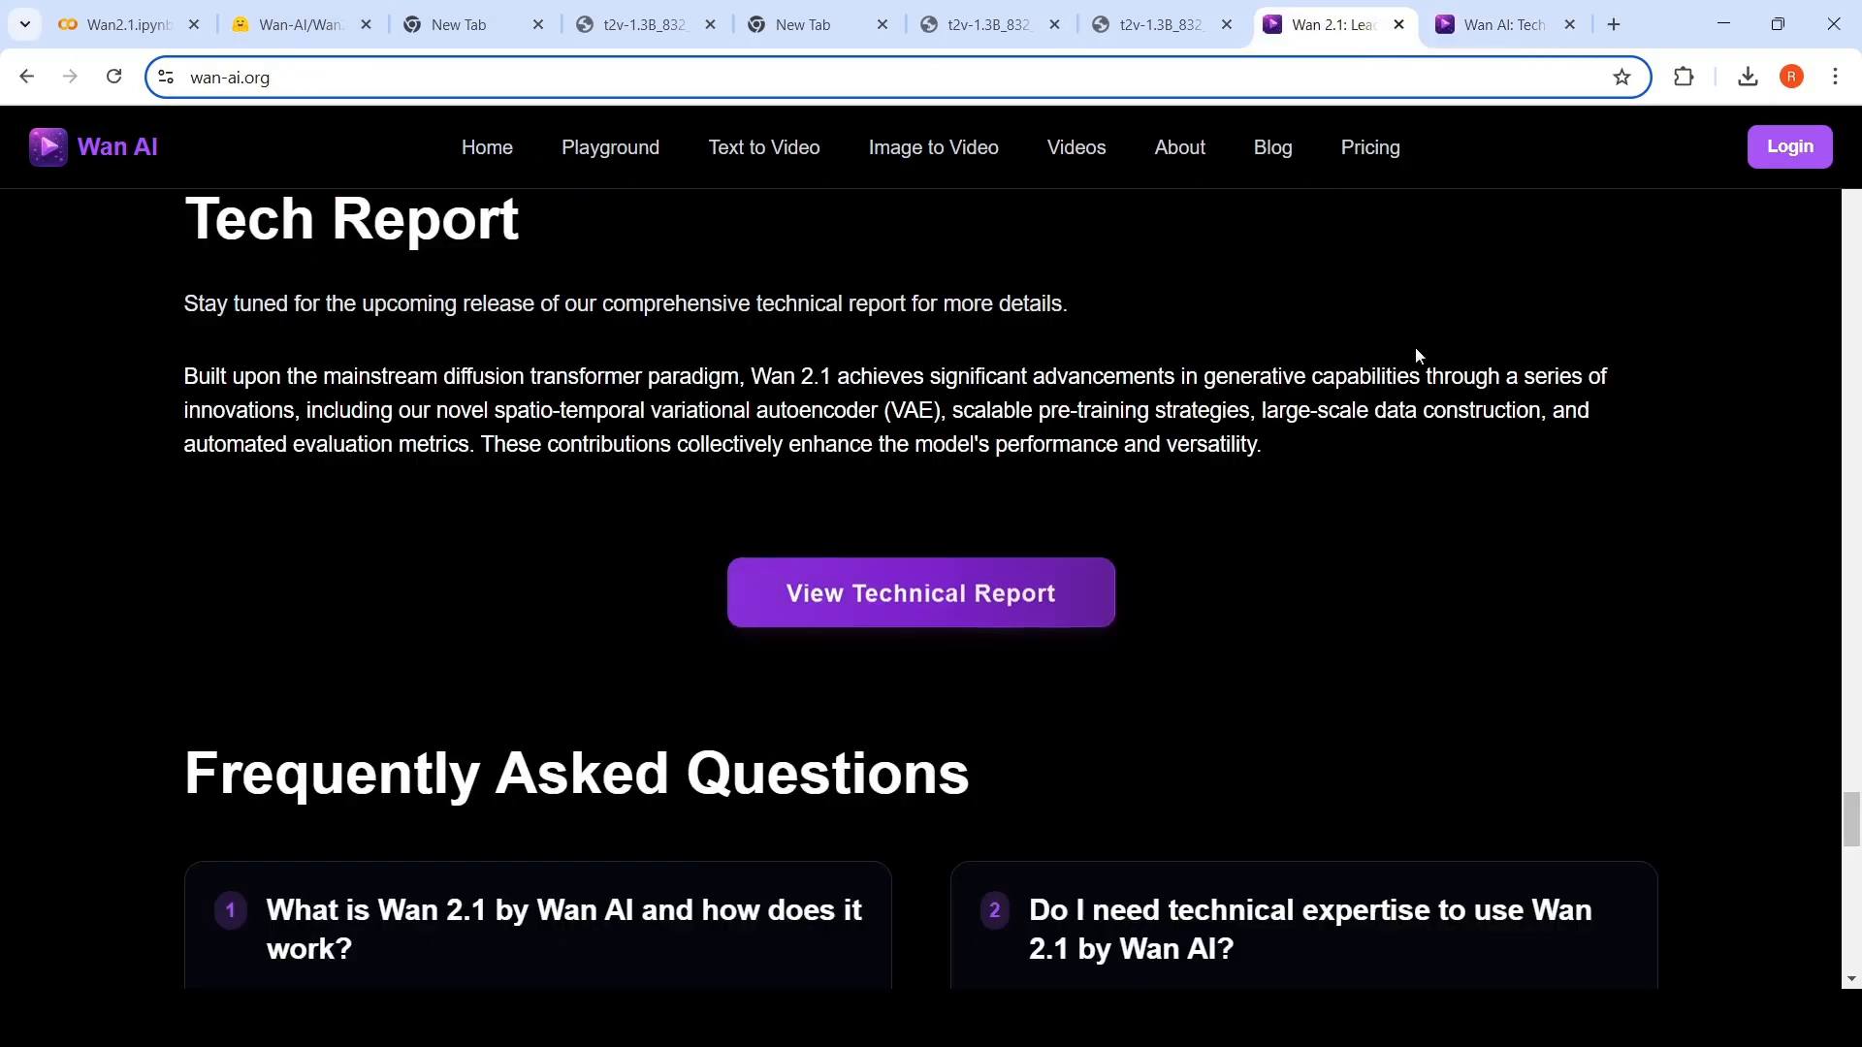
# Glance at the cobra-generation notebook, then read down the homepage FAQ cards.
pyautogui.scroll(-3)
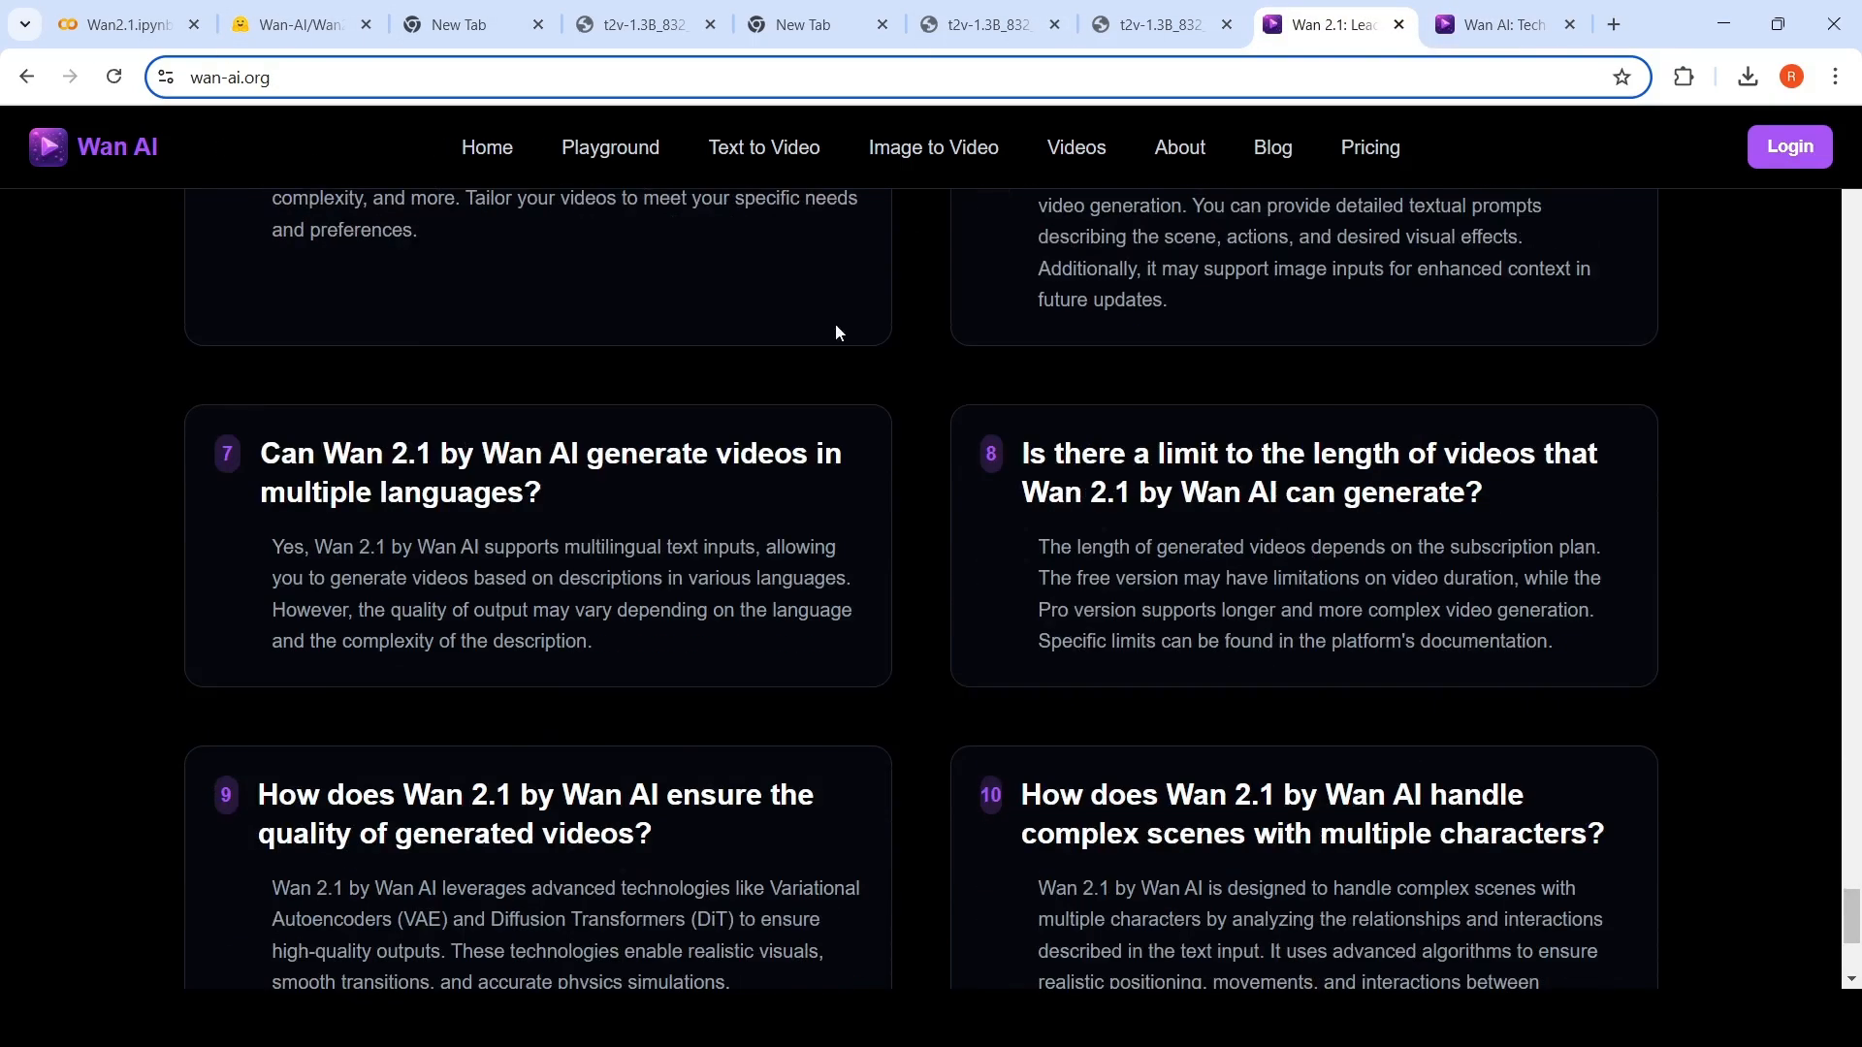
pyautogui.click(126, 24)
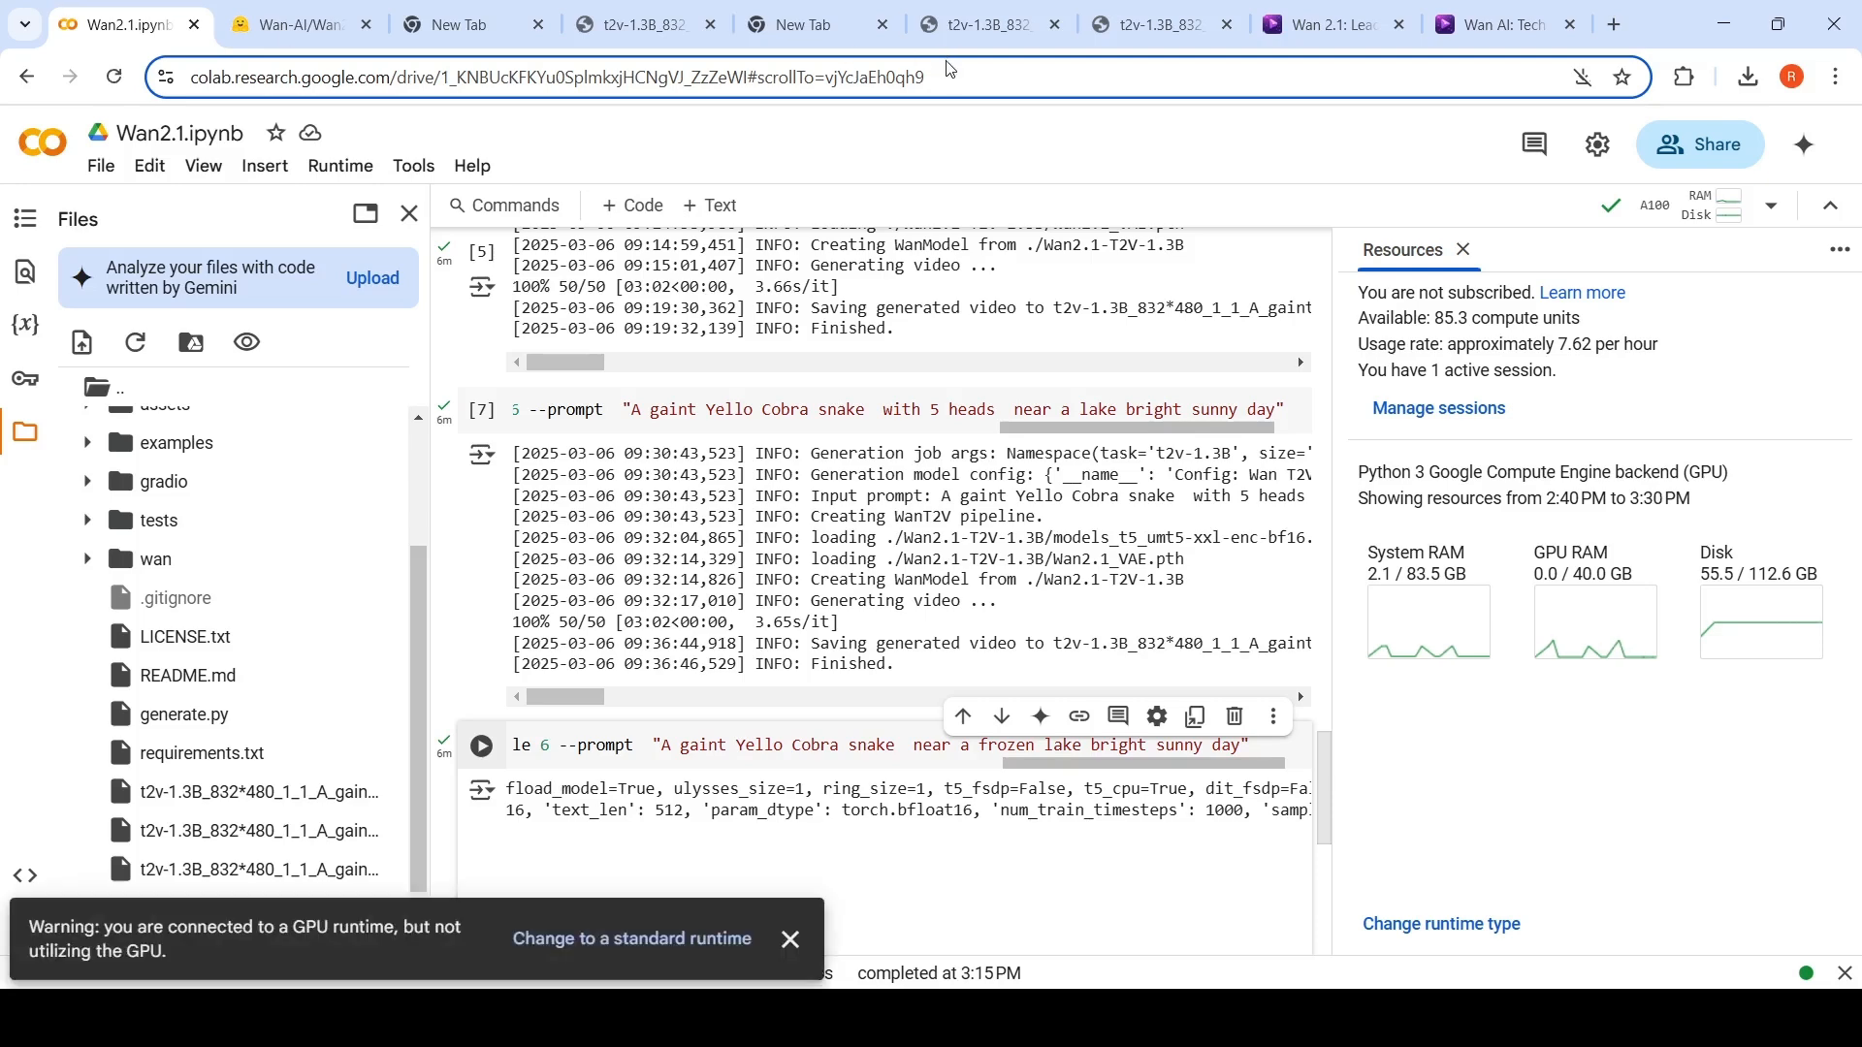
pyautogui.click(1331, 25)
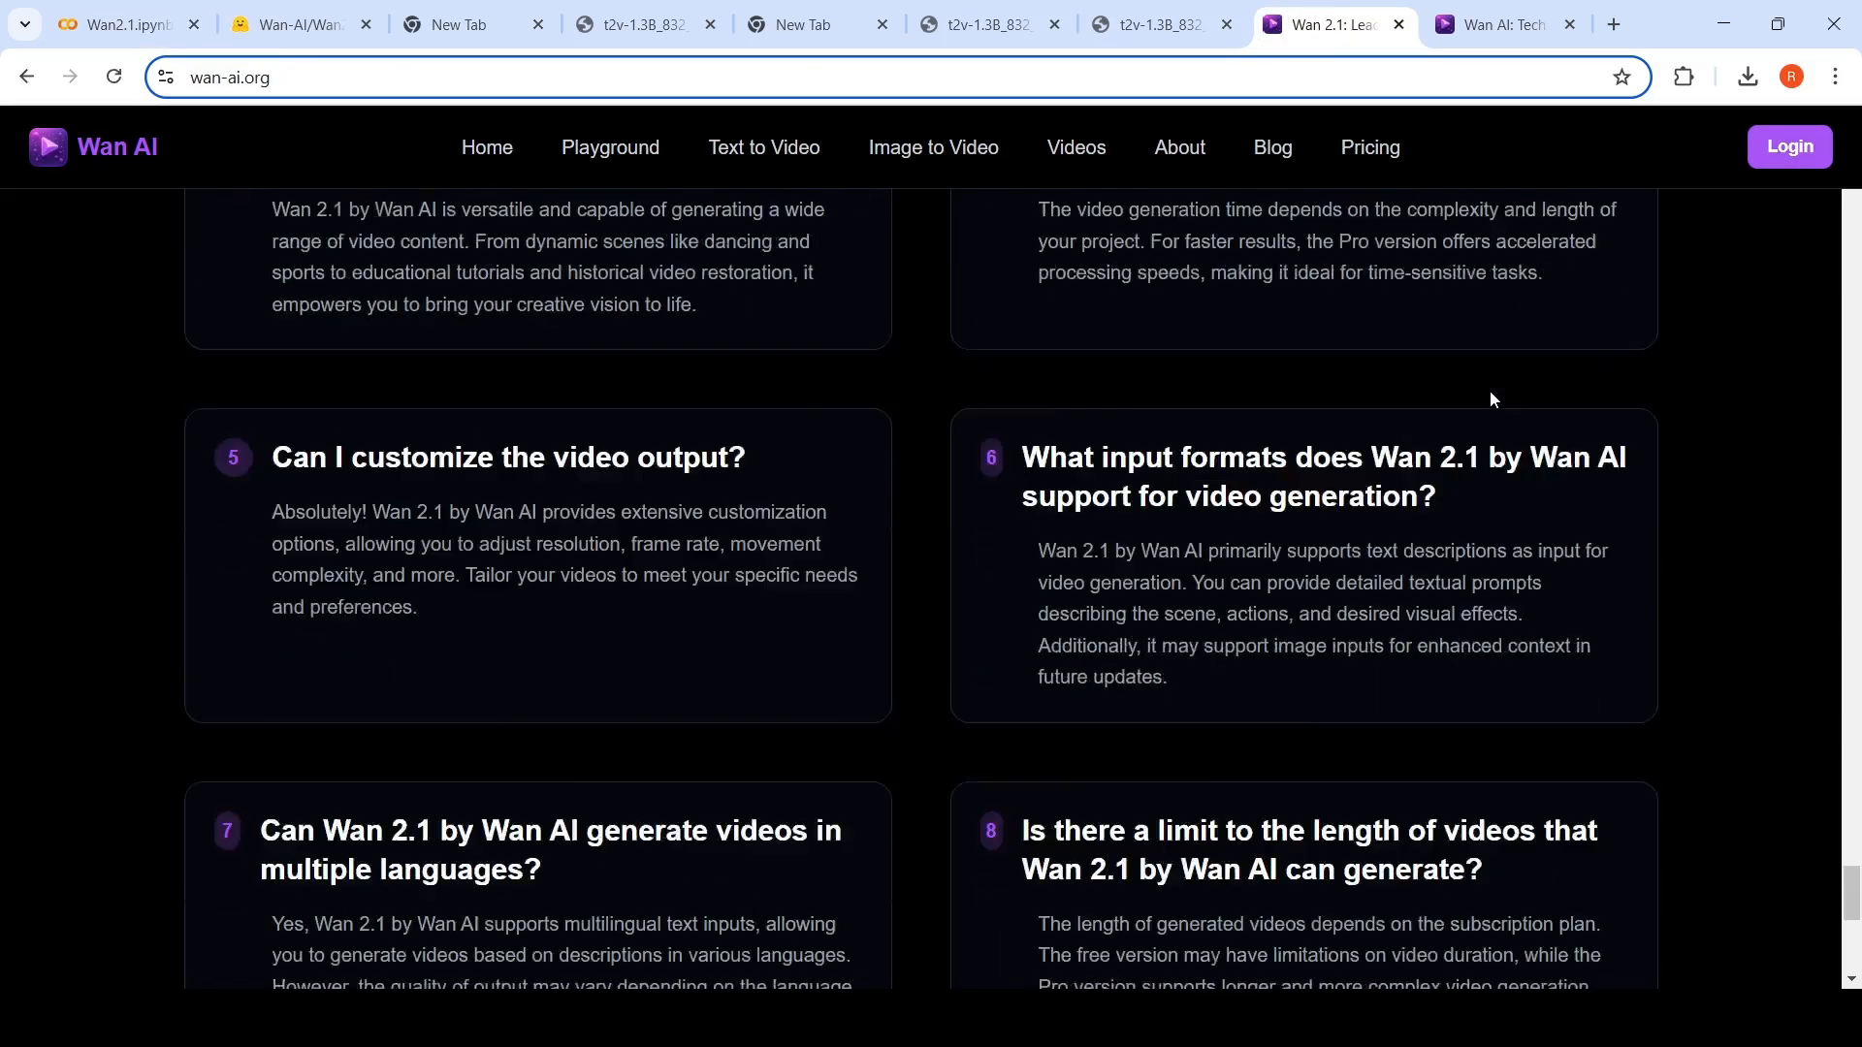
pyautogui.scroll(-3)
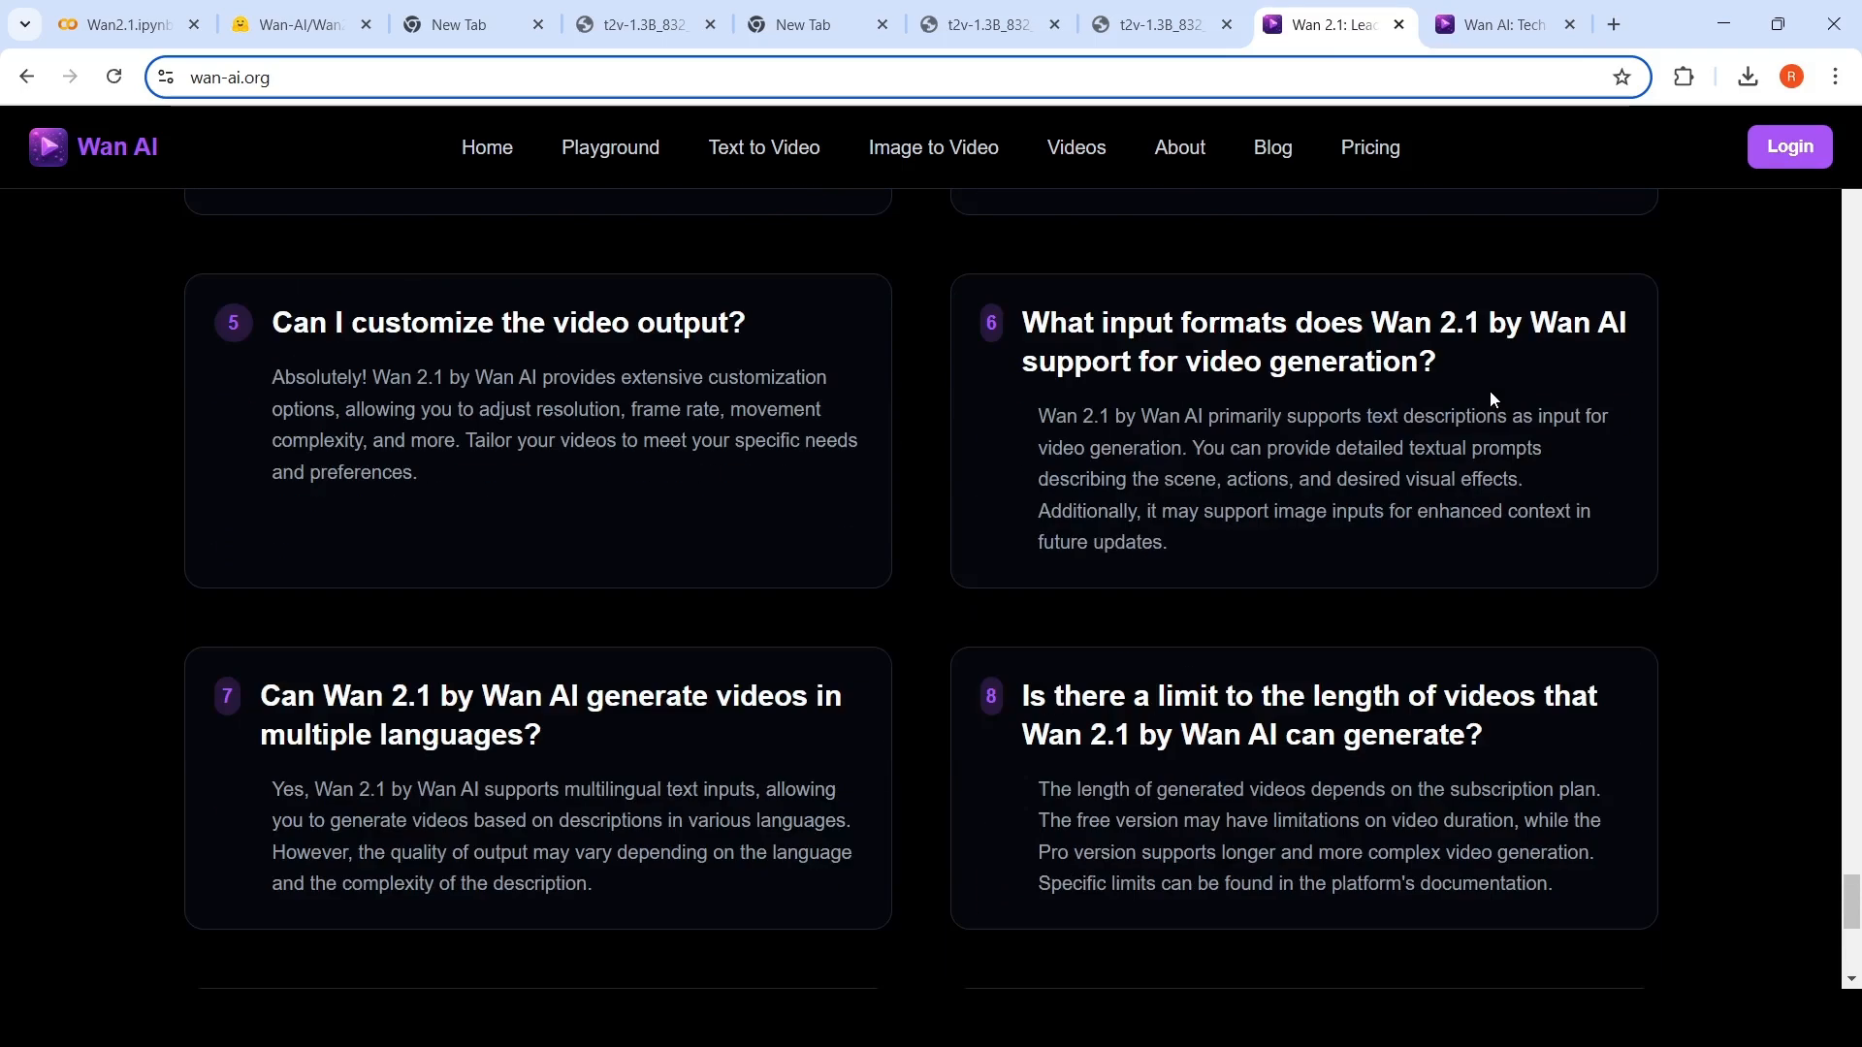
pyautogui.moveTo(555, 557)
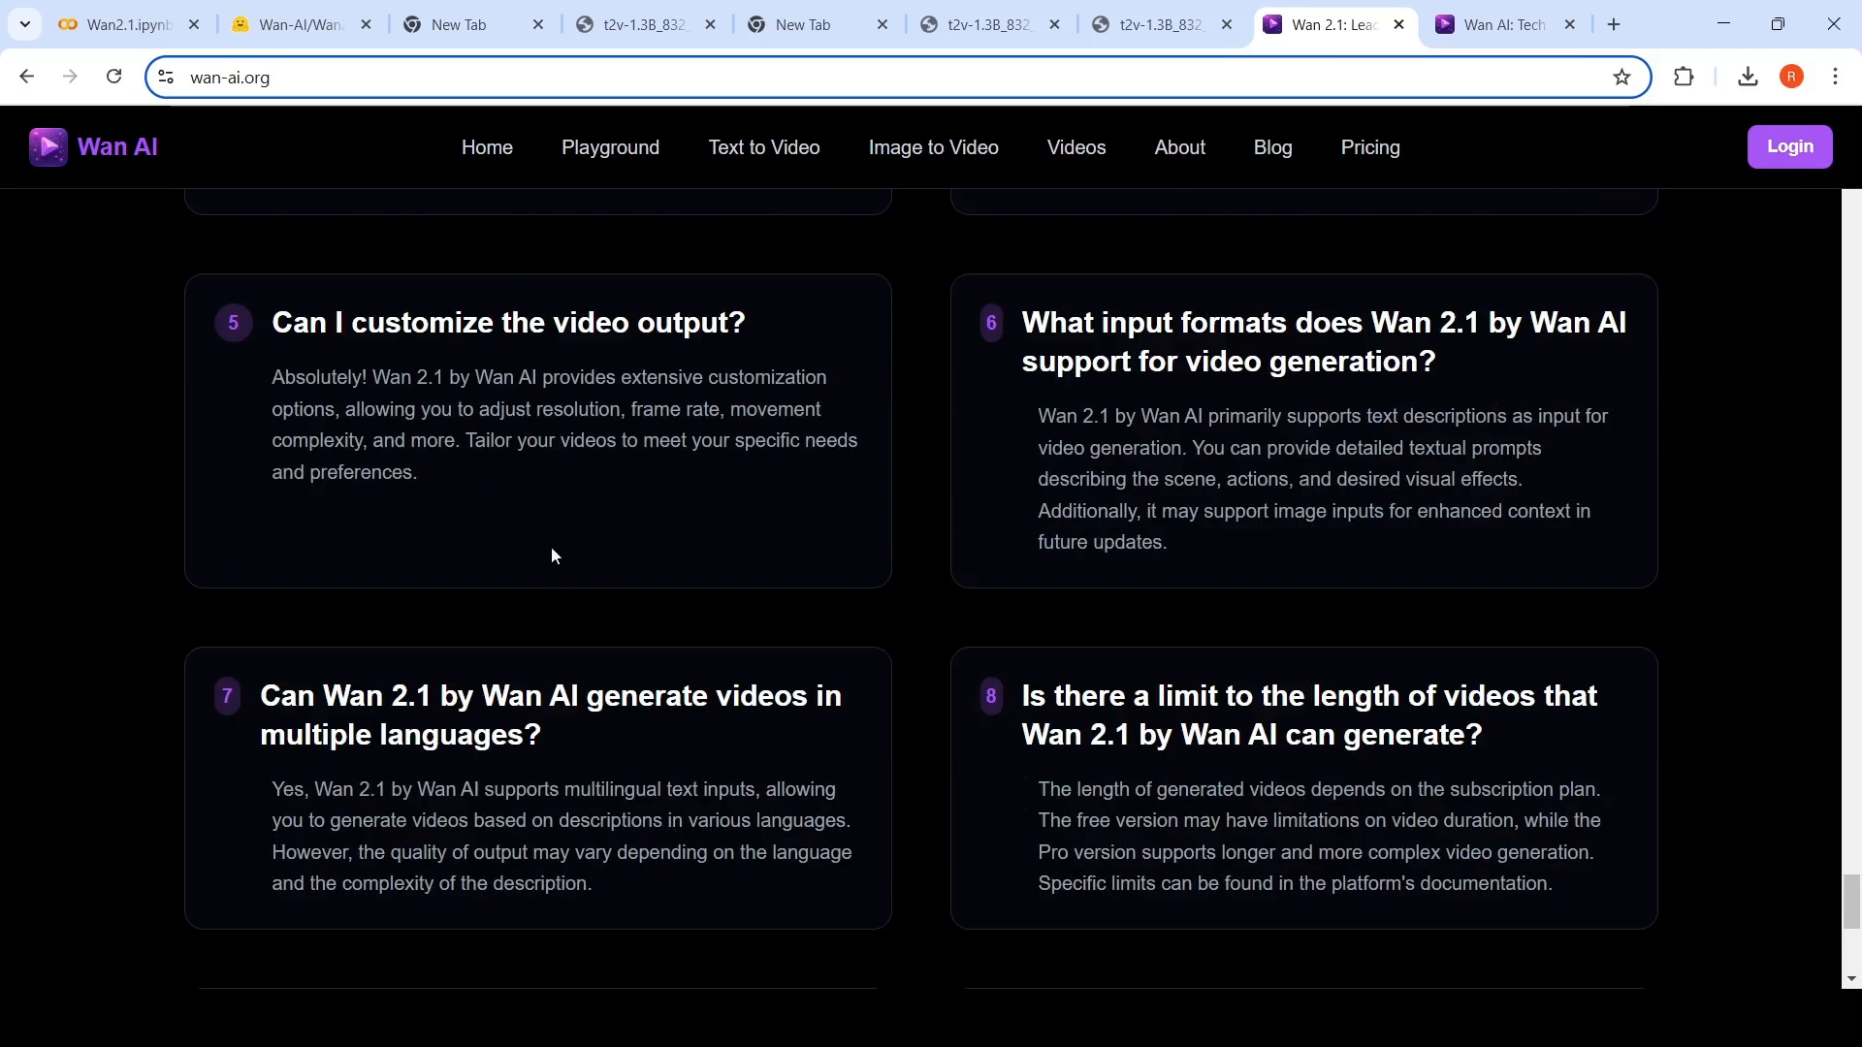
pyautogui.scroll(-3)
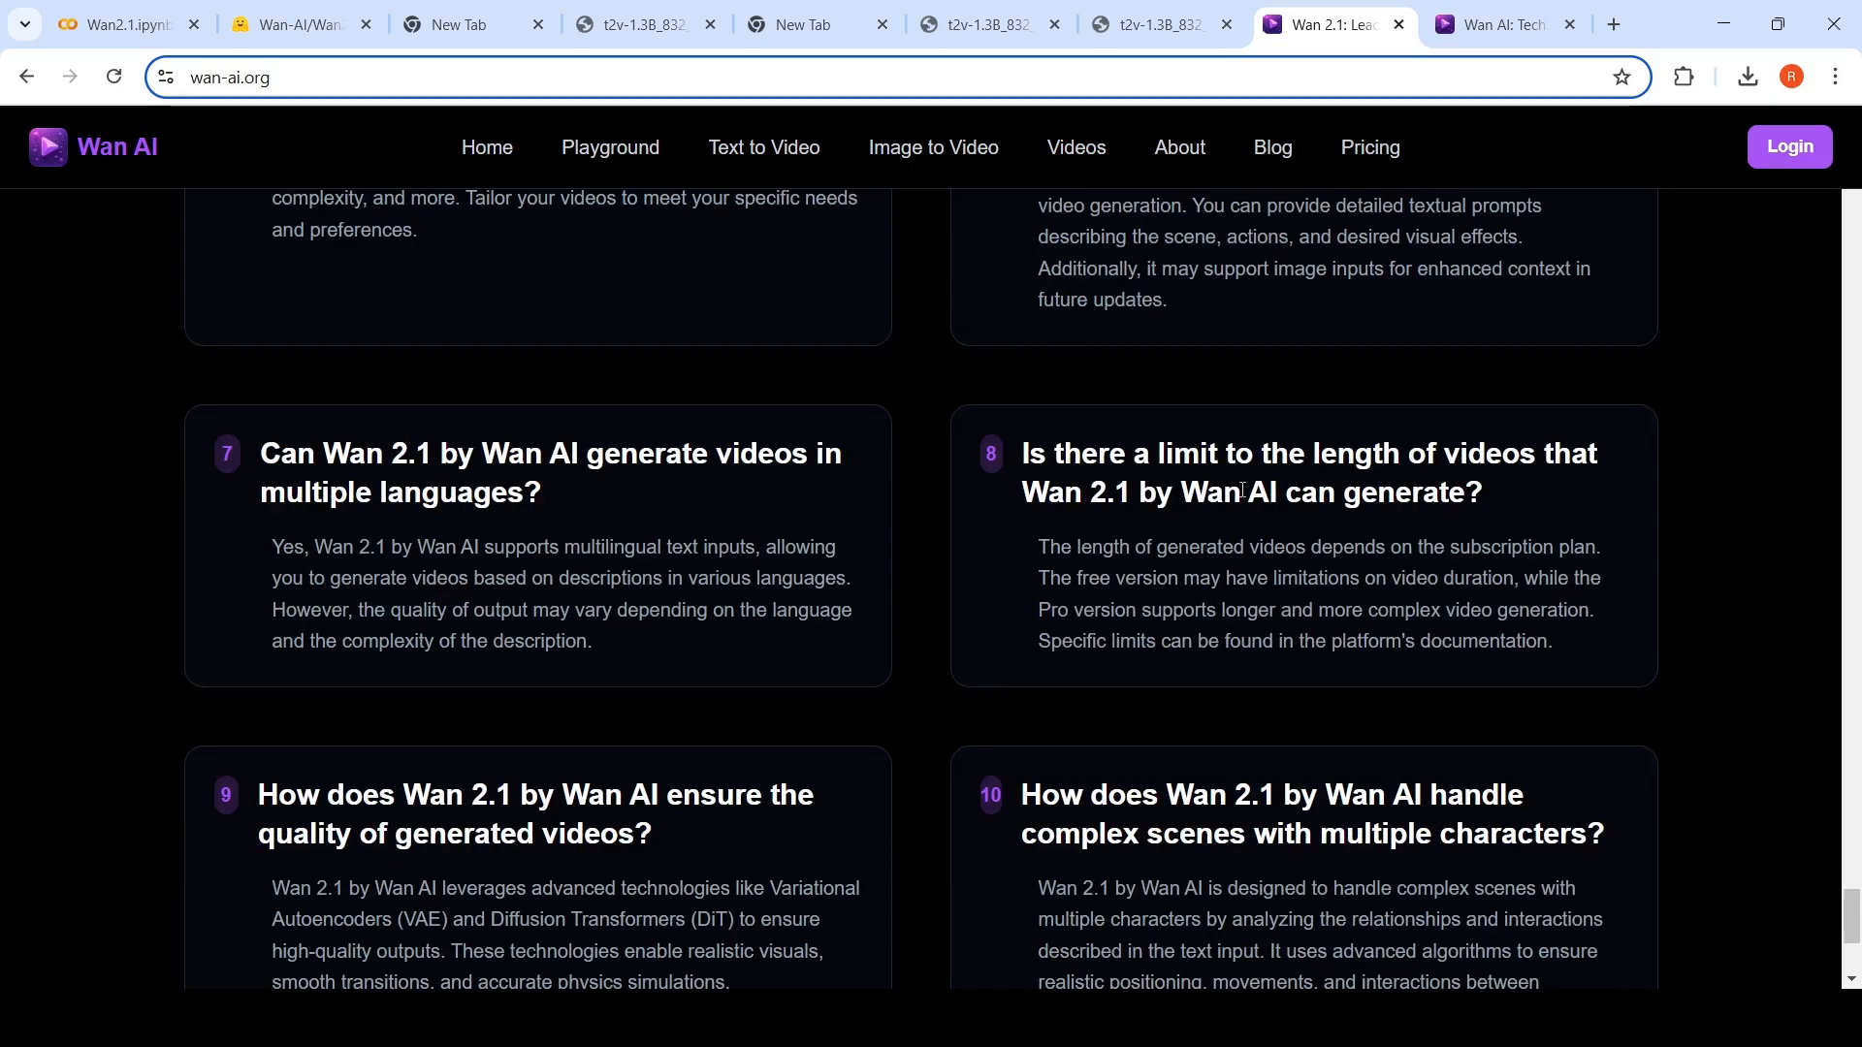
# Finish the FAQ on video quality and multi-character scenes and return to the top overview.
pyautogui.scroll(3)
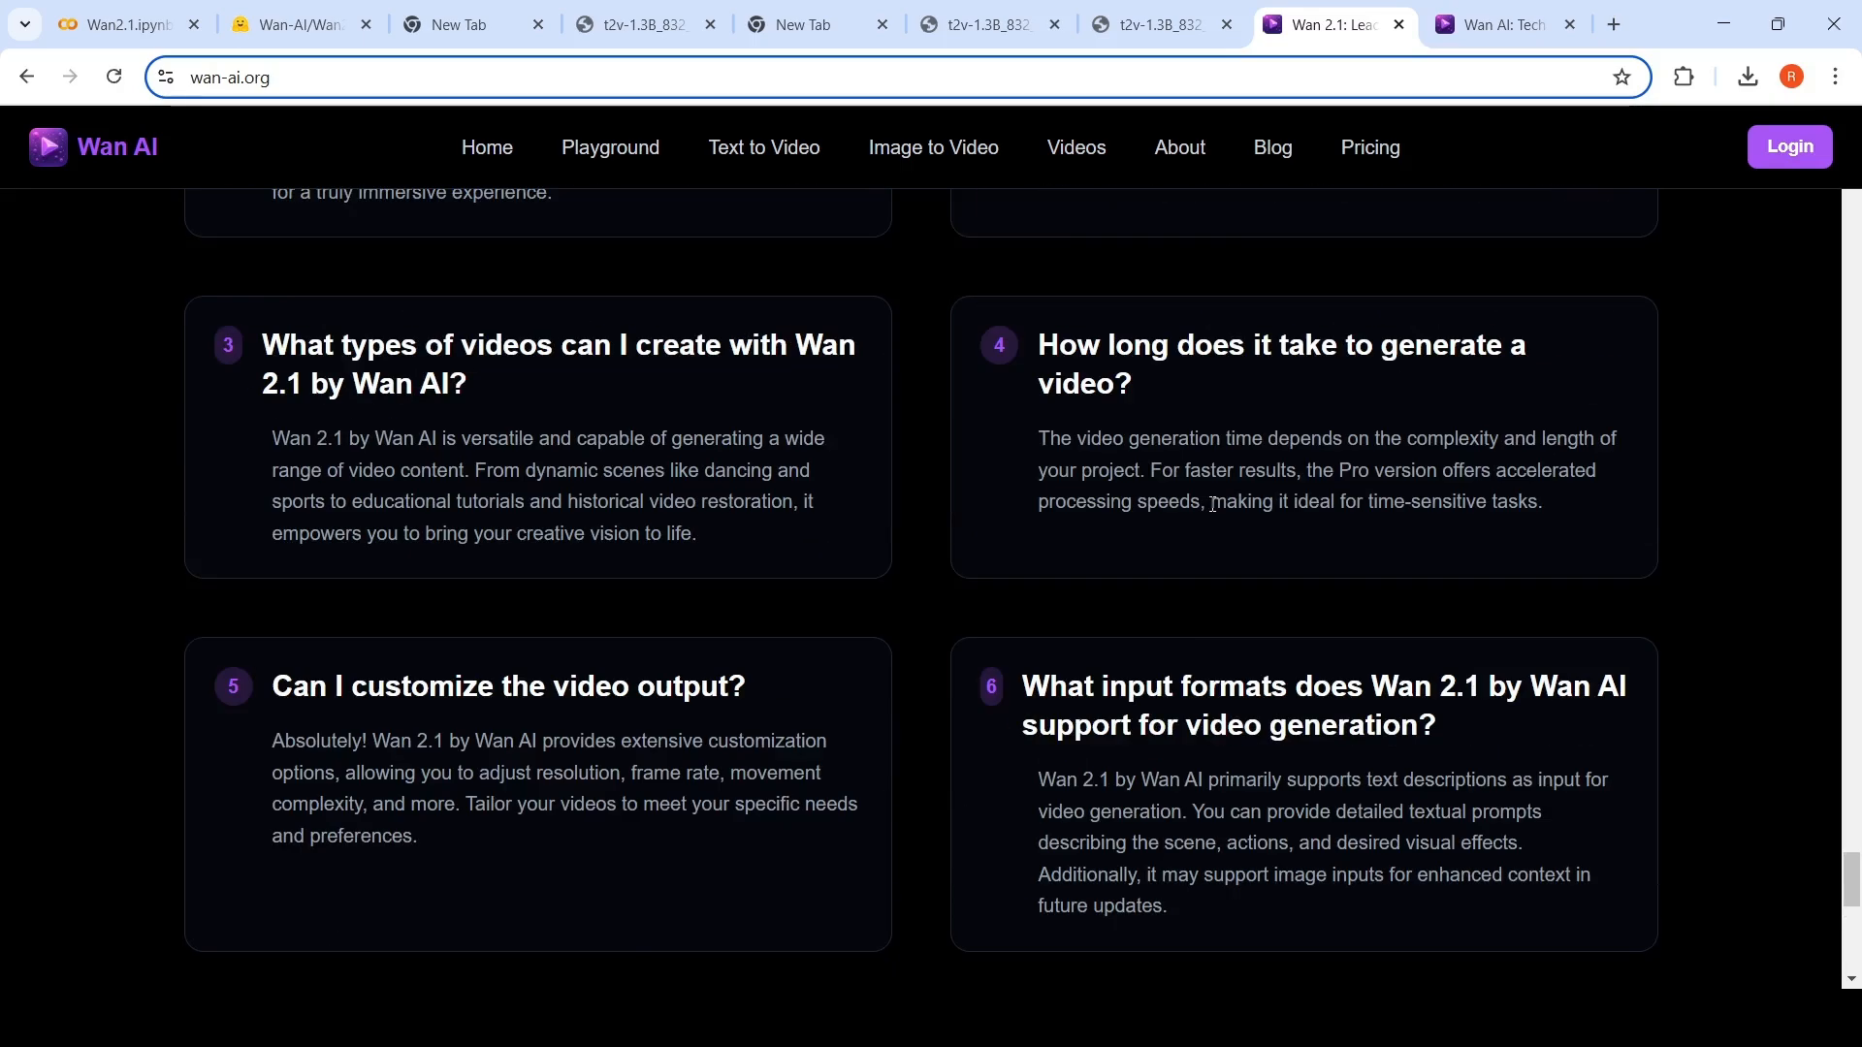
pyautogui.scroll(-3)
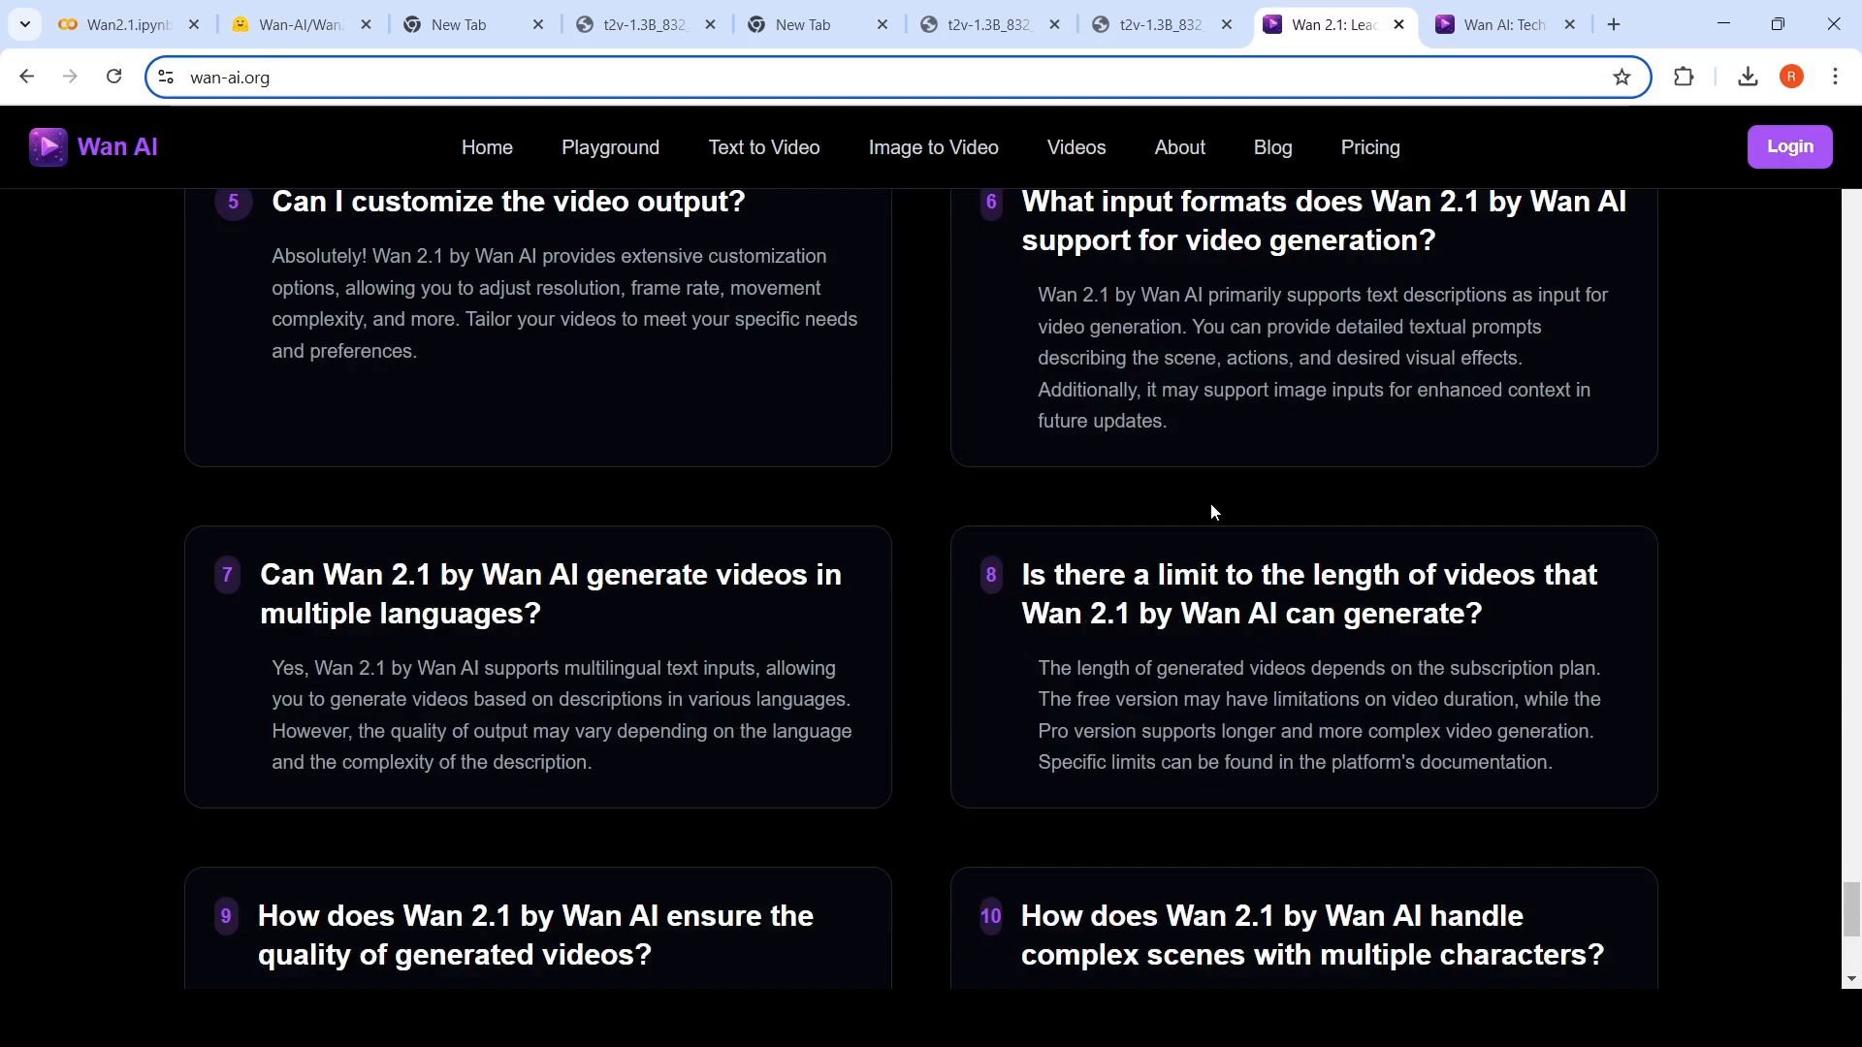
pyautogui.scroll(-3)
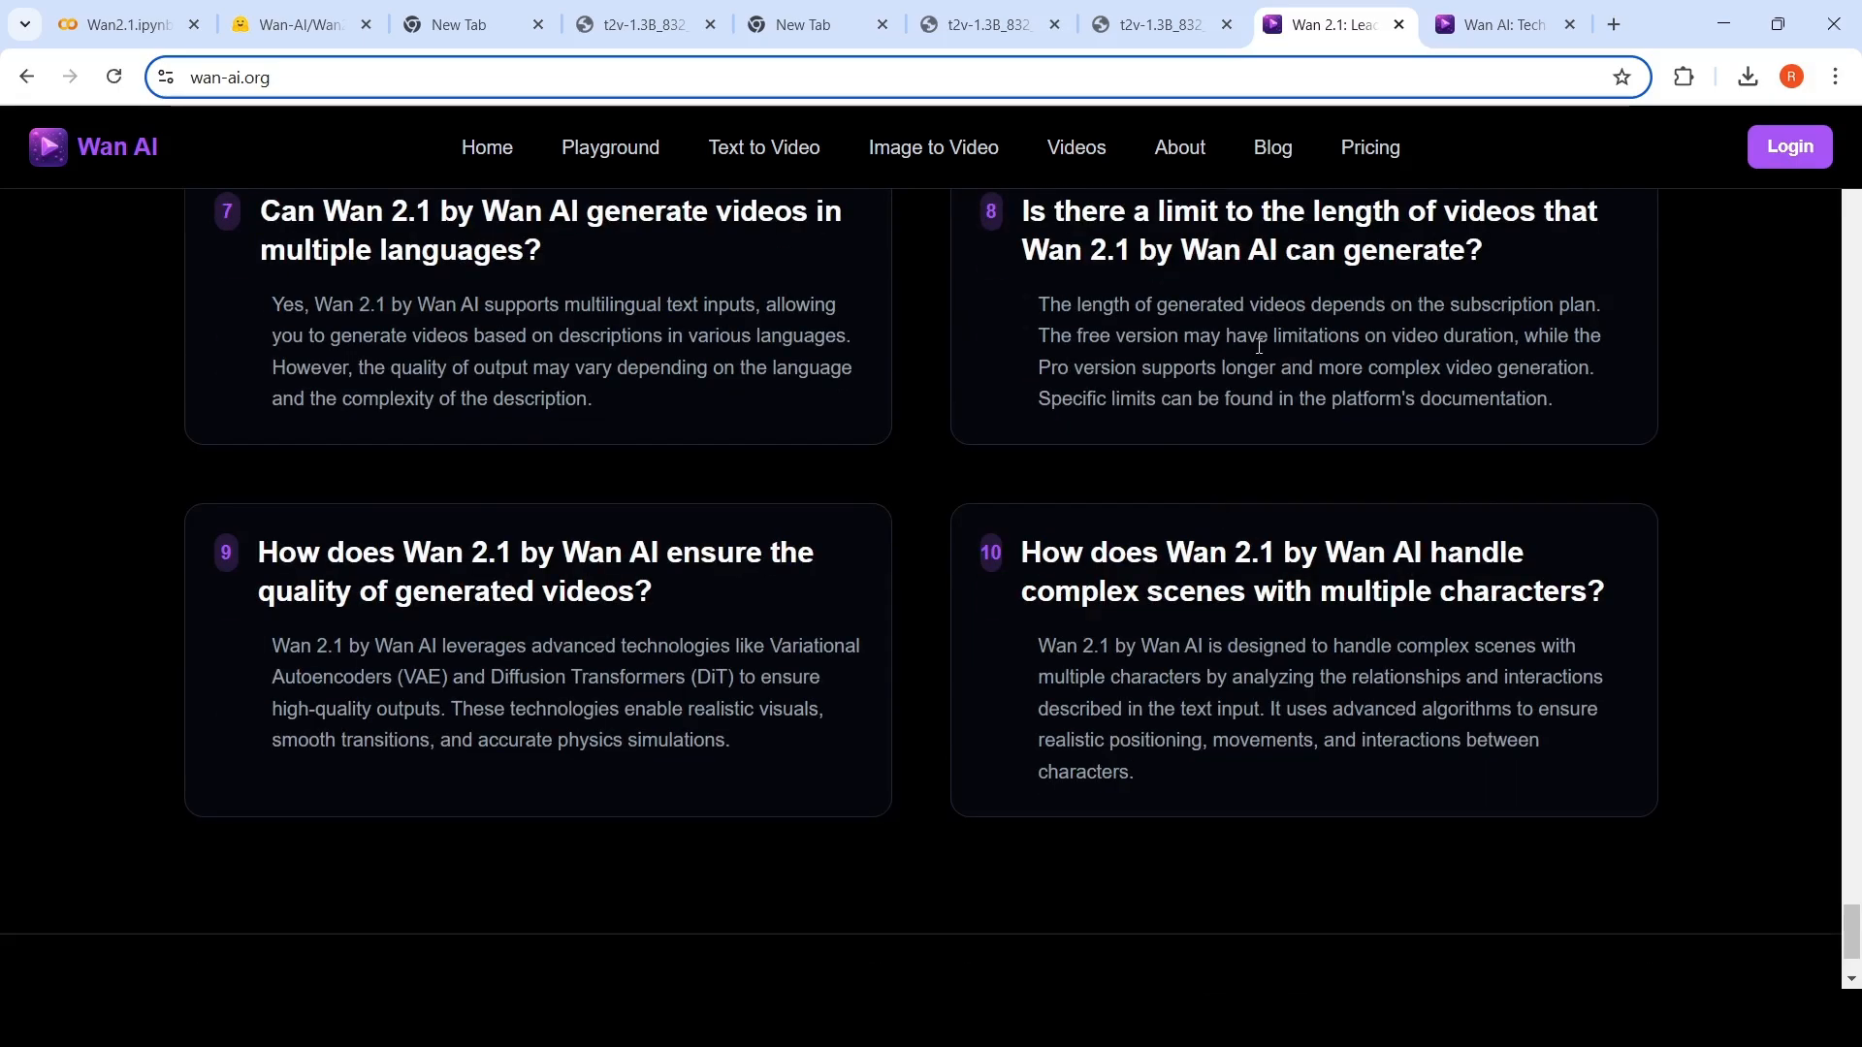
pyautogui.scroll(3)
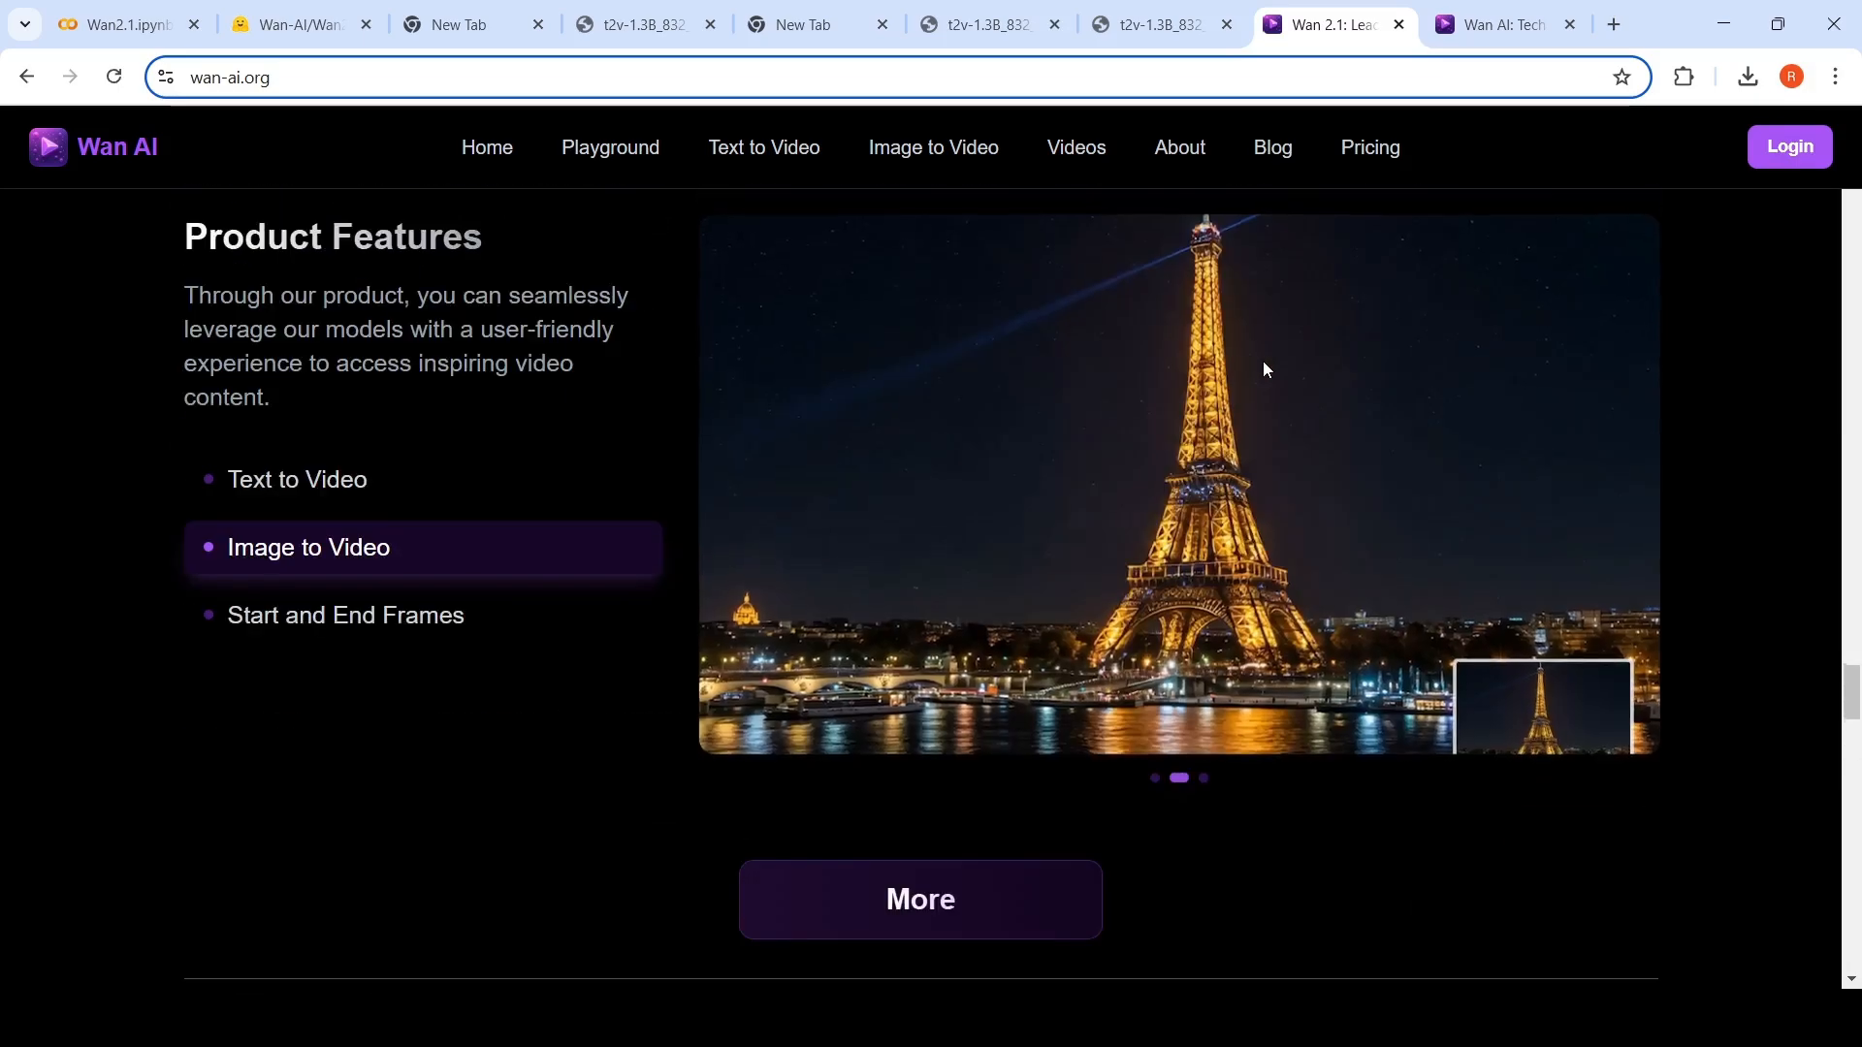
pyautogui.scroll(-3)
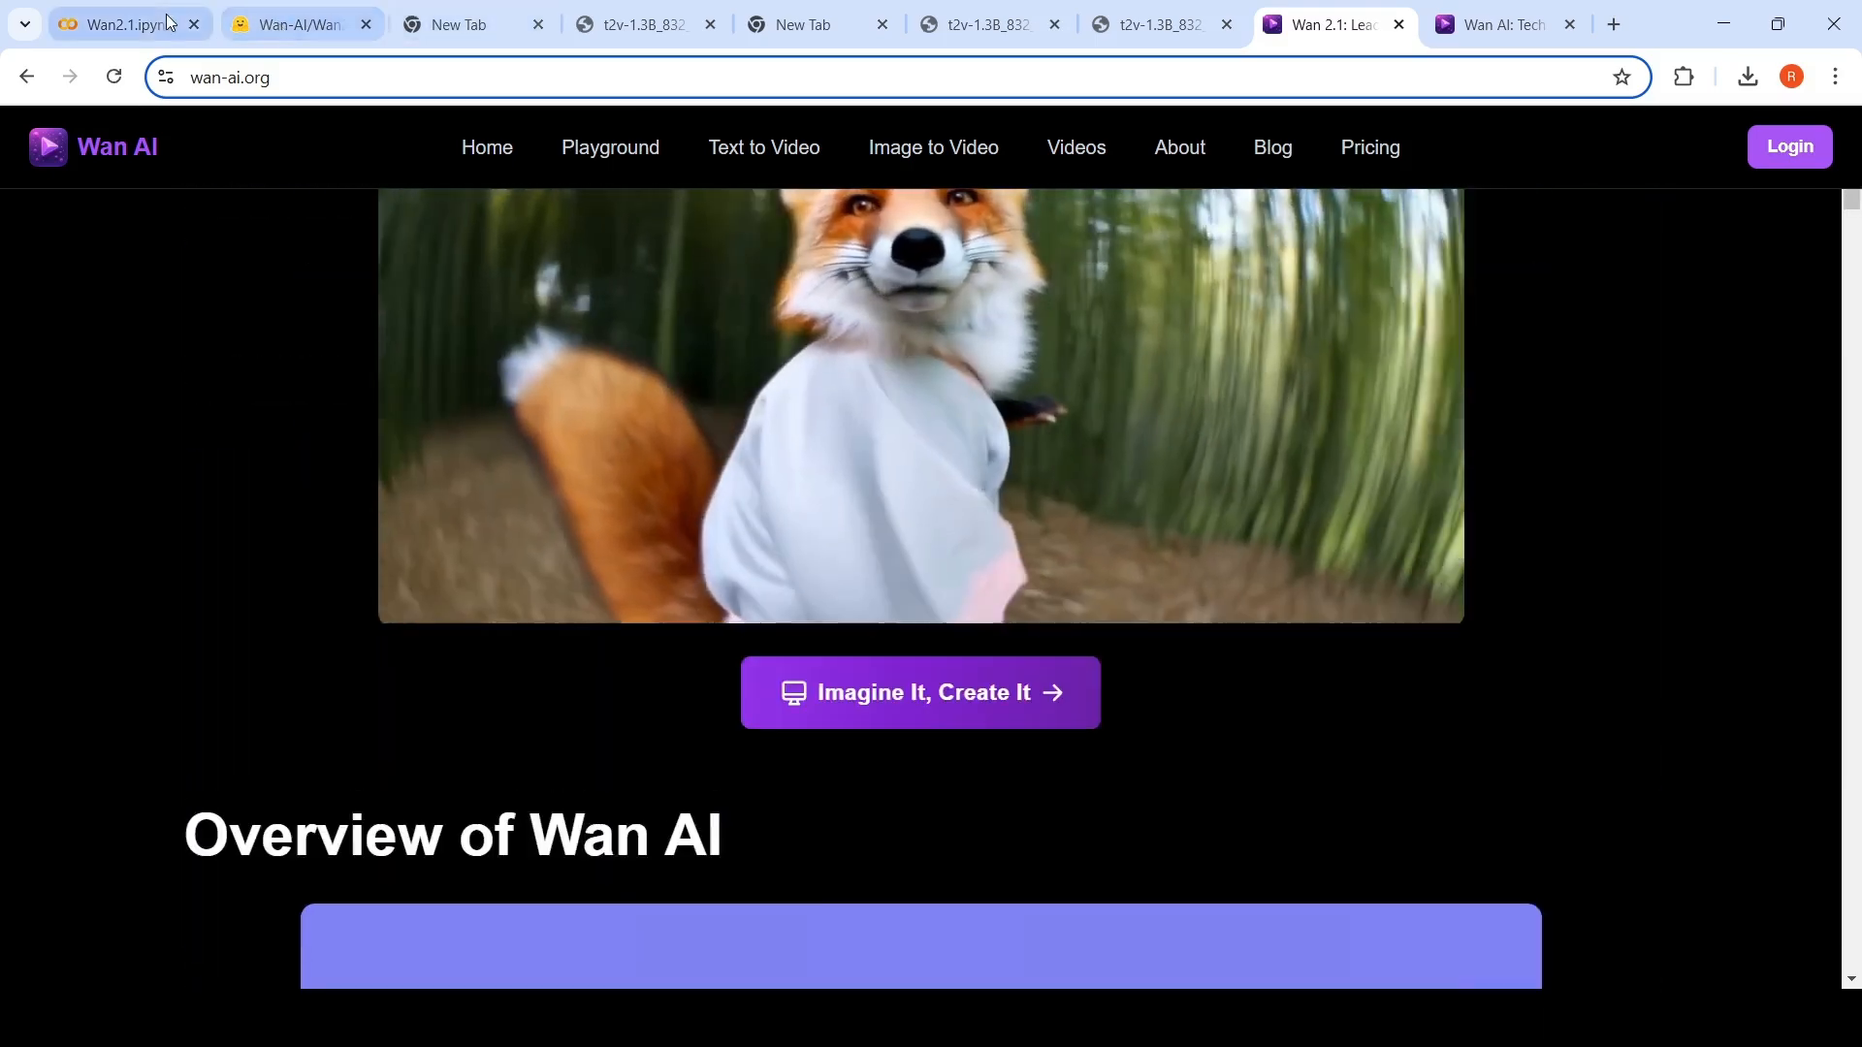
# Show the Wan2.1-I2V-14B-720P page's single- and multi-GPU inference commands.
pyautogui.click(291, 23)
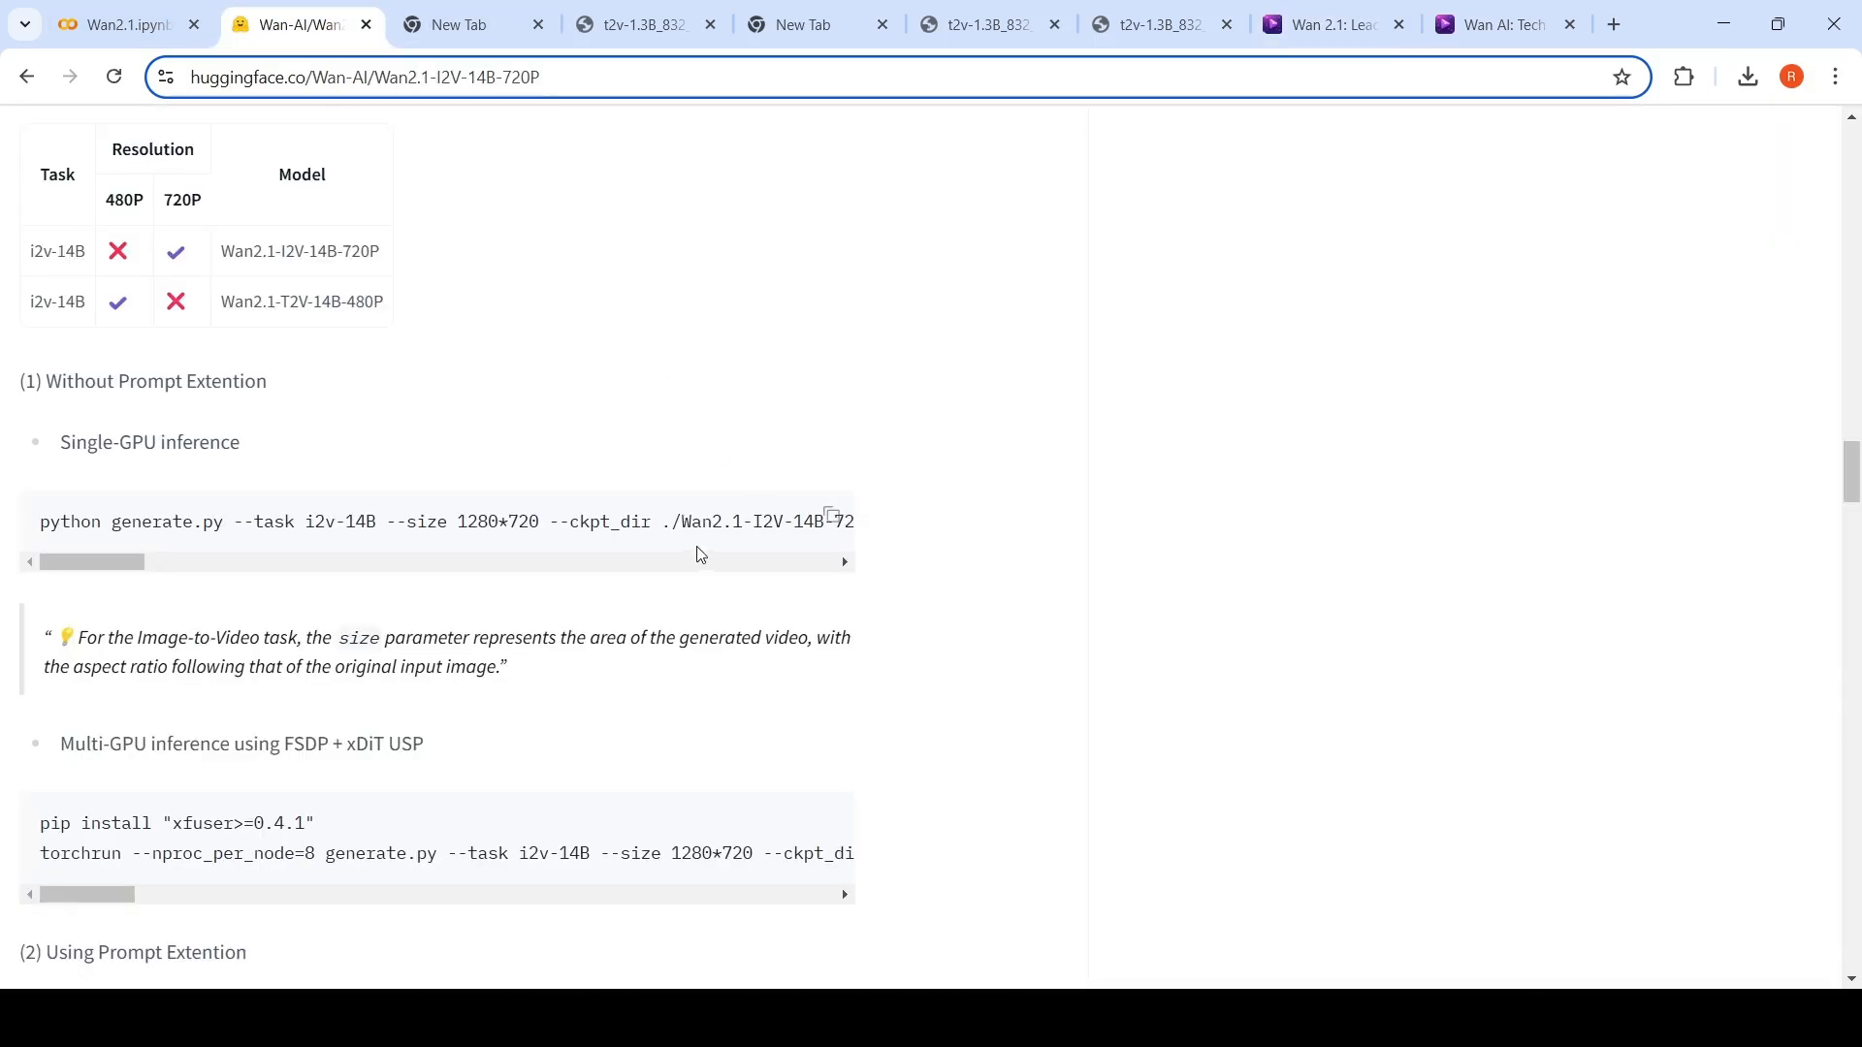
pyautogui.moveTo(368, 574)
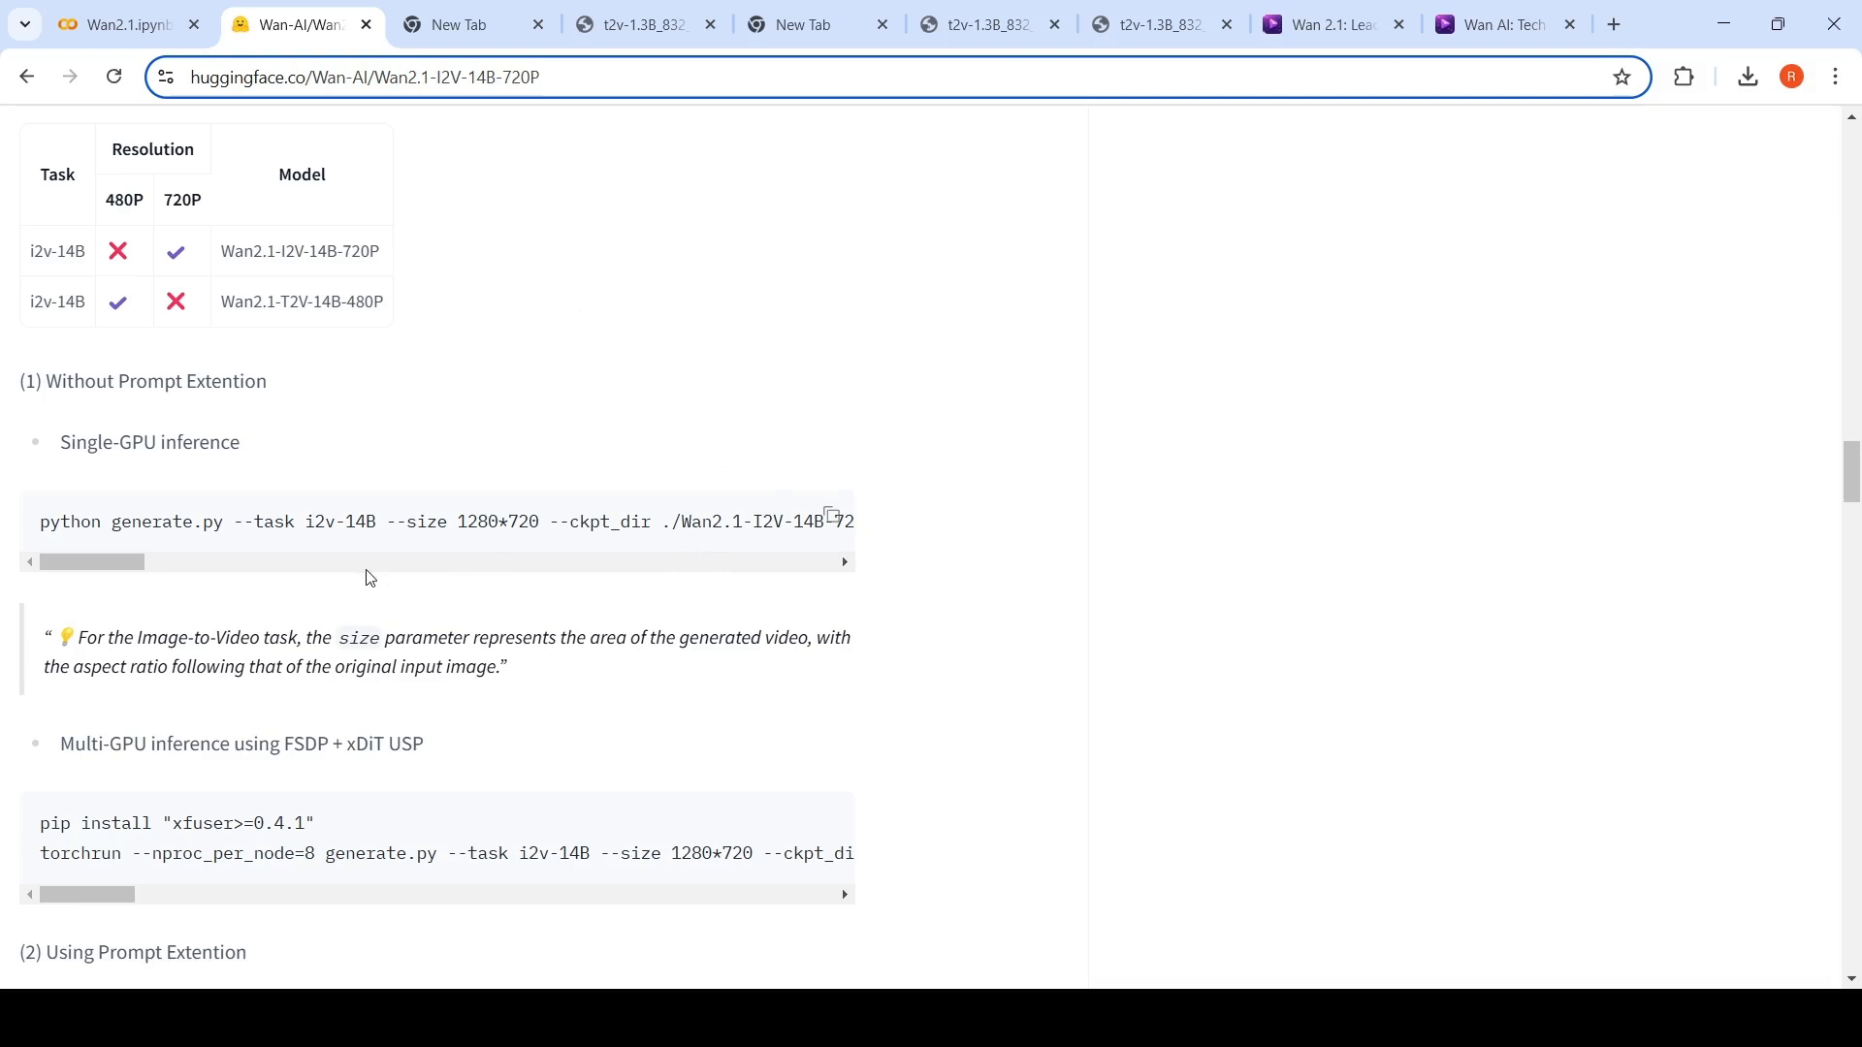
pyautogui.moveTo(412, 545)
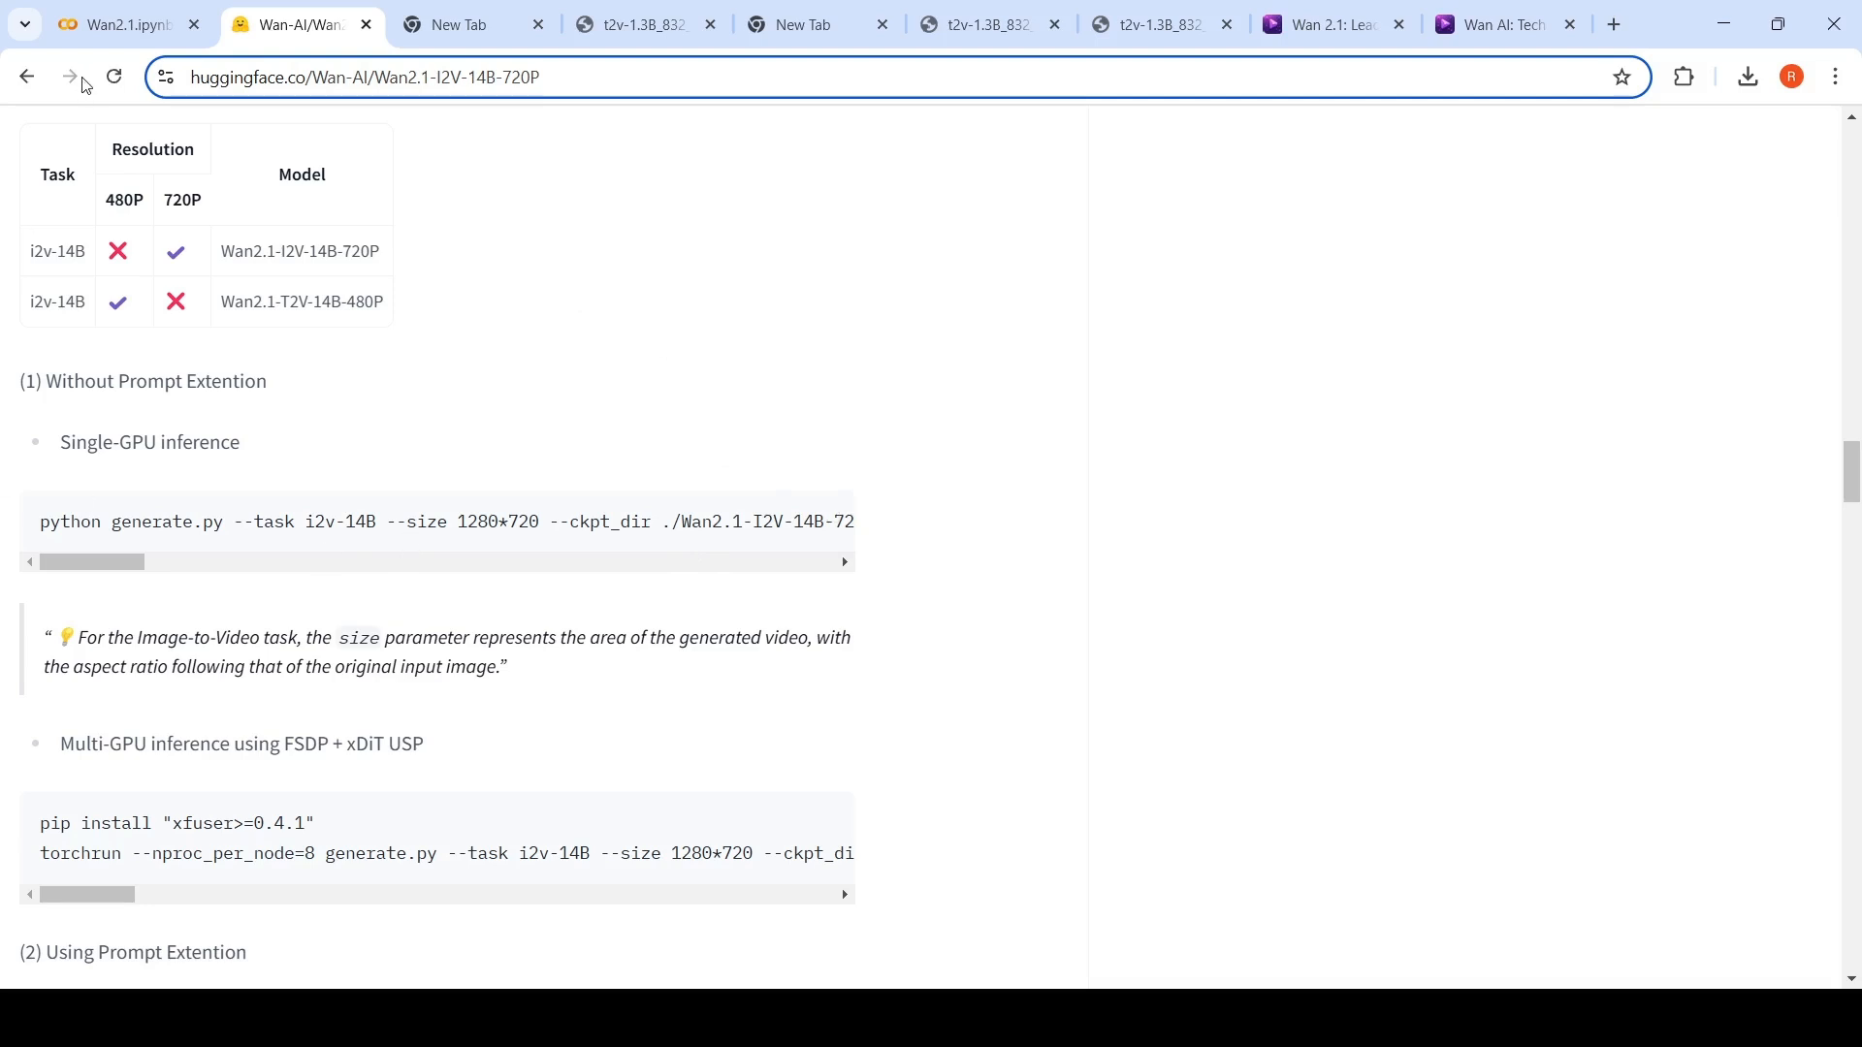
pyautogui.moveTo(1408, 122)
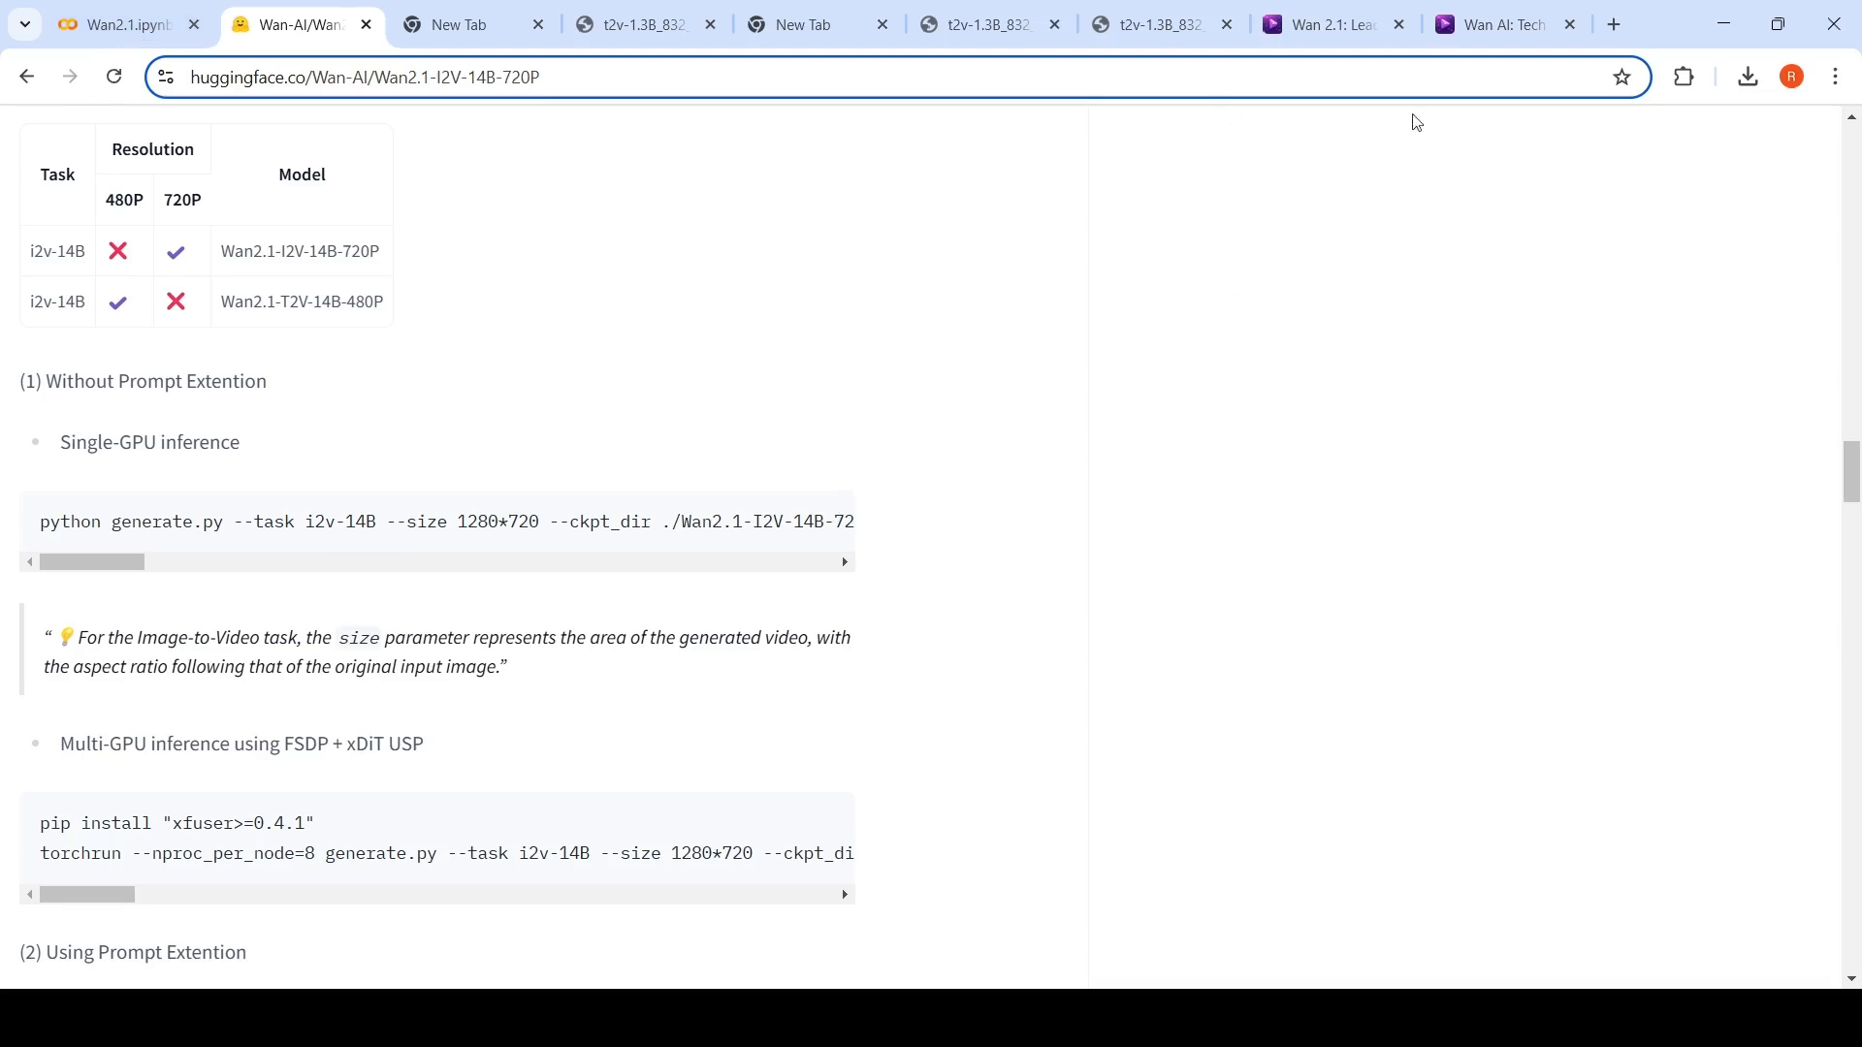